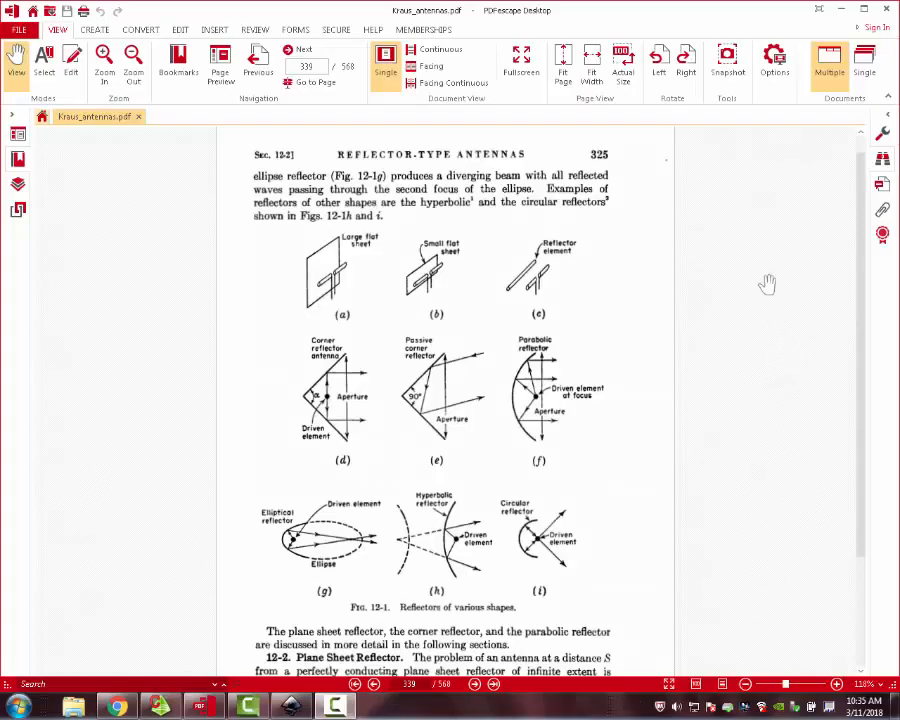
mouse_move(256, 318)
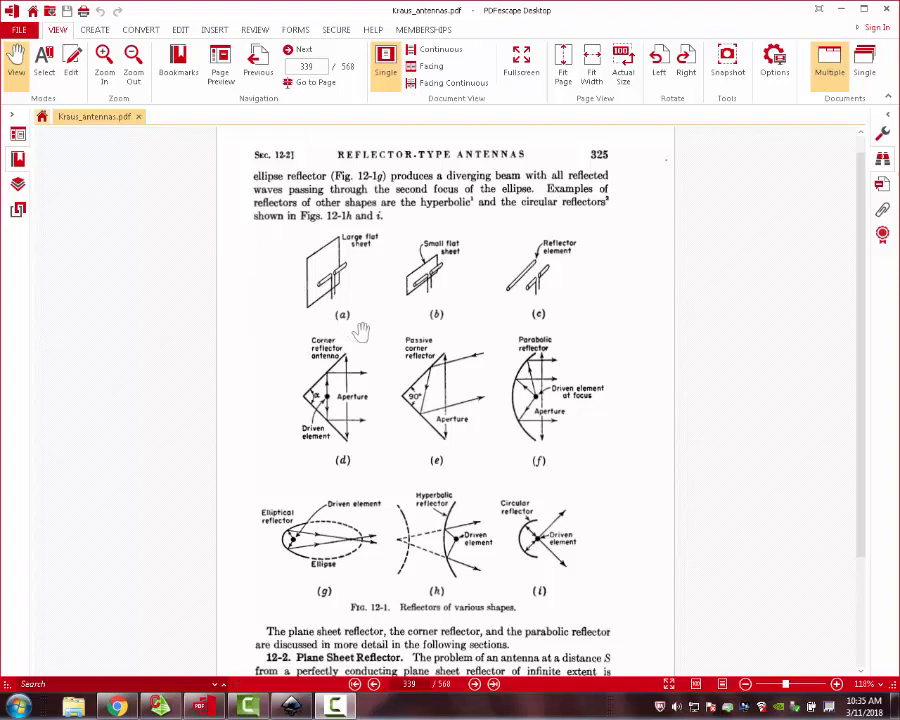
mouse_move(312, 360)
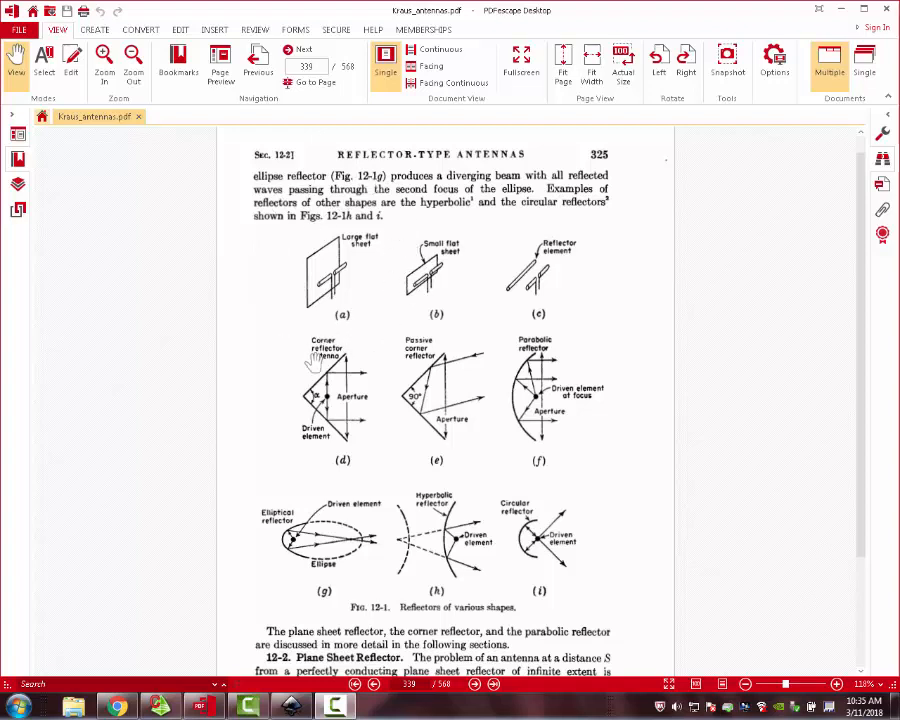
mouse_move(252, 242)
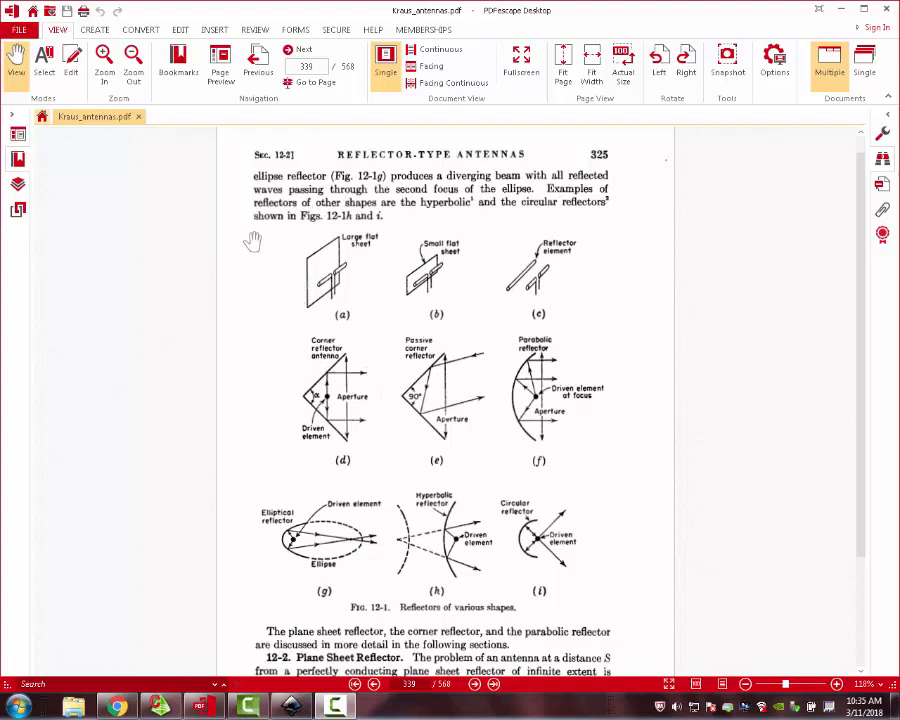
mouse_move(310, 292)
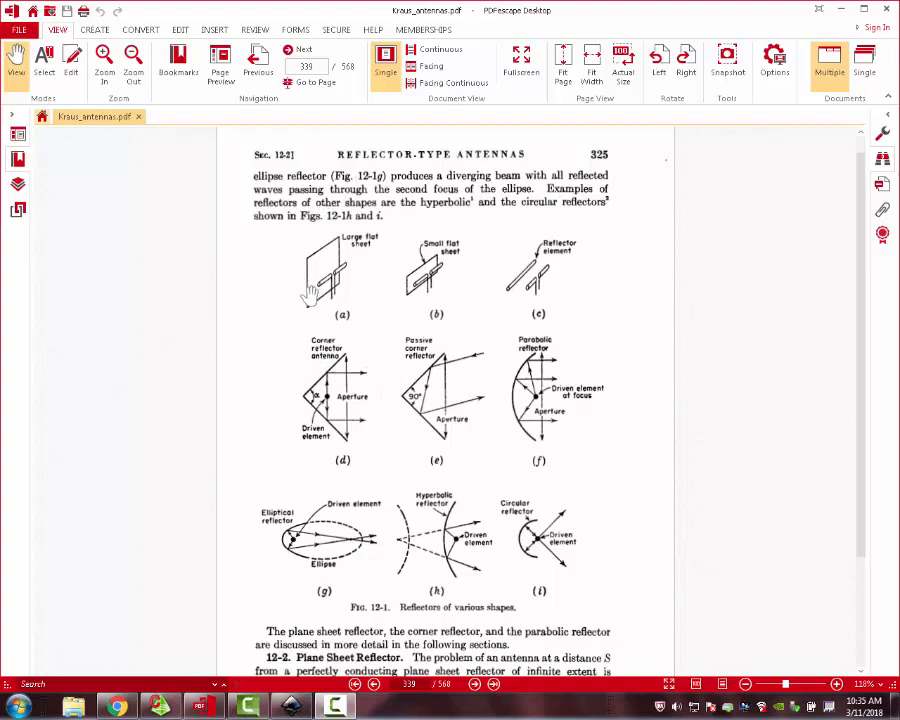
mouse_move(442, 264)
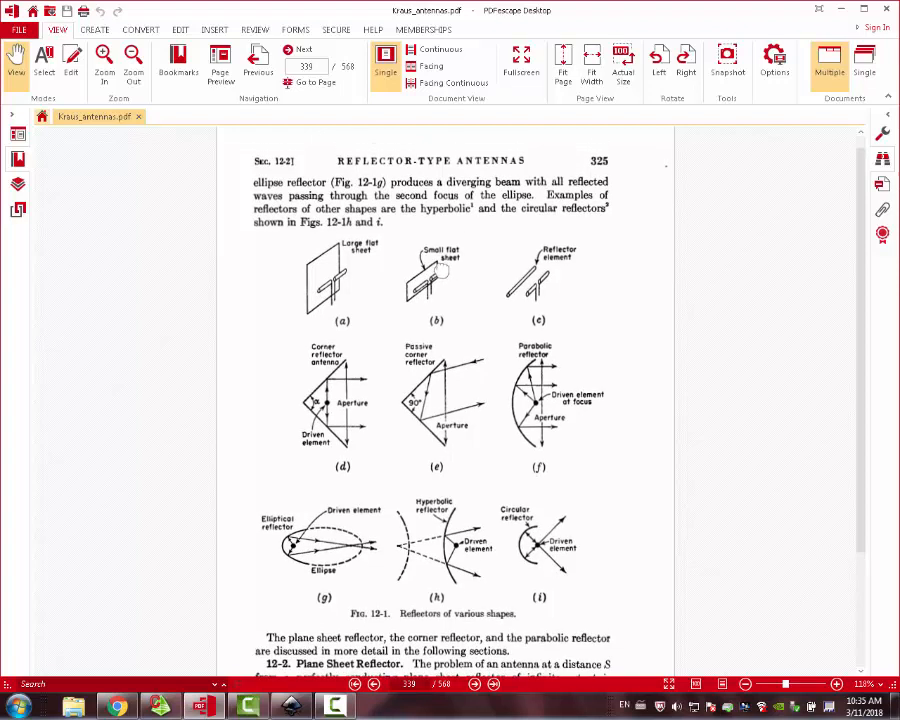
mouse_move(350, 284)
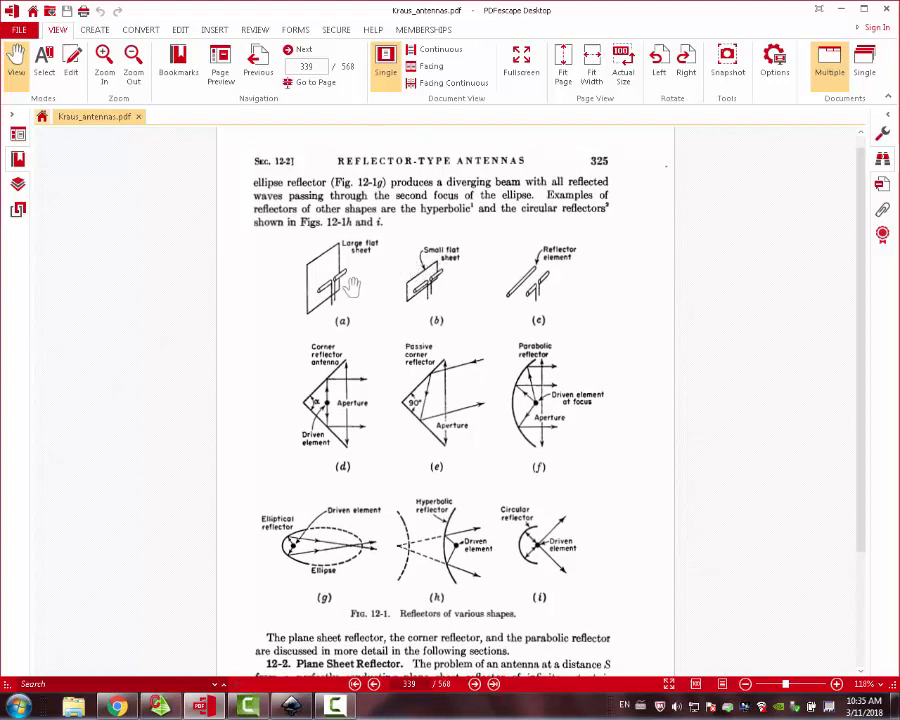
mouse_move(512, 288)
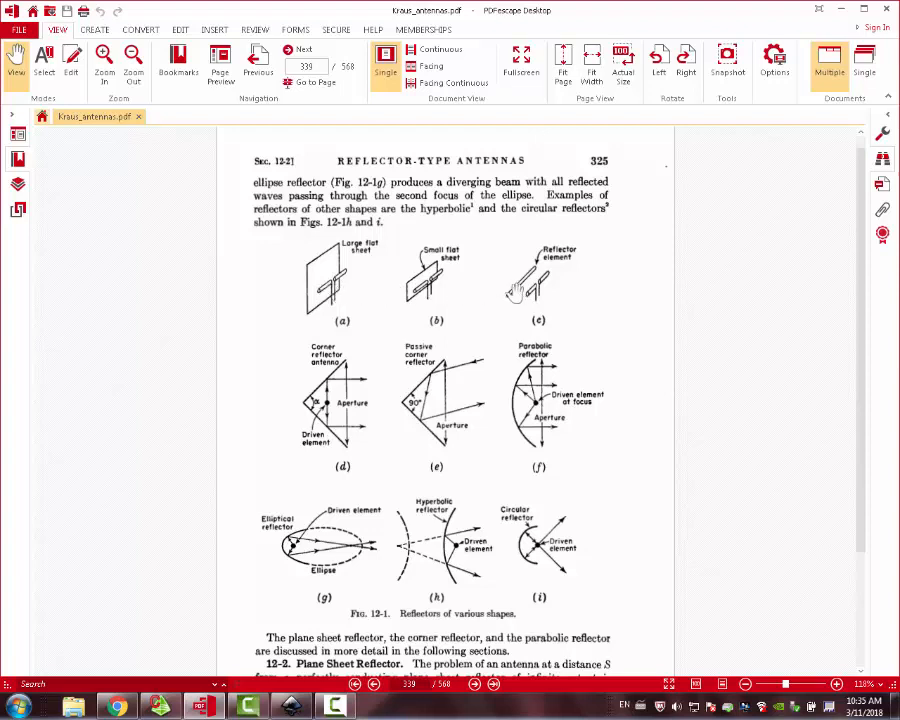
mouse_move(556, 270)
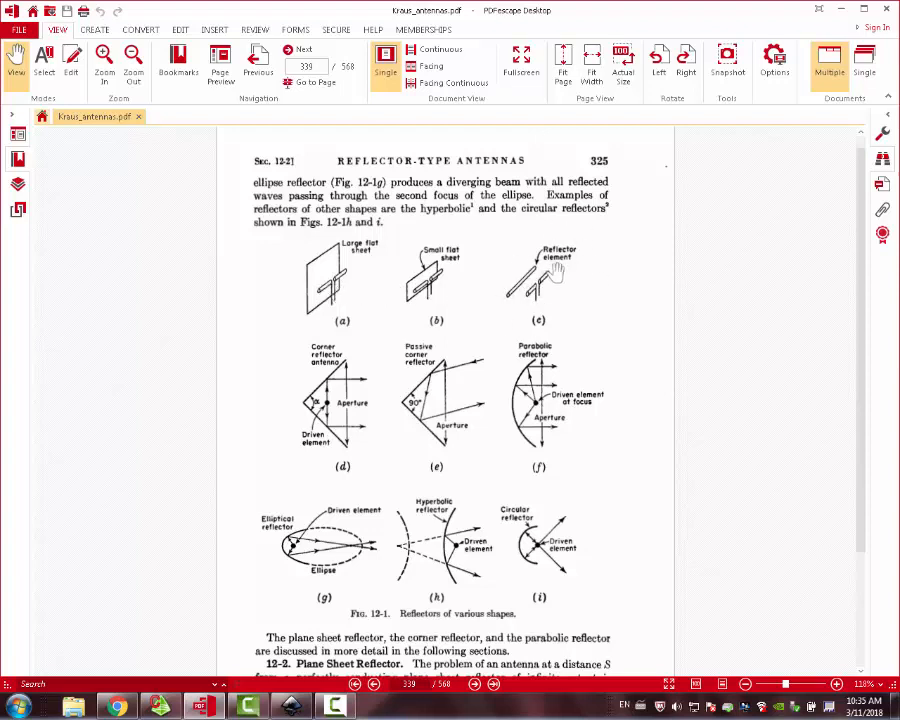
mouse_move(550, 322)
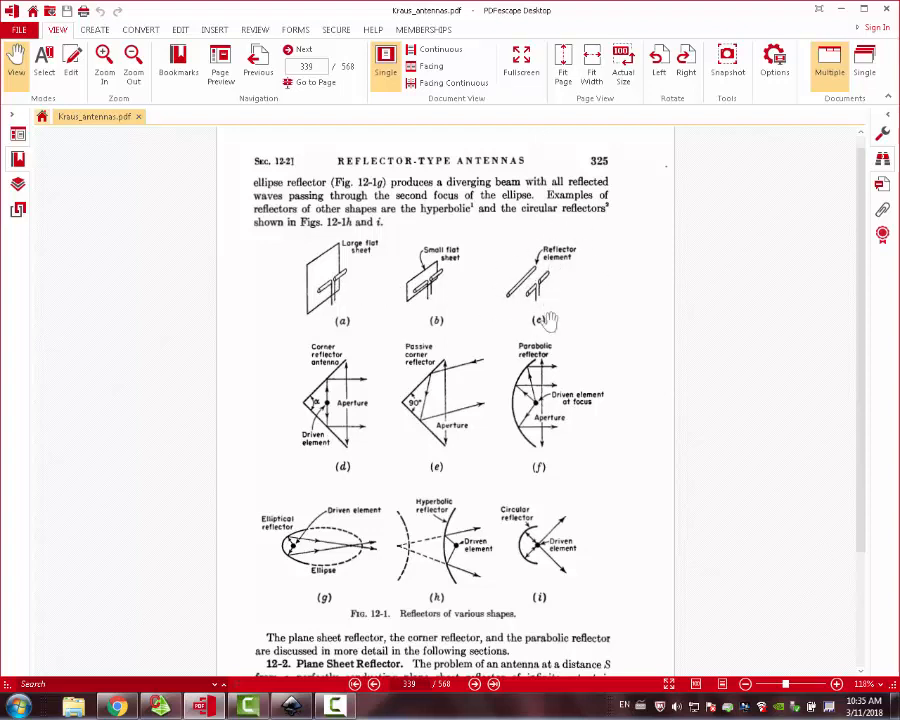
mouse_move(520, 304)
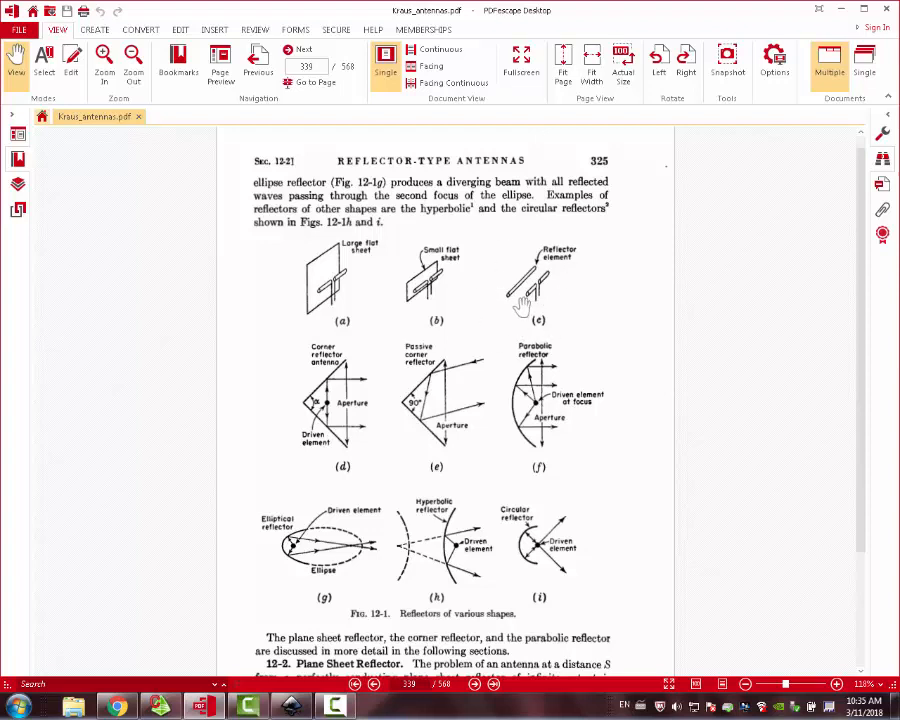
mouse_move(510, 300)
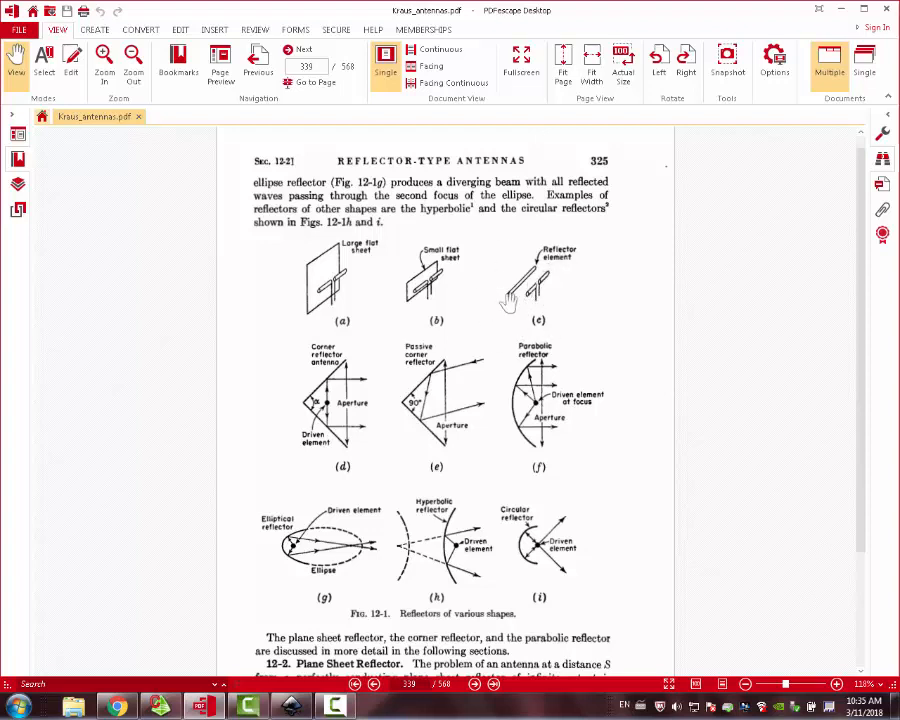
mouse_move(436, 290)
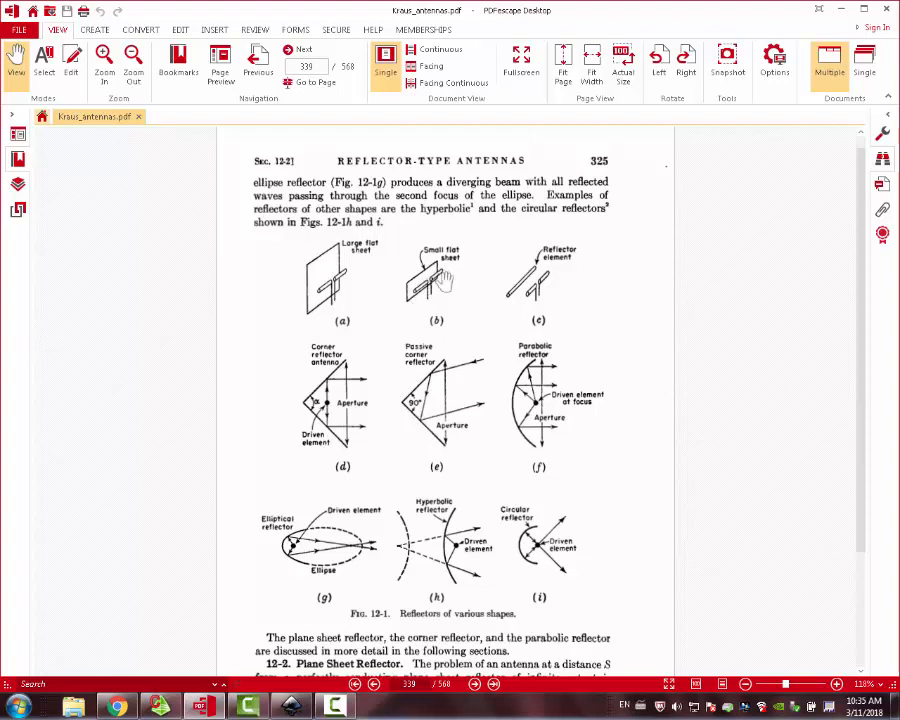
mouse_move(330, 276)
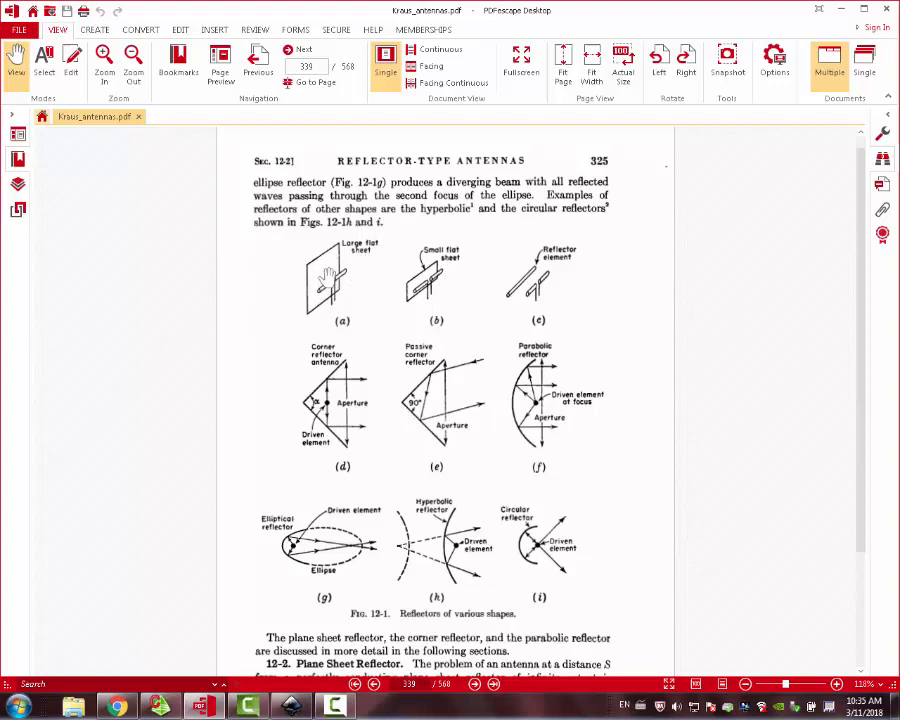
mouse_move(436, 284)
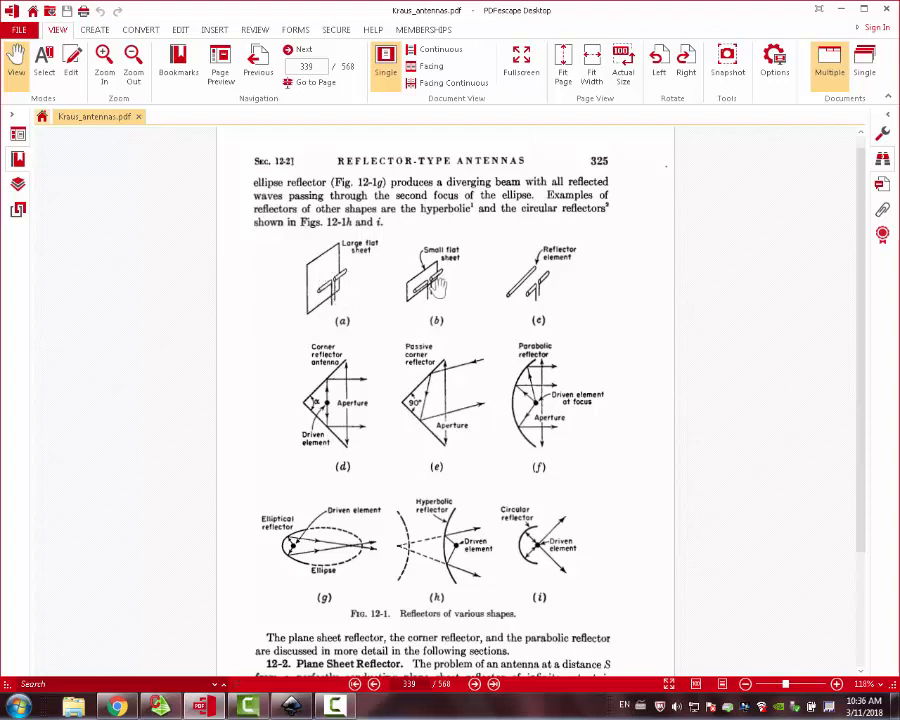
mouse_move(336, 290)
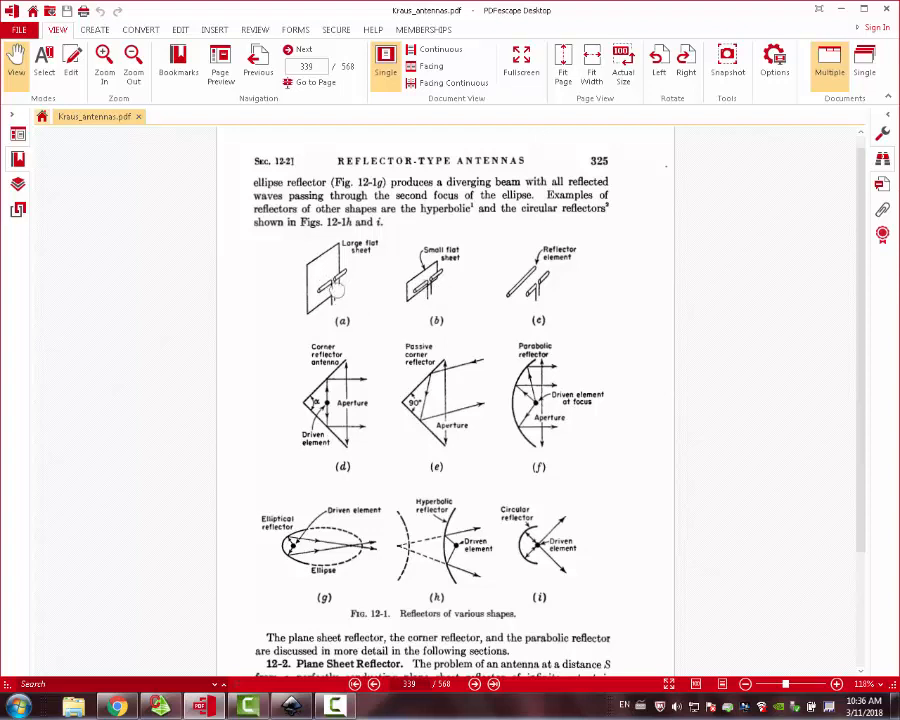
Drag the arrow path so it runs horizontally from the gray bar to the red dot
scroll(down, 3)
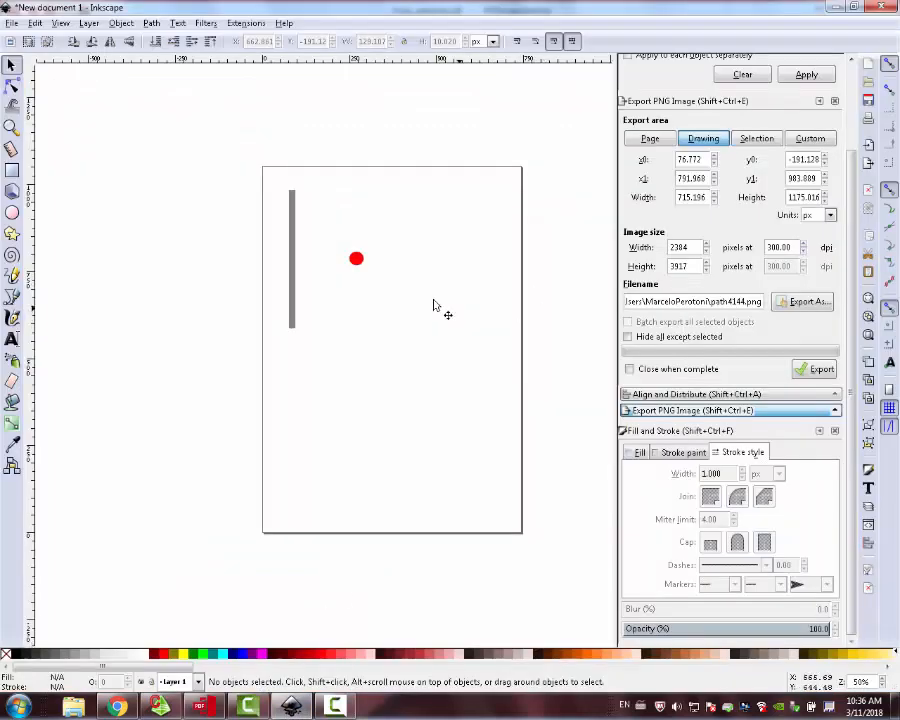
mouse_move(290, 320)
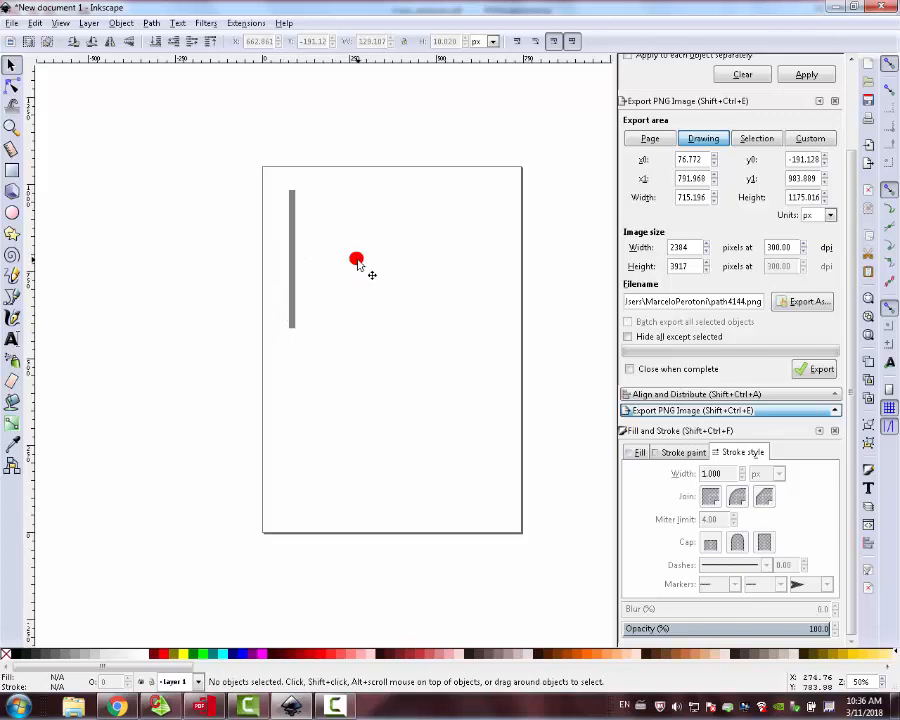
click(356, 260)
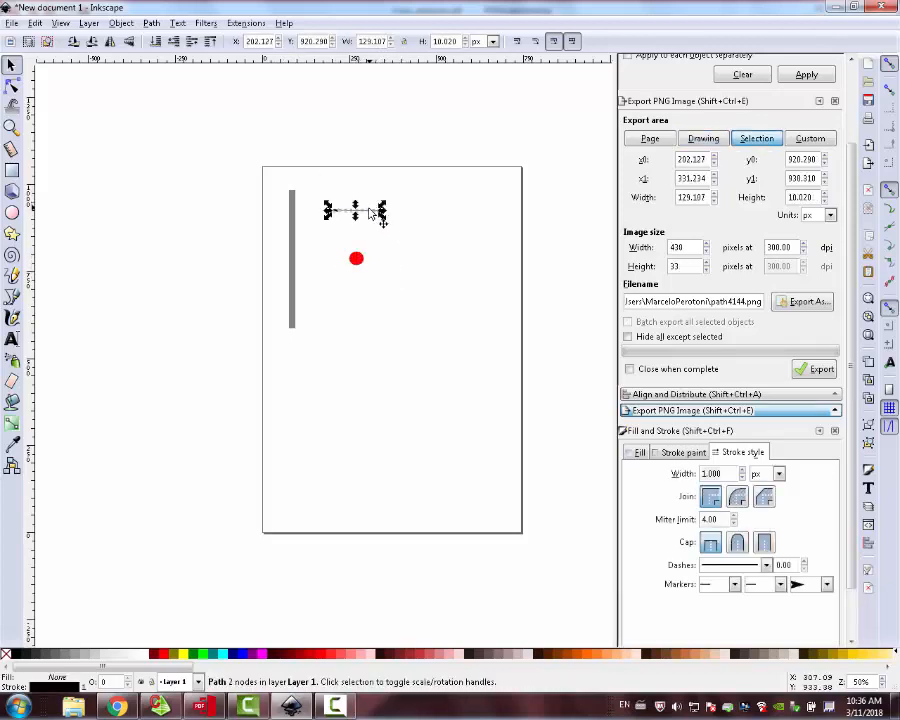
drag(356, 210, 336, 262)
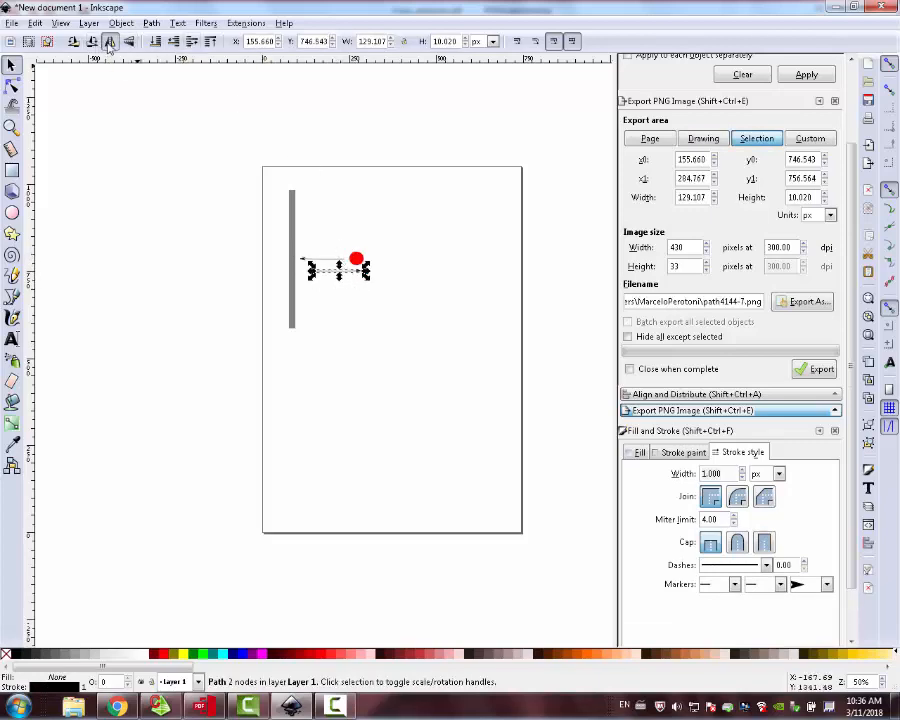
drag(356, 258, 328, 248)
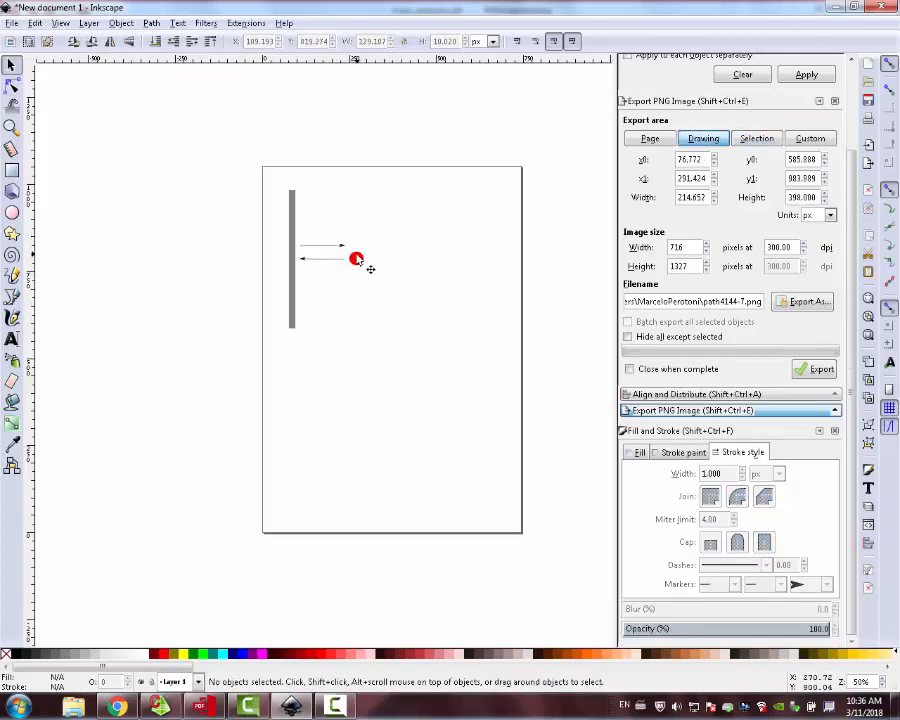
mouse_move(420, 268)
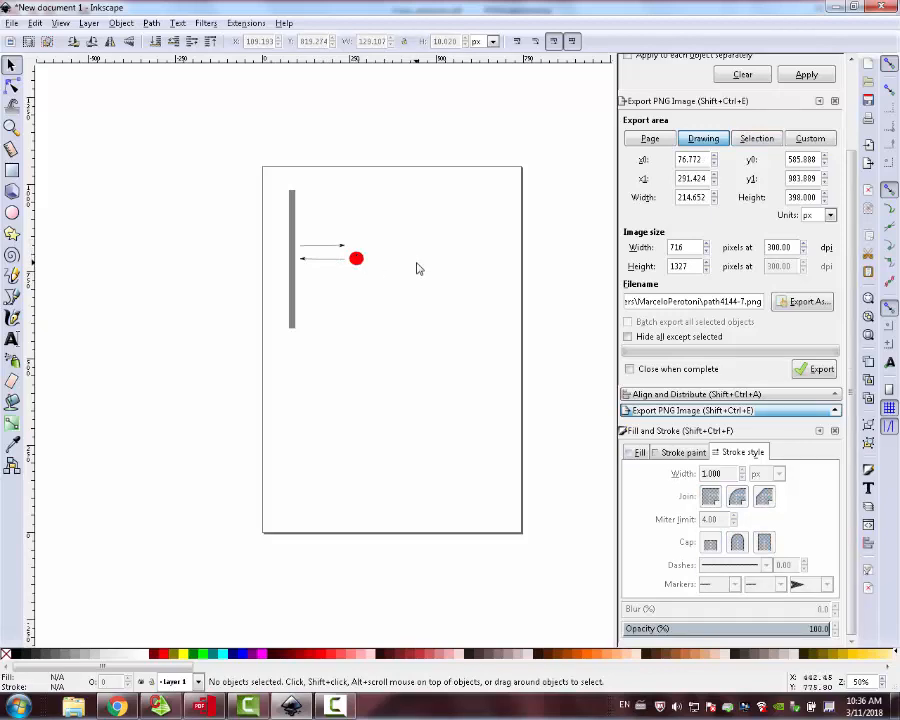
mouse_move(296, 264)
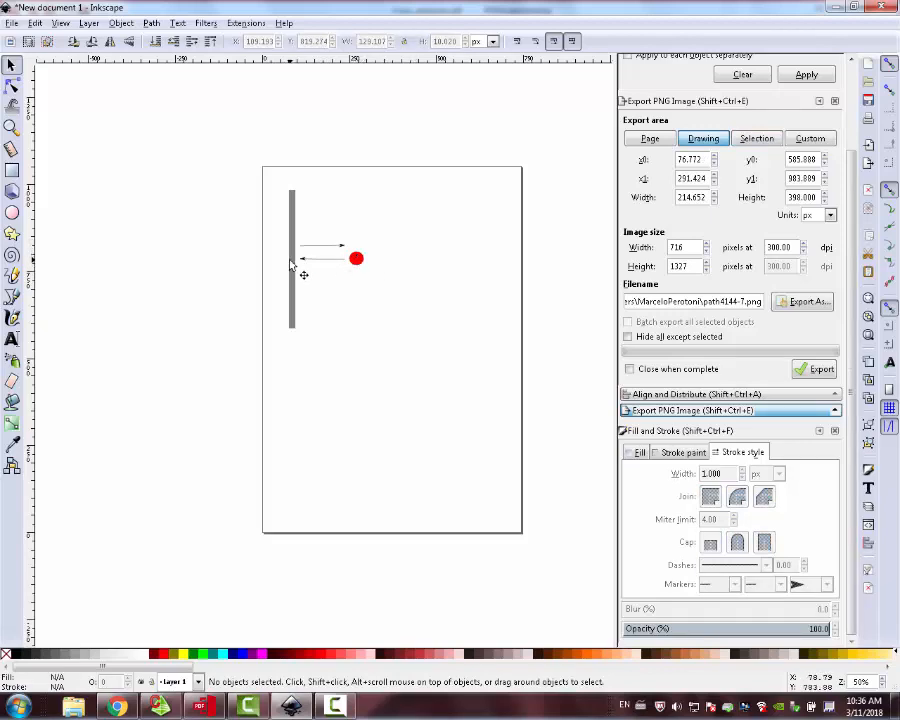
mouse_move(372, 248)
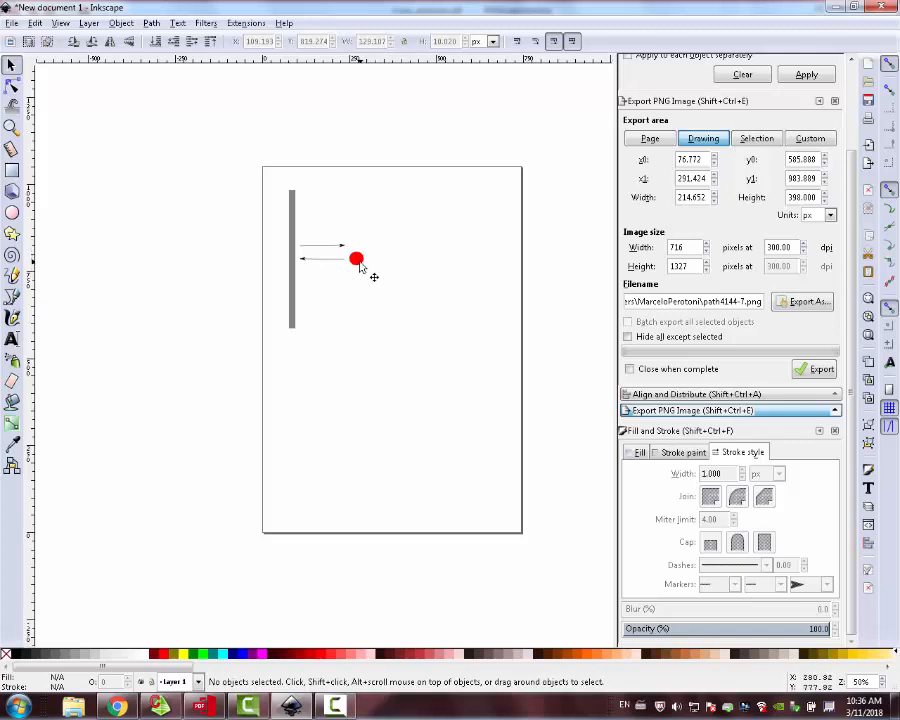
mouse_move(330, 264)
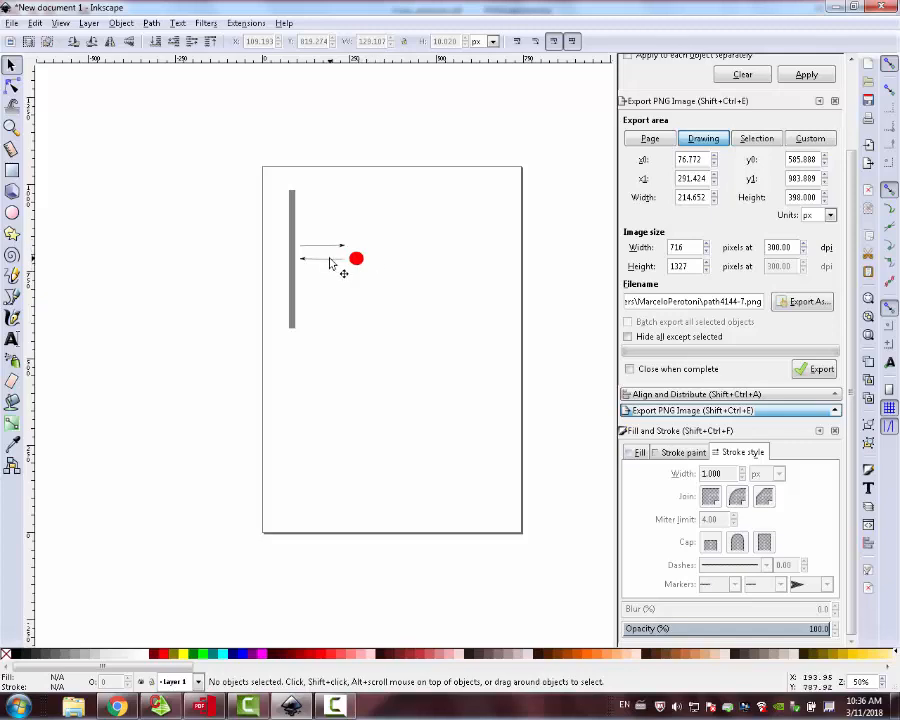
mouse_move(56, 382)
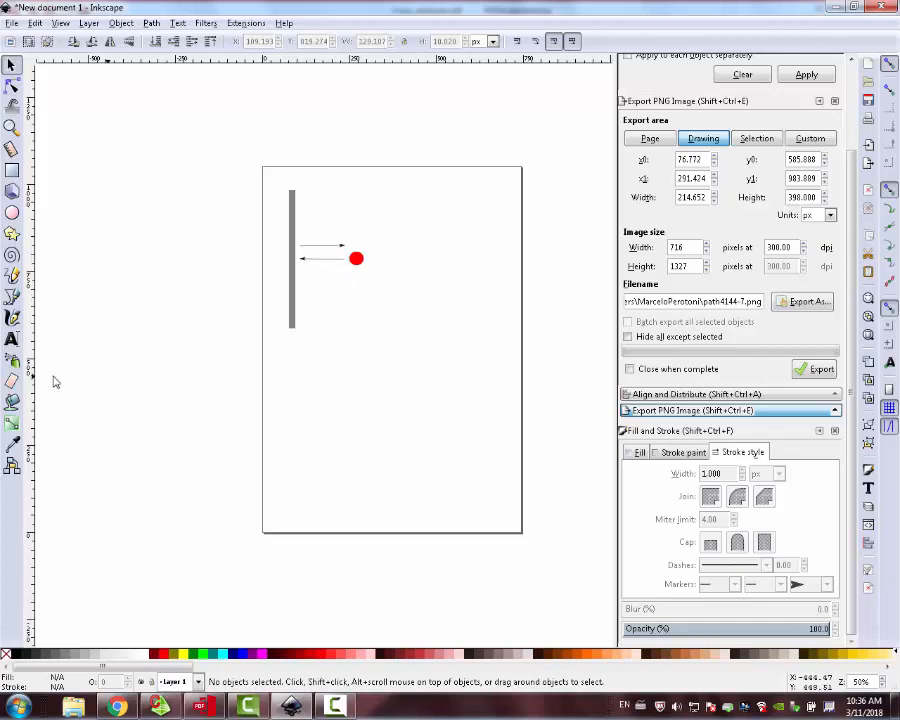
mouse_move(306, 276)
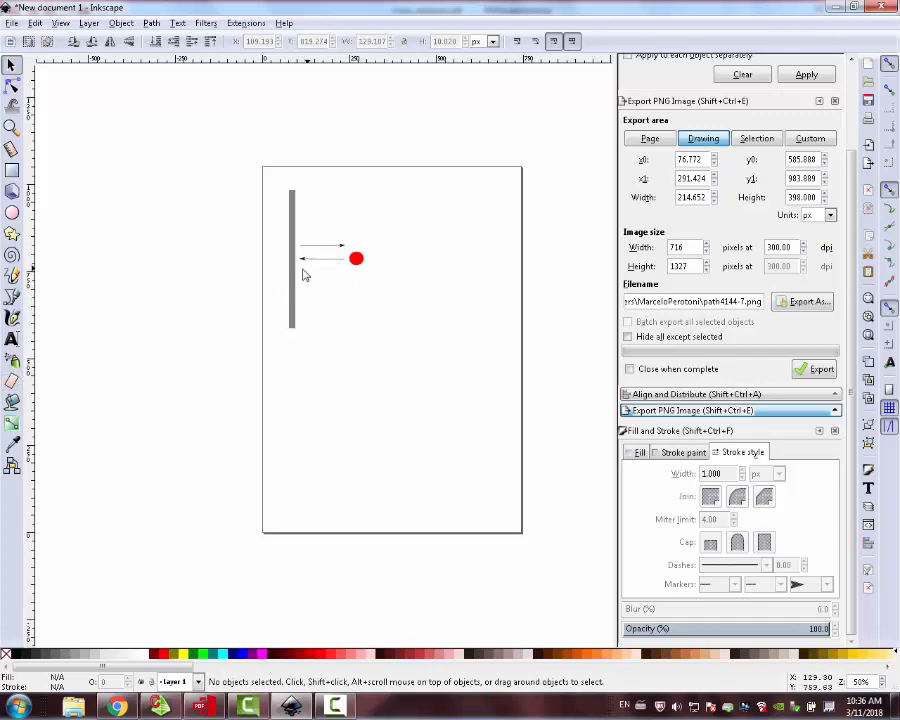
mouse_move(302, 262)
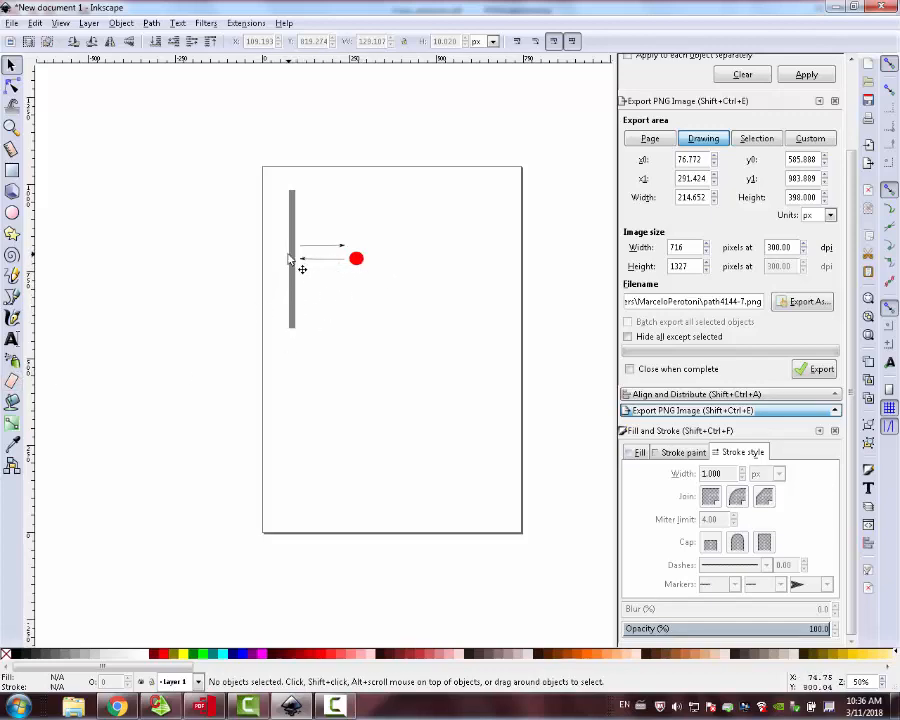
Add a text label 'lambda/4=90' below the arrows to annotate the spacing
click(12, 340)
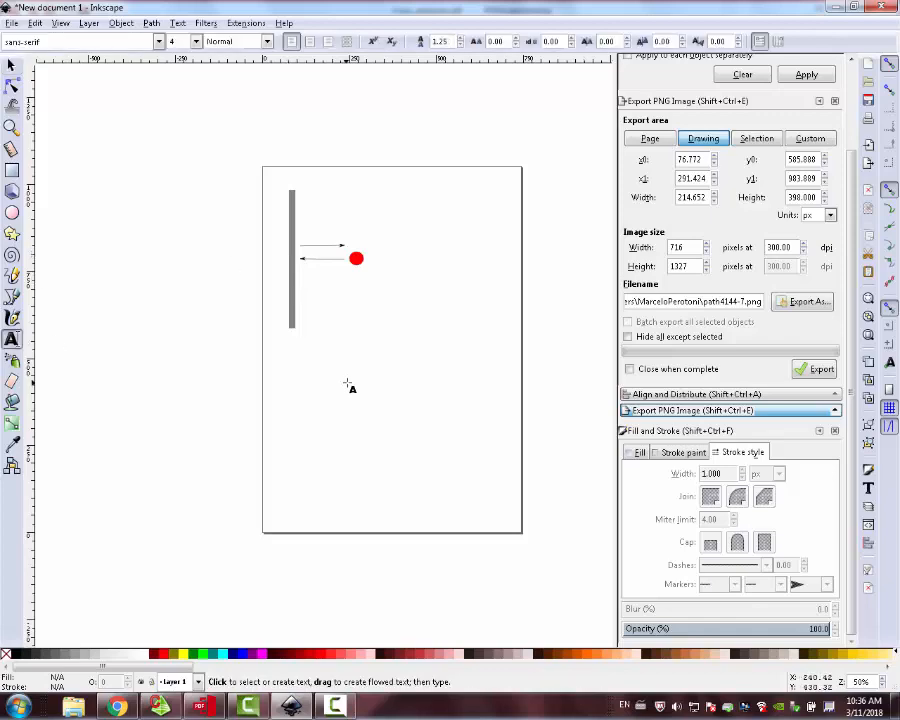
text(lambda)
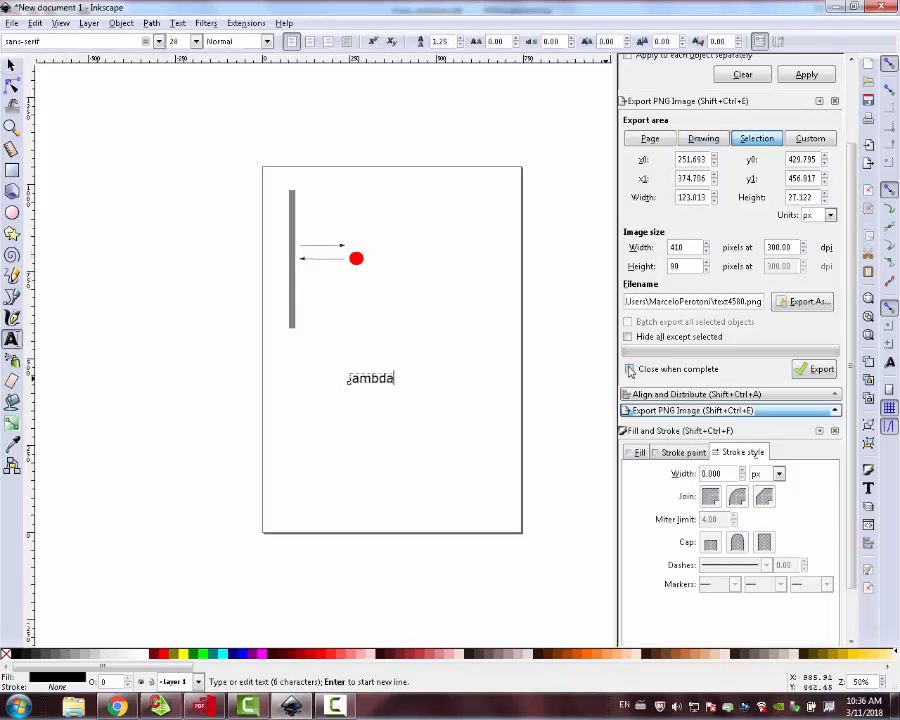
text(/4)
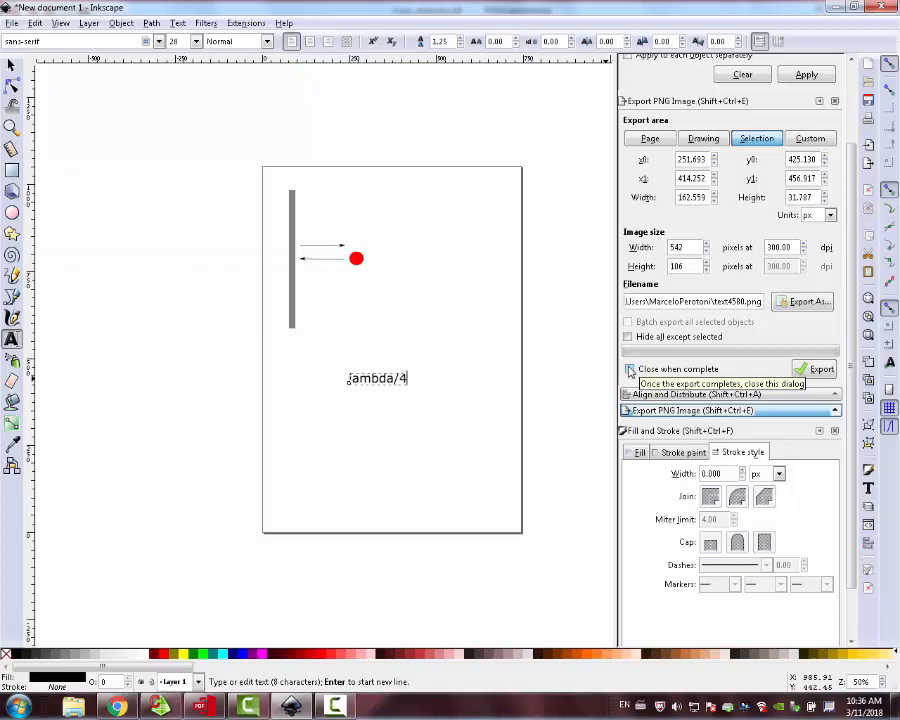
text(=90 deg)
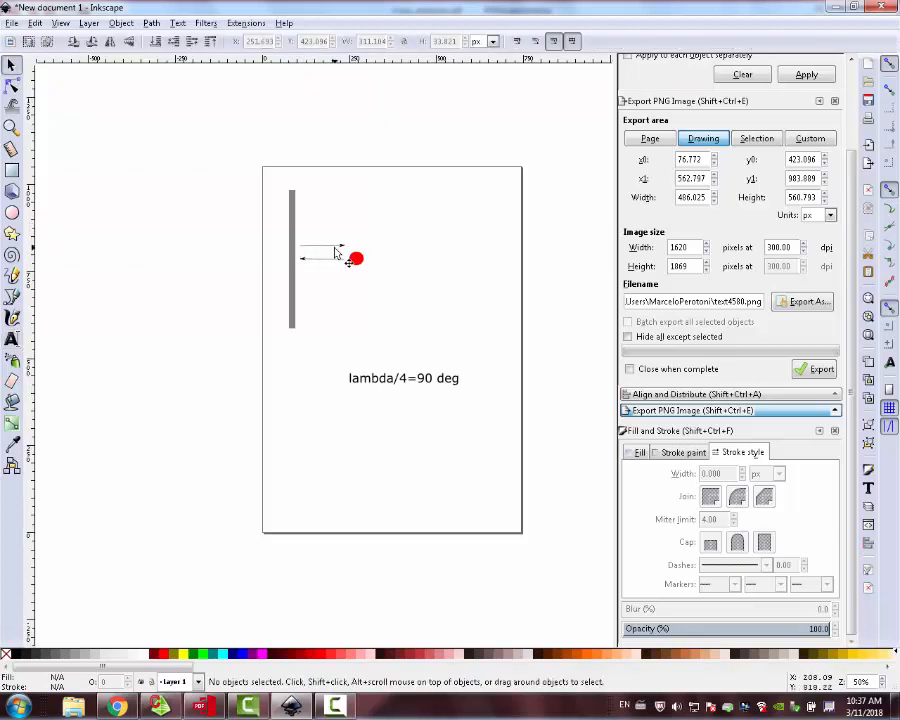
mouse_move(318, 264)
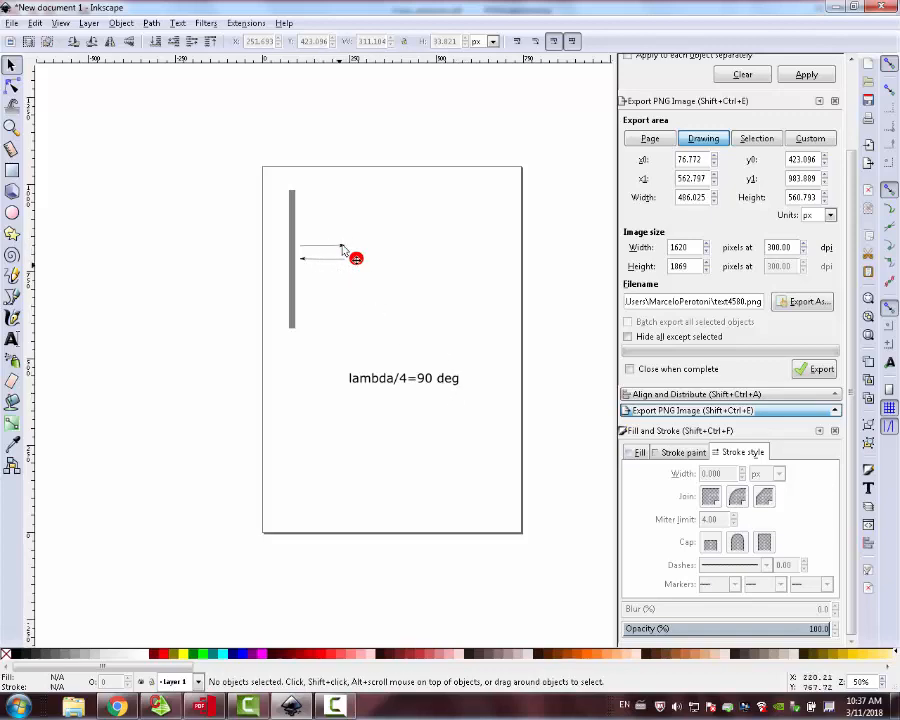
mouse_move(336, 258)
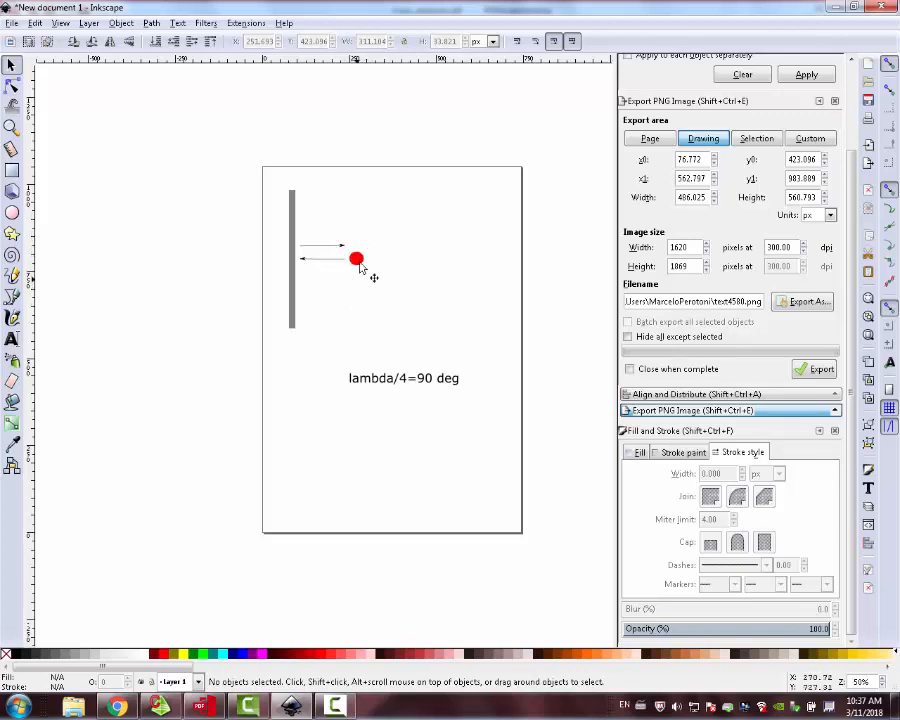
mouse_move(340, 278)
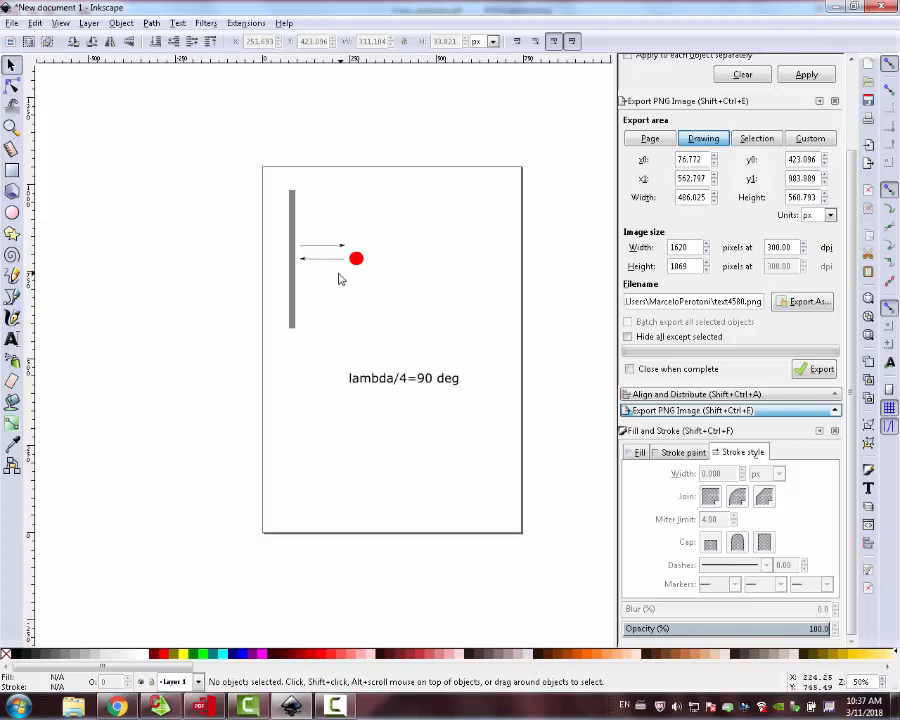
mouse_move(290, 272)
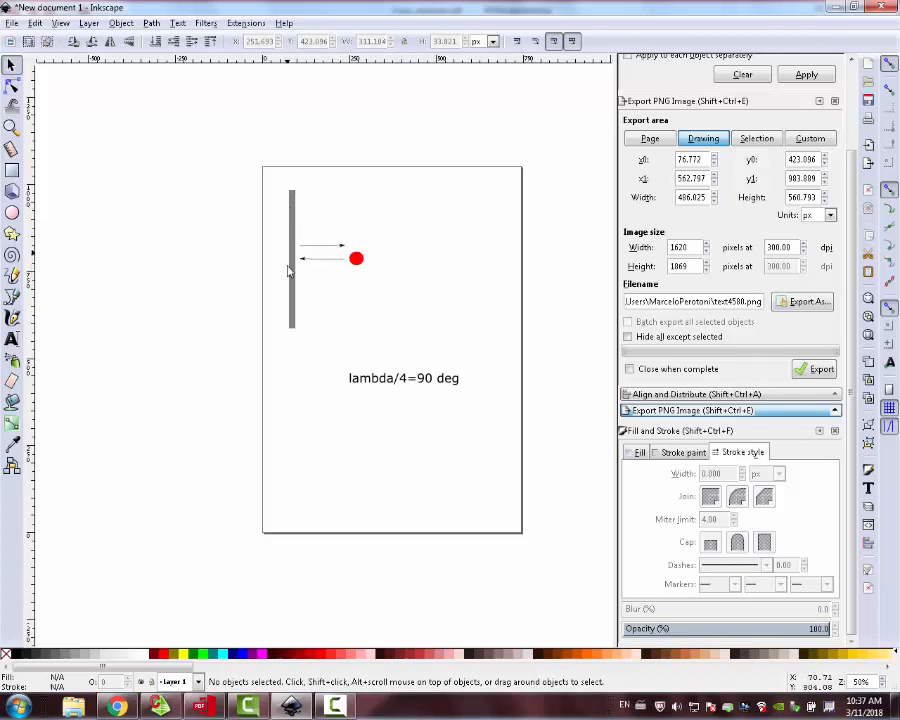
Add a second label 'reflector phase reflection 180 deg' above the lambda/4 text
click(404, 378)
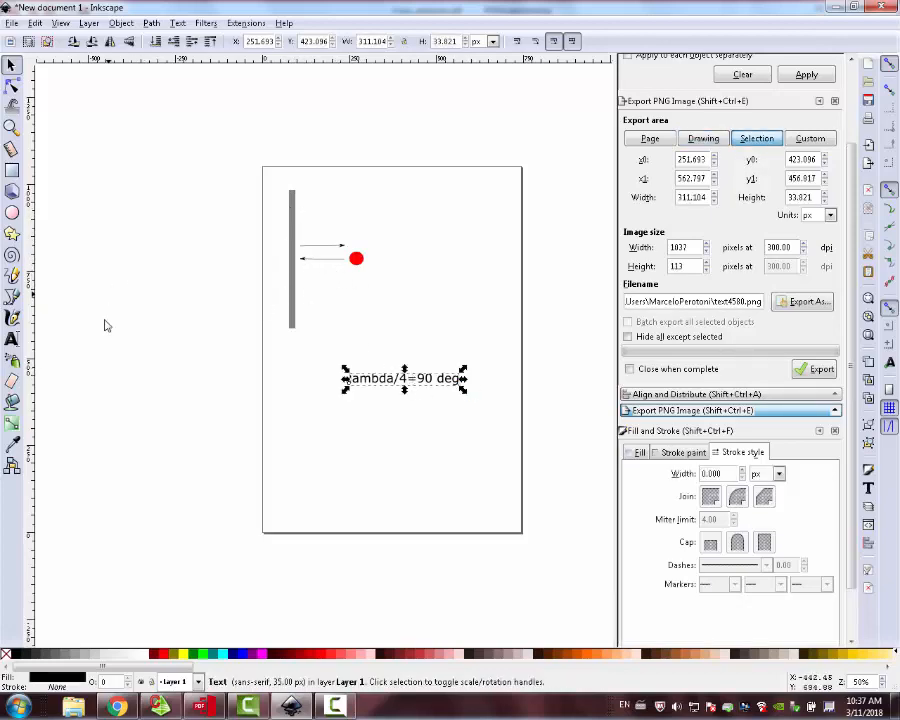
click(12, 338)
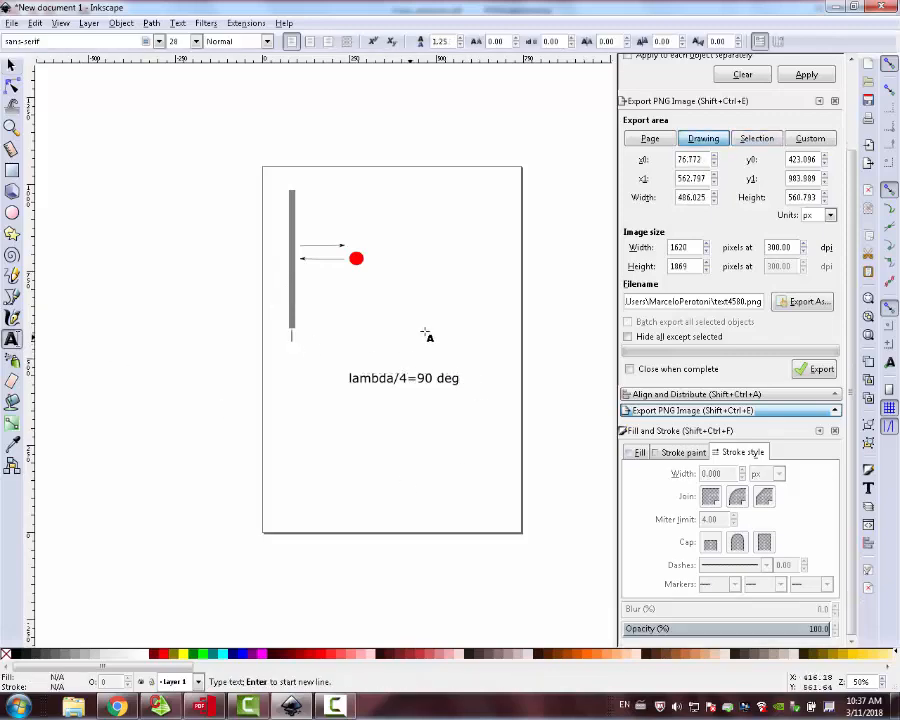
text(reflector ph)
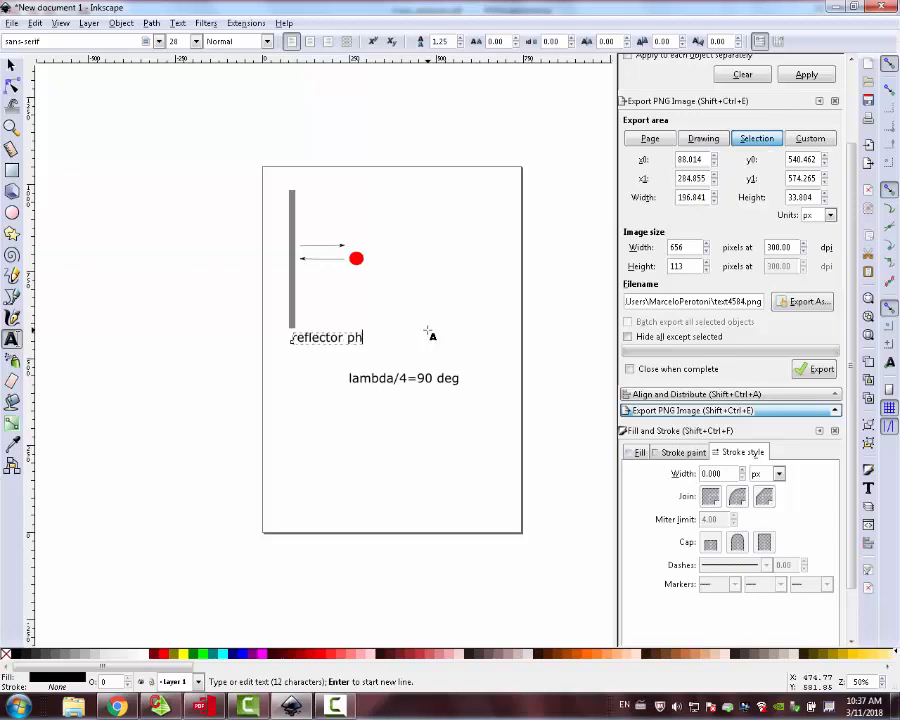
text(ase reflection 180 deg)
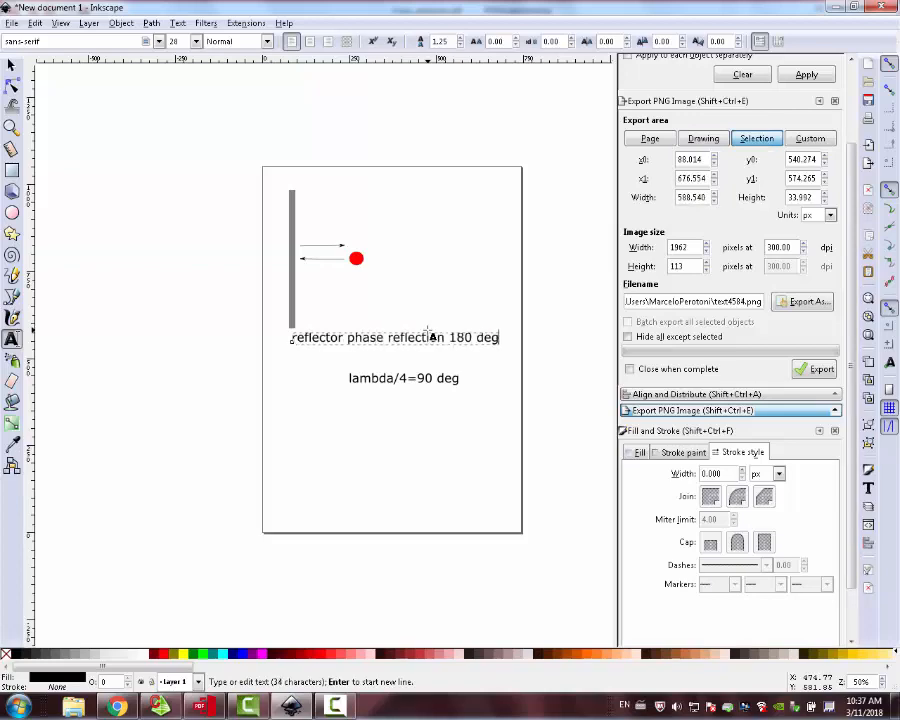
click(702, 138)
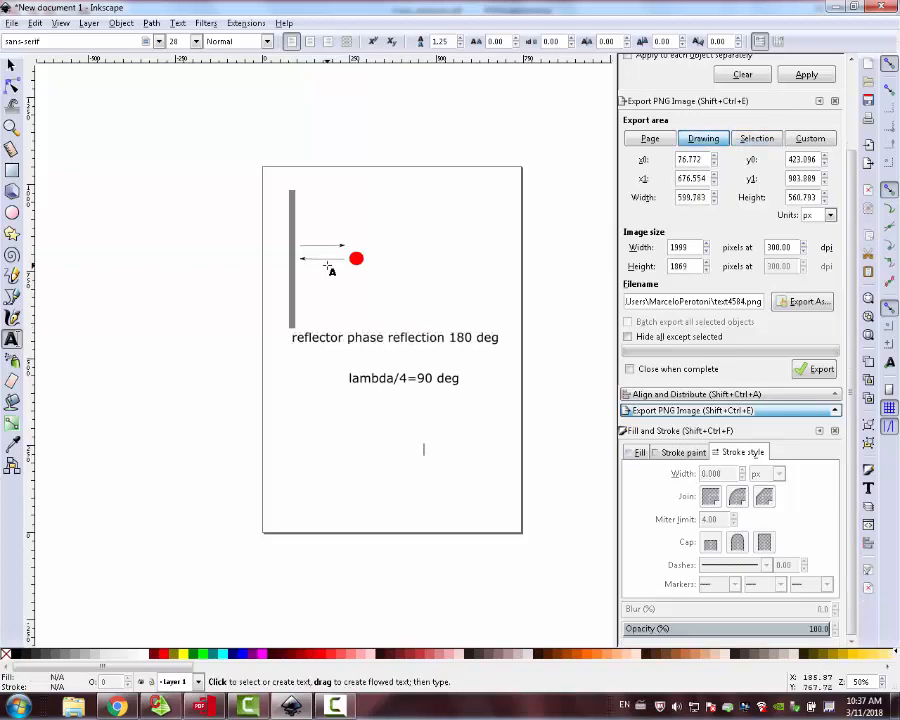
click(12, 64)
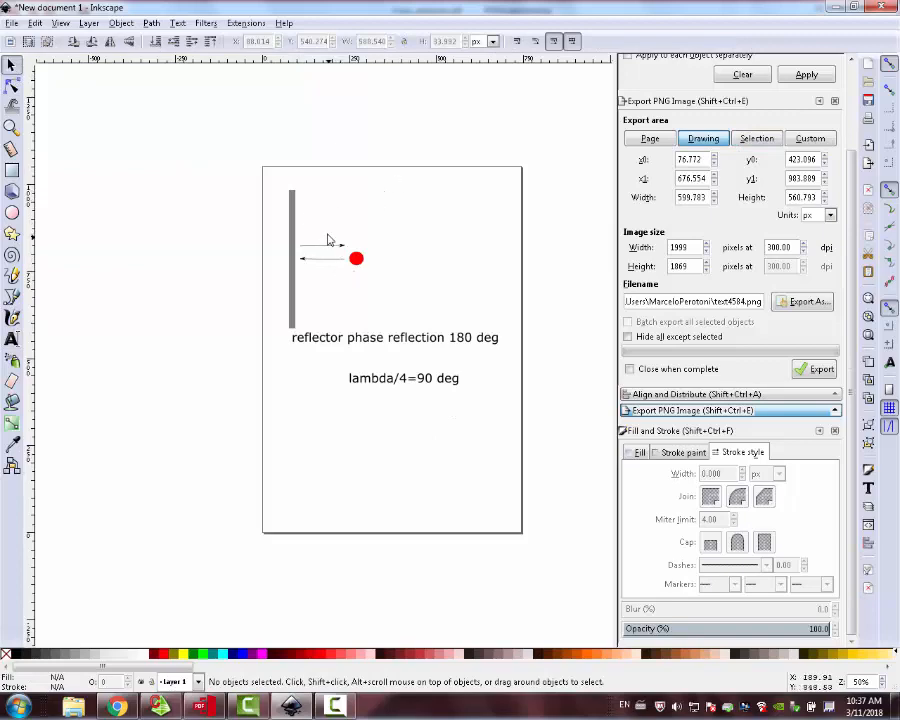
mouse_move(320, 268)
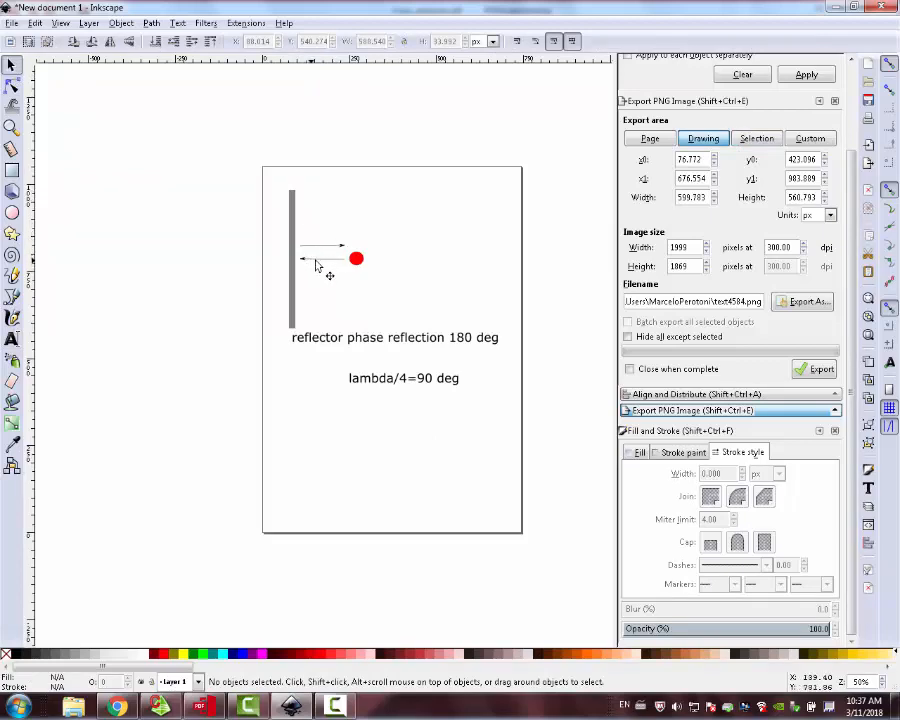
mouse_move(342, 272)
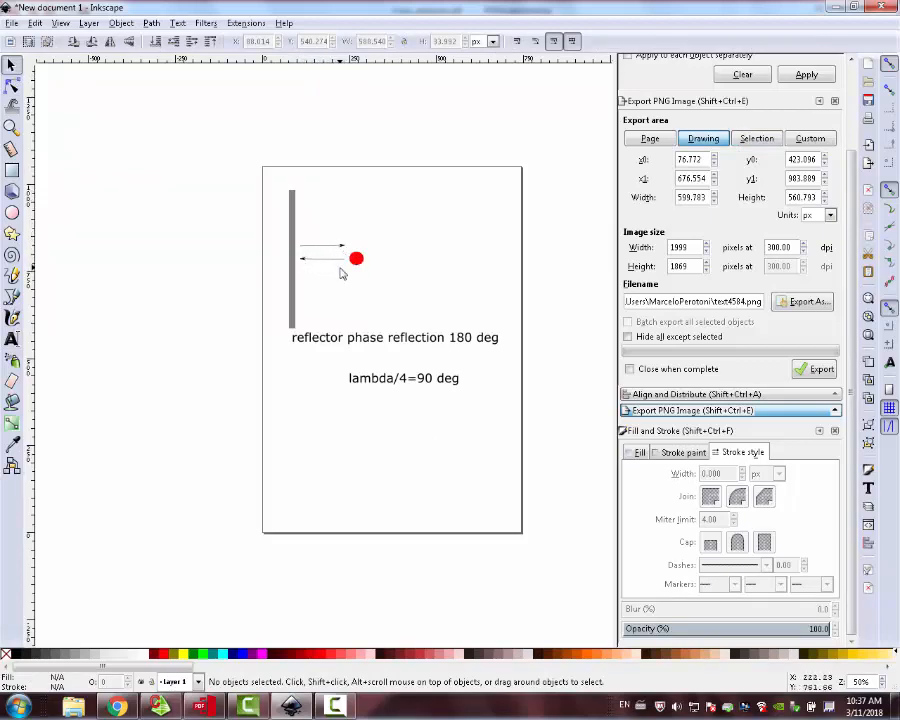
mouse_move(304, 268)
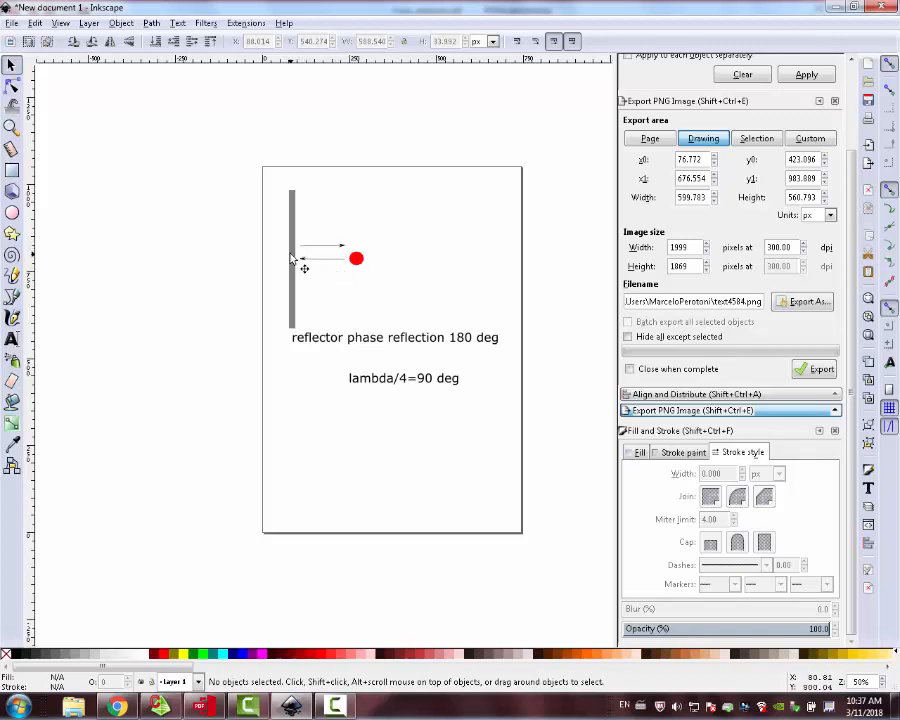
mouse_move(304, 258)
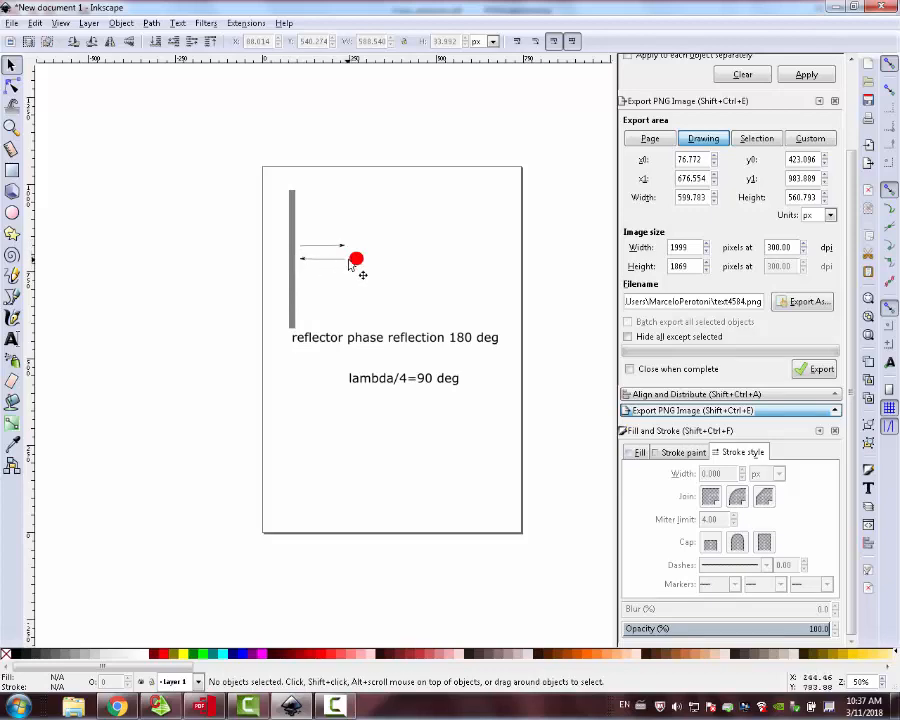
mouse_move(364, 270)
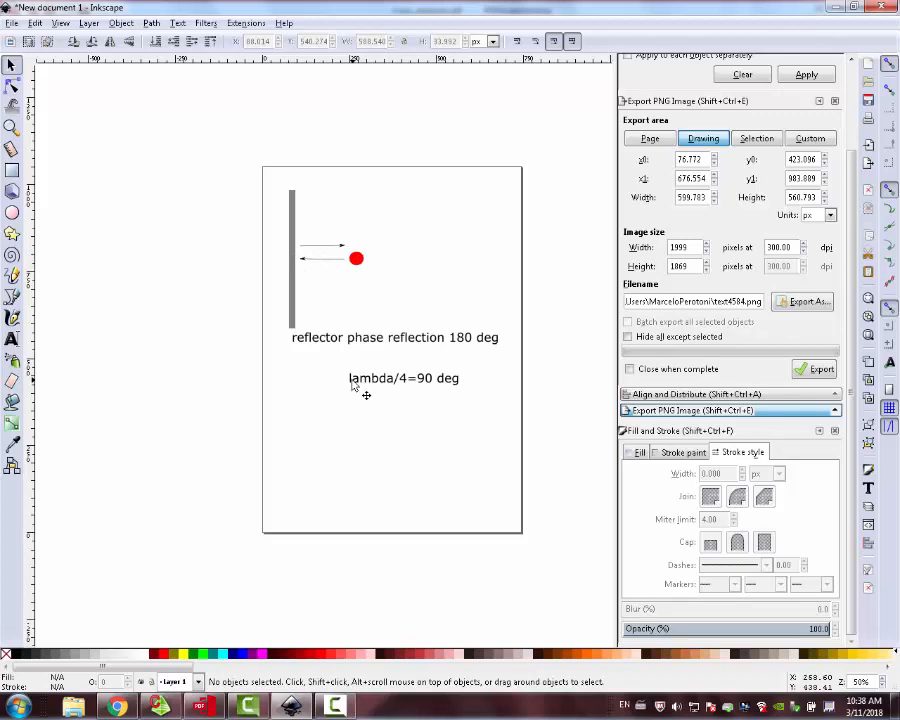
mouse_move(354, 268)
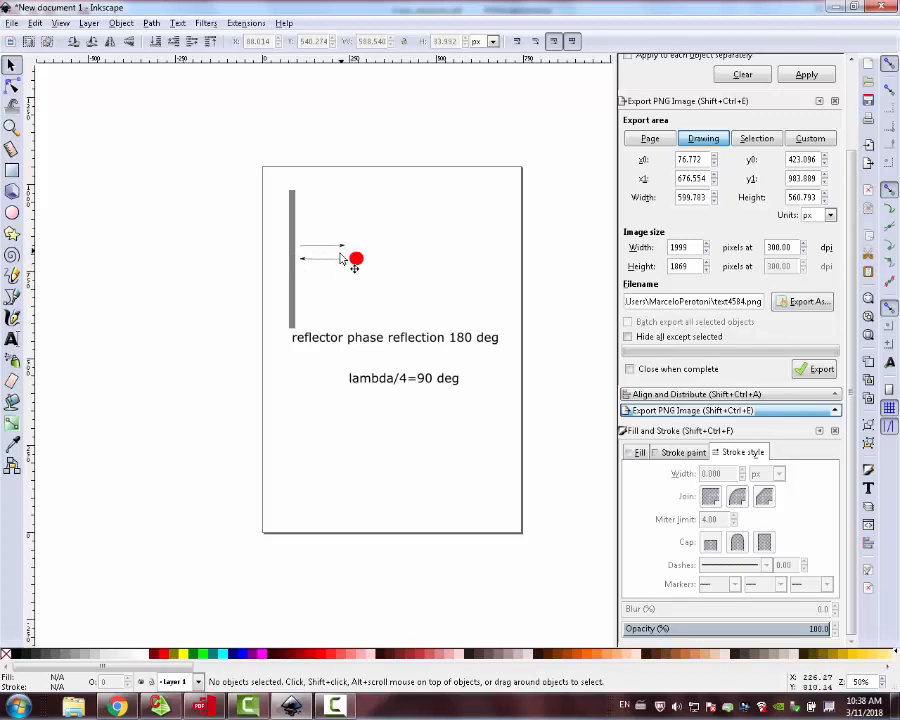
mouse_move(290, 268)
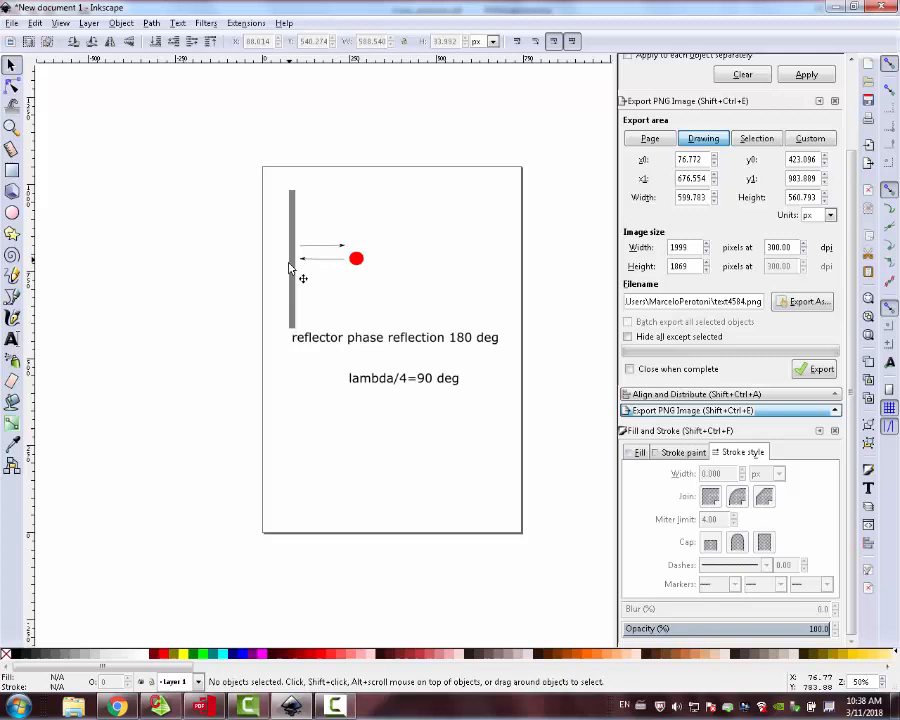
mouse_move(300, 272)
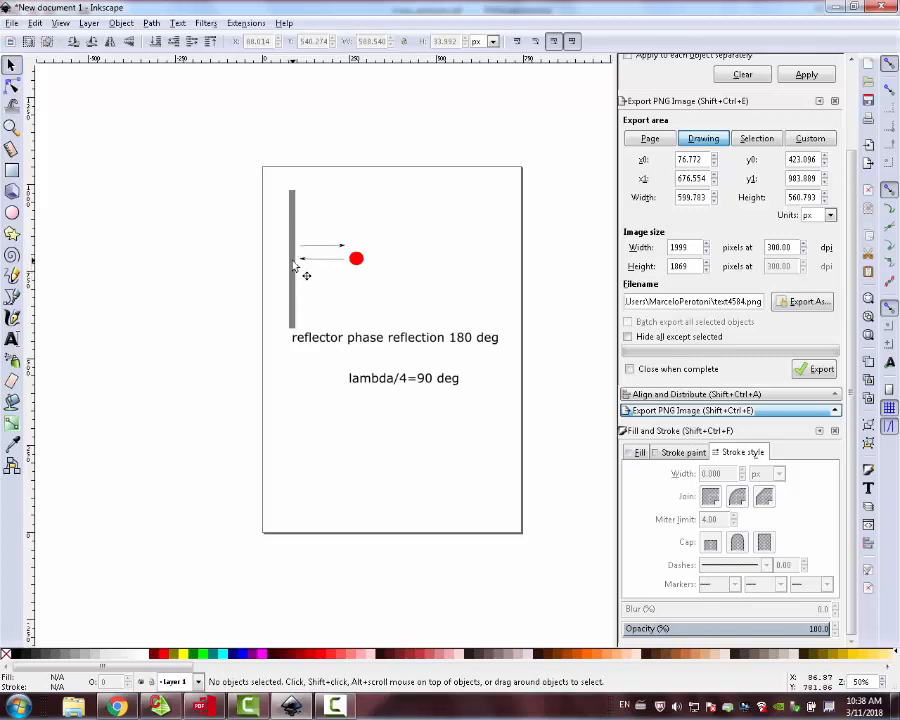
mouse_move(284, 290)
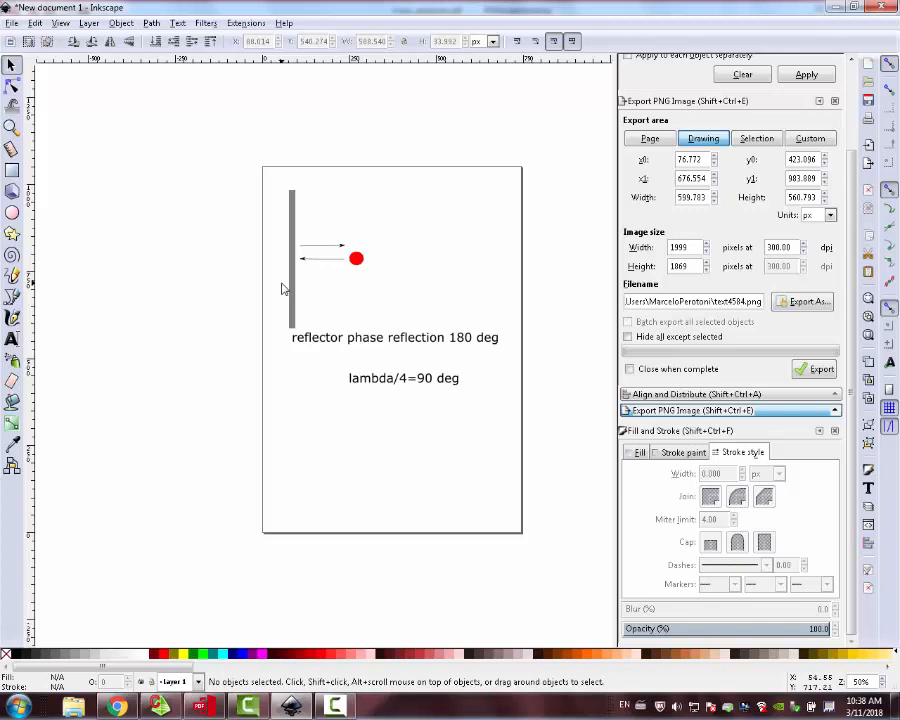
mouse_move(304, 368)
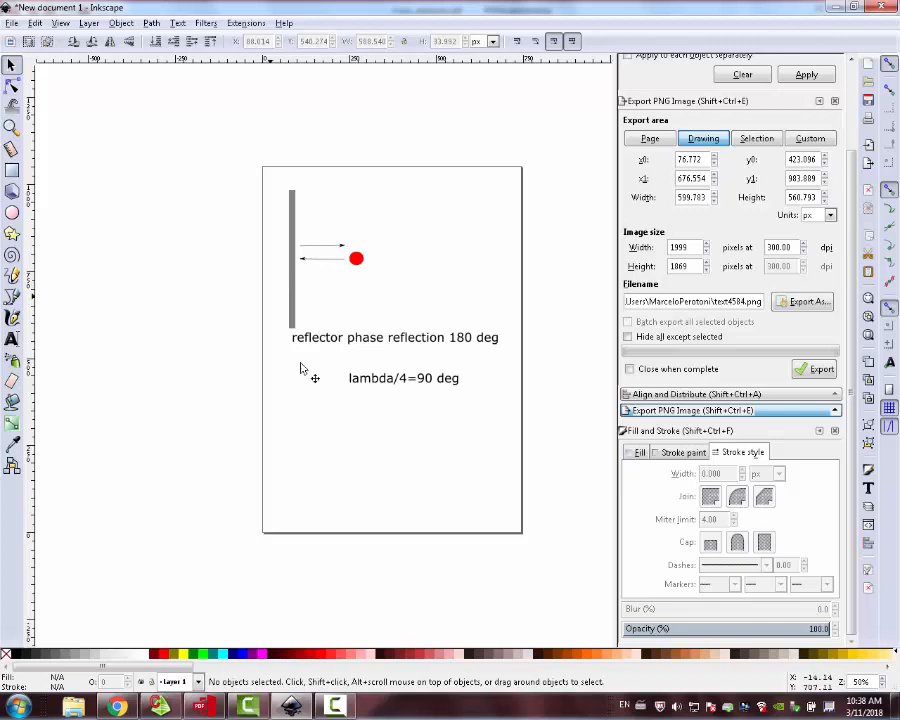
mouse_move(160, 706)
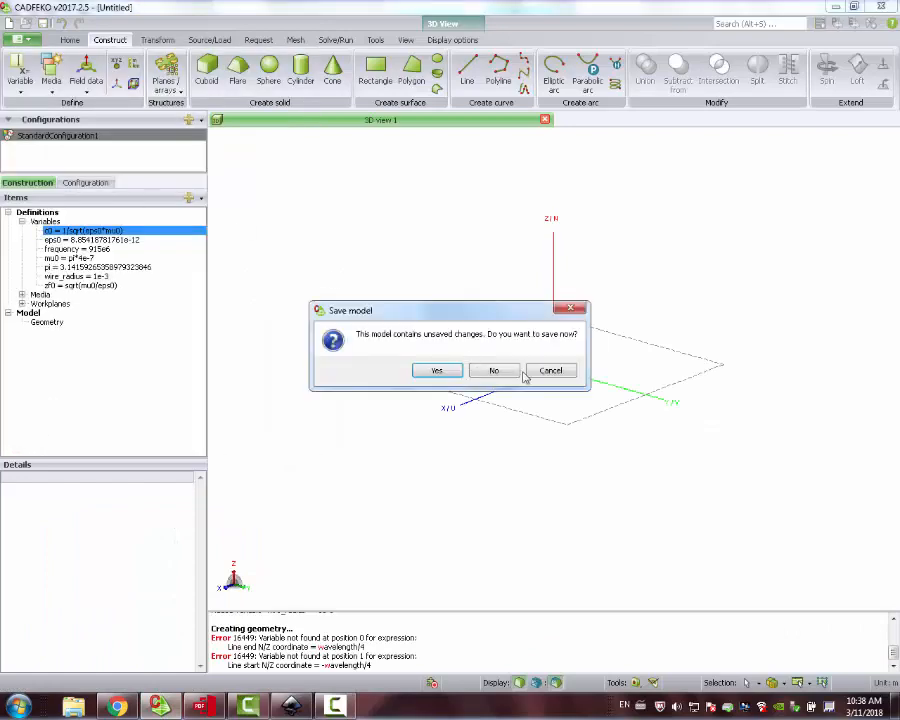
Answer No to saving the old model and create a new empty model
click(492, 370)
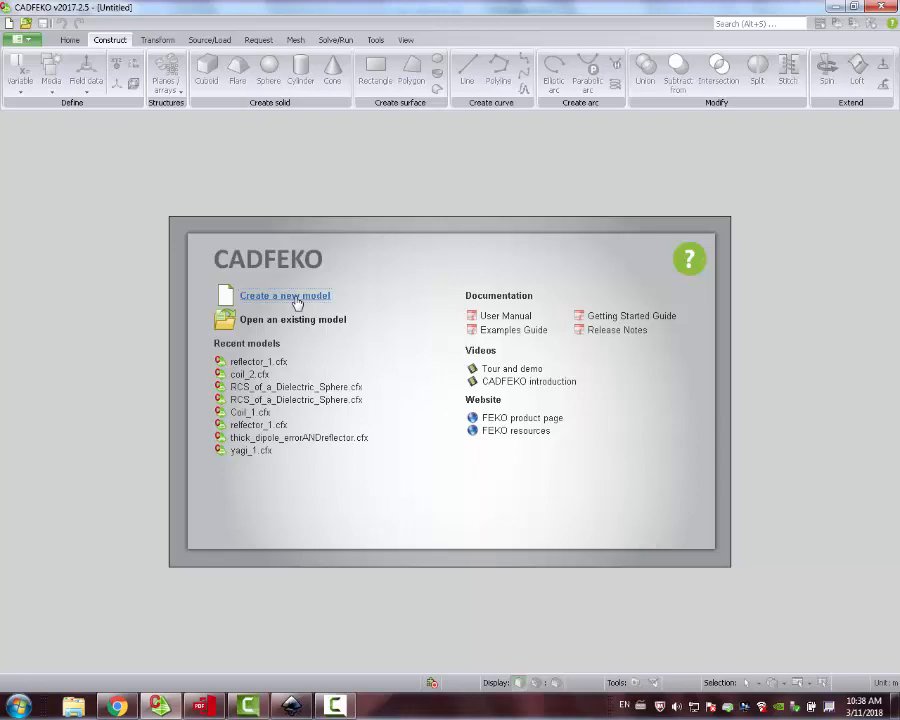
click(284, 296)
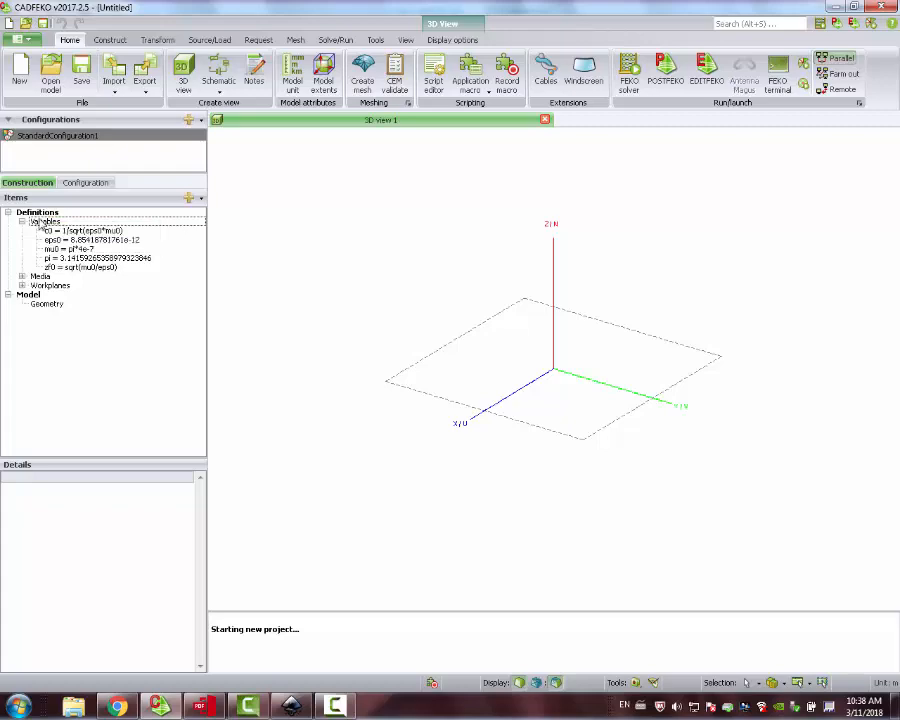
Define variables frequency = 915e6 and fmax = 1100e6 in the Create variable dialog
right_click(44, 220)
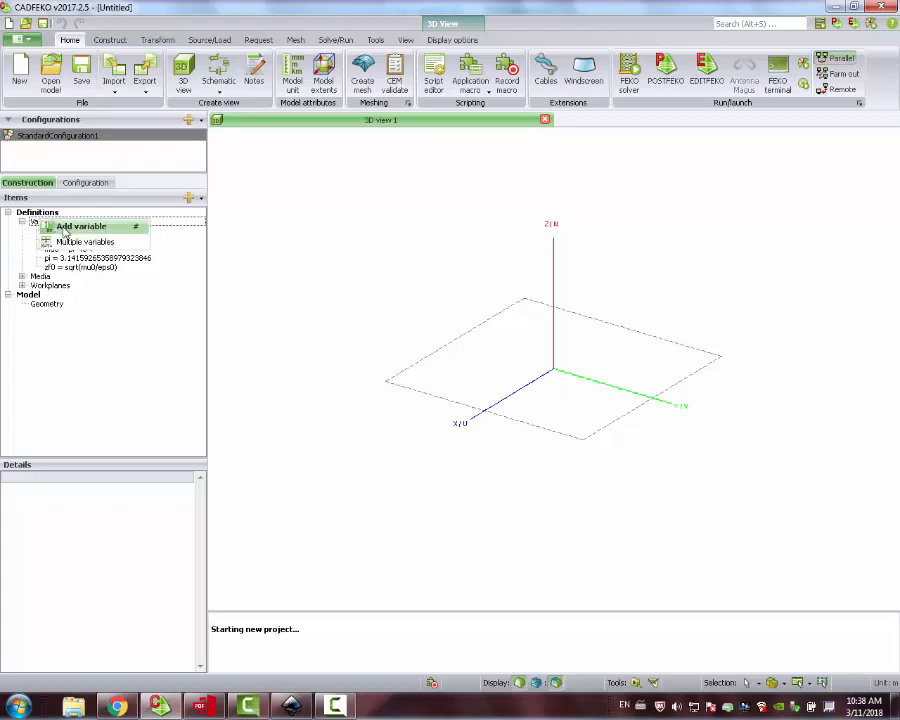
click(80, 224)
text(915e)
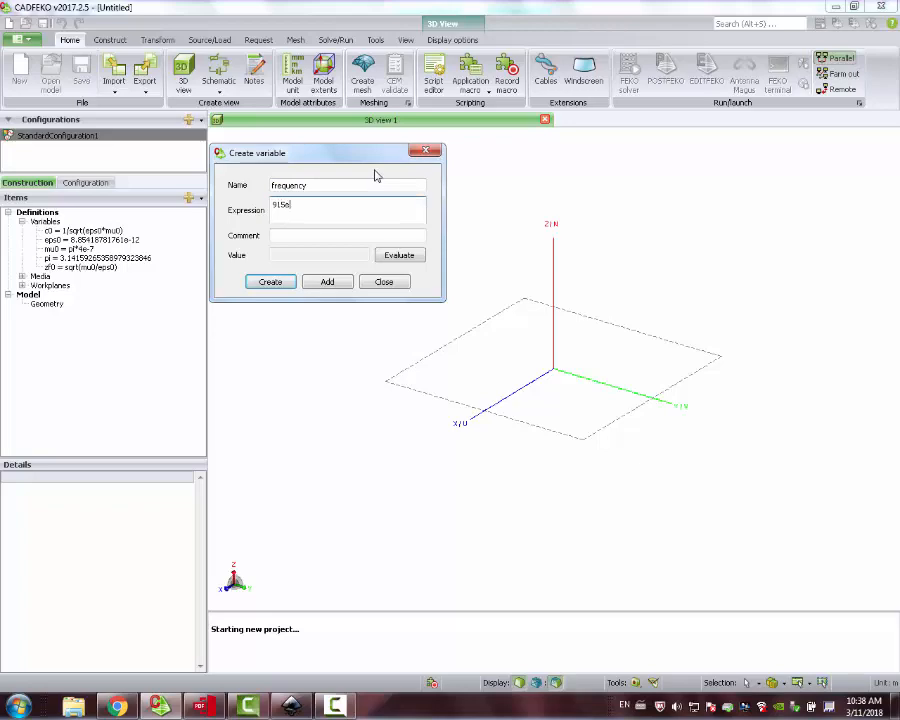
text(6)
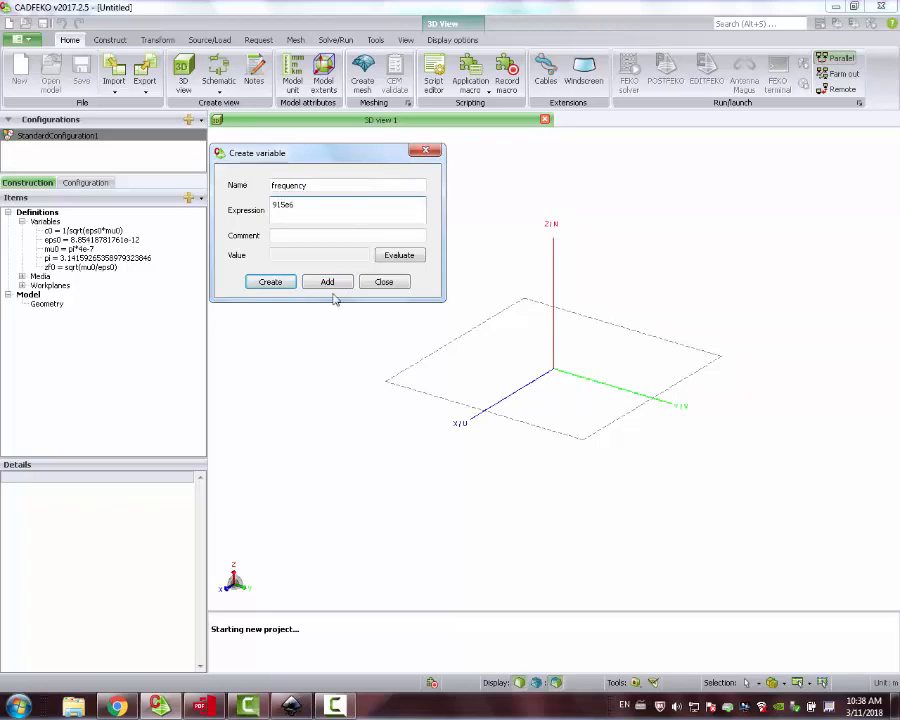
click(328, 280)
text(fmin)
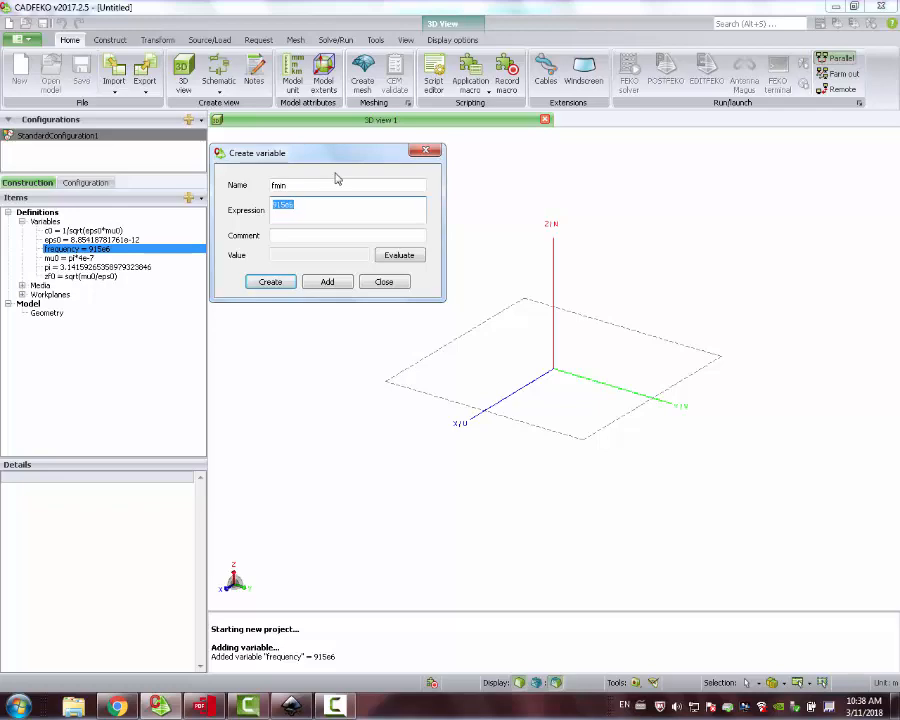
text(800)
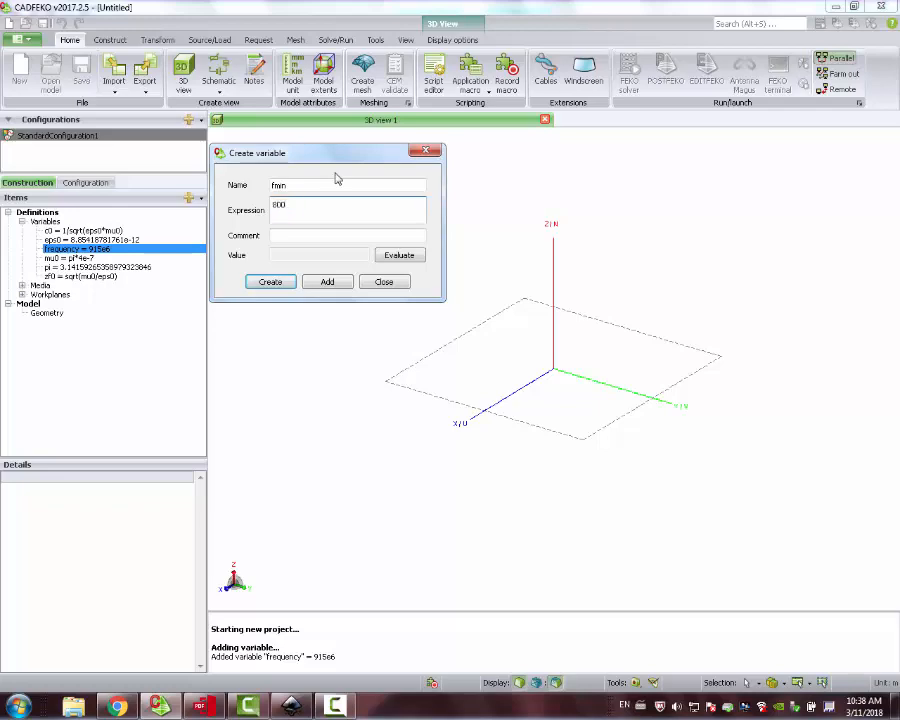
text(e6)
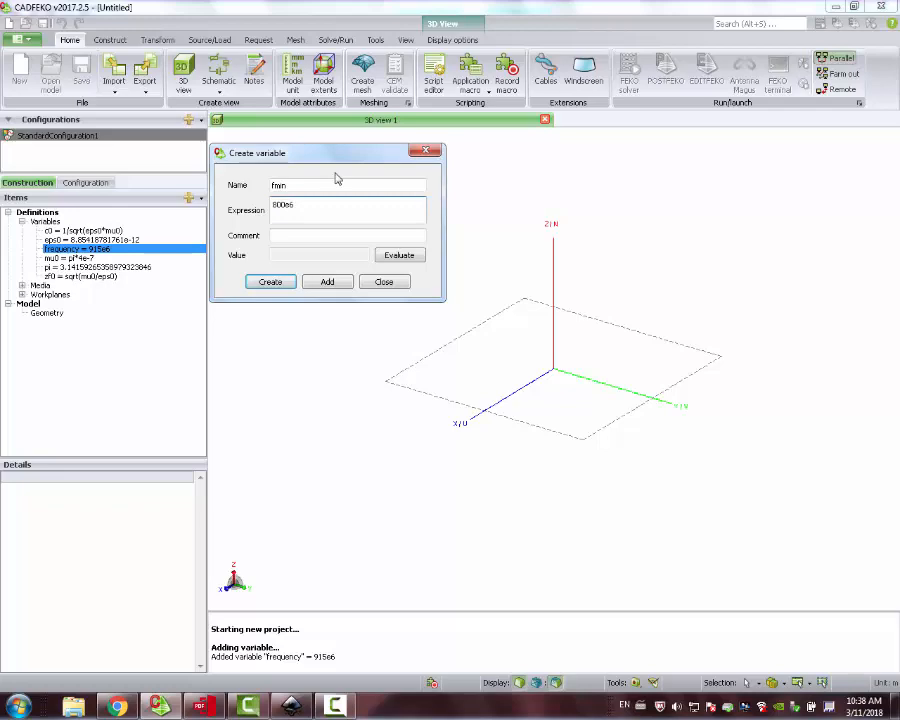
triple_click(348, 184)
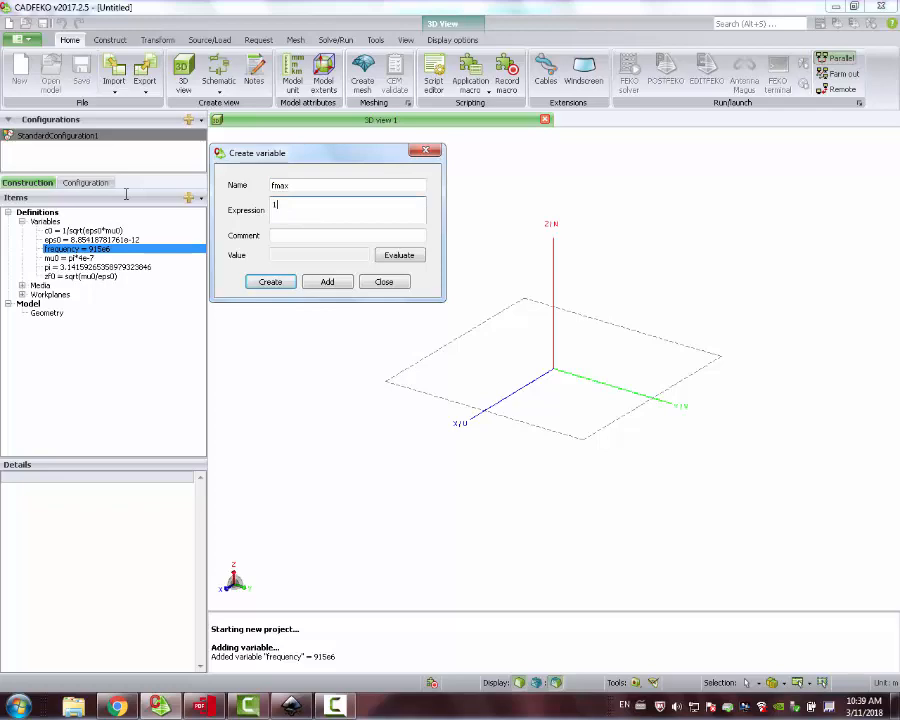
text(100)
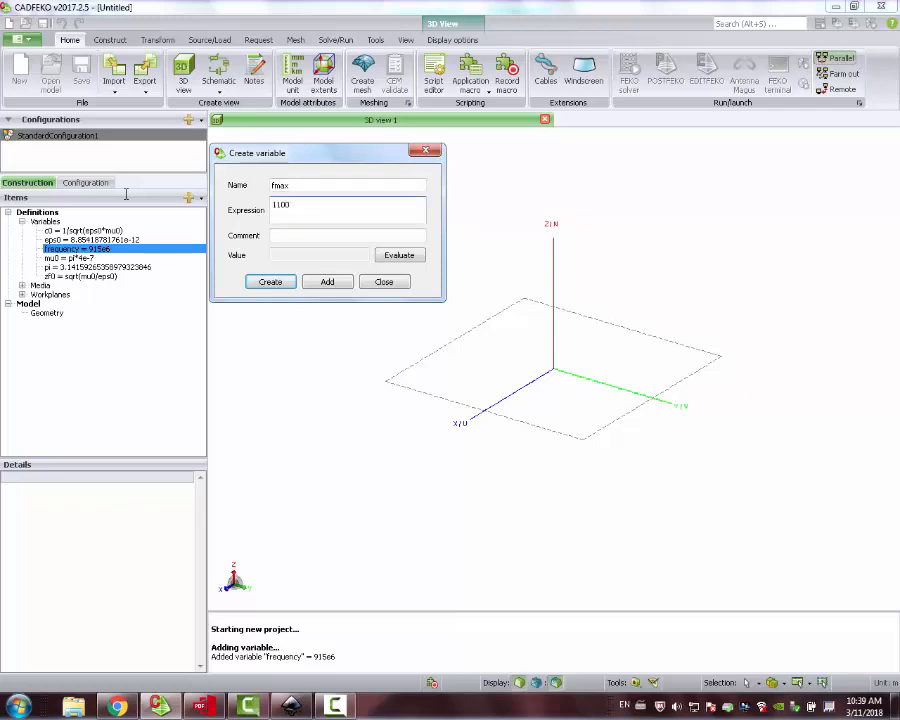
text(e6)
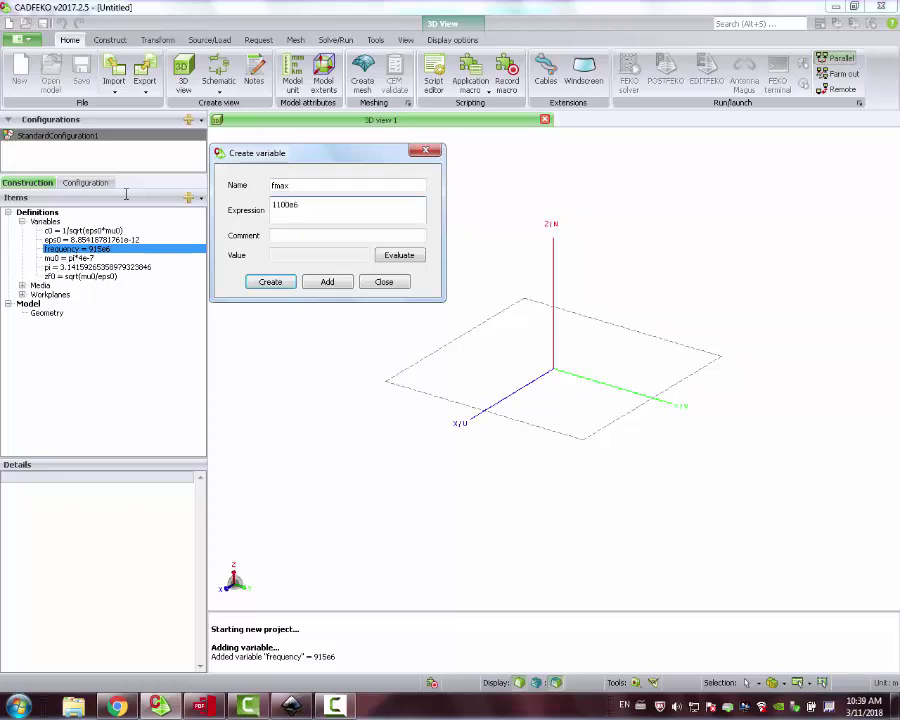
click(328, 280)
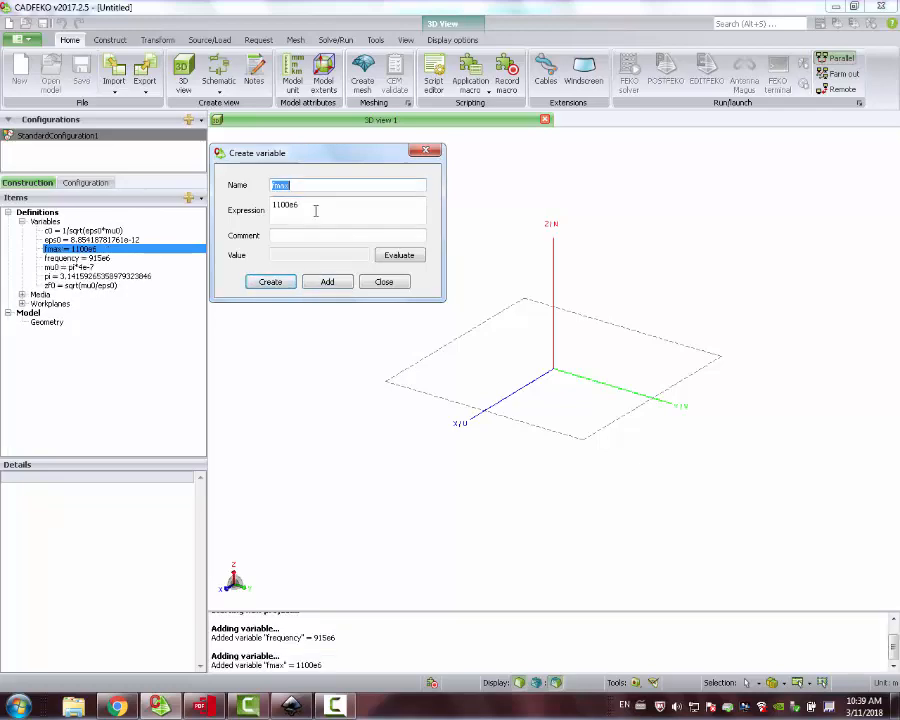
Add wire_radius = 1e-3 and wavelength = c0/frequency, evaluating the wavelength before creating
text(wire_radius)
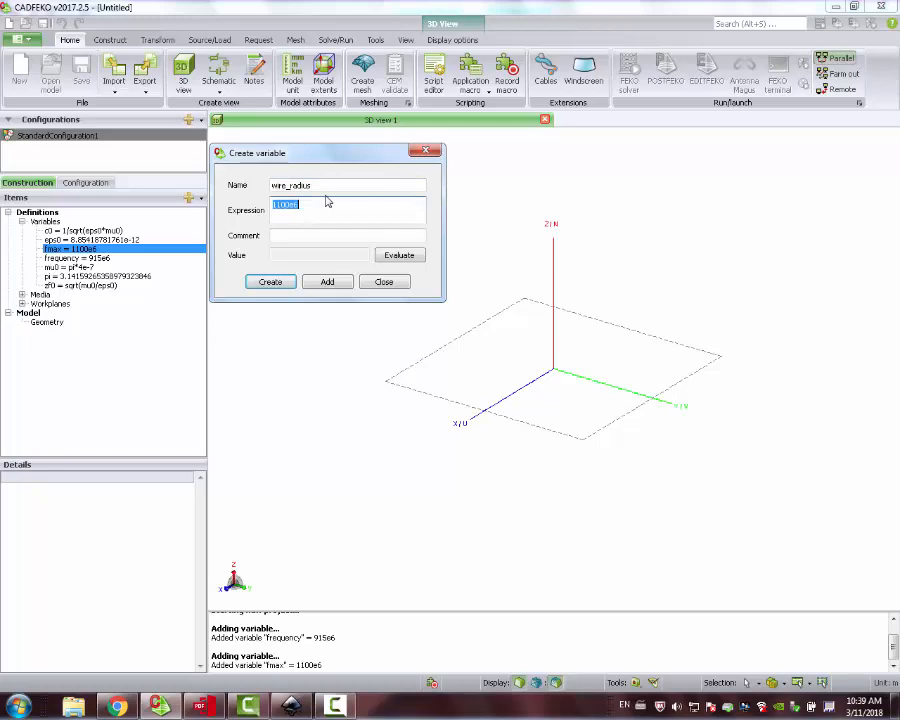
text(1e-)
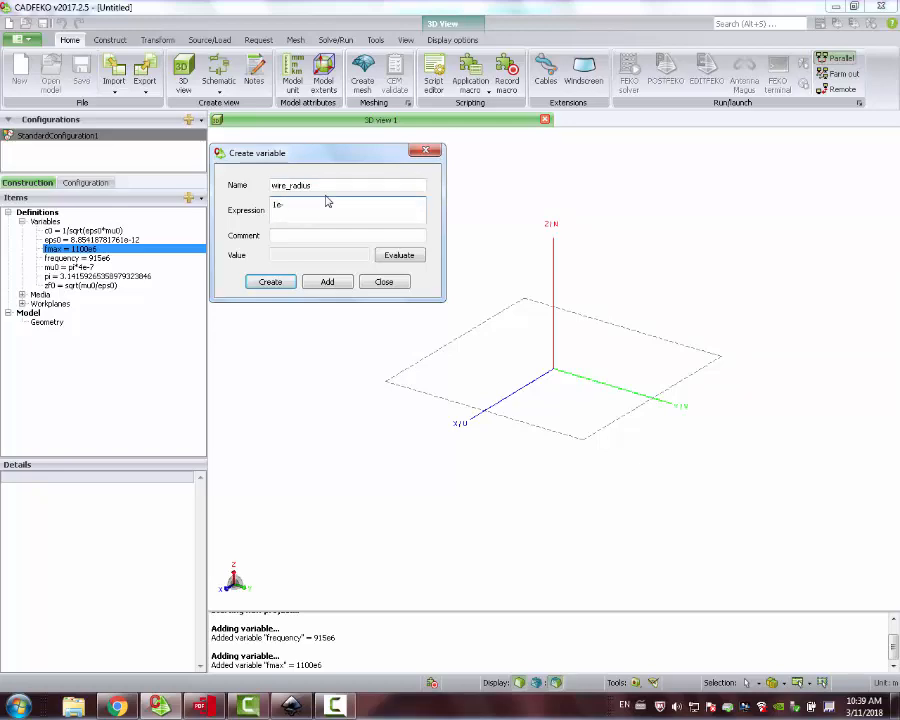
text(3)
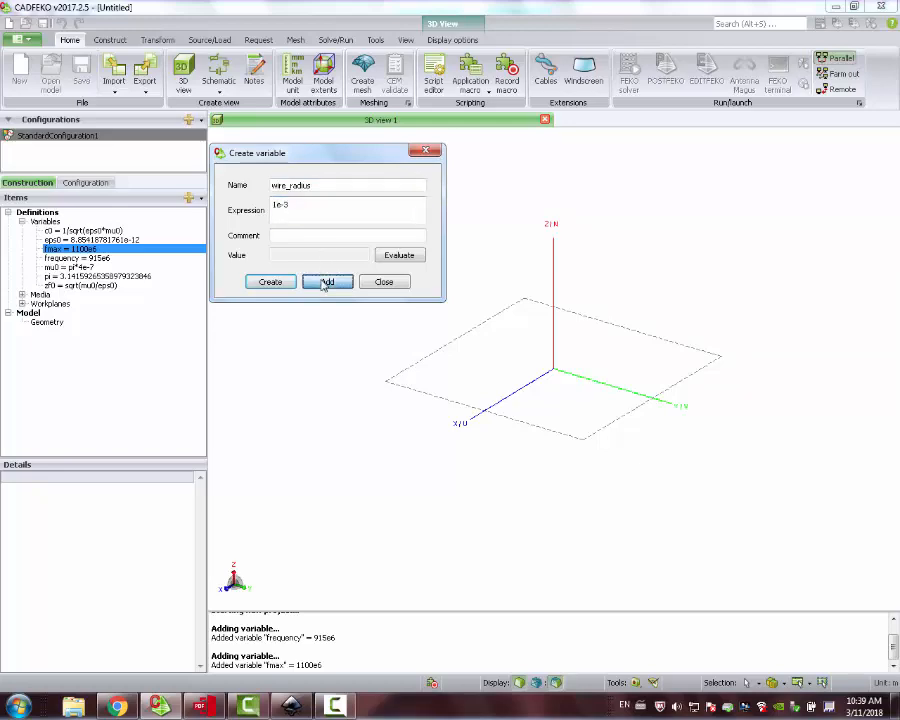
click(328, 280)
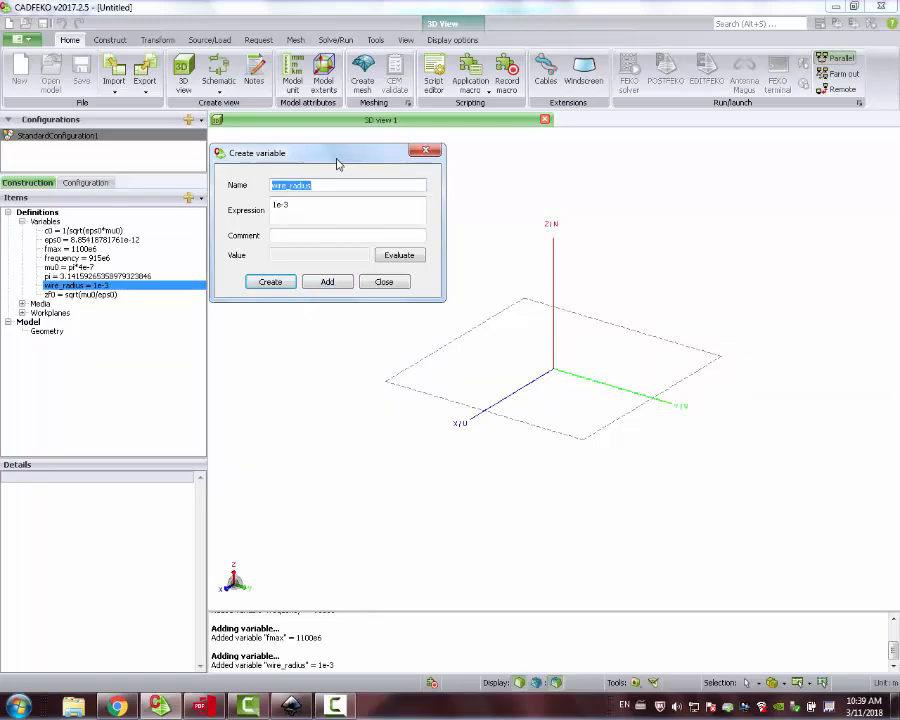
text(wavelength)
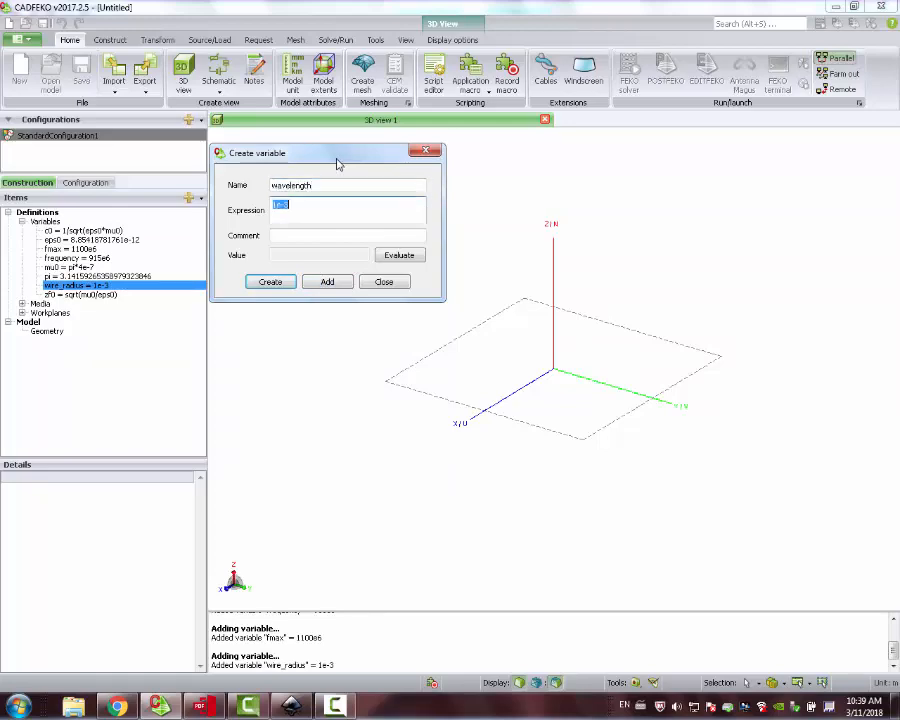
text(c0/frequency)
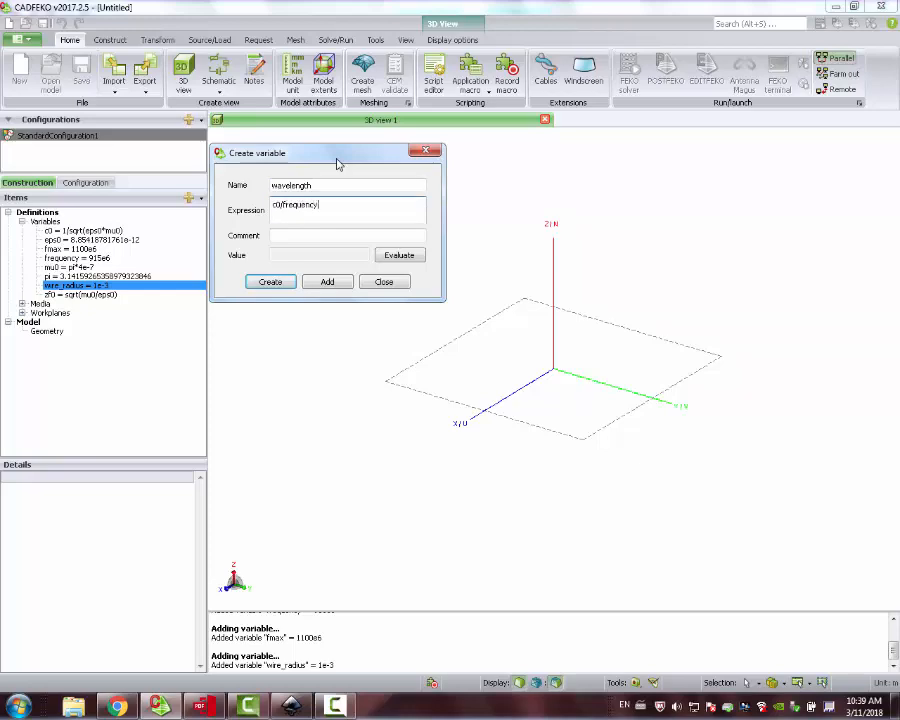
click(400, 254)
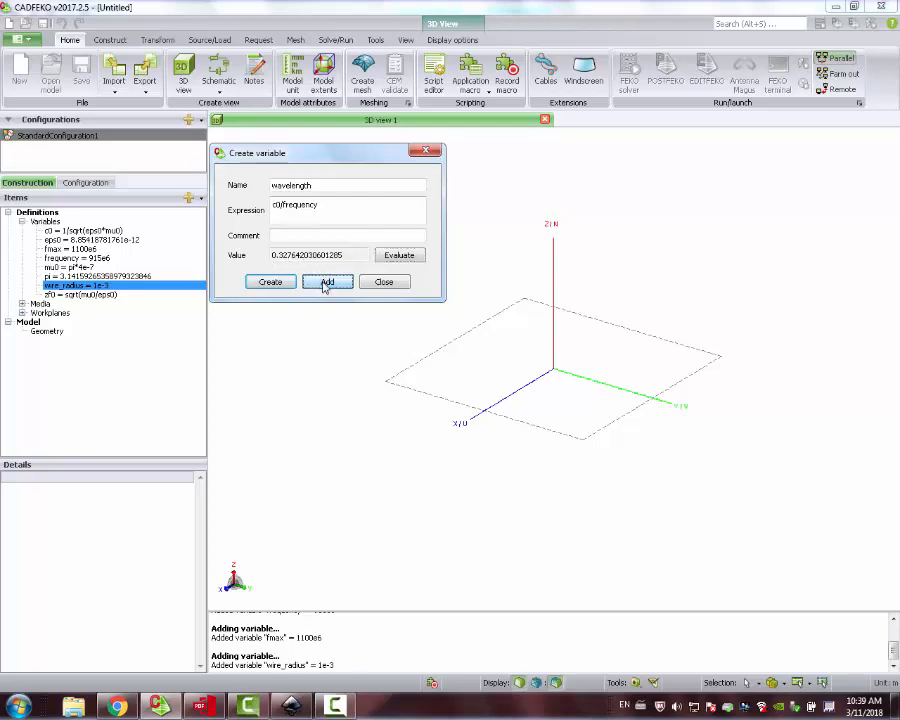
click(328, 280)
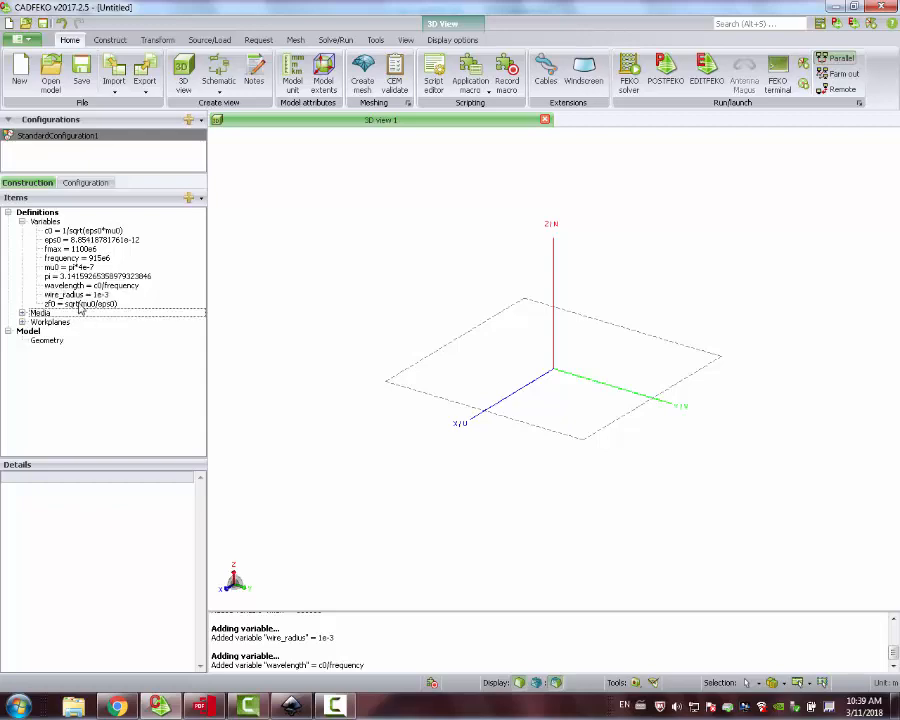
Create Line1 along Z from -wavelength/4 to wavelength/4 via Construct > Line
click(90, 240)
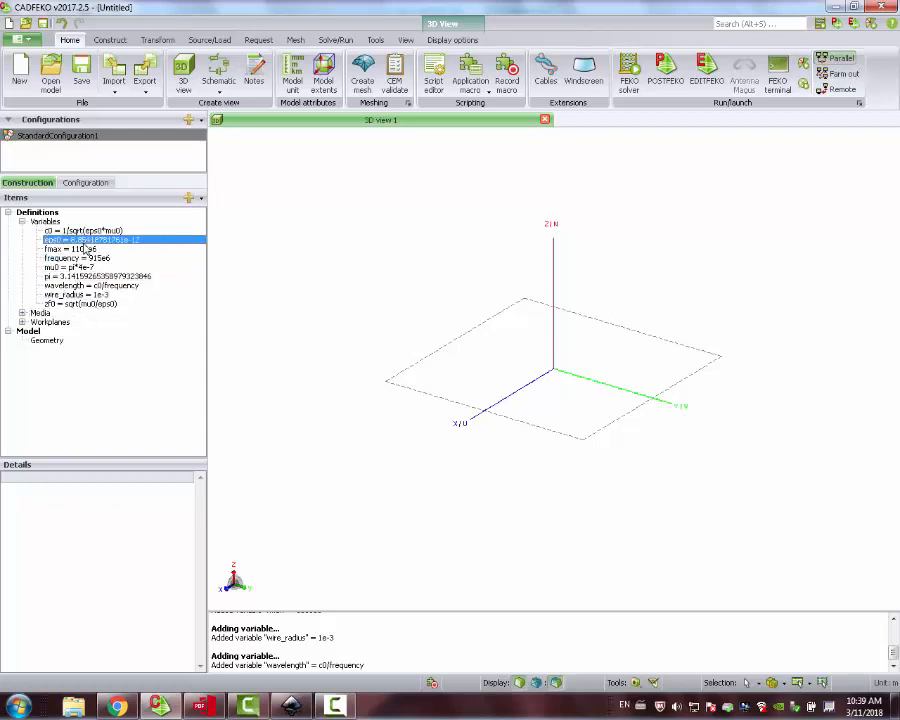
click(80, 304)
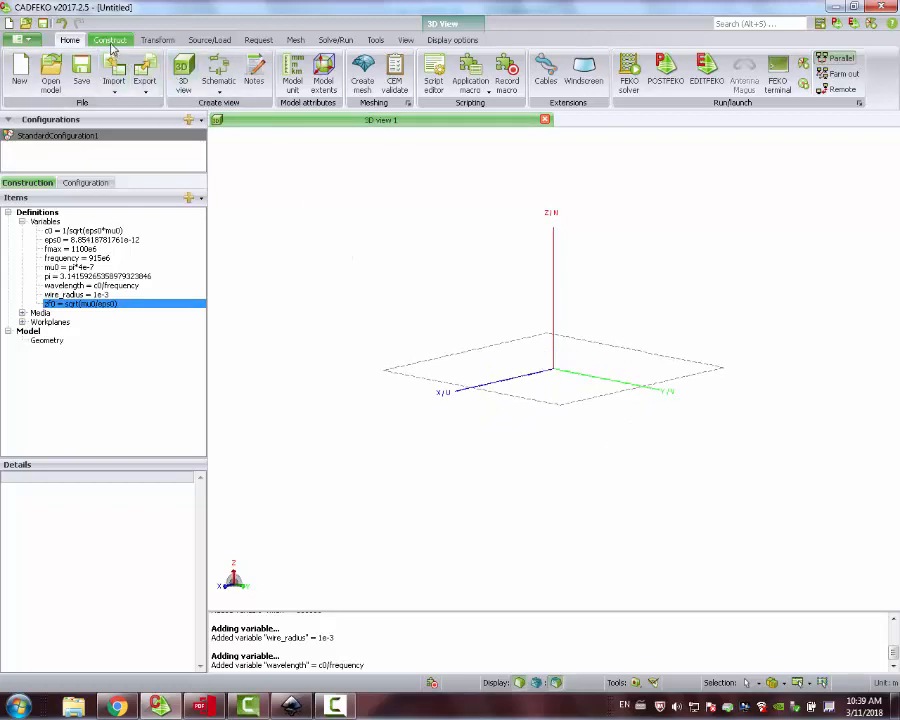
click(110, 40)
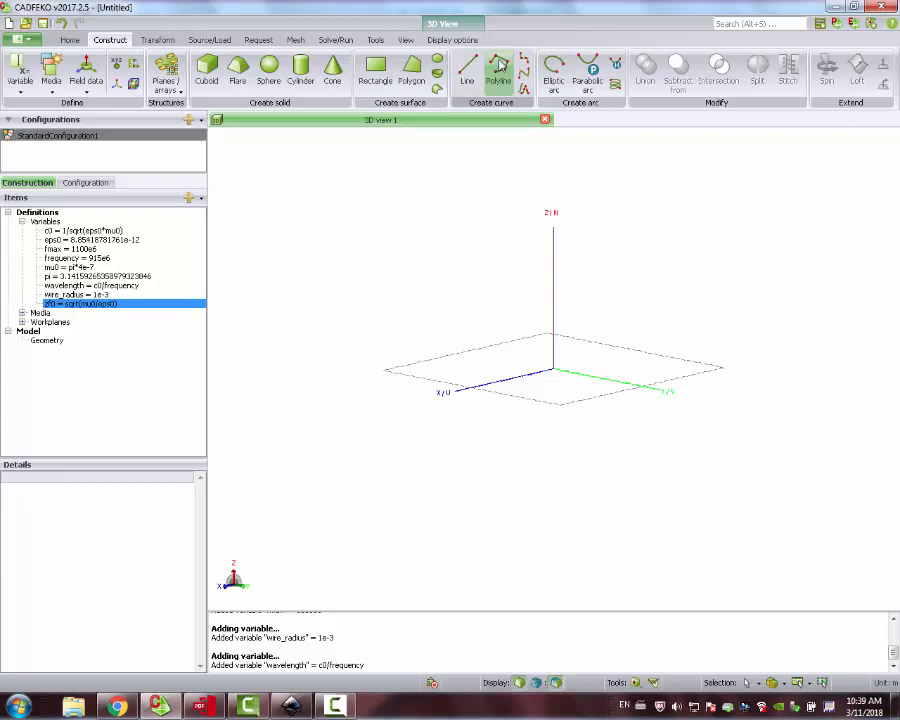
click(466, 70)
text(-wavel)
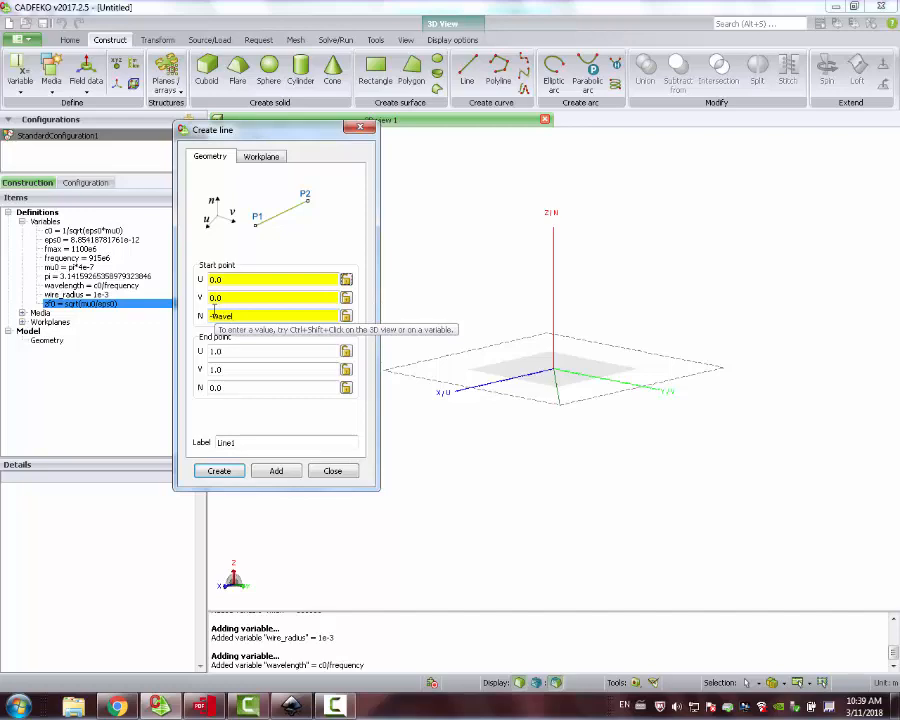
text(ength/4)
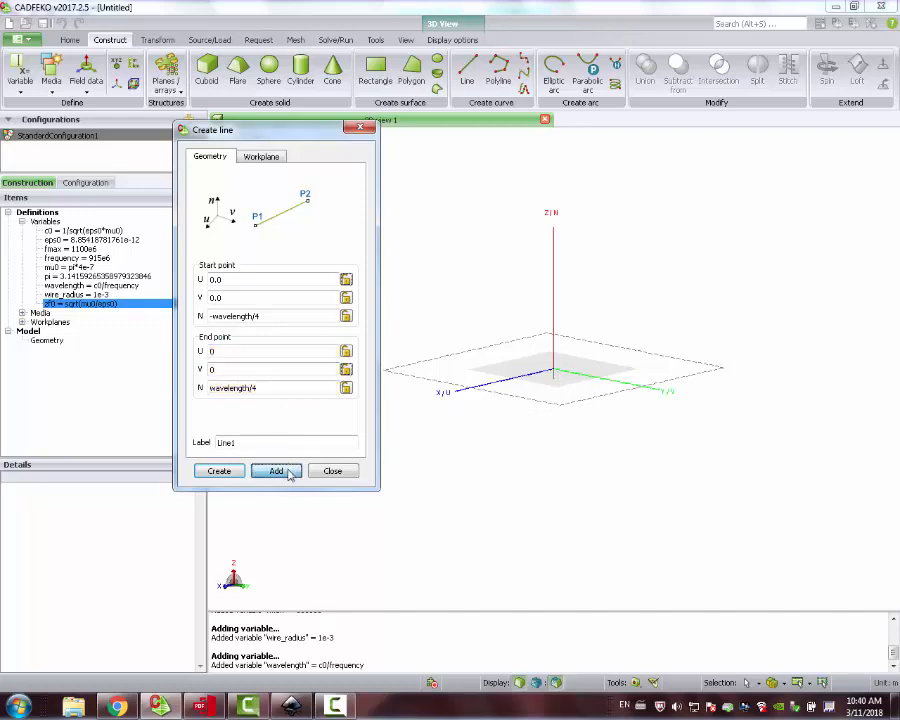
click(218, 472)
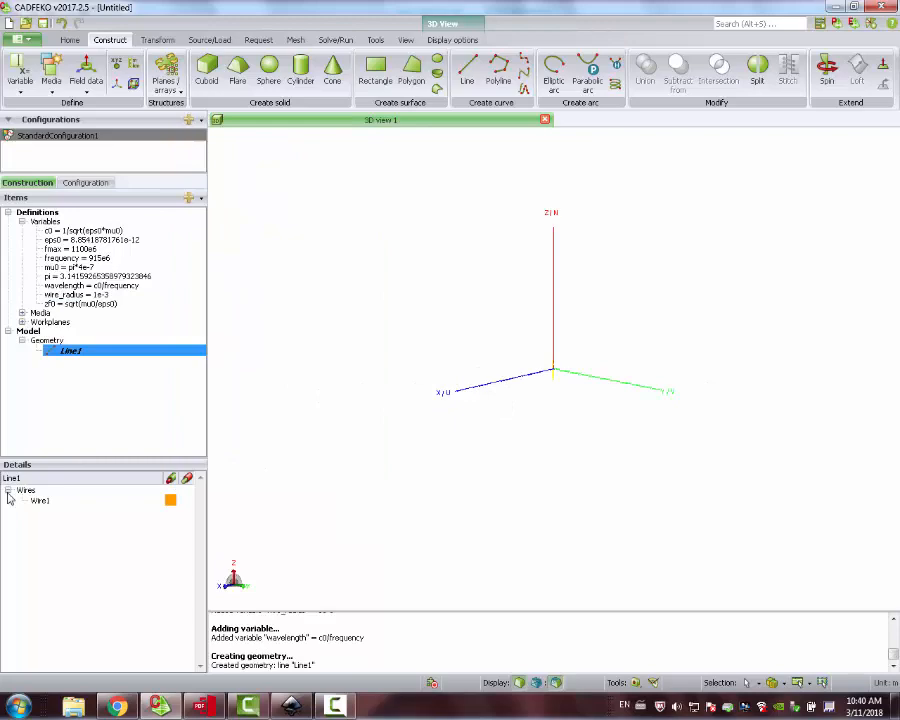
Enable a local wire radius of wire_radius on Line1's wire edge
right_click(40, 500)
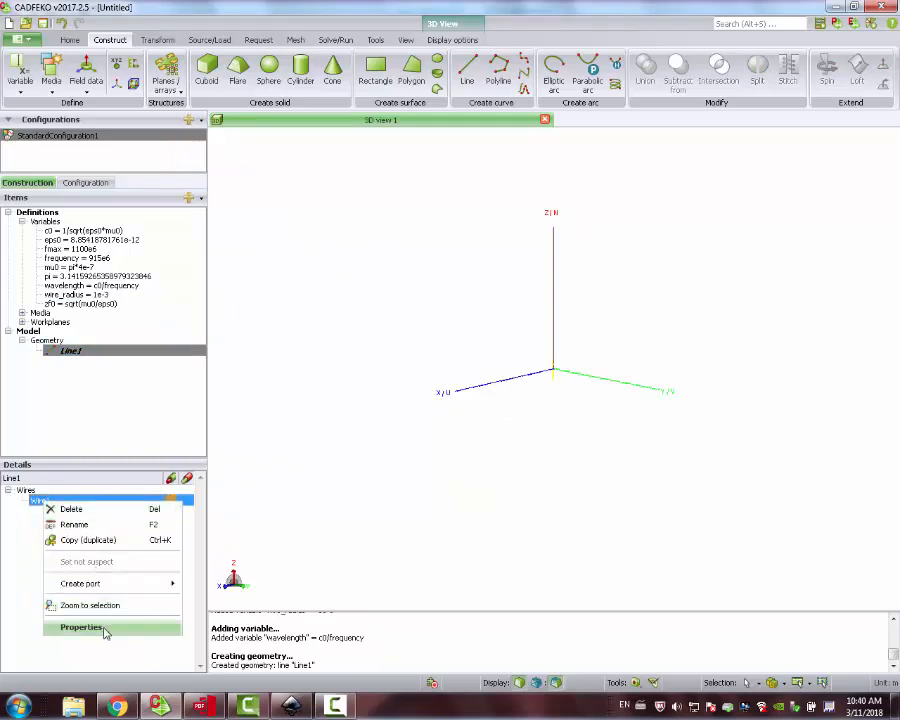
click(80, 628)
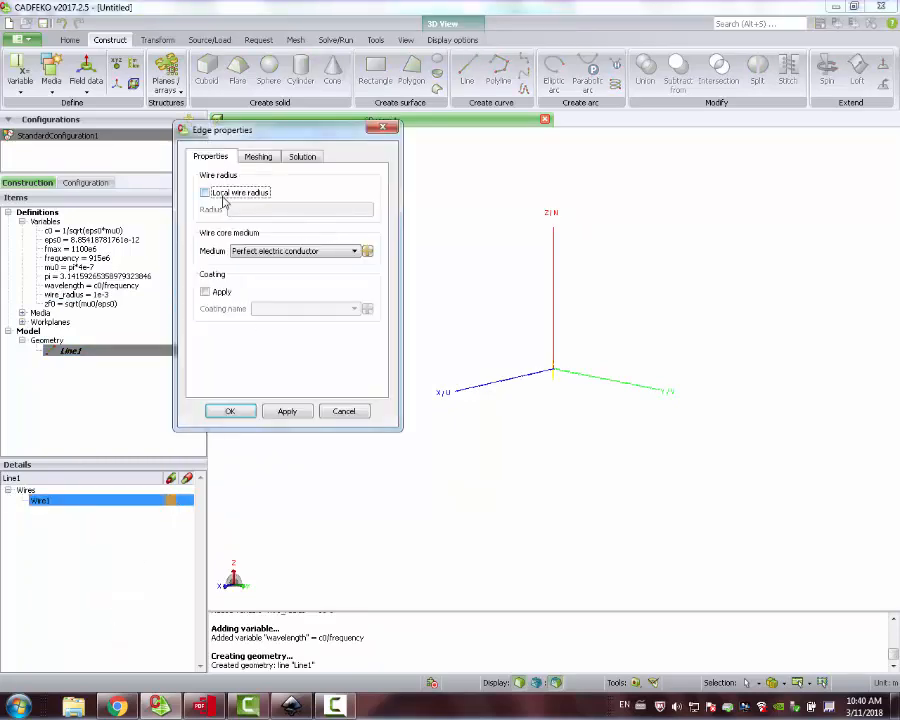
click(204, 192)
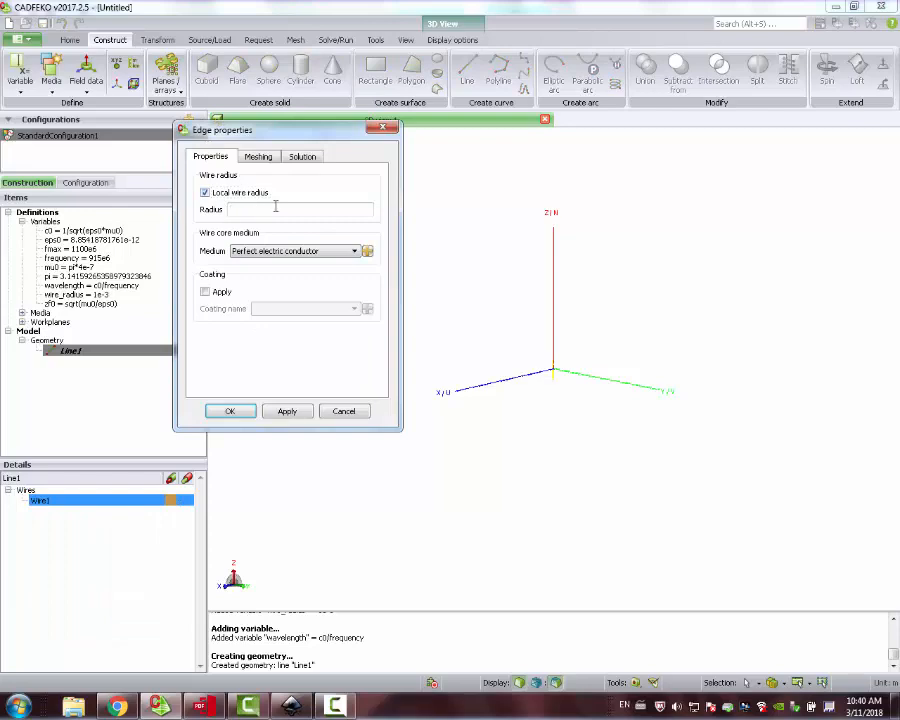
text(wire_radi)
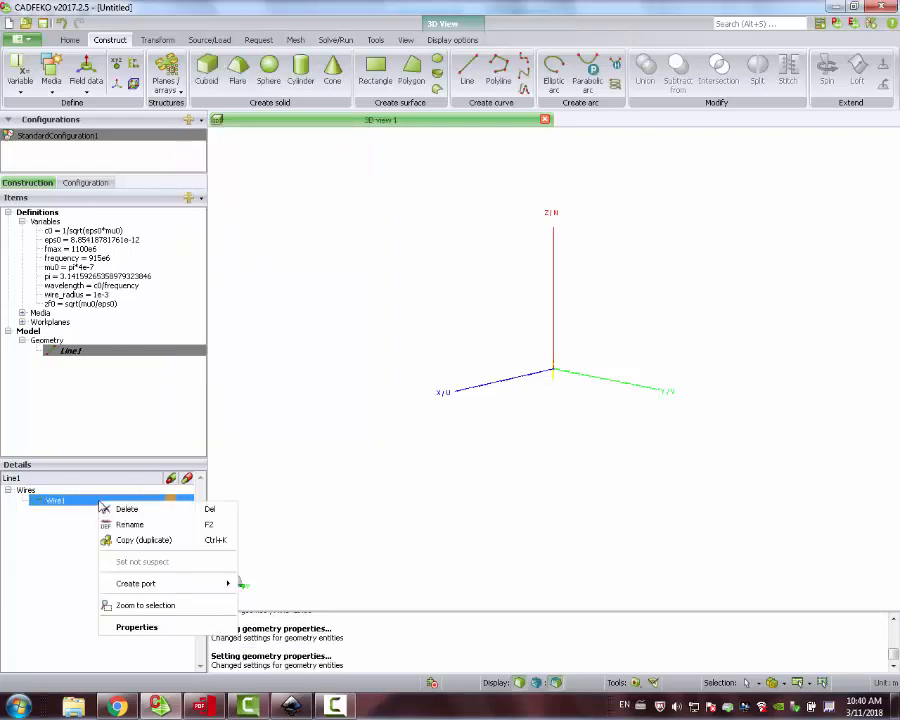
mouse_move(76, 510)
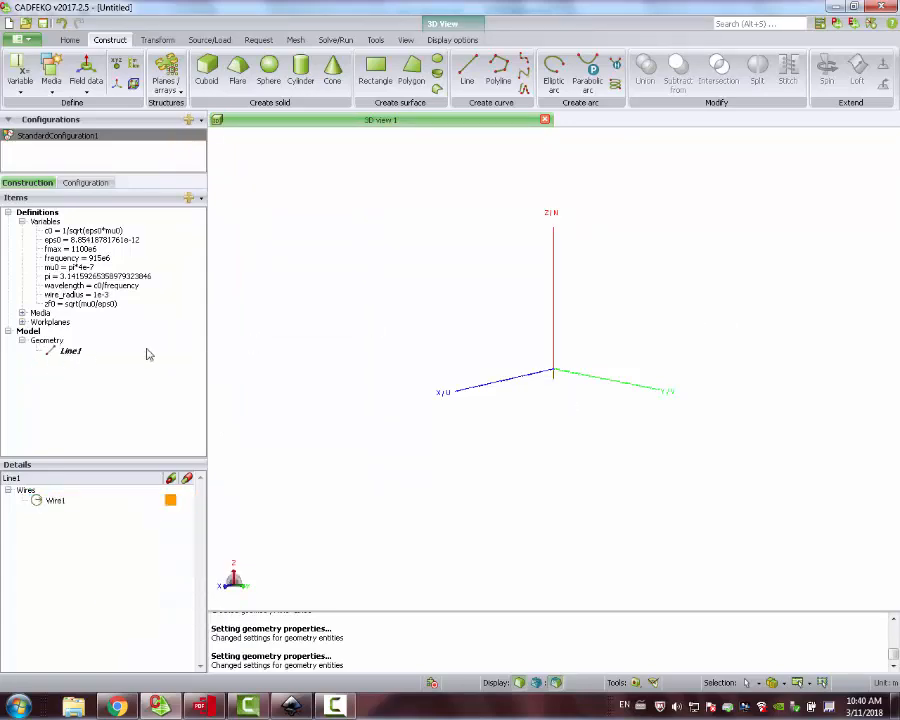
drag(556, 370, 516, 350)
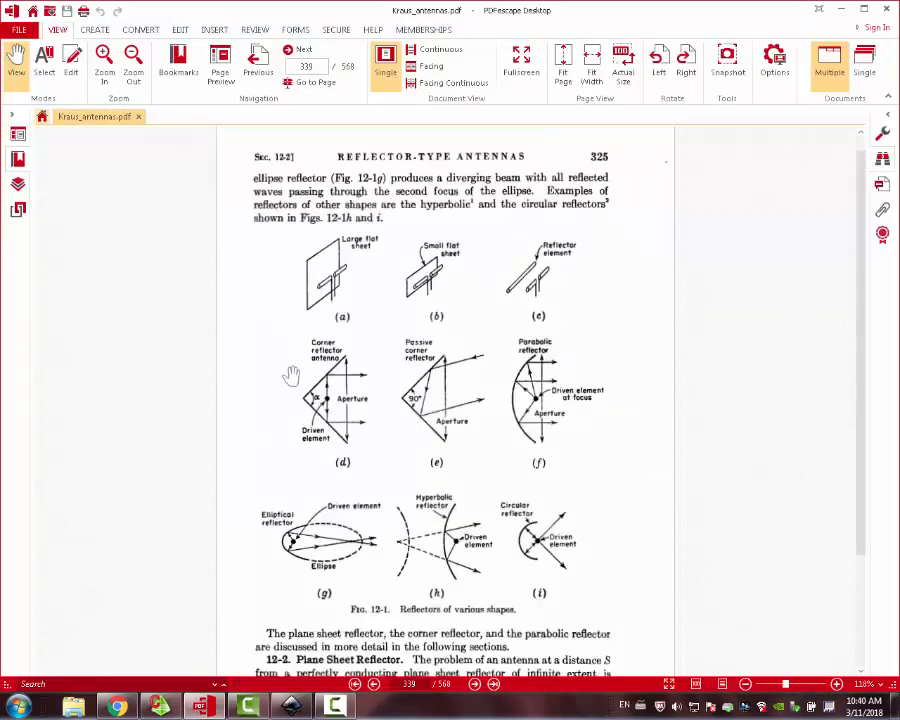
mouse_move(344, 276)
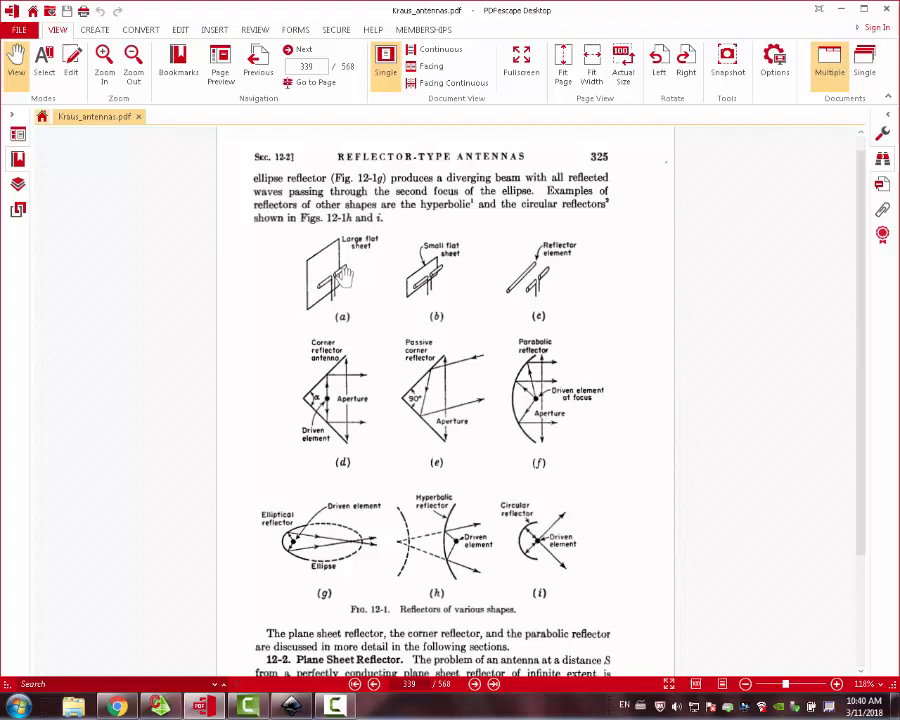
mouse_move(330, 272)
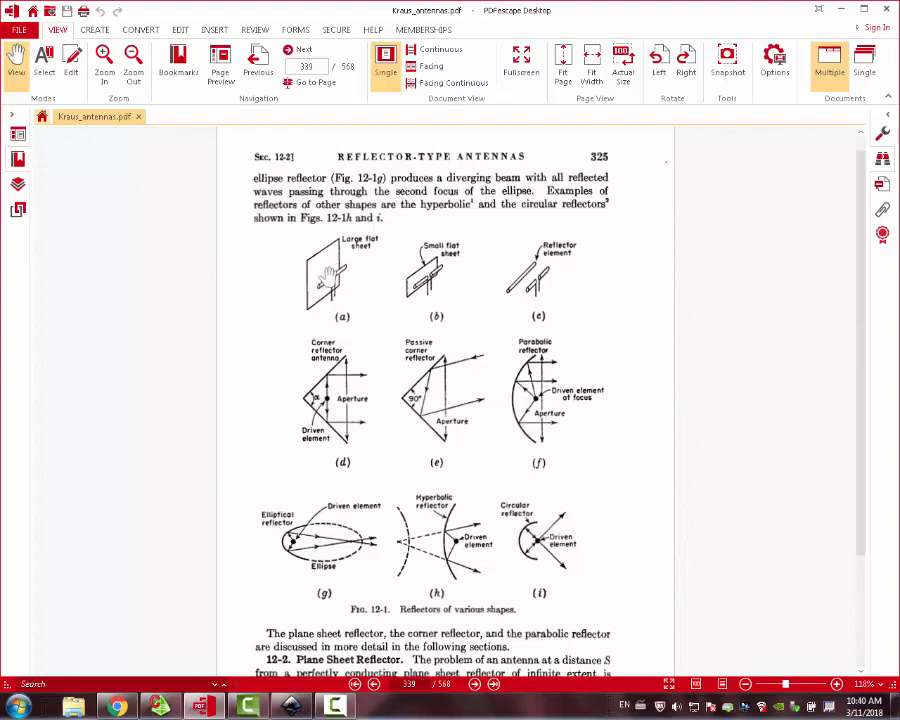
mouse_move(332, 276)
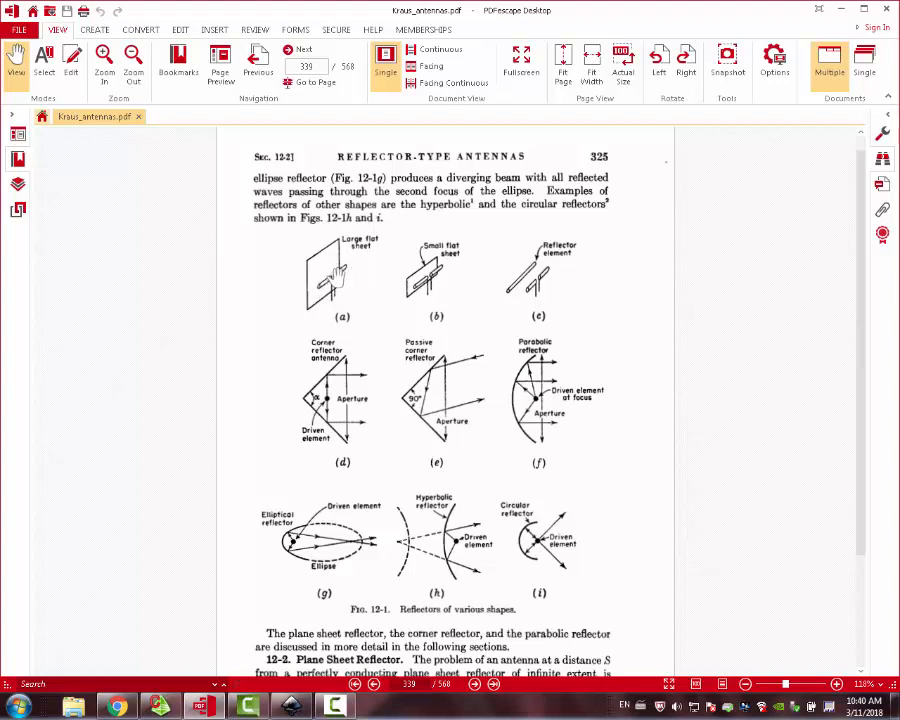
mouse_move(340, 282)
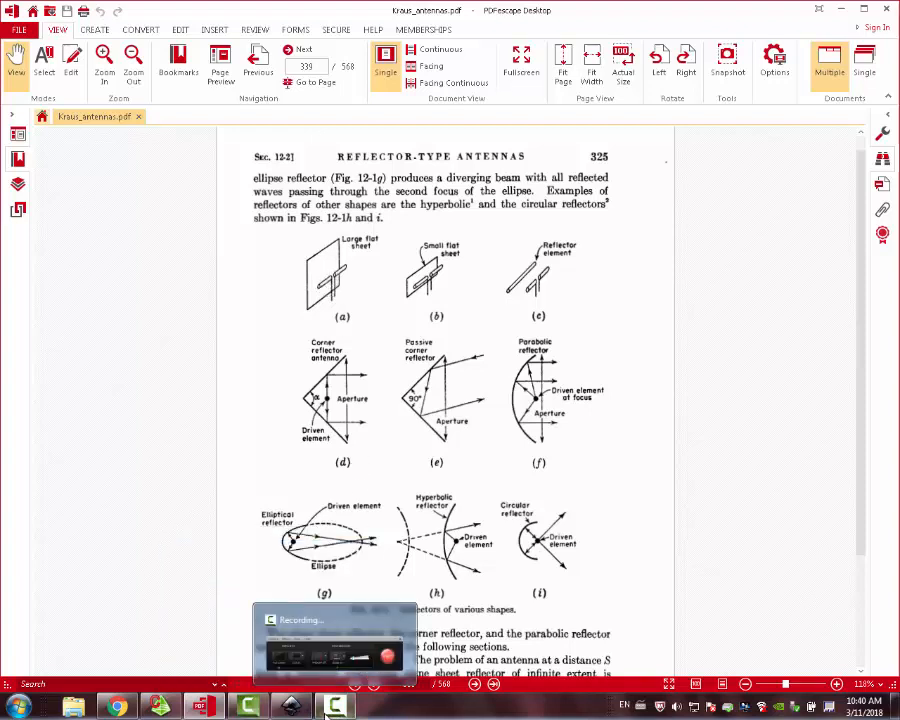
Start a rectangle for the reflector and rotate its workplane 90° so it stands vertical
click(336, 706)
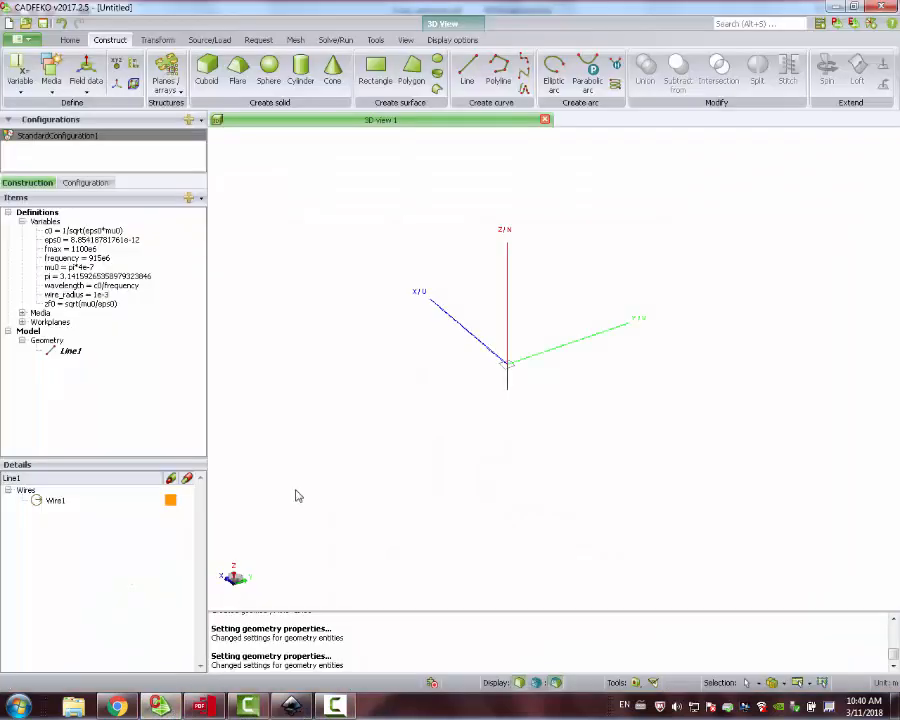
click(374, 70)
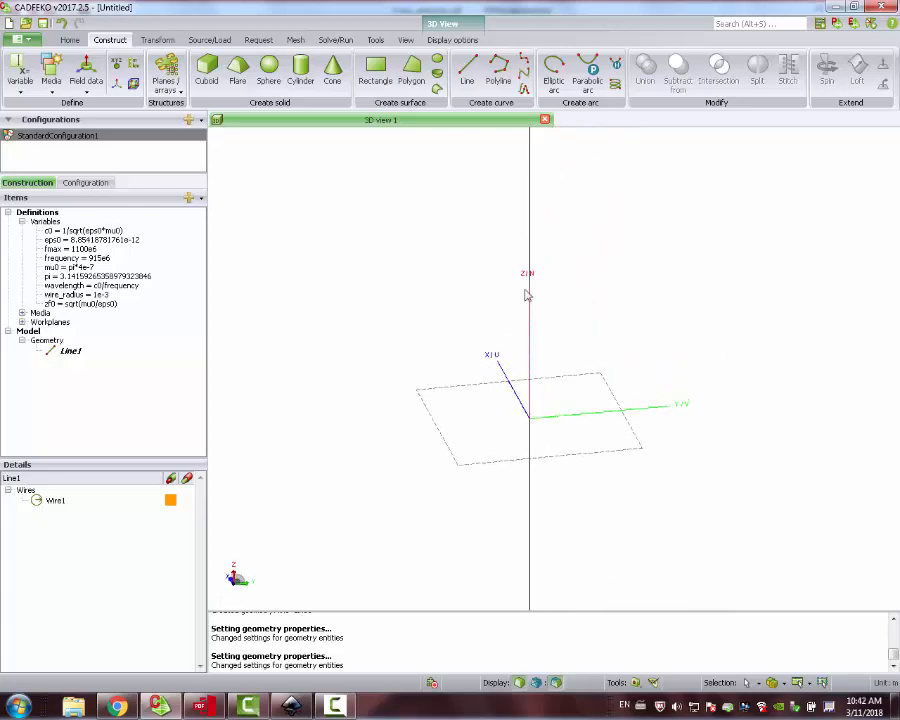
mouse_move(520, 270)
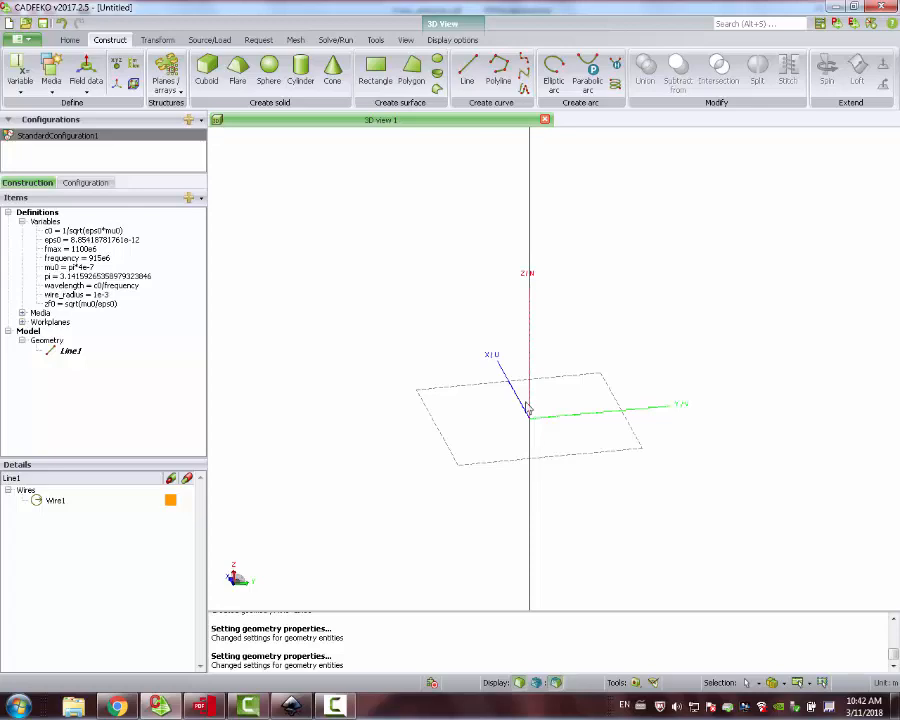
click(374, 72)
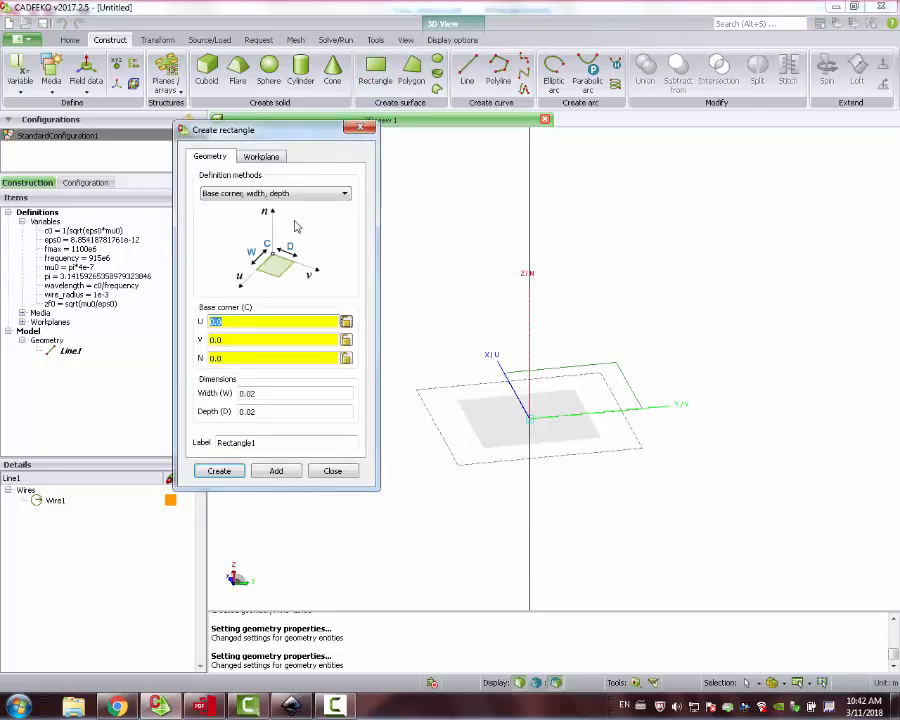
click(260, 156)
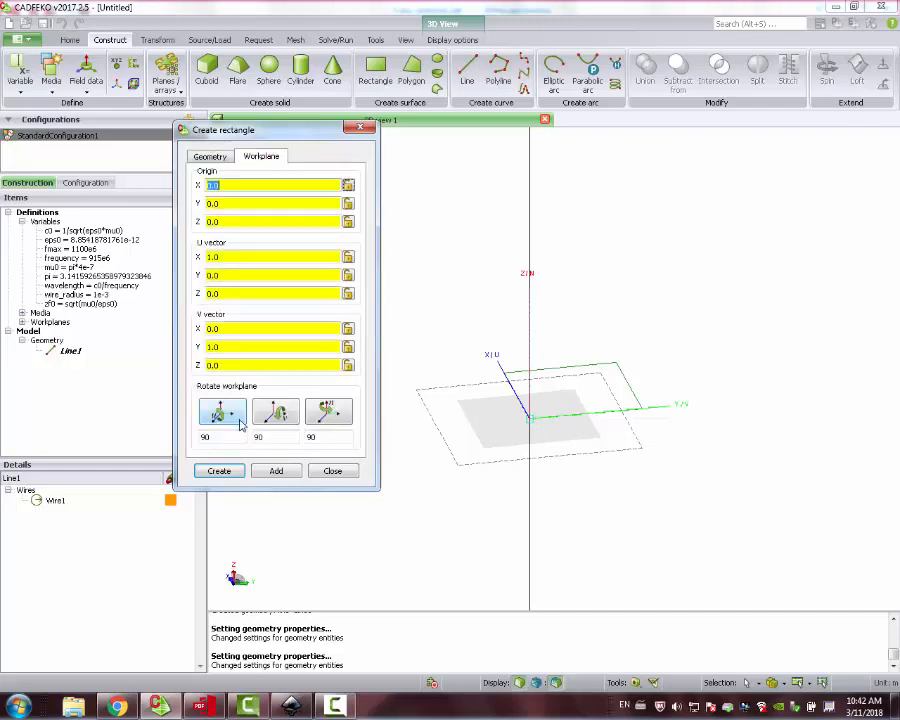
click(222, 412)
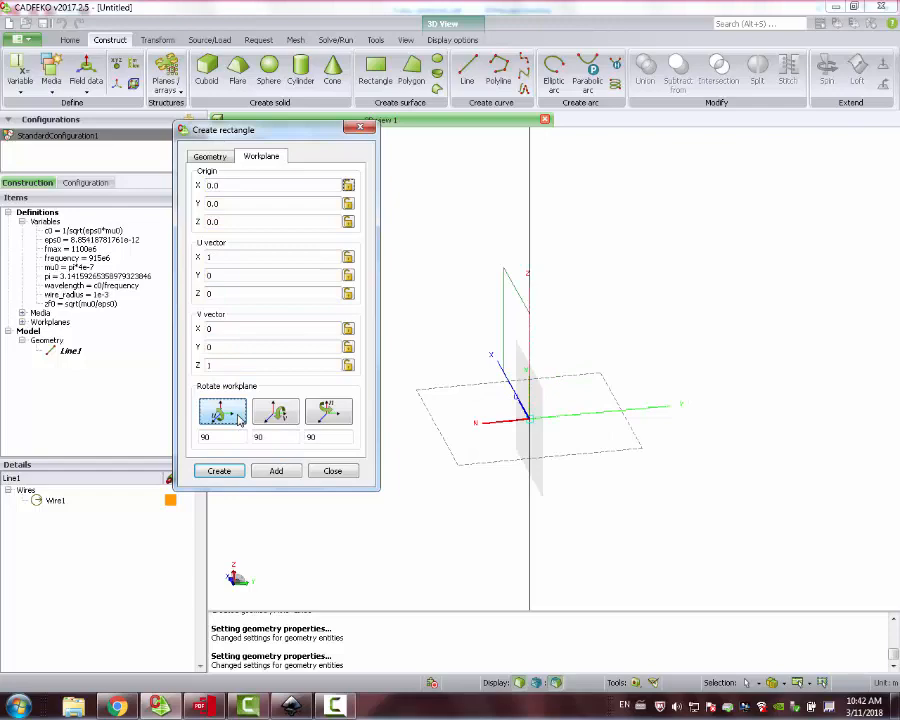
mouse_move(224, 412)
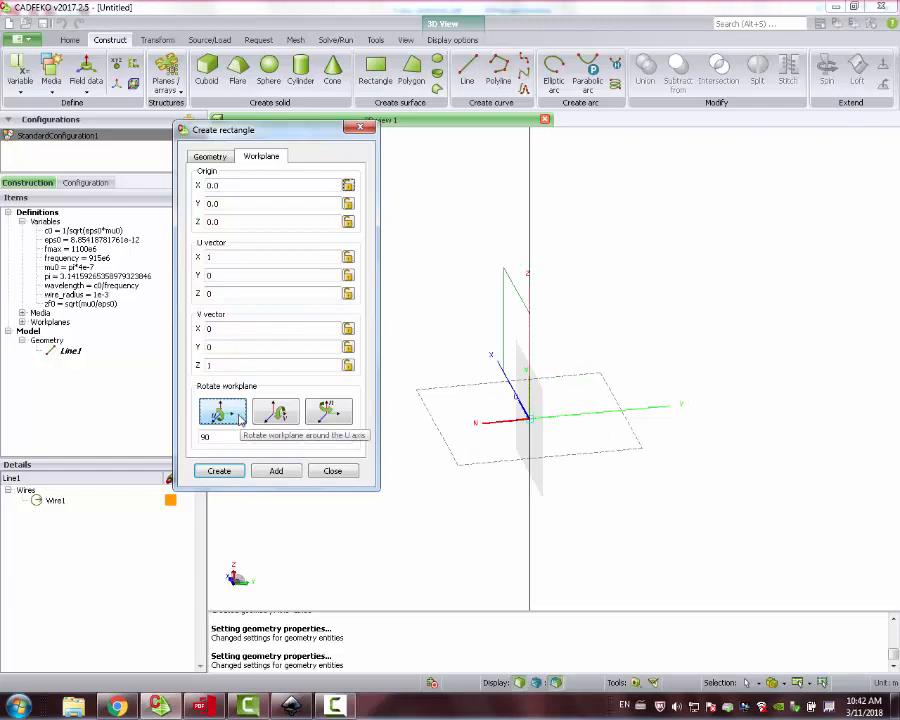
click(222, 412)
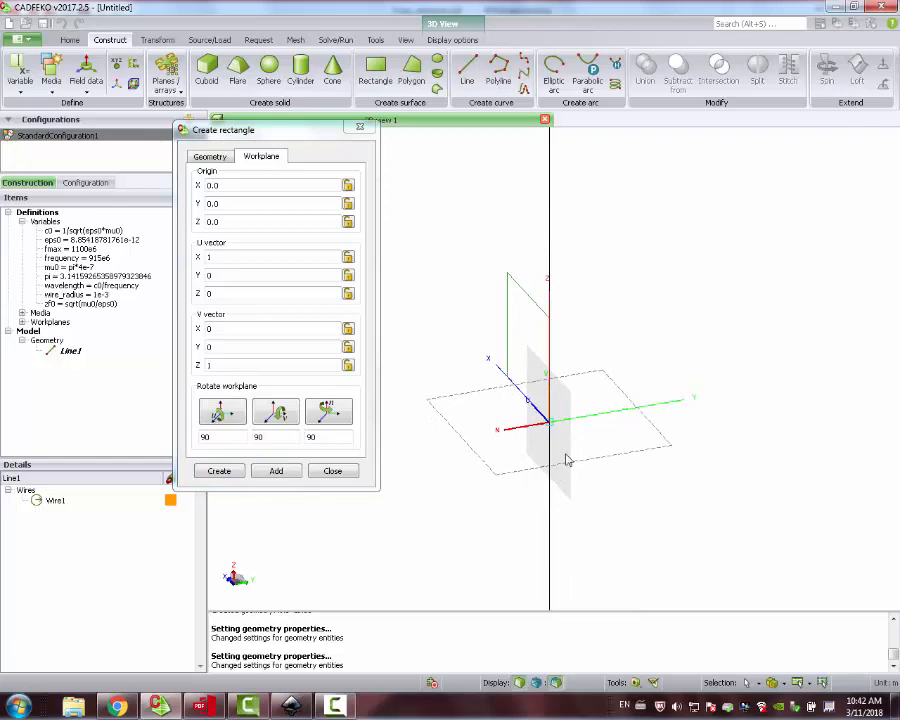
mouse_move(556, 422)
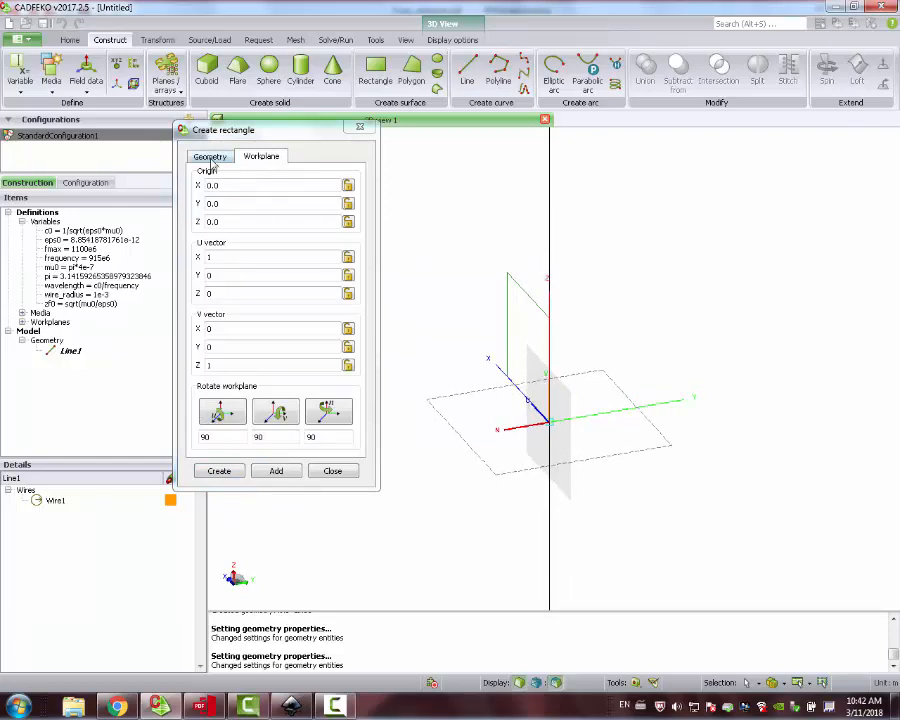
Set the rectangle's width to wavelength/2 and depth to wavelength on the Geometry tab
click(210, 156)
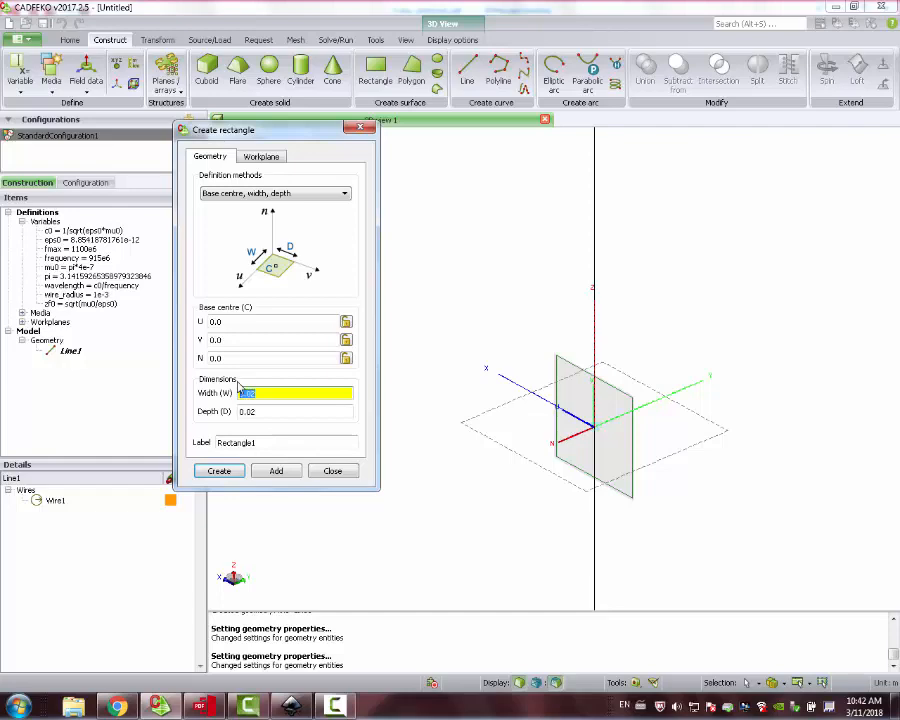
text(wavelength)
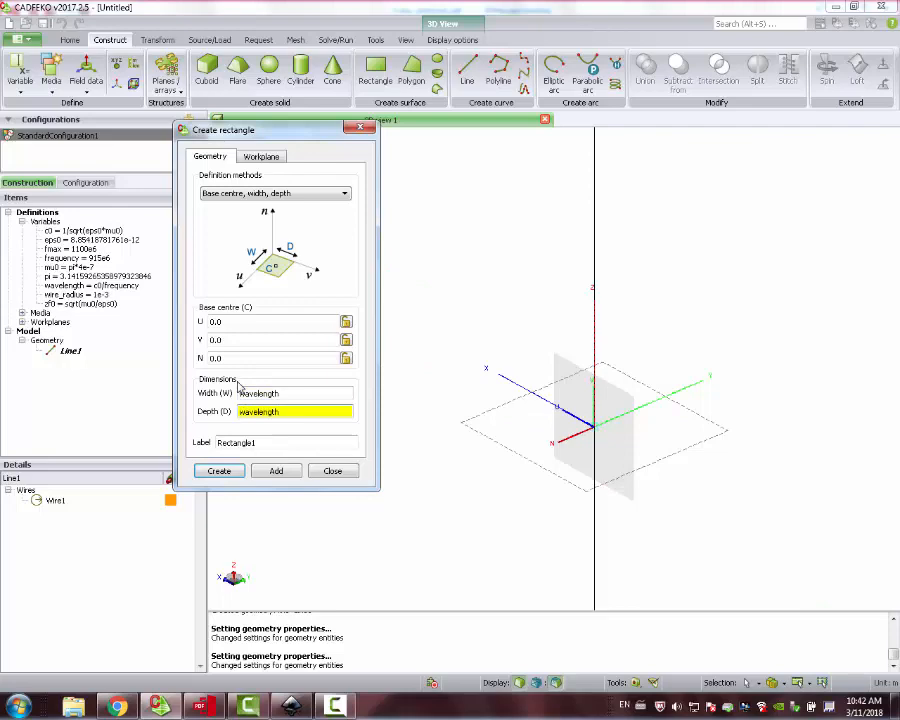
text(/2)
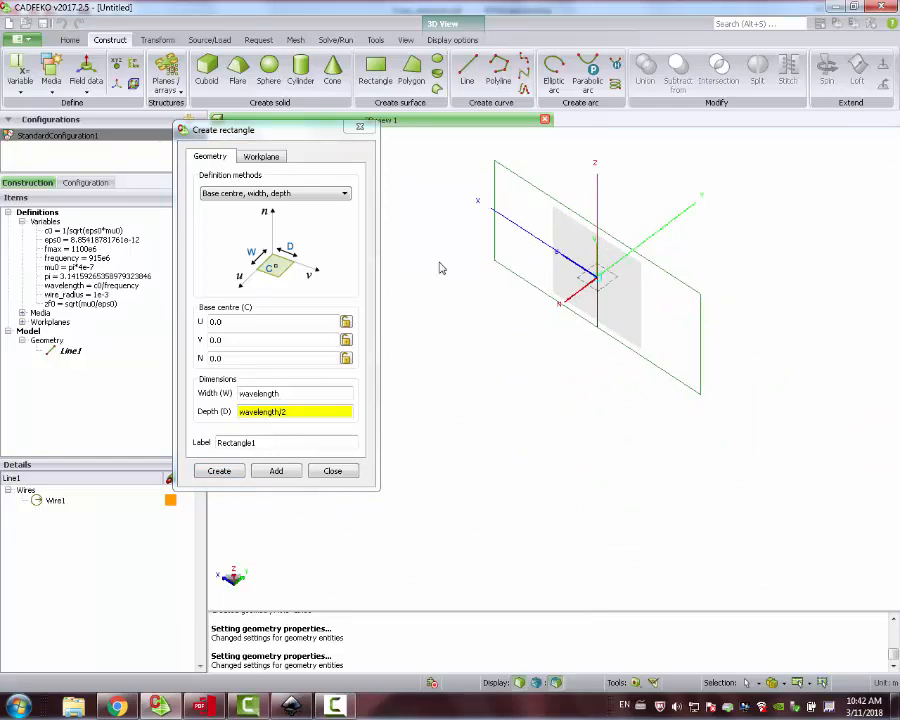
click(290, 392)
text(/2)
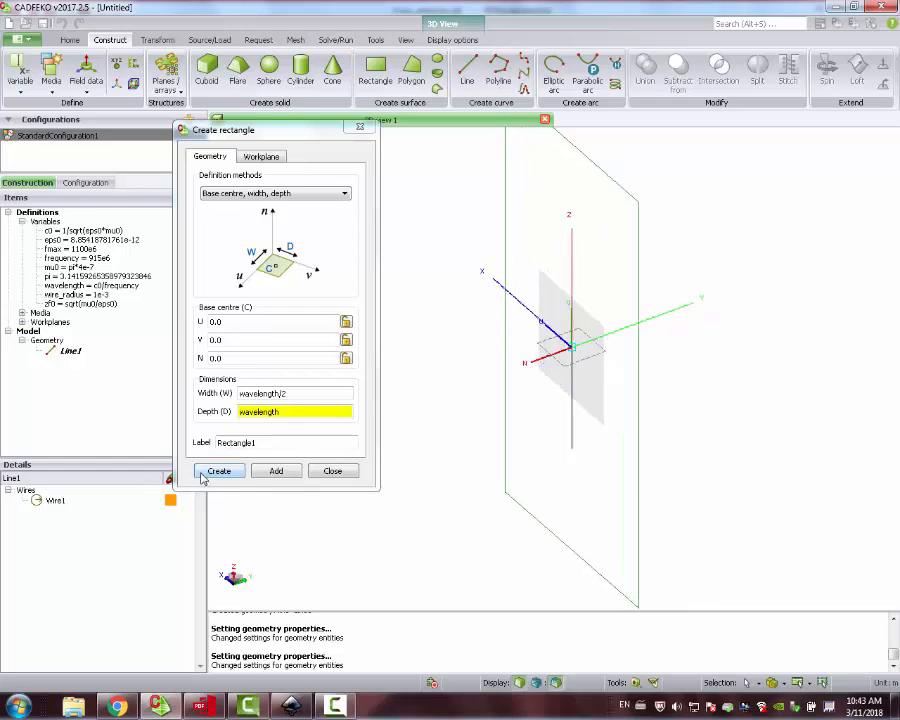
Create Rectangle1 and set its Face0 medium to perfect electric conductor
click(218, 472)
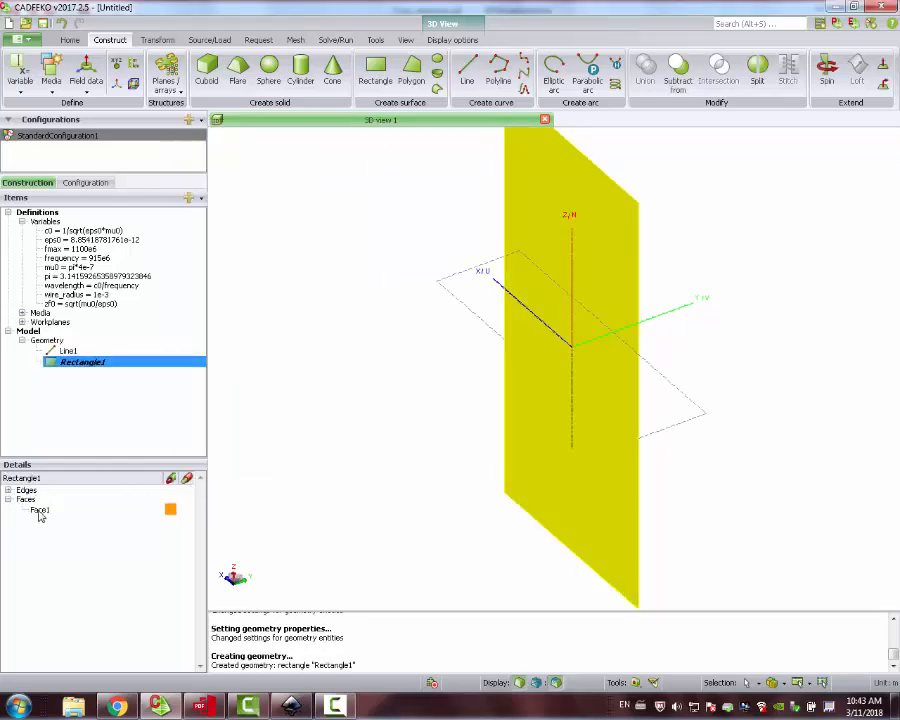
double_click(40, 510)
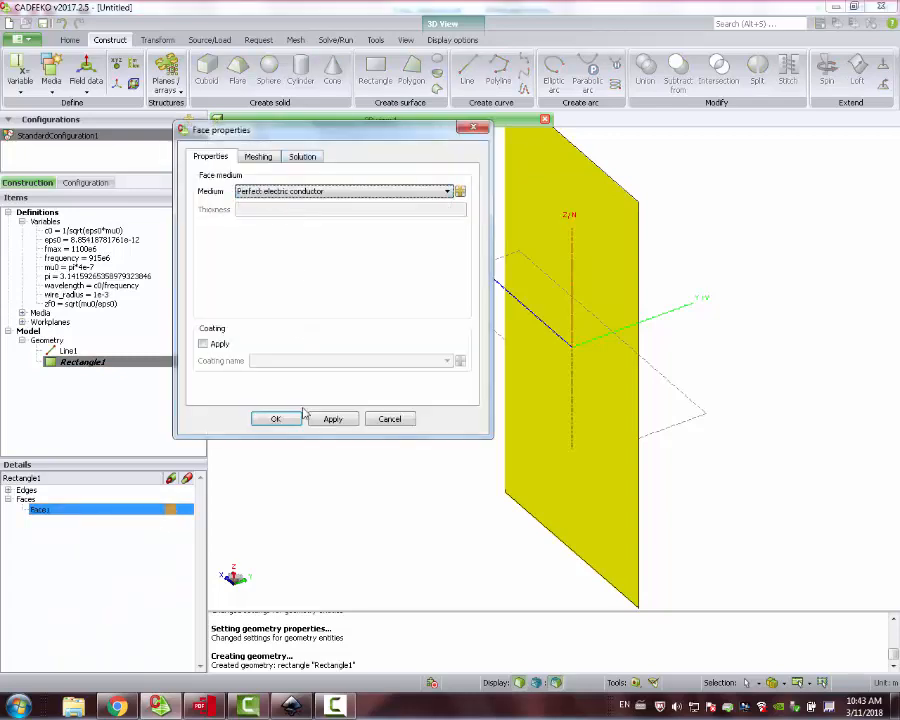
click(276, 418)
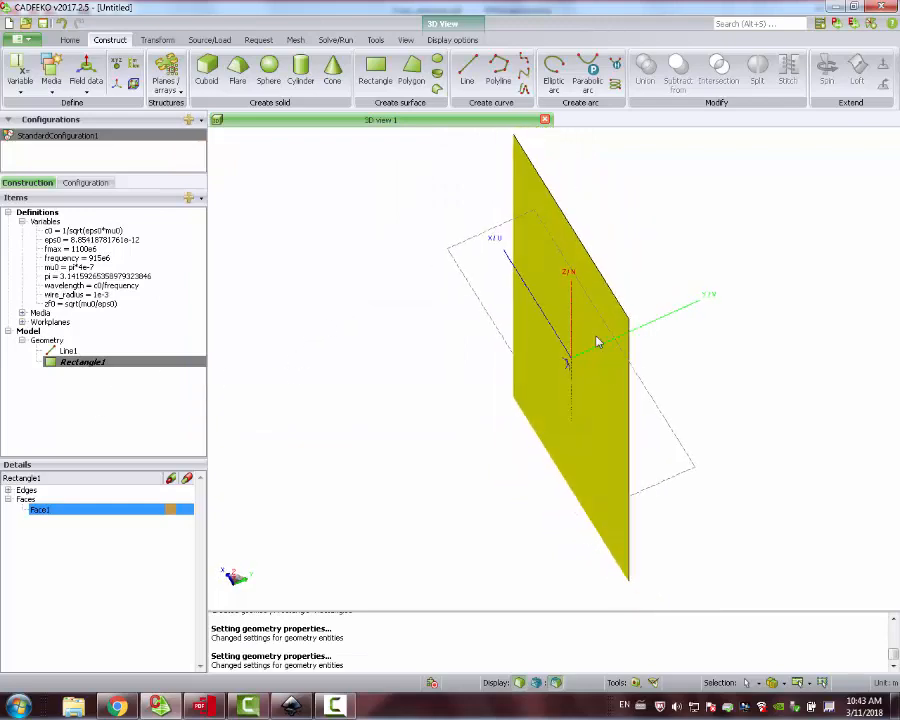
drag(596, 340, 530, 346)
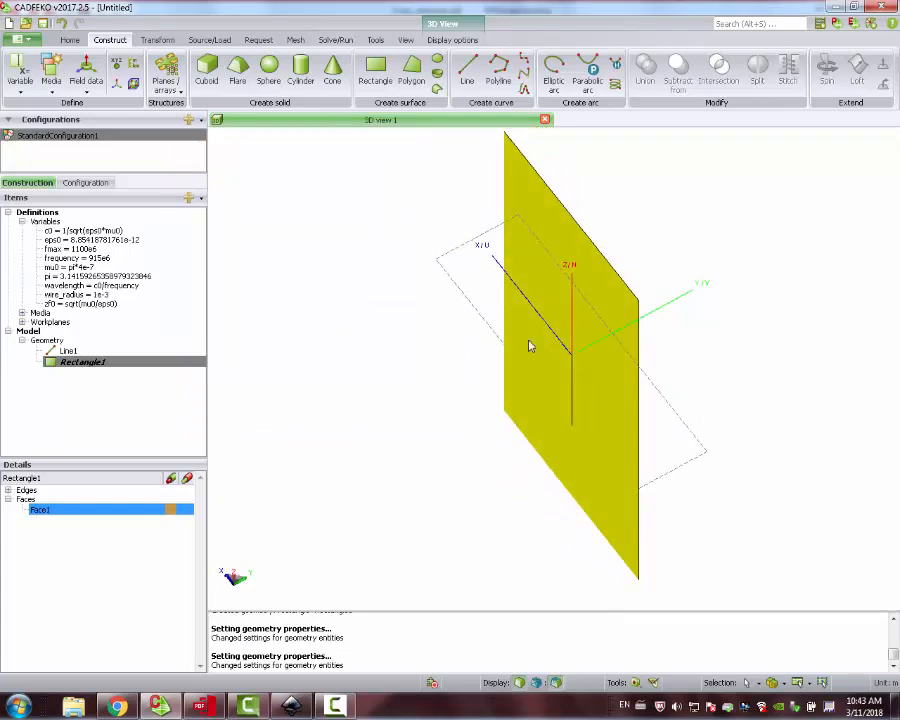
mouse_move(570, 362)
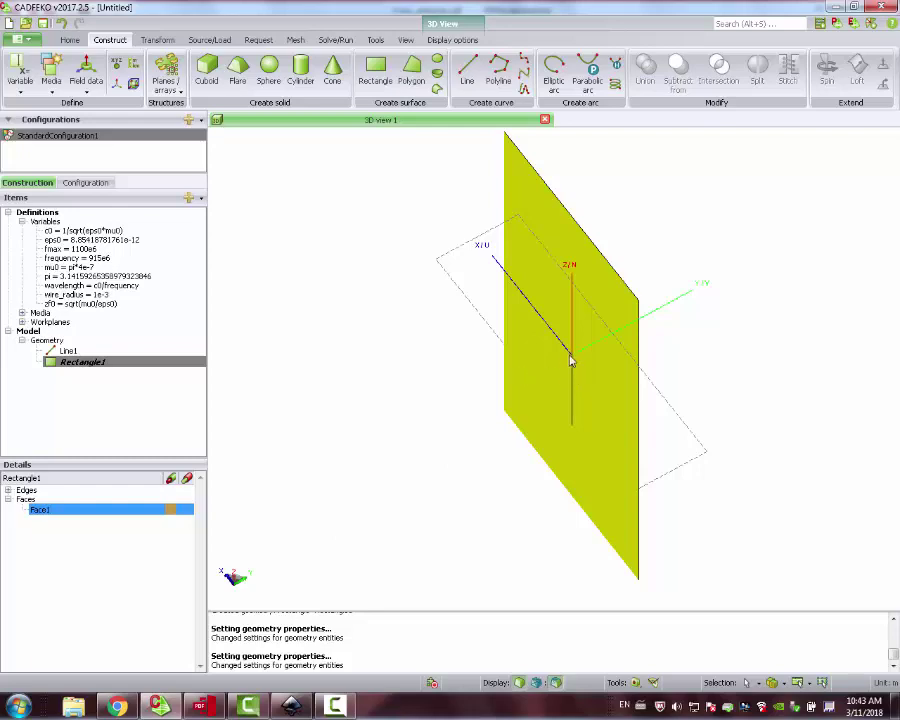
mouse_move(296, 422)
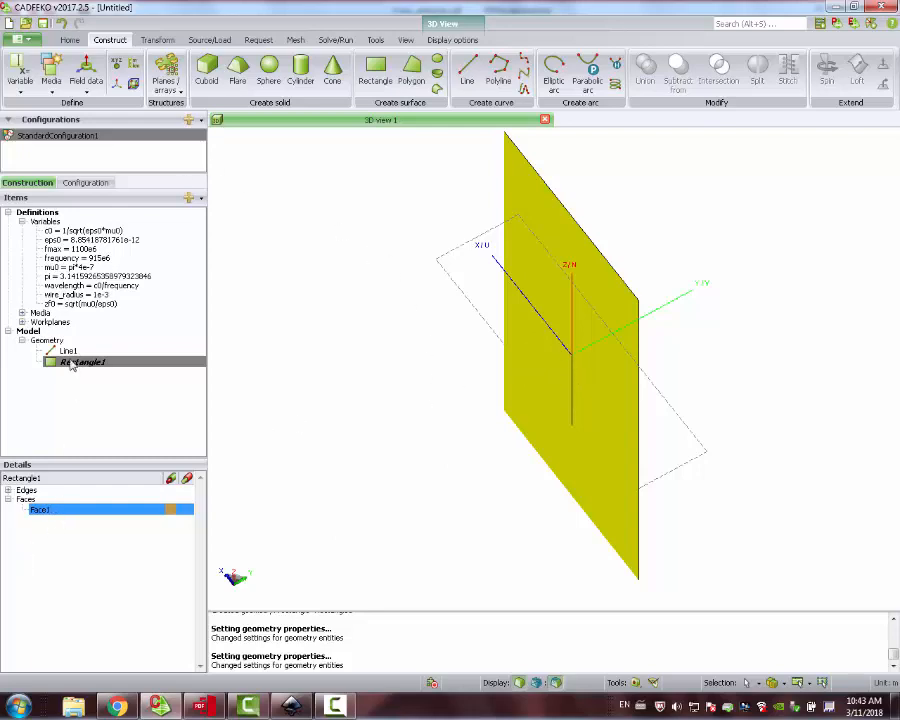
click(156, 40)
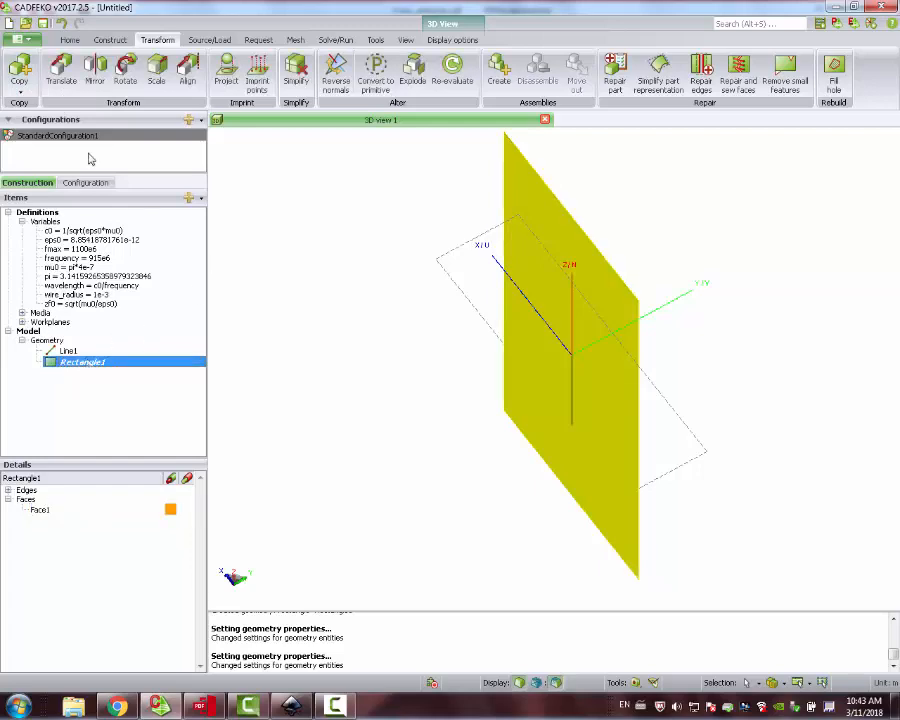
Translate the reflector rectangle by an offset of wavelength/4 away from the dipole
click(62, 70)
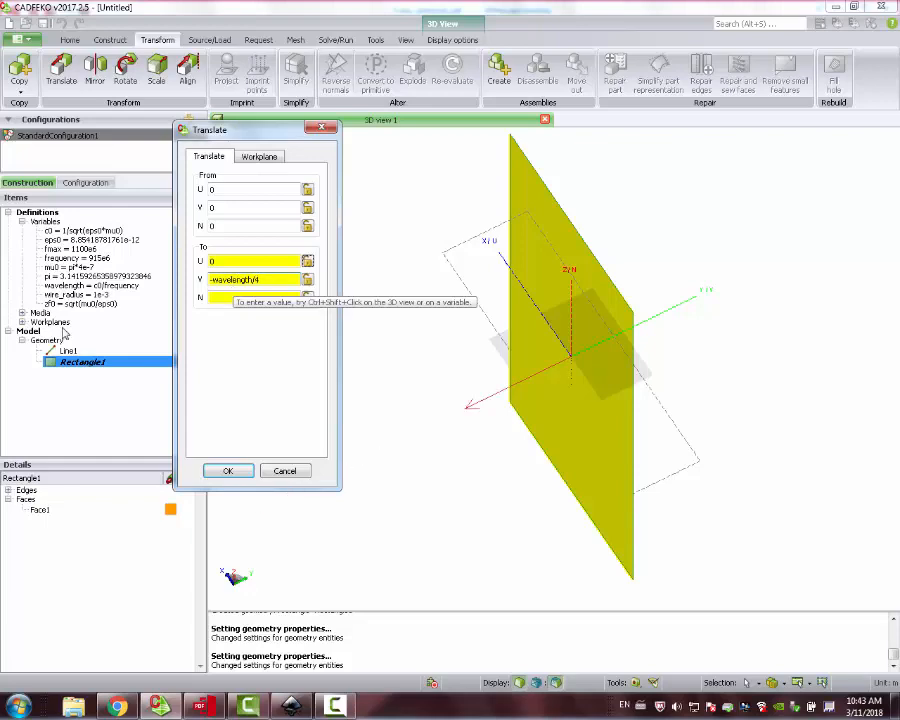
click(256, 296)
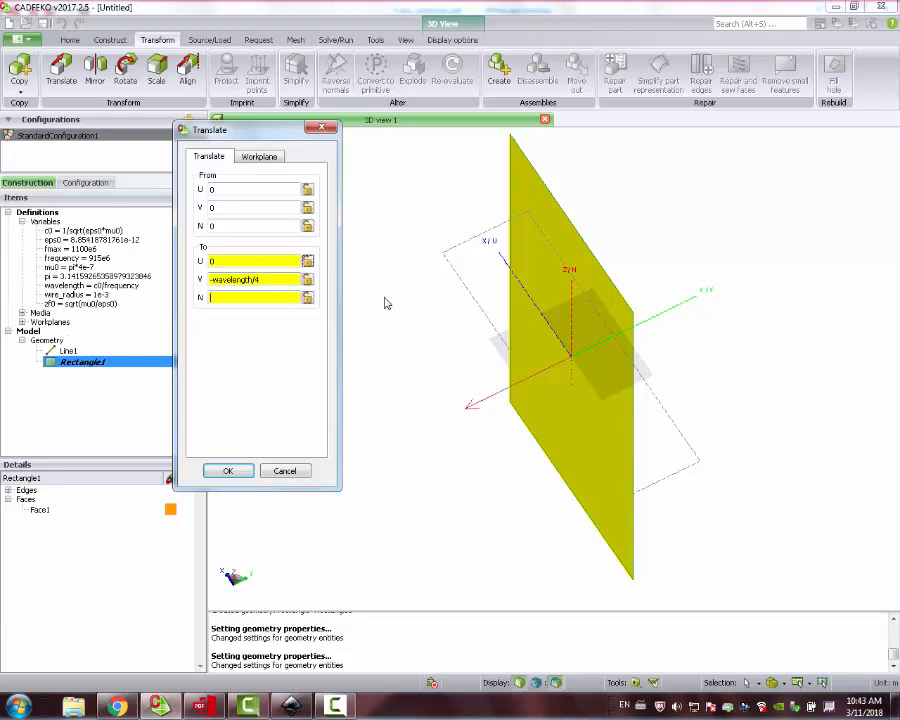
click(256, 296)
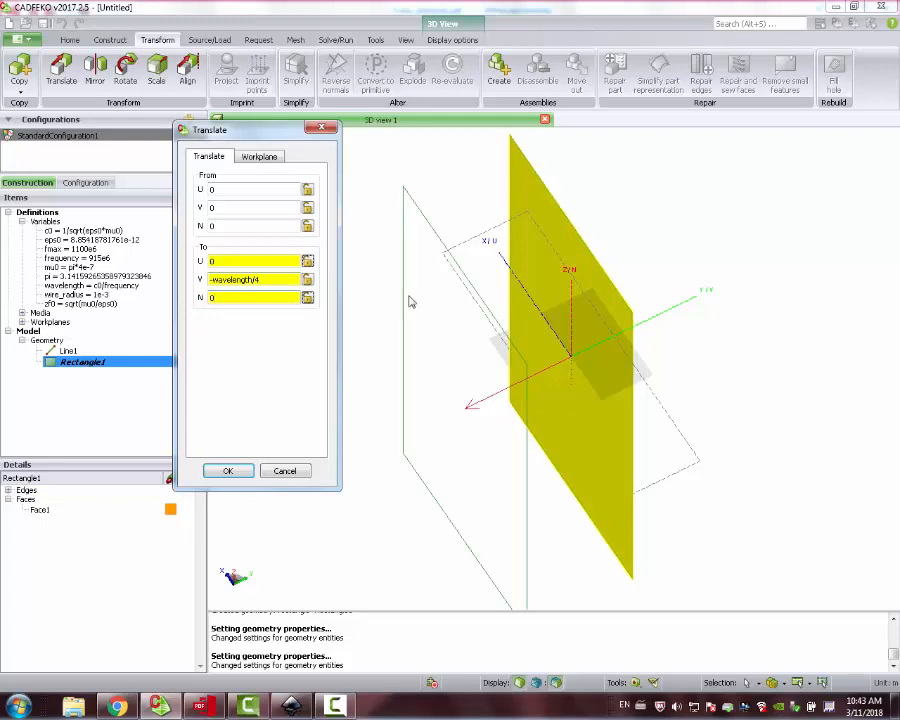
click(228, 470)
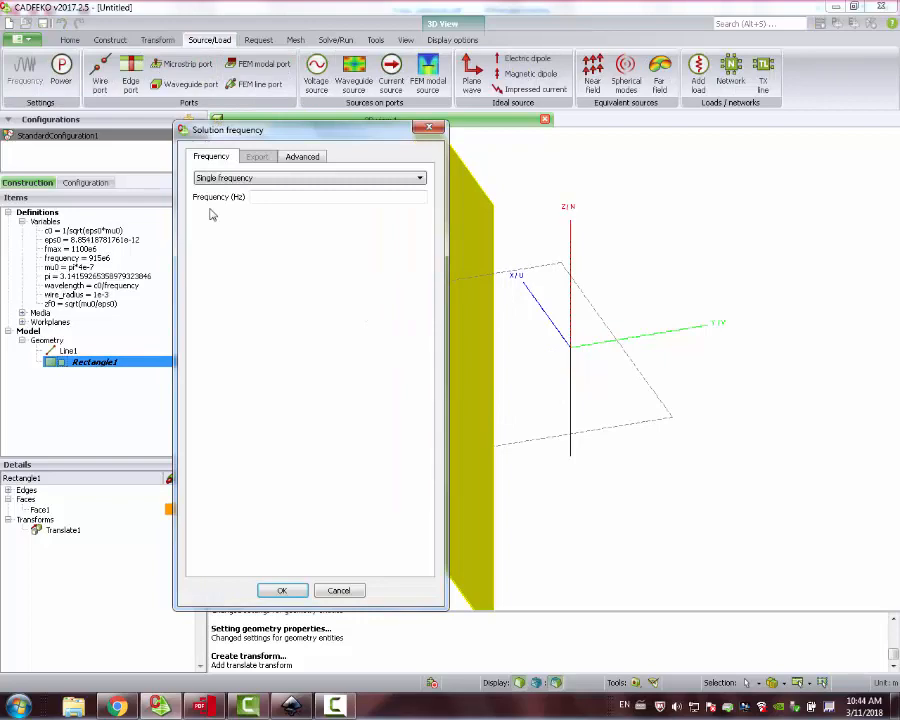
Create a new variable fmin = 800e6 from within the Solution frequency dialog
click(418, 176)
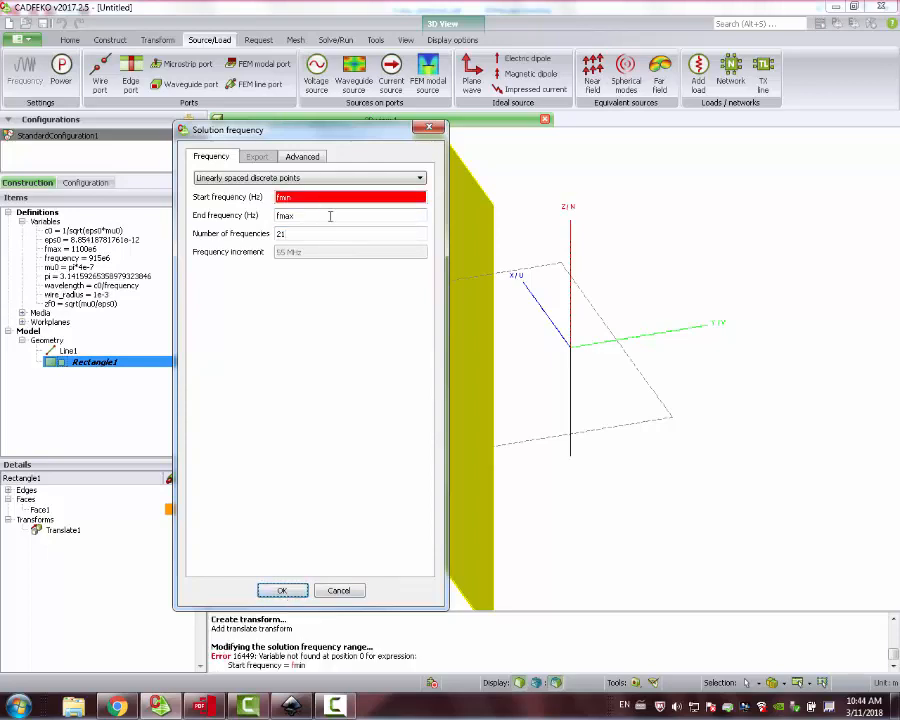
click(282, 590)
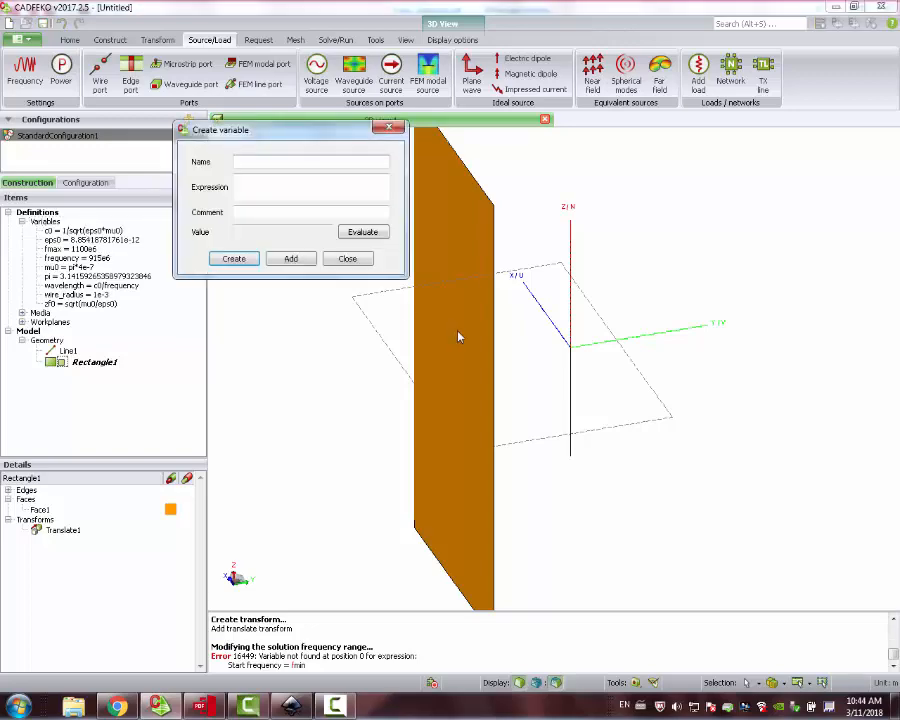
text(fmin)
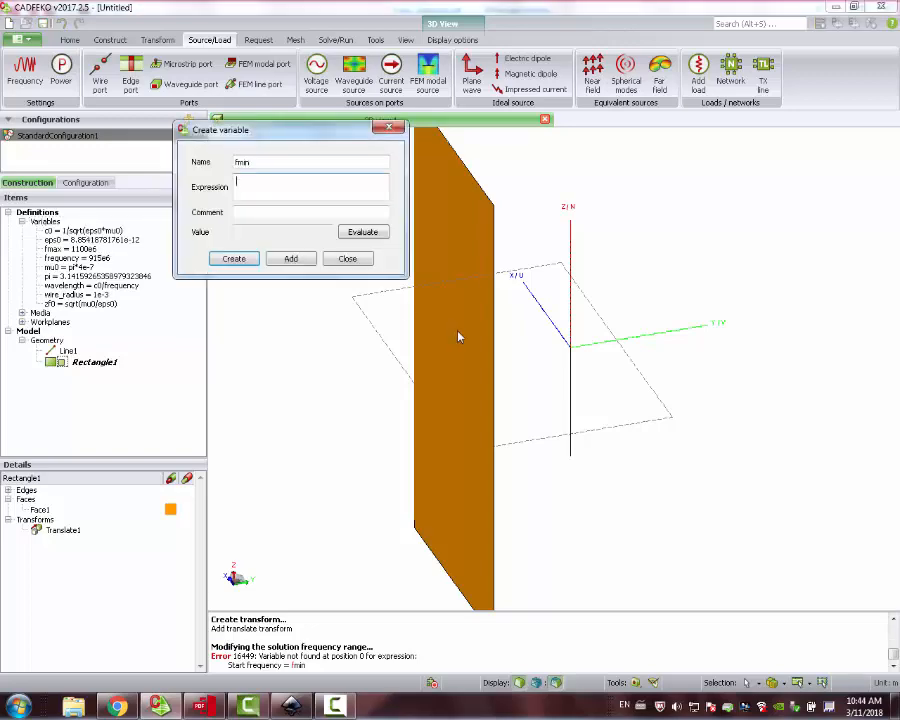
text(800e6)
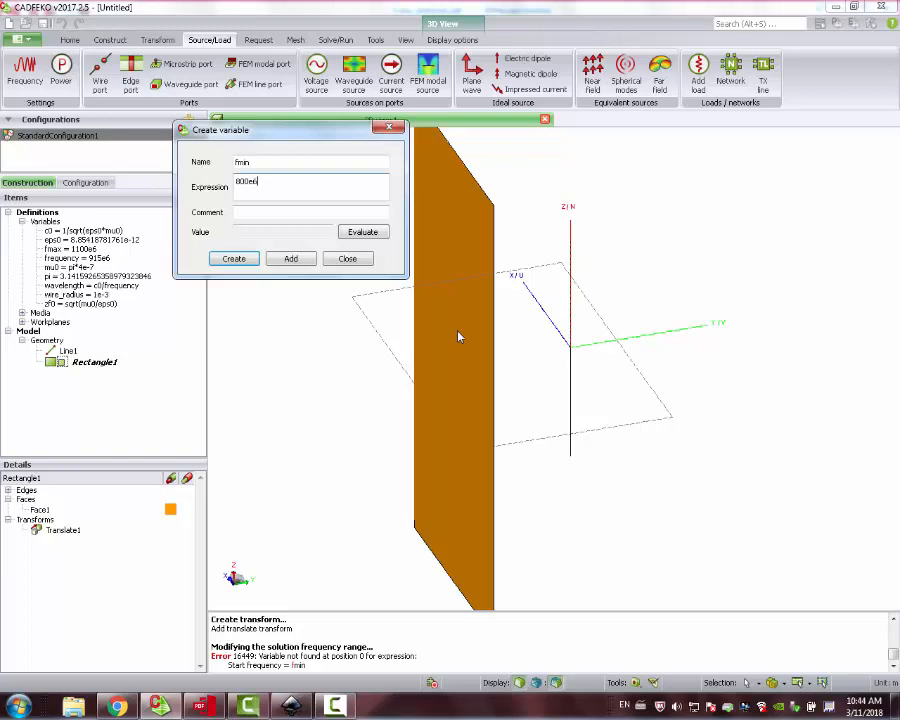
click(290, 258)
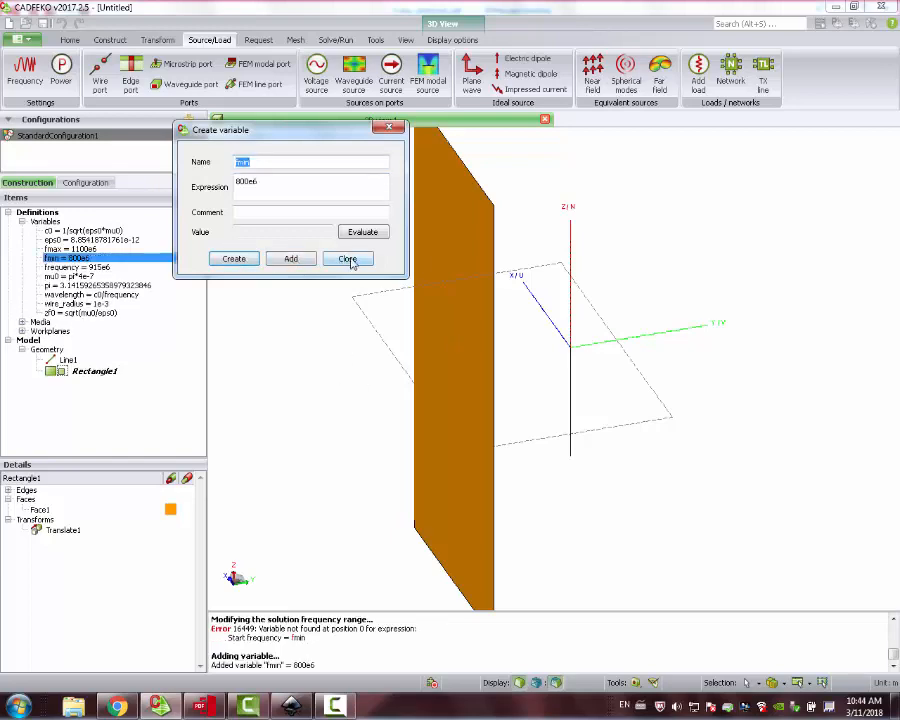
click(348, 258)
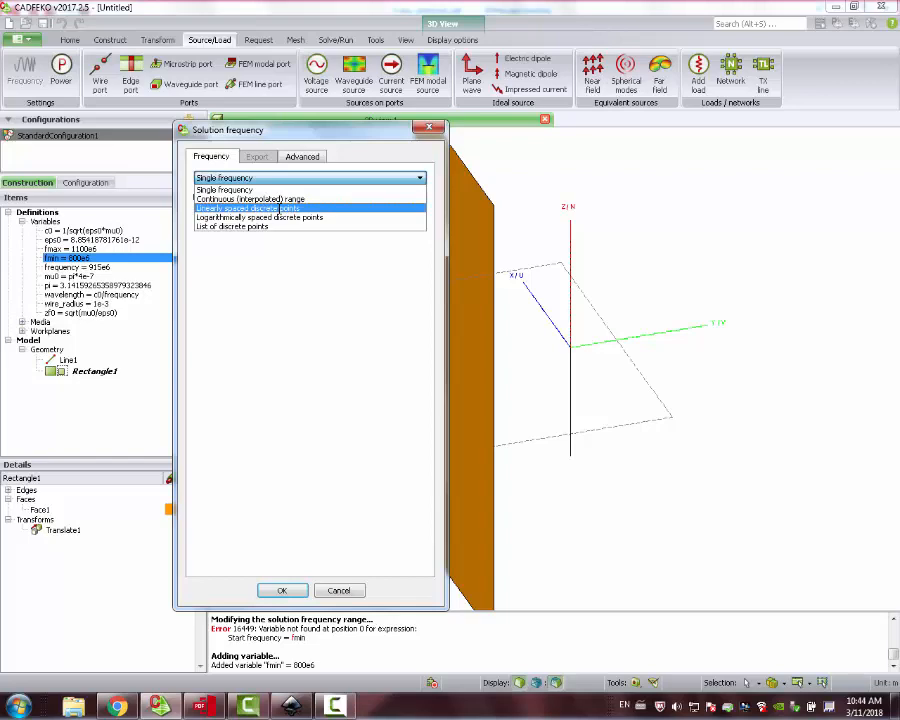
Solve over linearly spaced discrete frequency points from fmin to fmax
click(248, 208)
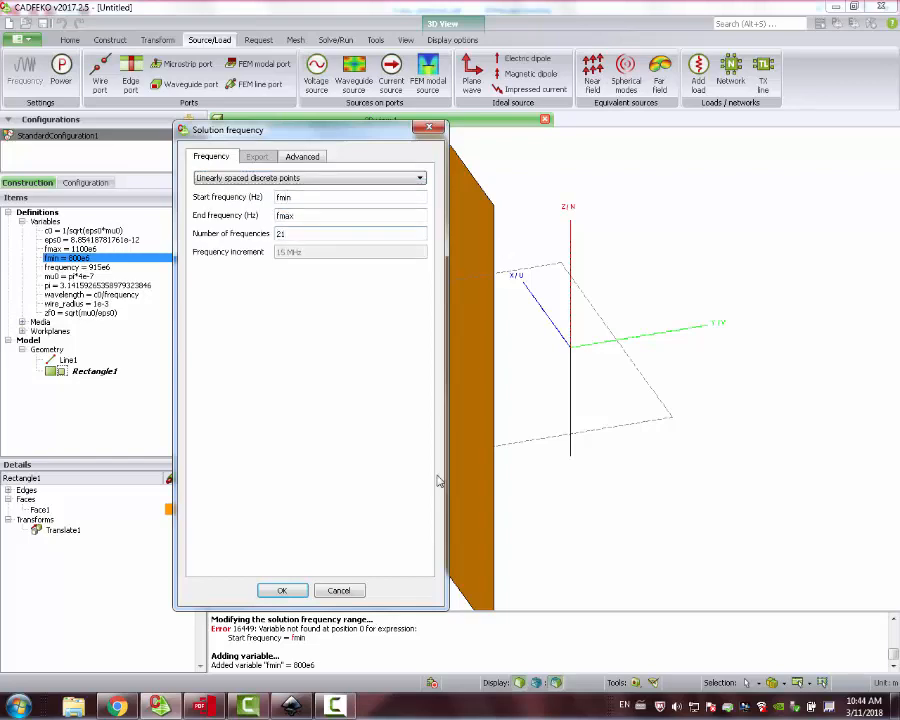
click(282, 590)
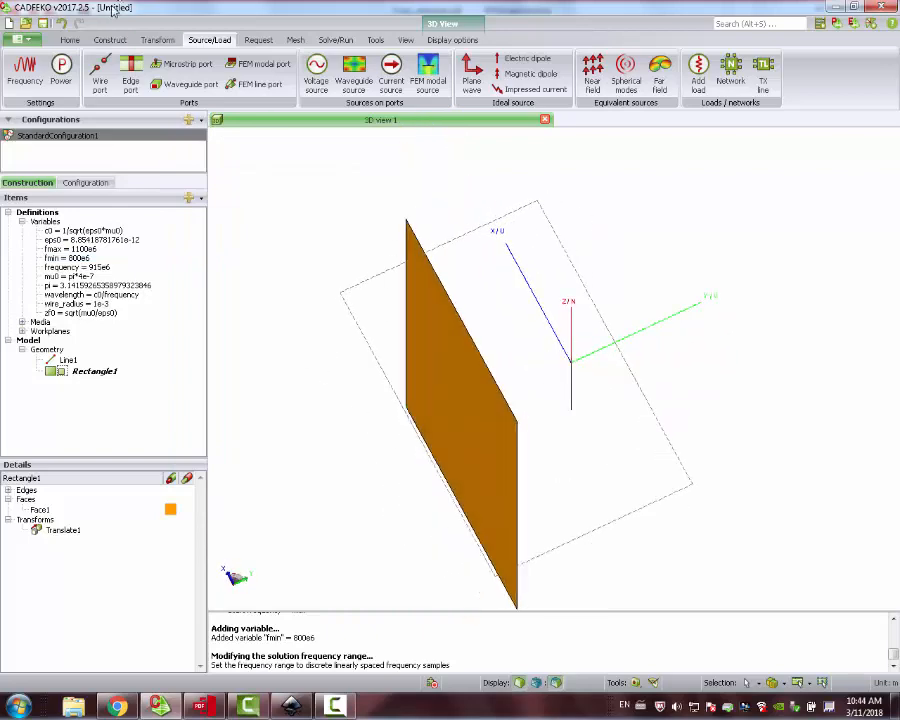
Add wire port Port1 at the middle of the dipole Line1
click(68, 360)
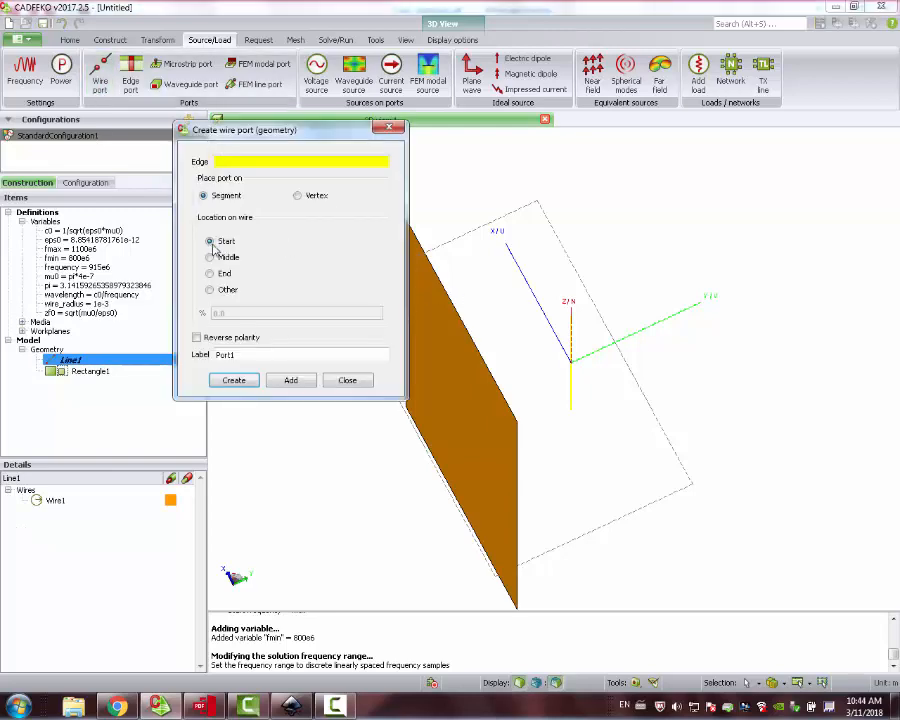
click(210, 256)
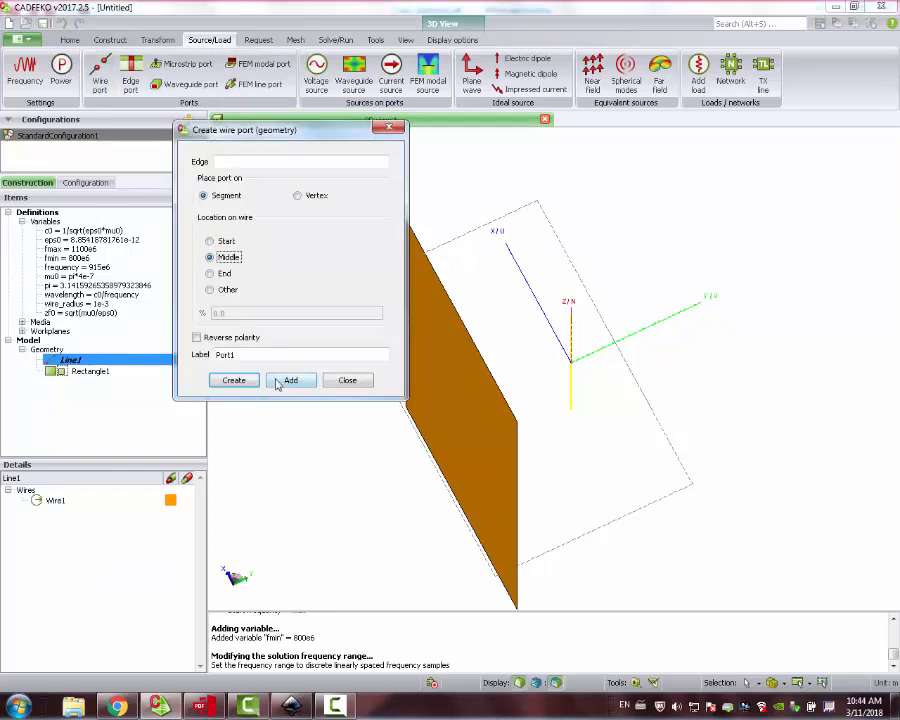
click(290, 380)
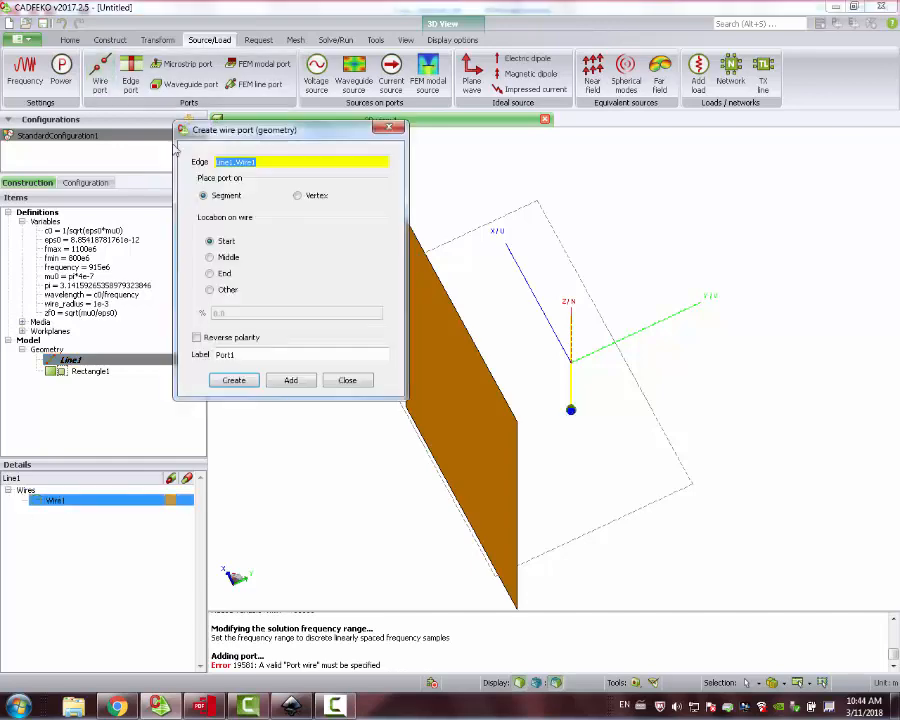
click(208, 256)
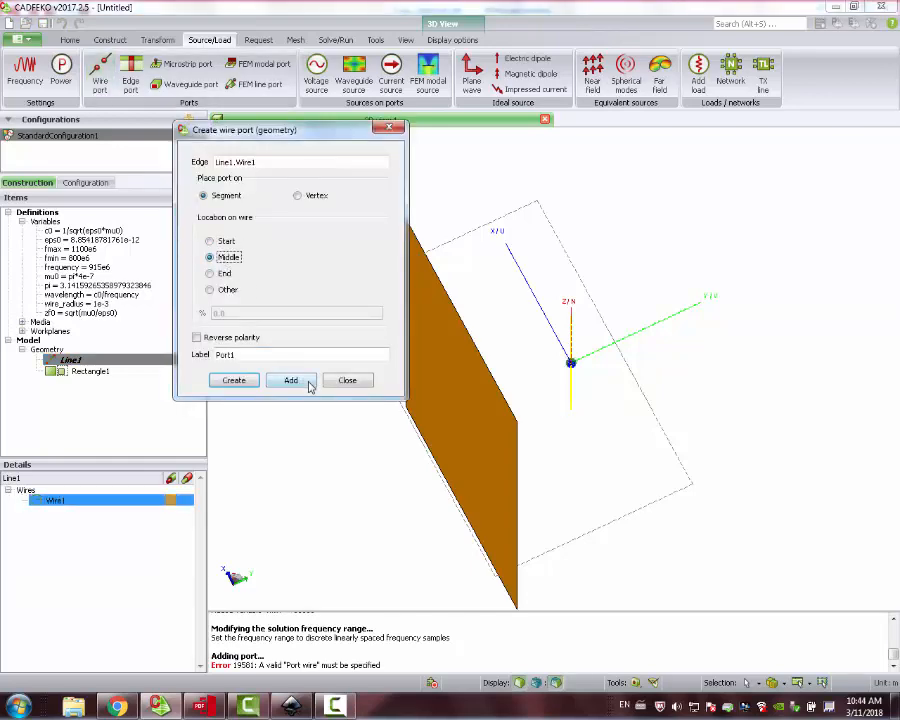
click(232, 380)
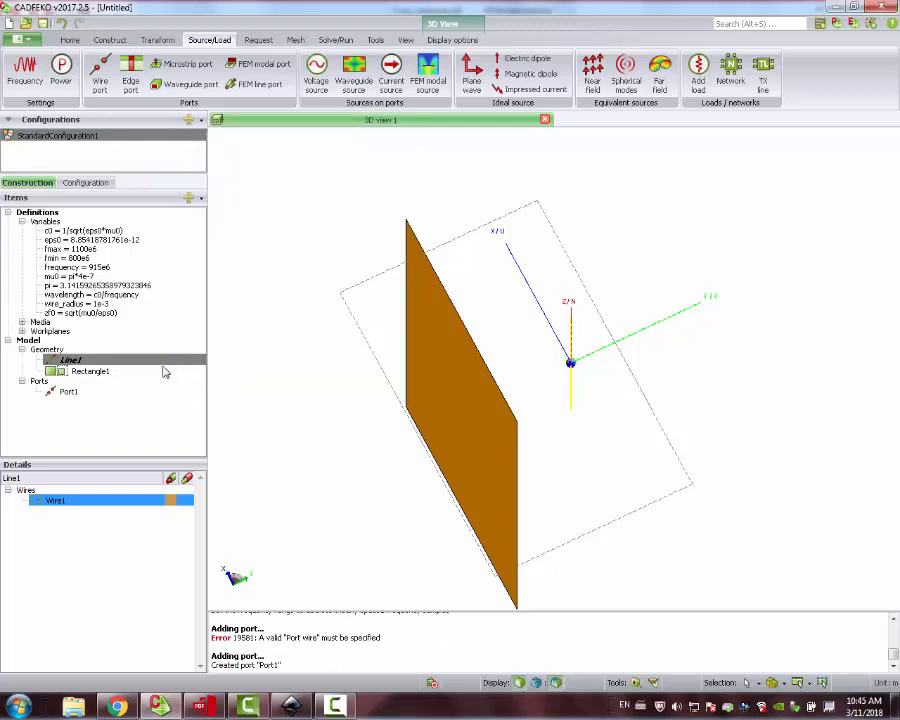
Drive Port1 with a voltage source VoltageSource1
click(68, 390)
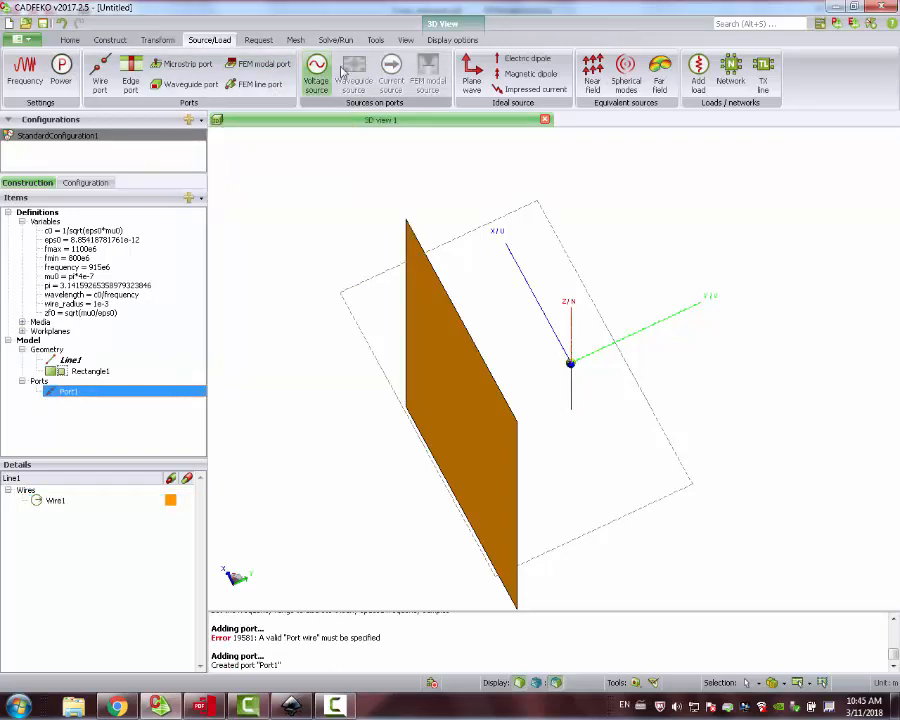
click(316, 72)
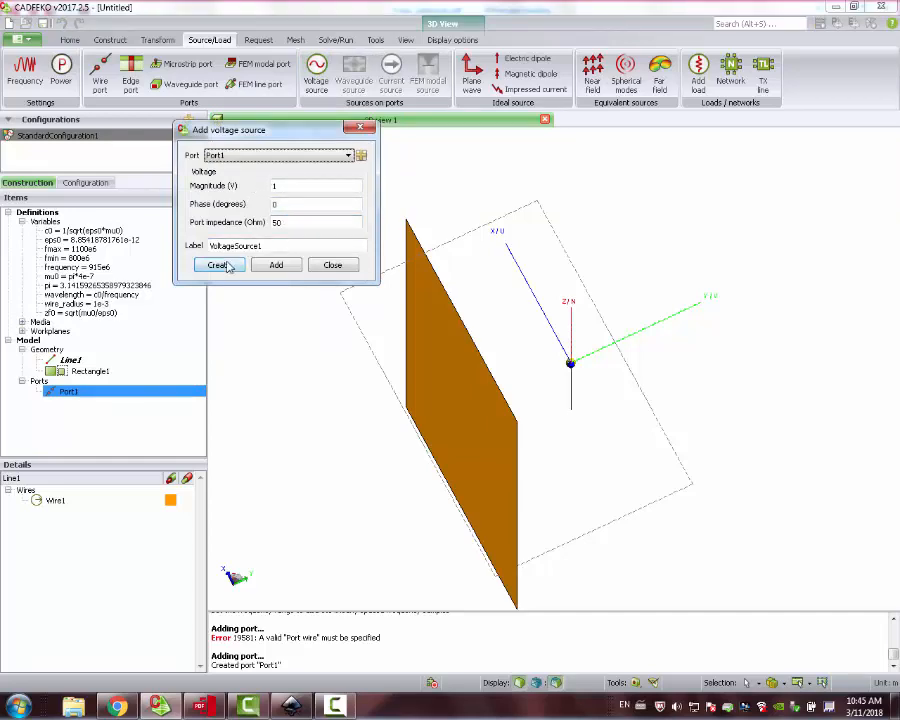
click(218, 264)
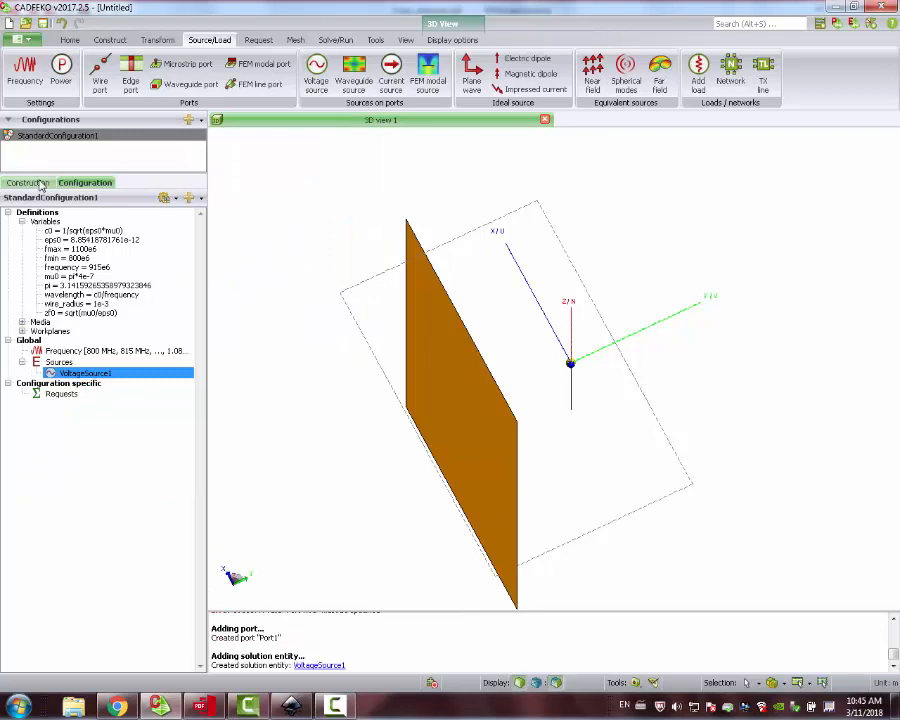
Request a full 3D far-field pattern FarField1 and hide its sphere in the 3D view
click(28, 182)
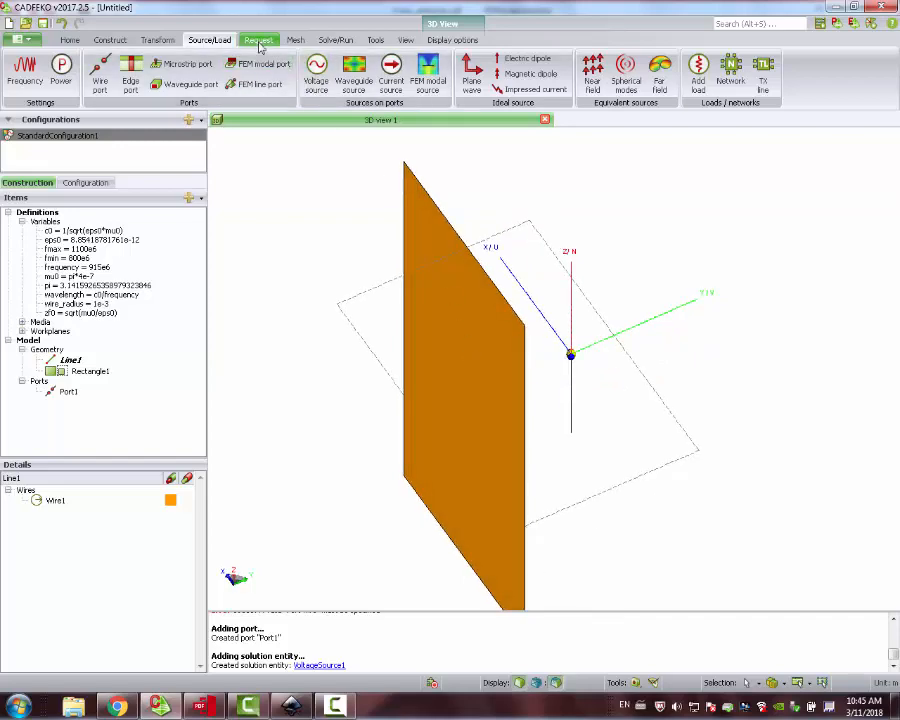
click(258, 40)
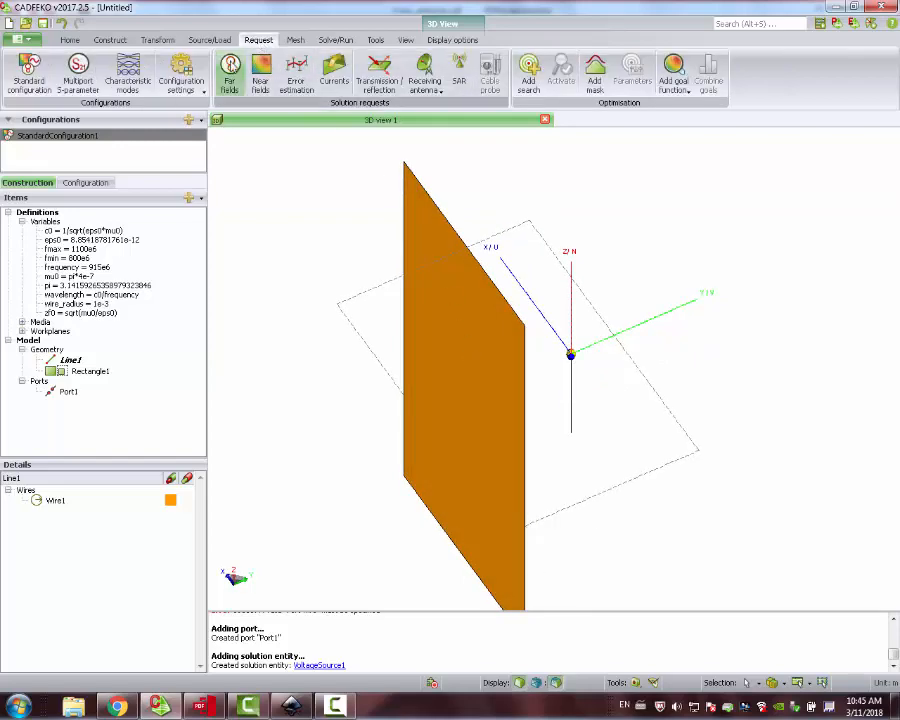
click(230, 72)
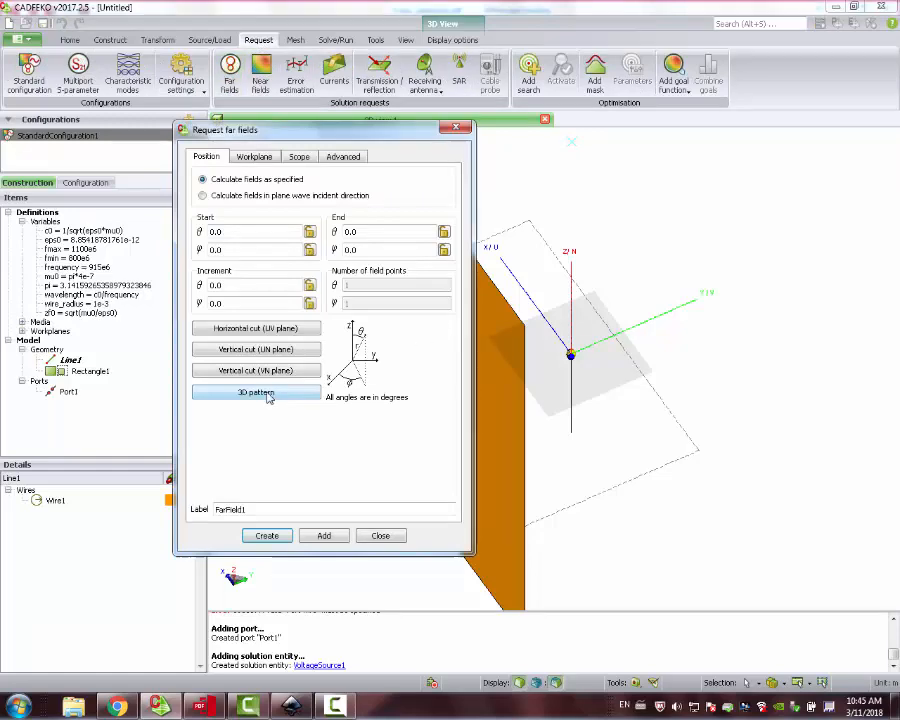
click(256, 392)
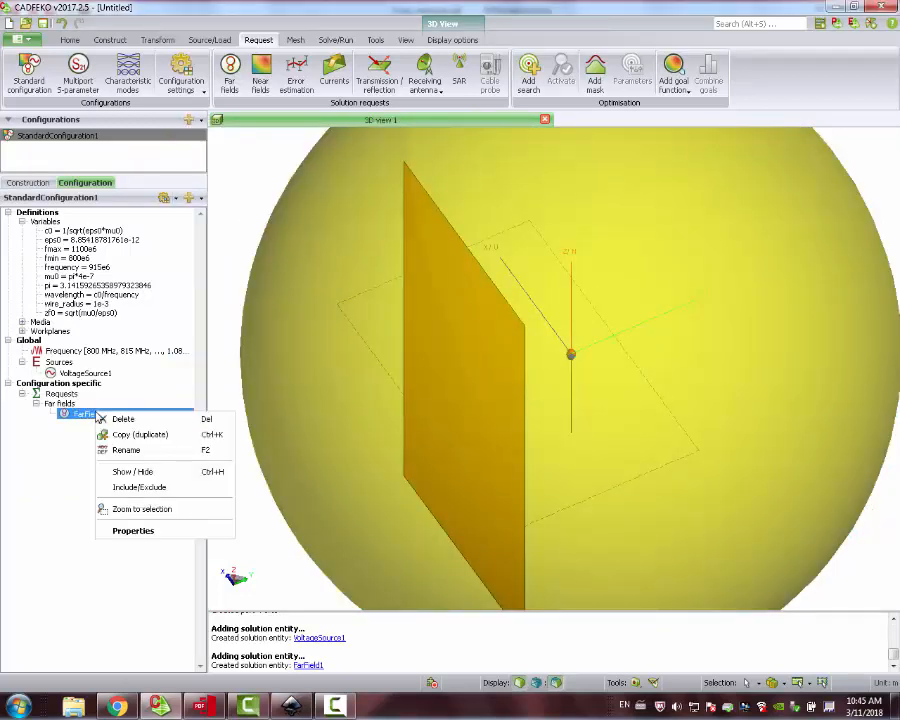
mouse_move(132, 472)
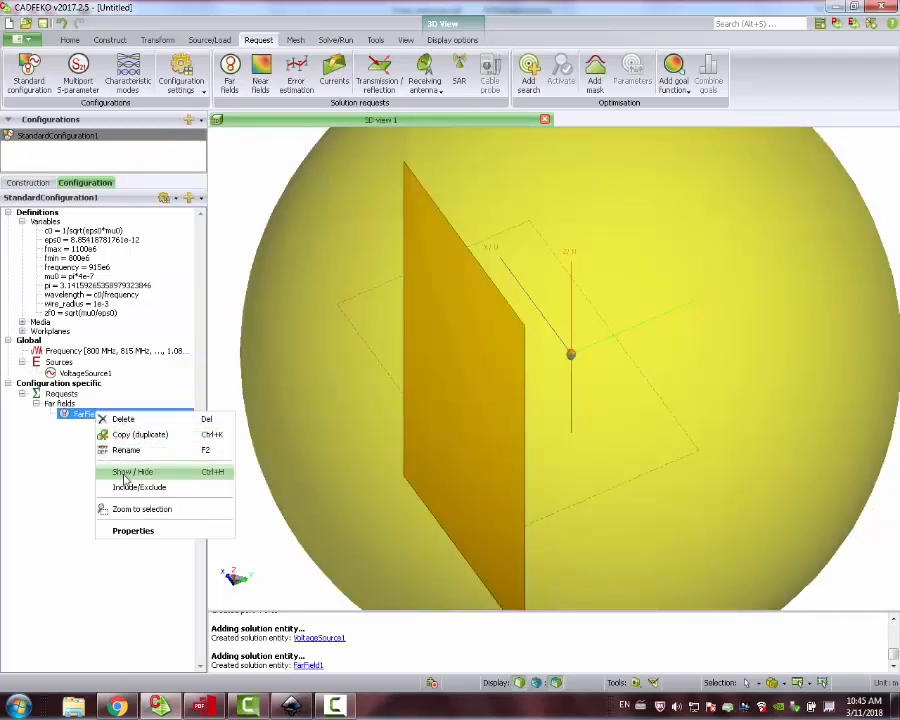
click(132, 472)
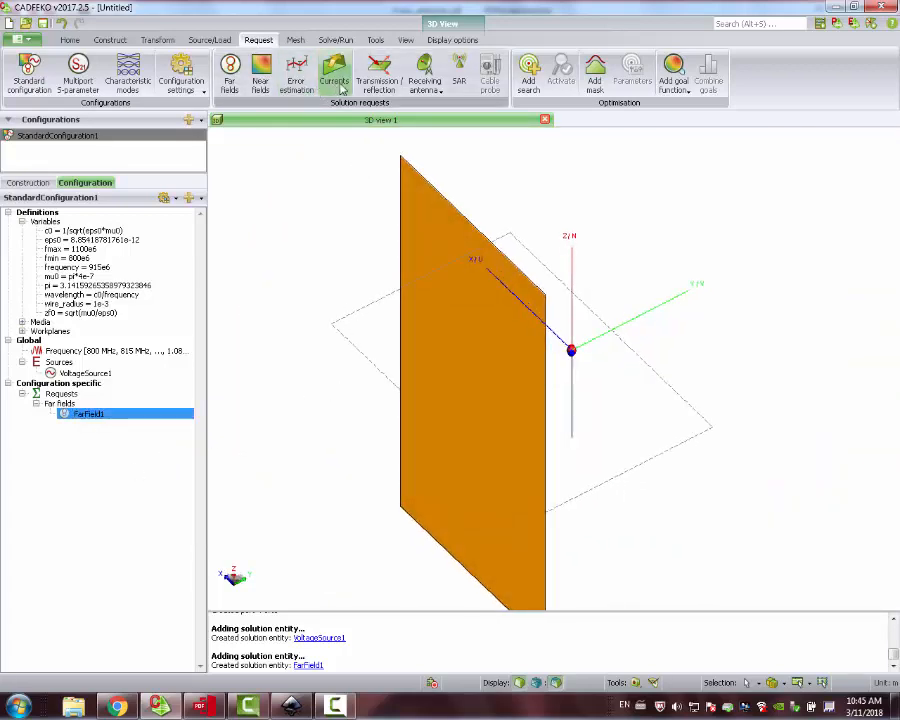
Add an All currents request Currents1 to the standard configuration
click(334, 74)
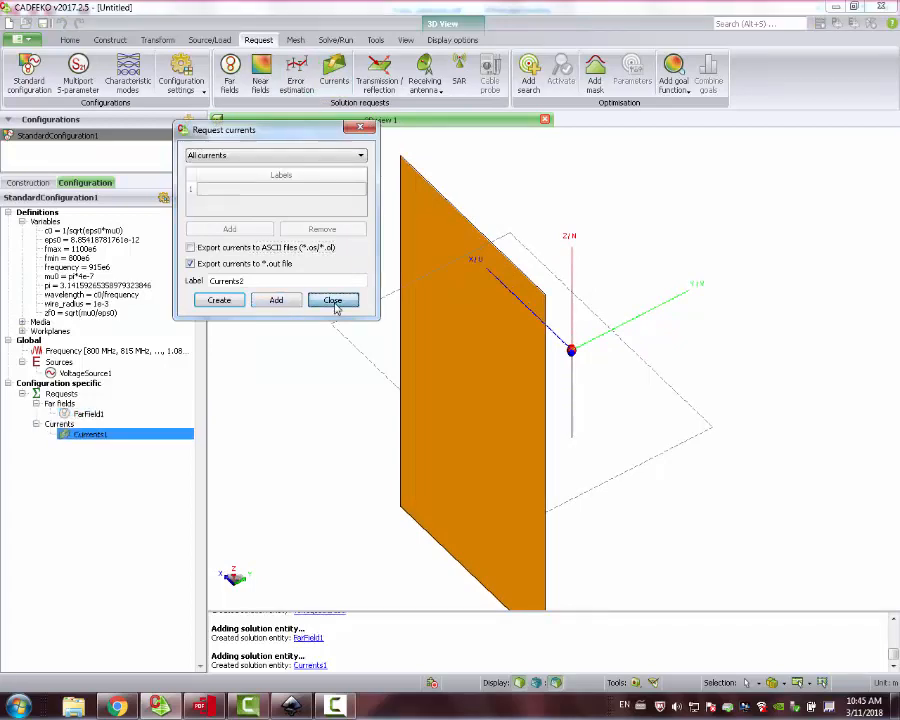
click(332, 300)
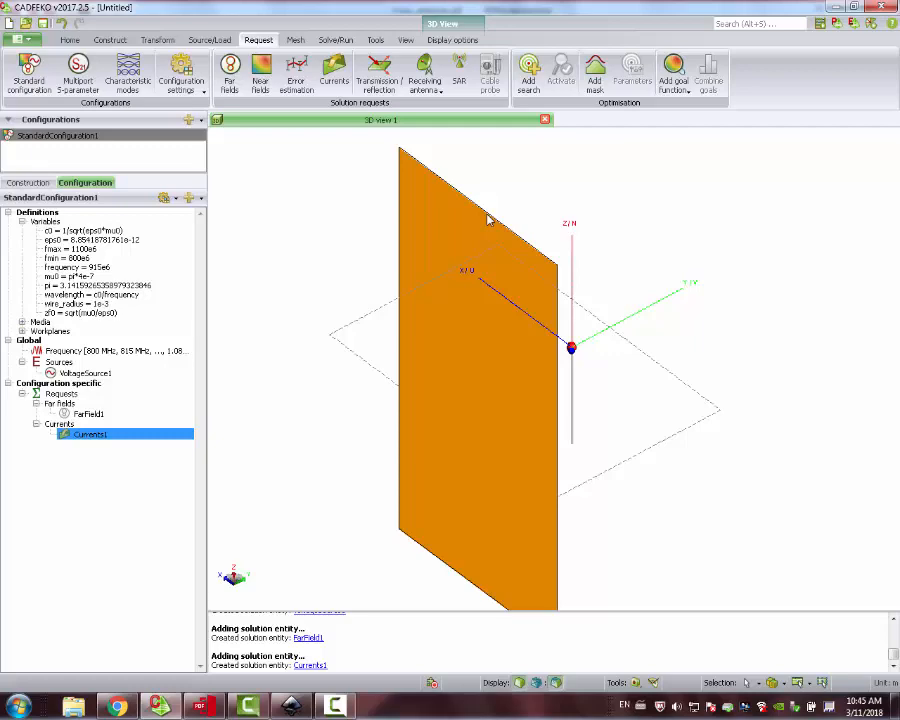
mouse_move(520, 542)
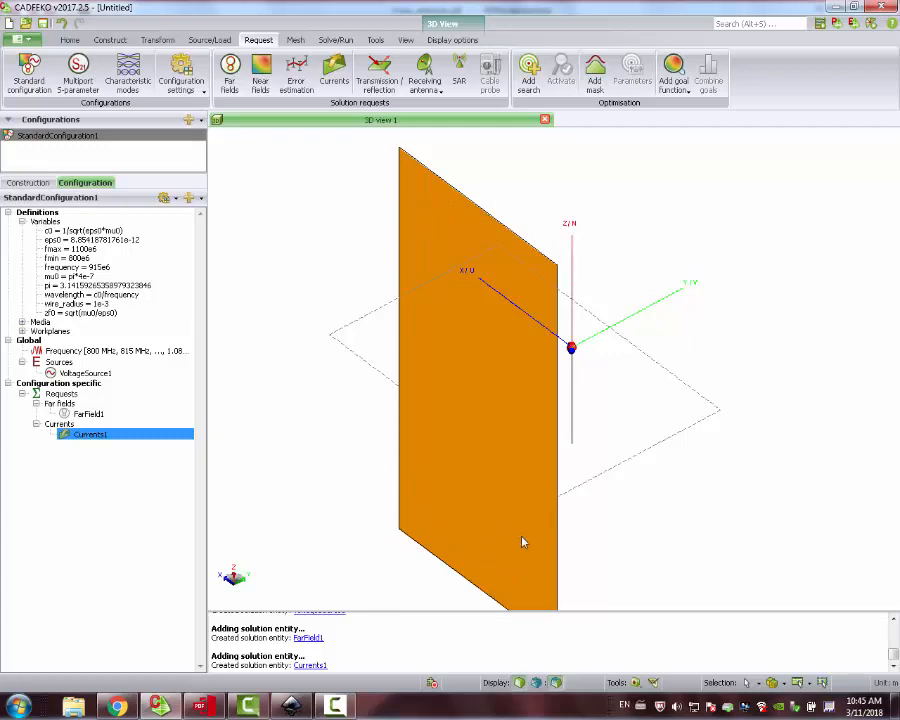
mouse_move(260, 76)
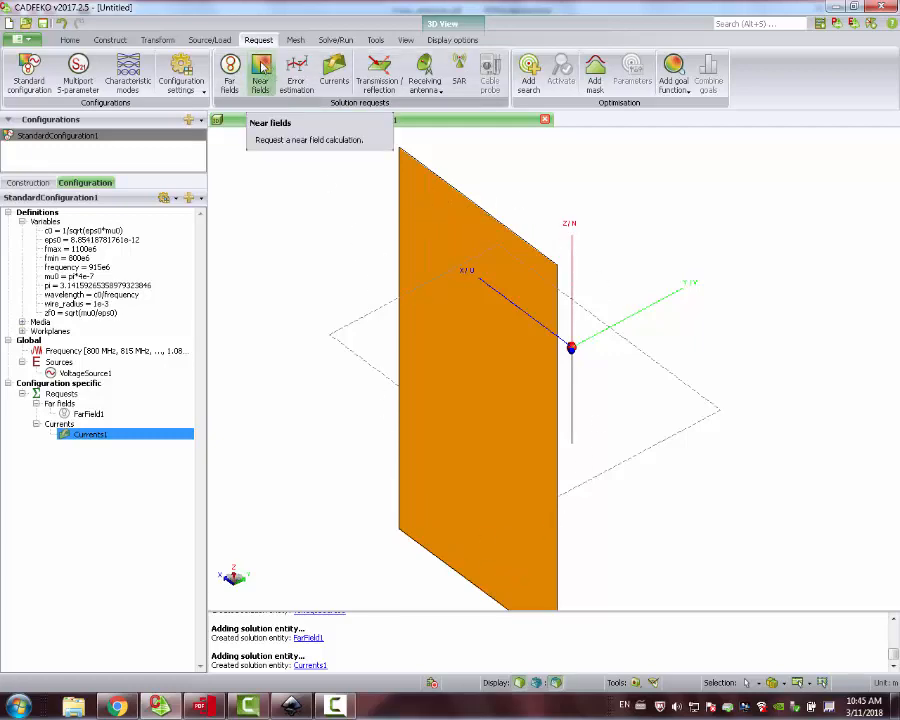
Add near-field request NearField1 sampling a plane of points across the reflector face
click(260, 76)
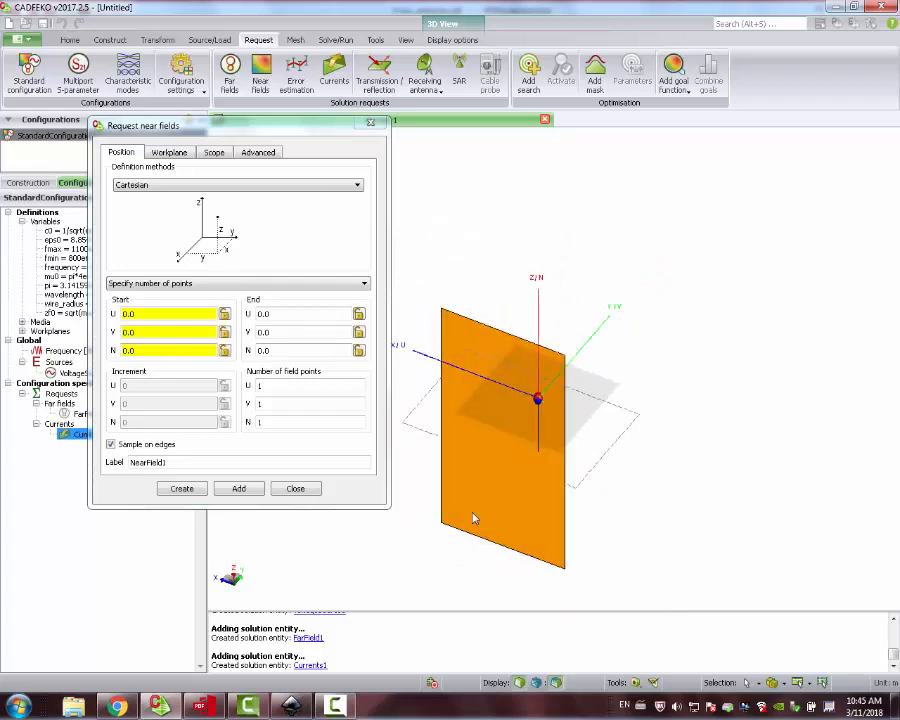
mouse_move(460, 556)
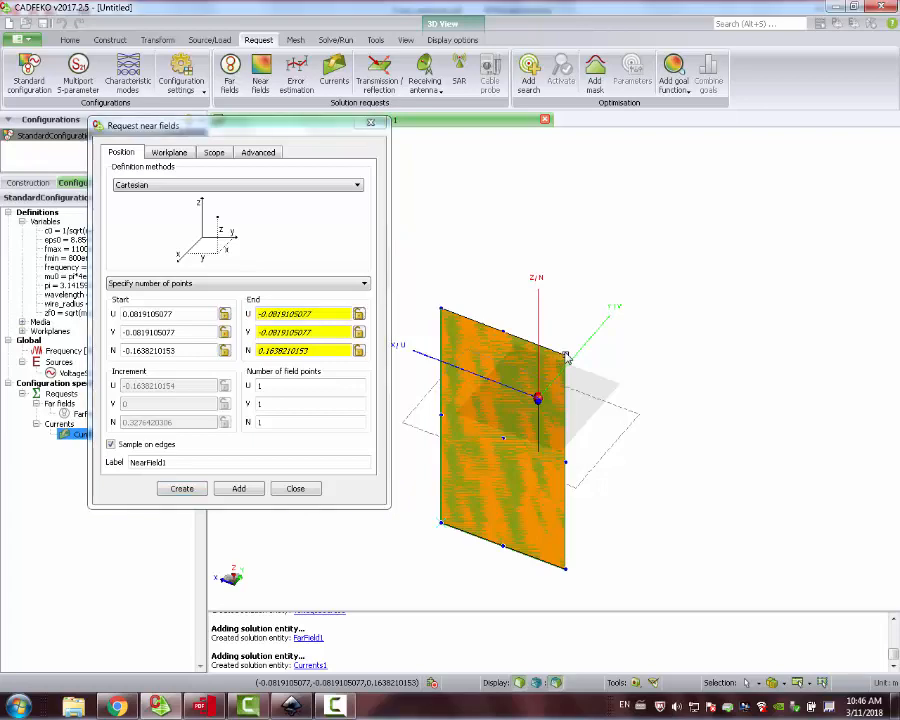
click(304, 384)
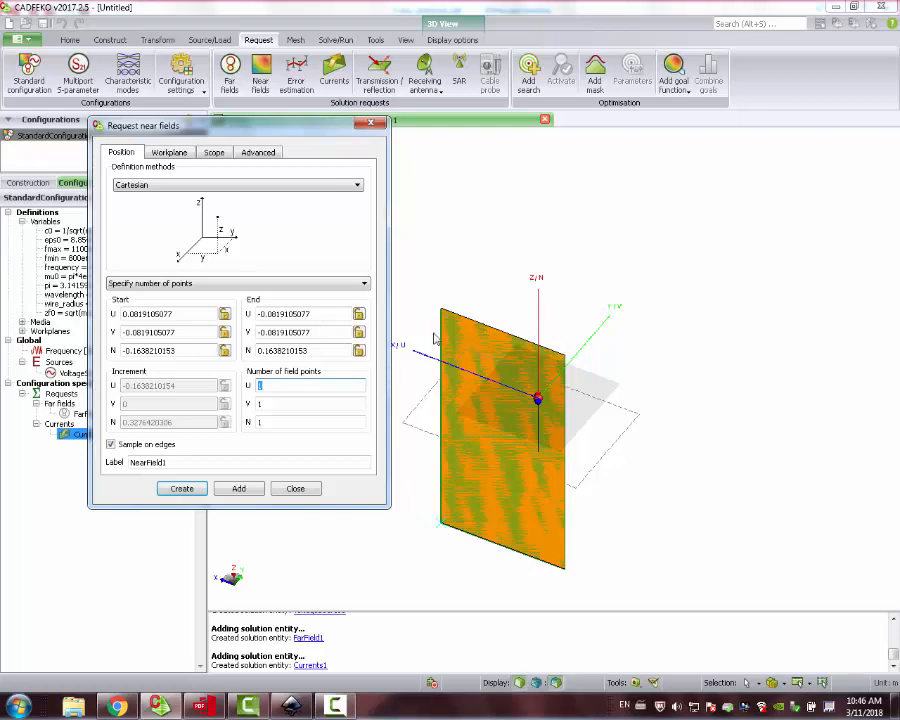
mouse_move(412, 358)
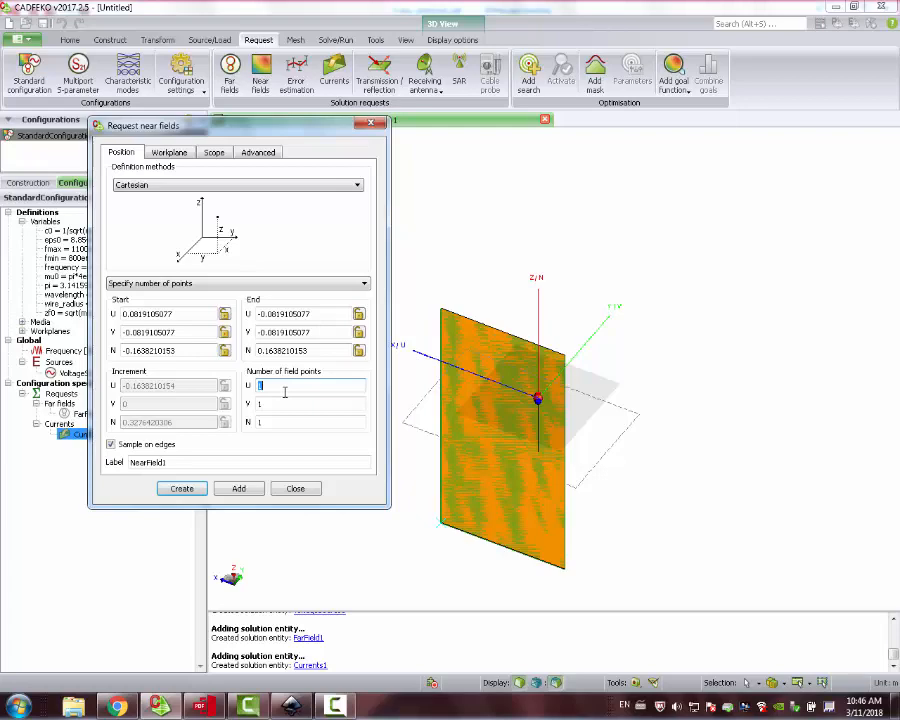
text(2)
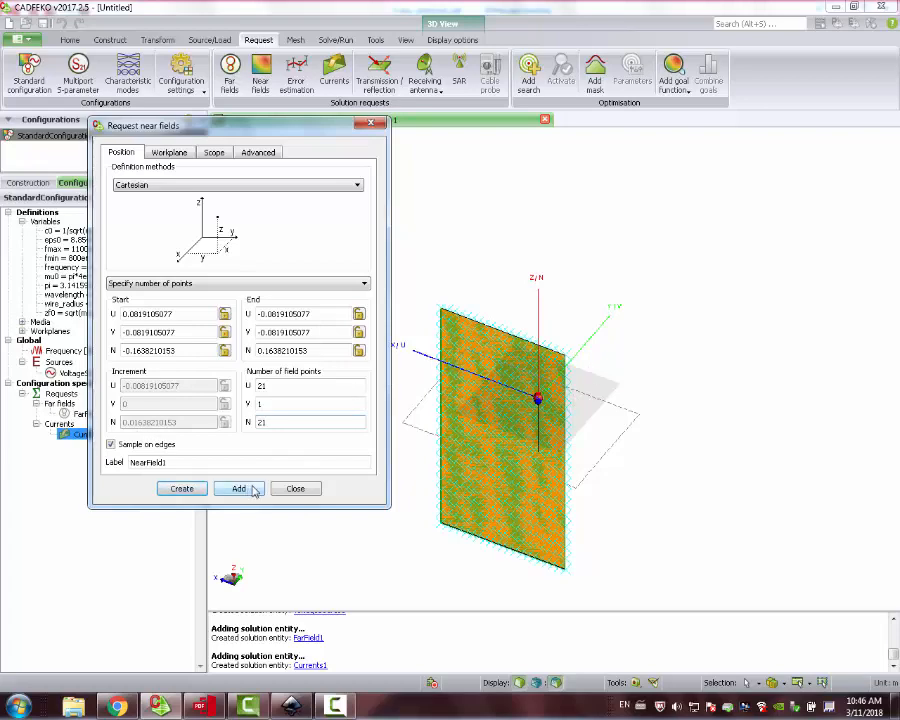
click(238, 488)
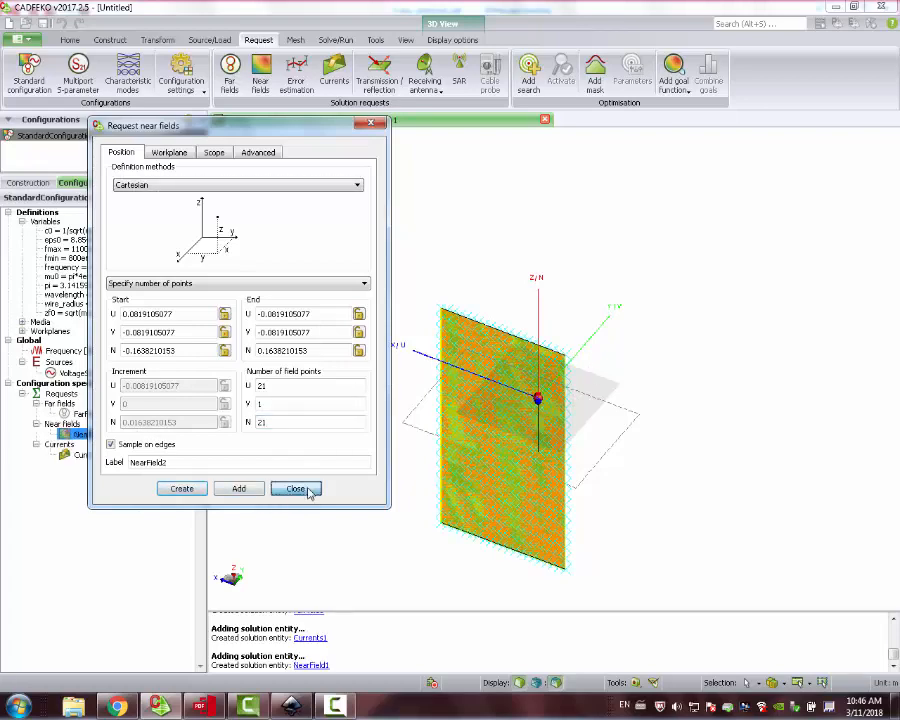
click(296, 488)
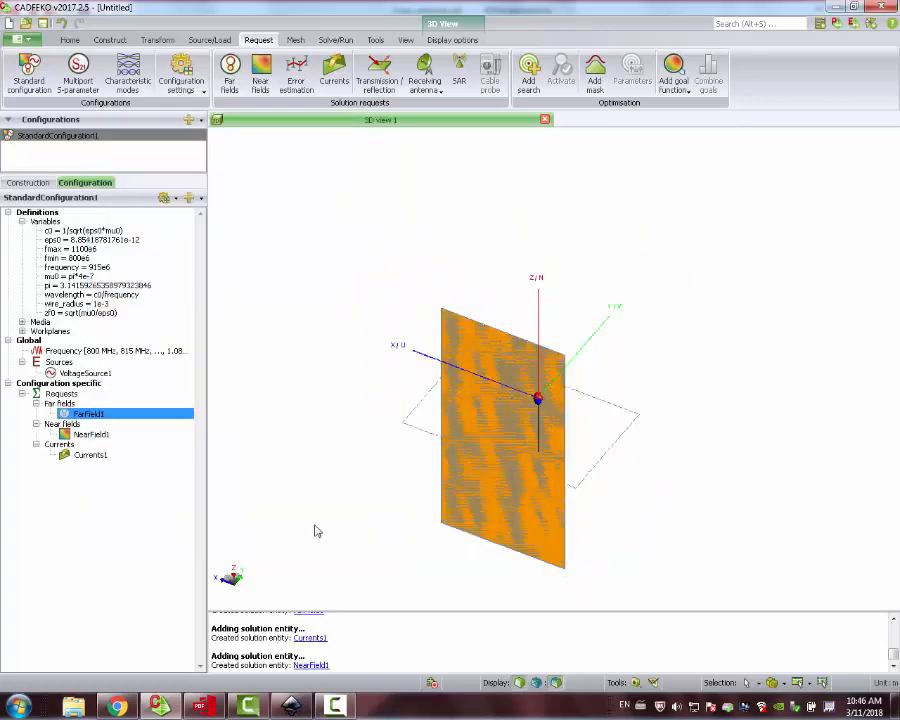
Mesh the whole model at standard size with wire segment radius wavelength/4
click(296, 40)
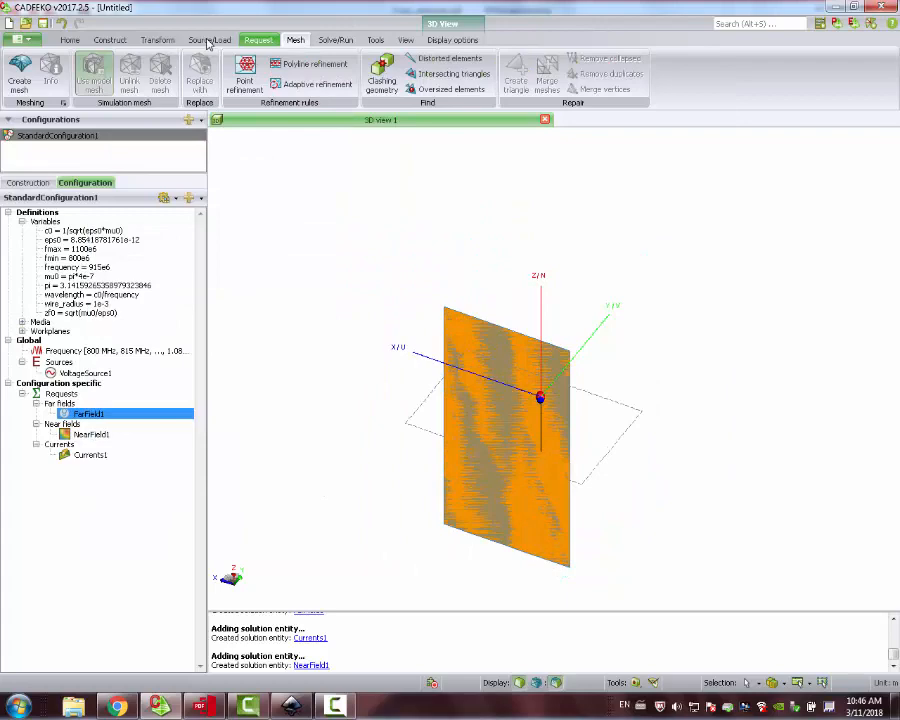
click(20, 76)
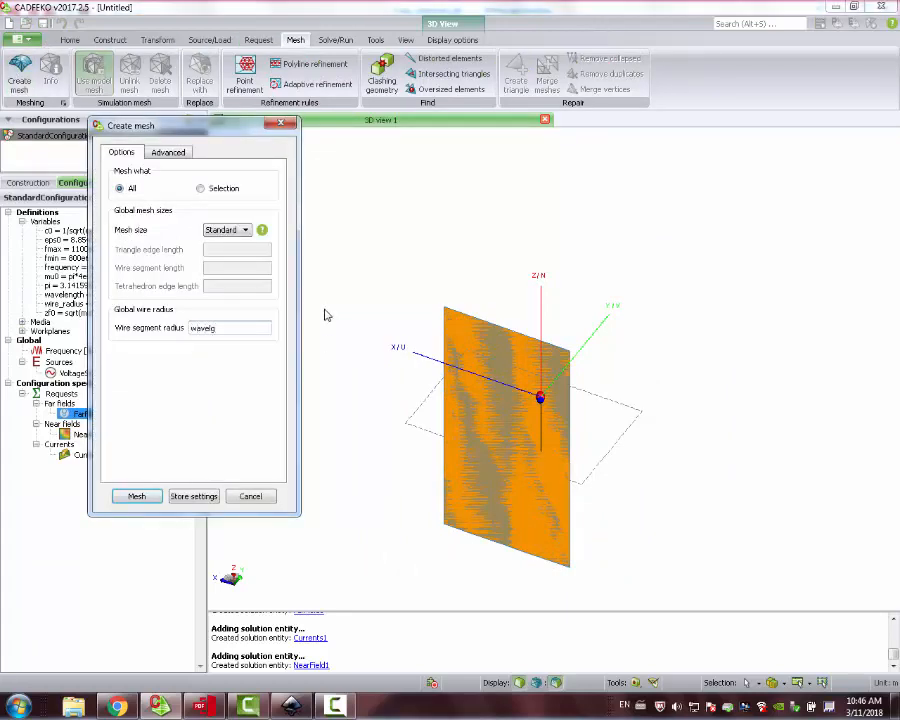
text(wavelength/4)
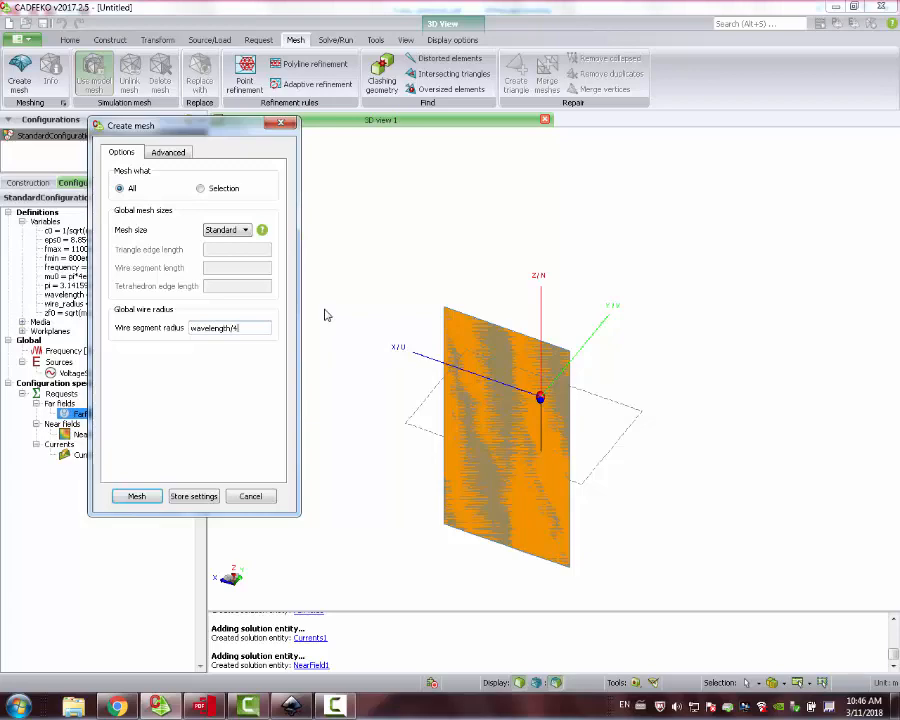
click(136, 496)
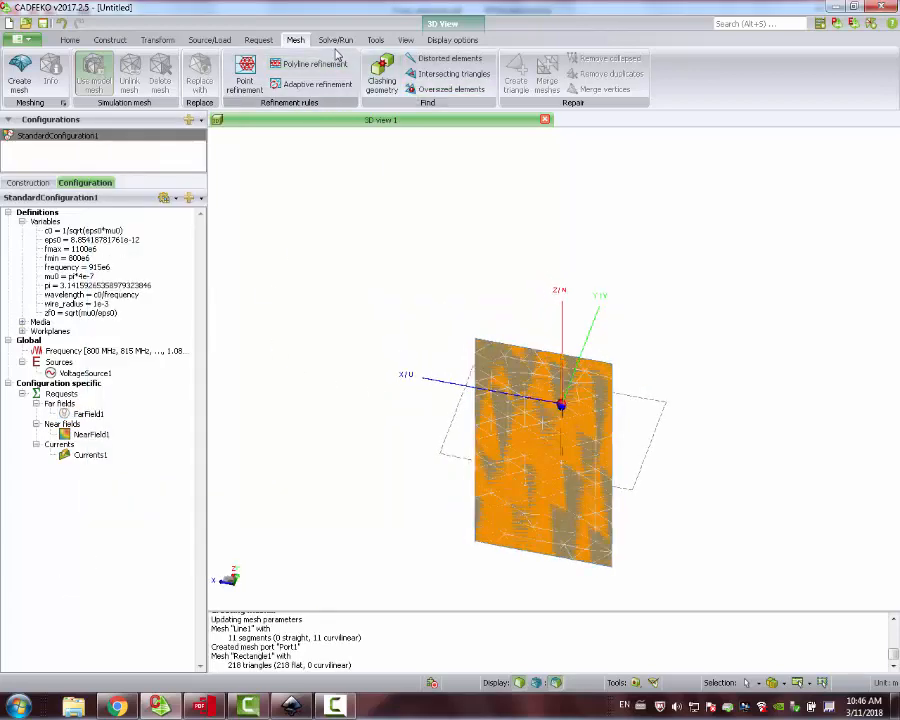
Run CEM validate and review the passed checks before solving
click(336, 40)
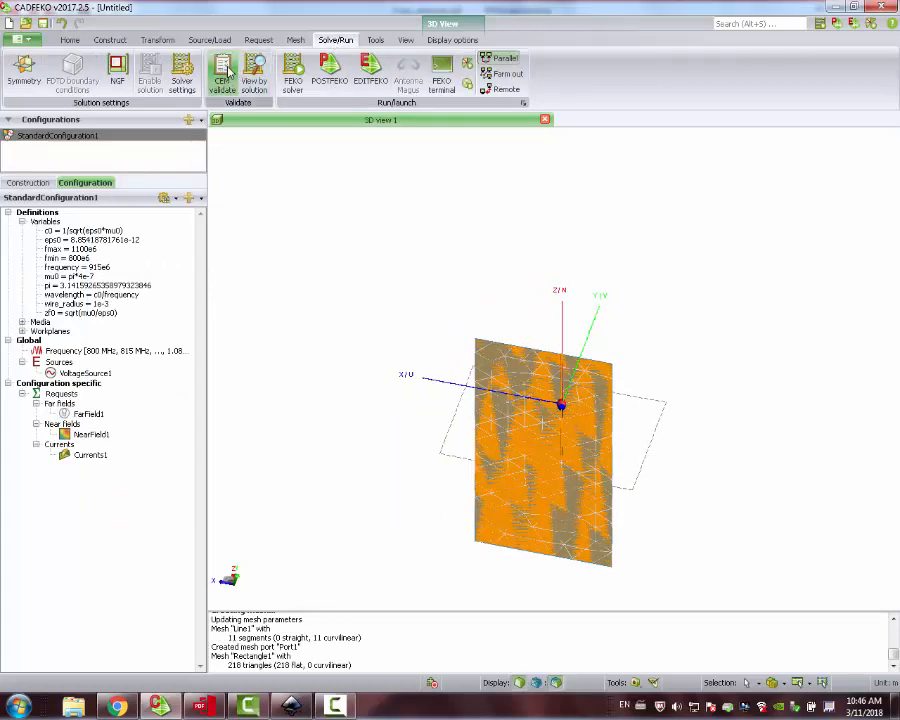
click(220, 72)
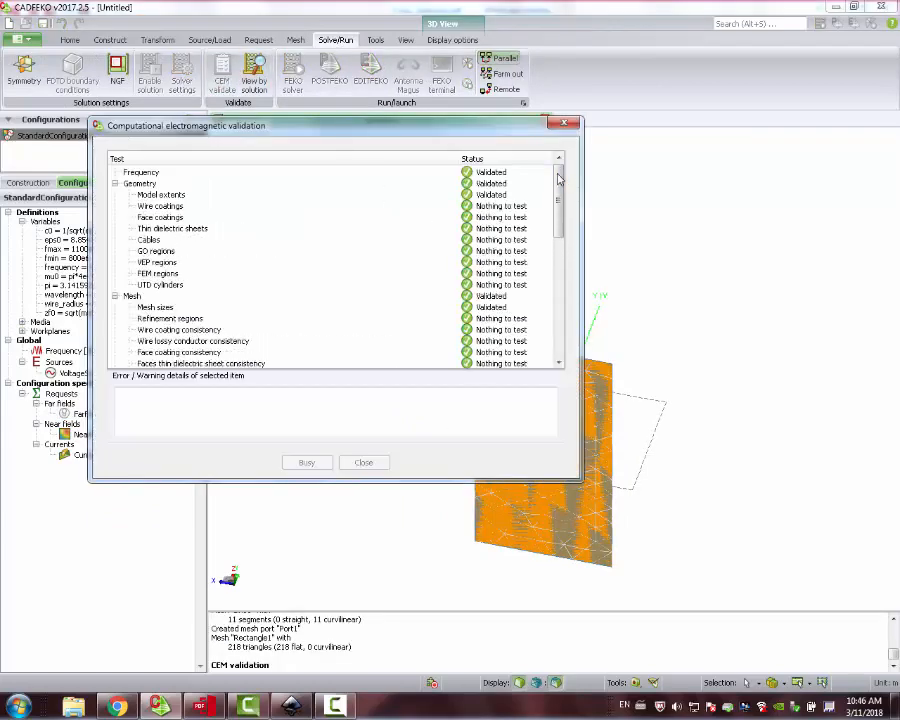
scroll(down, 3)
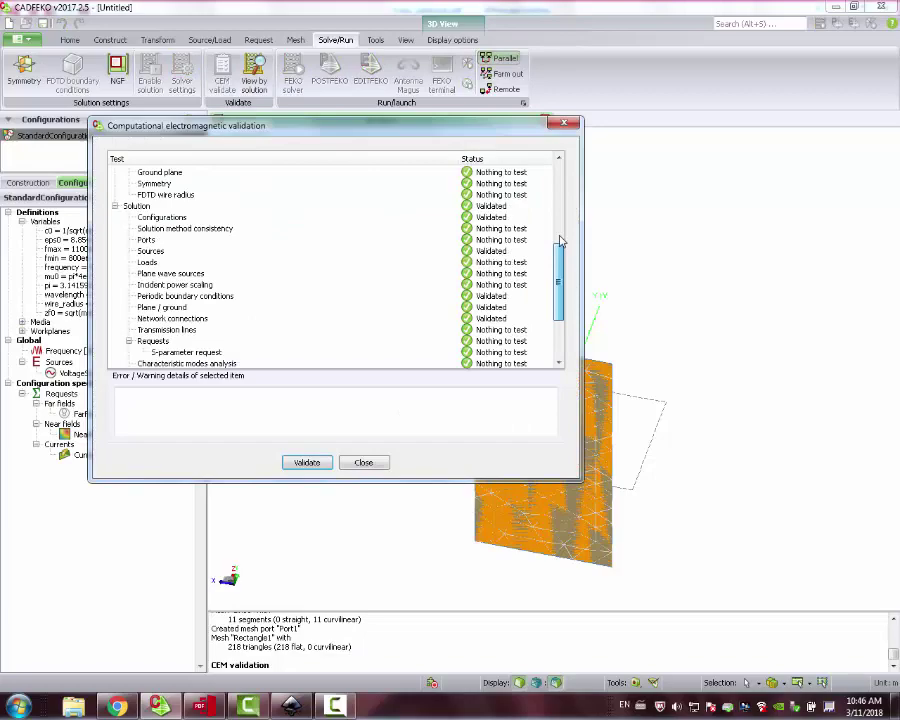
scroll(down, 3)
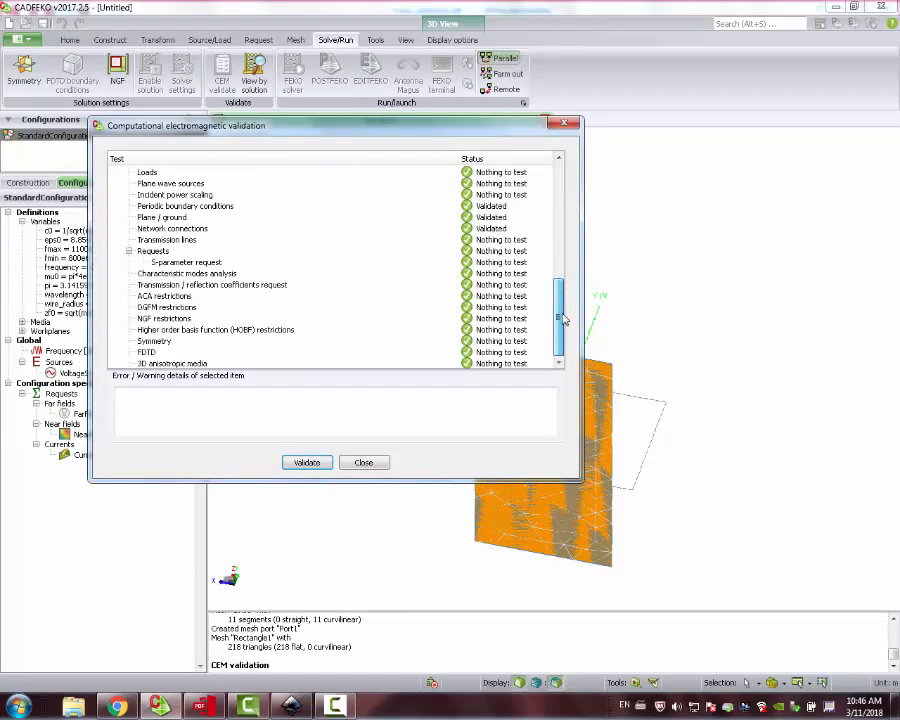
click(364, 462)
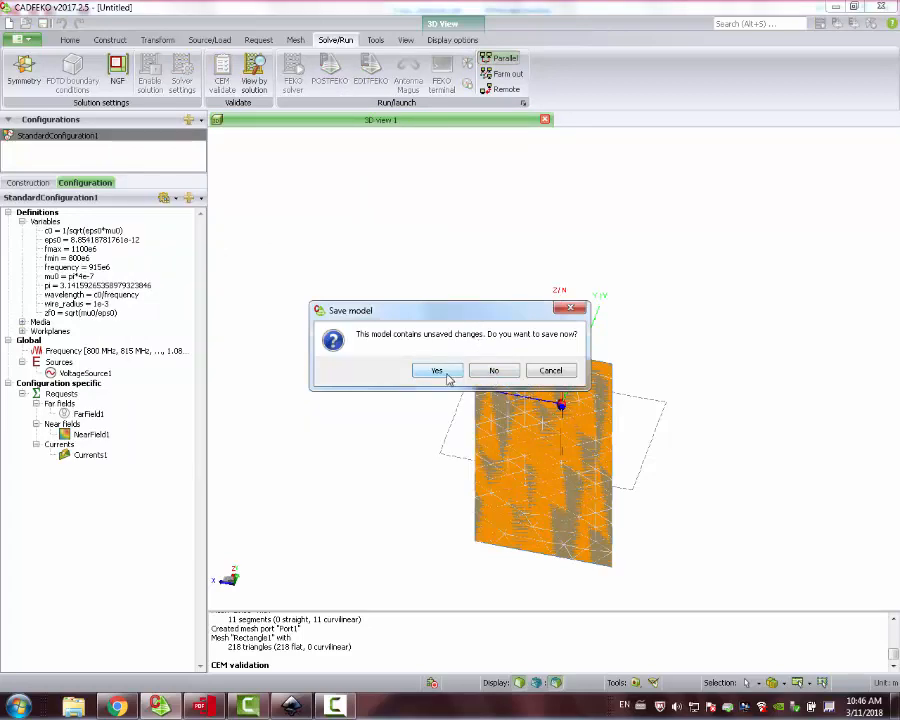
Save the model as reflector_1, overwrite old files, and run the FEKO solver to completion
click(436, 370)
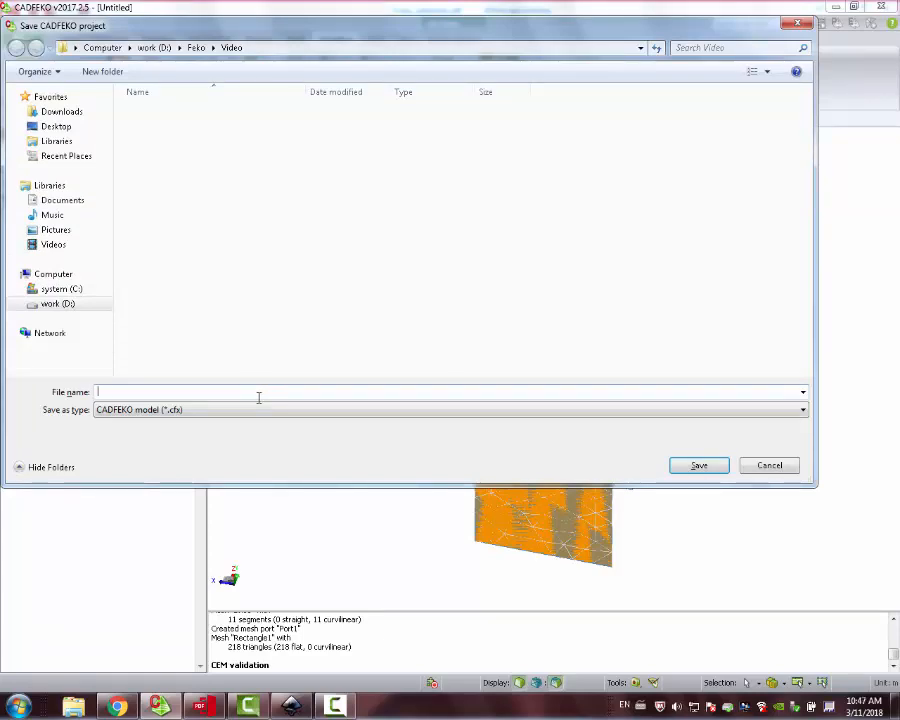
text(refl)
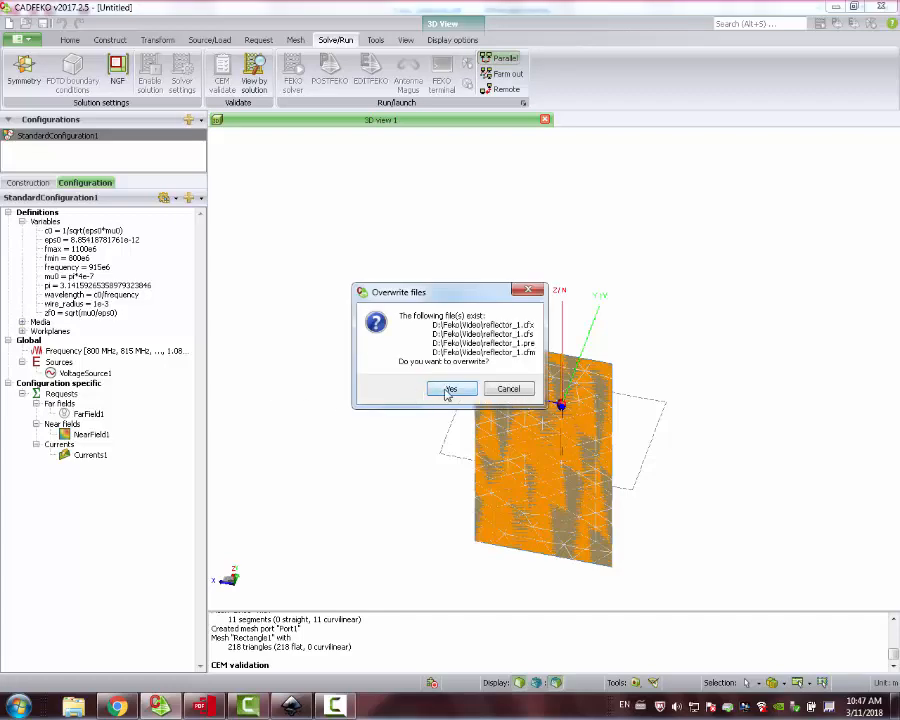
click(450, 388)
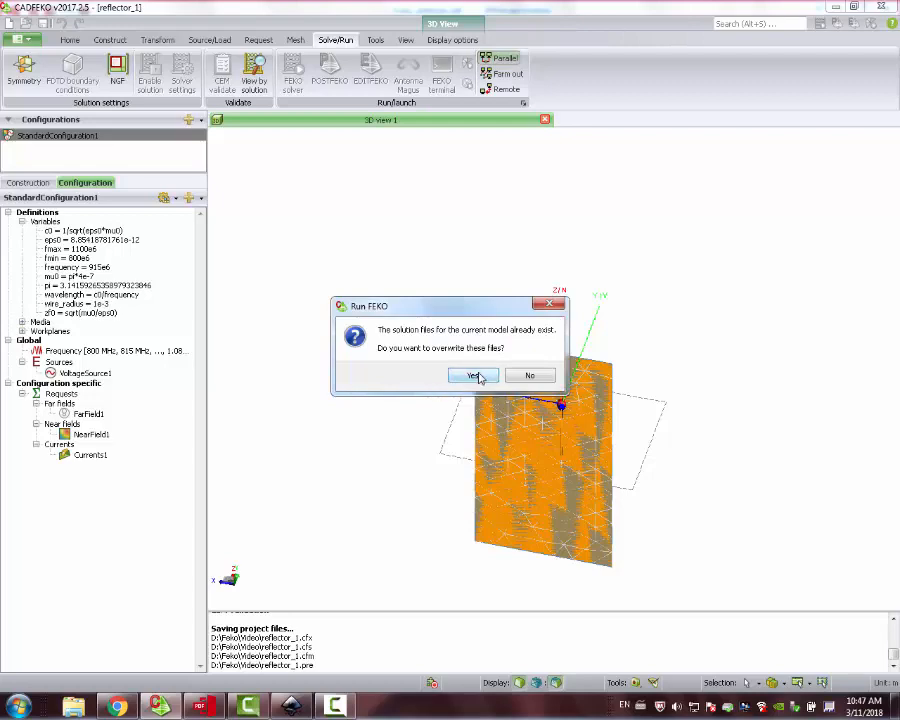
click(472, 376)
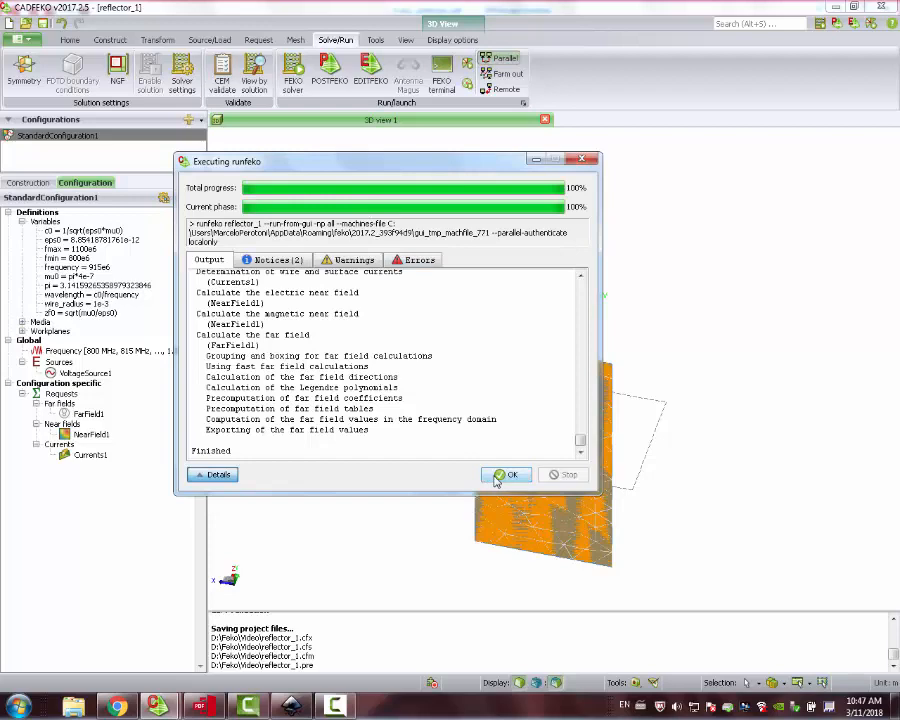
click(506, 474)
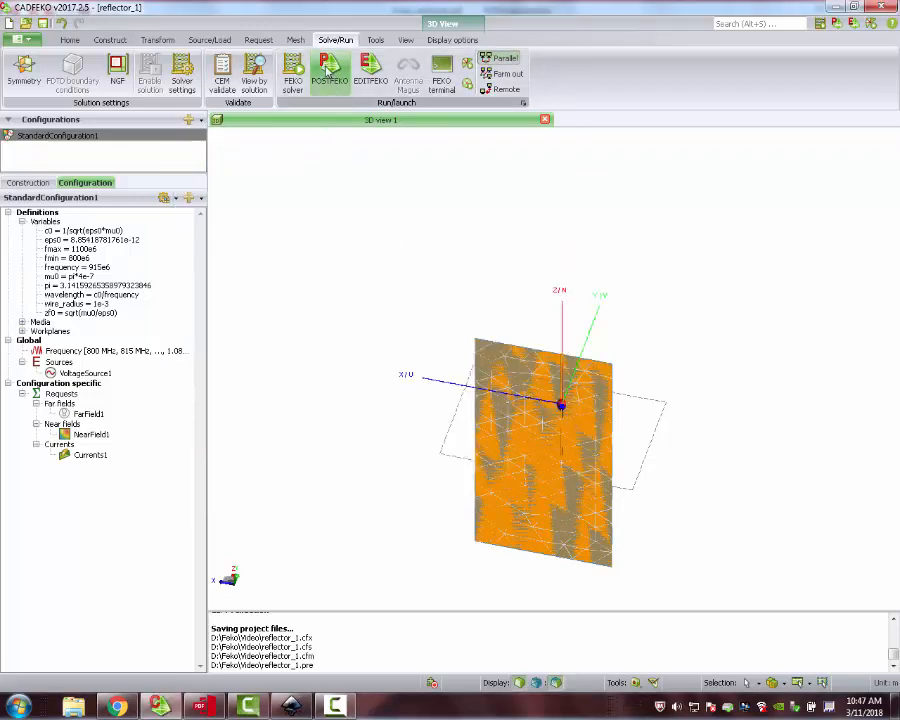
Launch POSTFEKO on the reflector_1 results and add an empty Cartesian graph
click(330, 76)
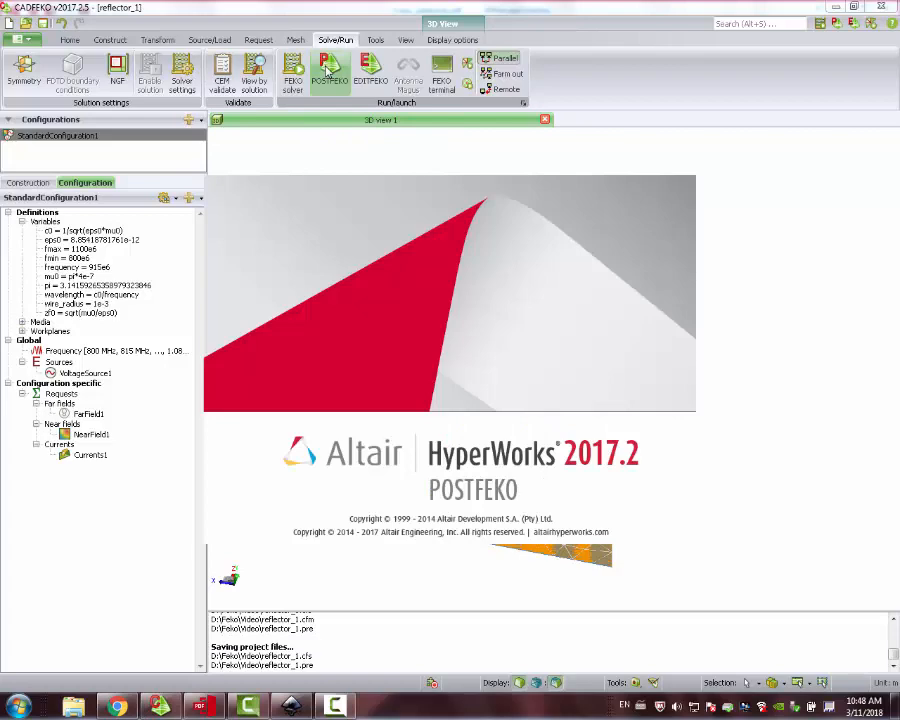
click(330, 72)
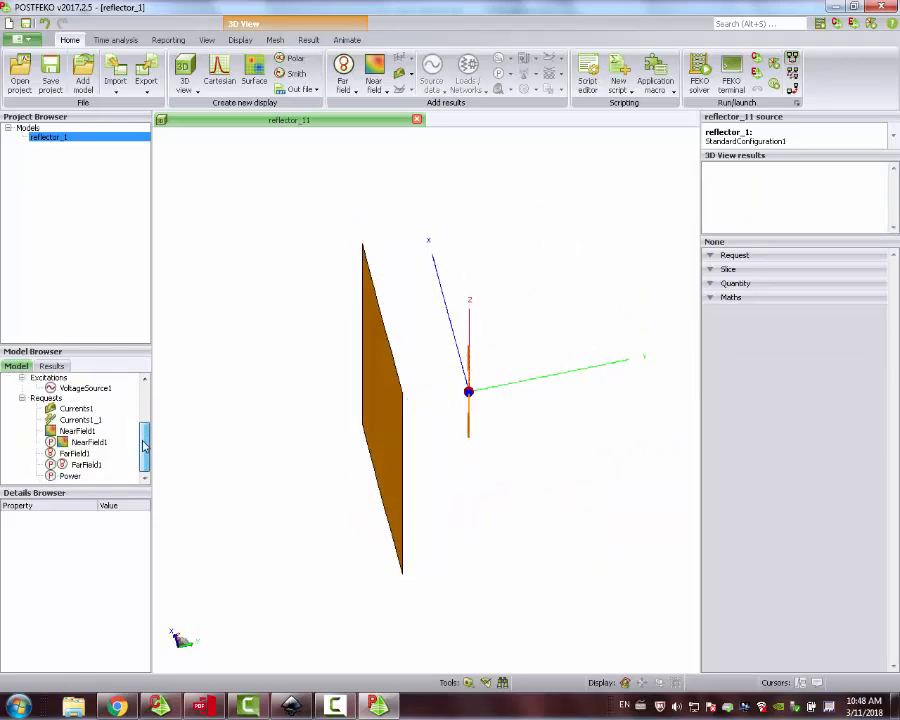
click(218, 72)
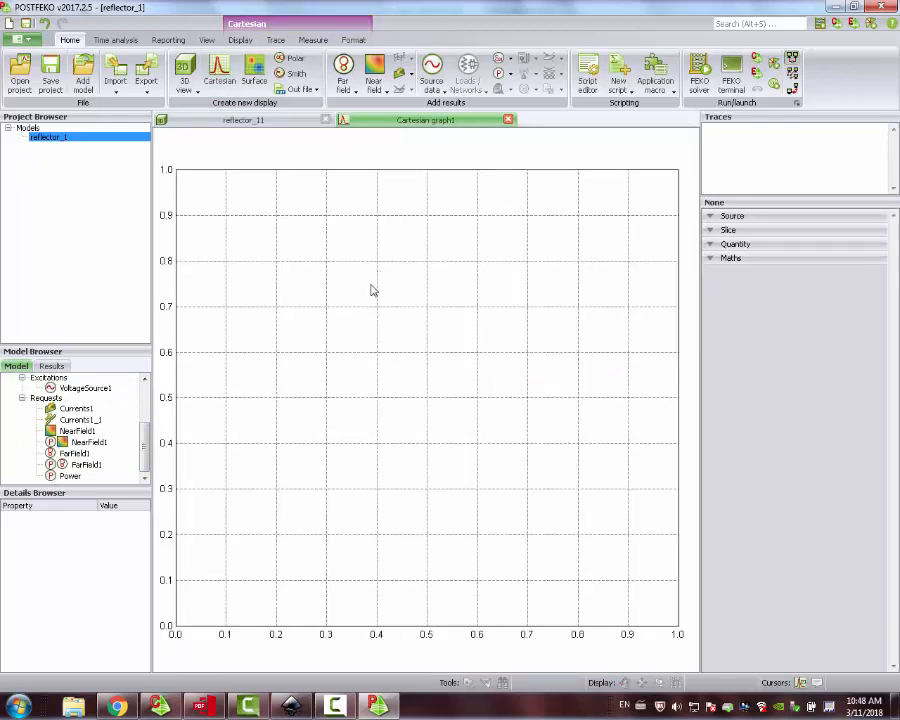
mouse_move(140, 456)
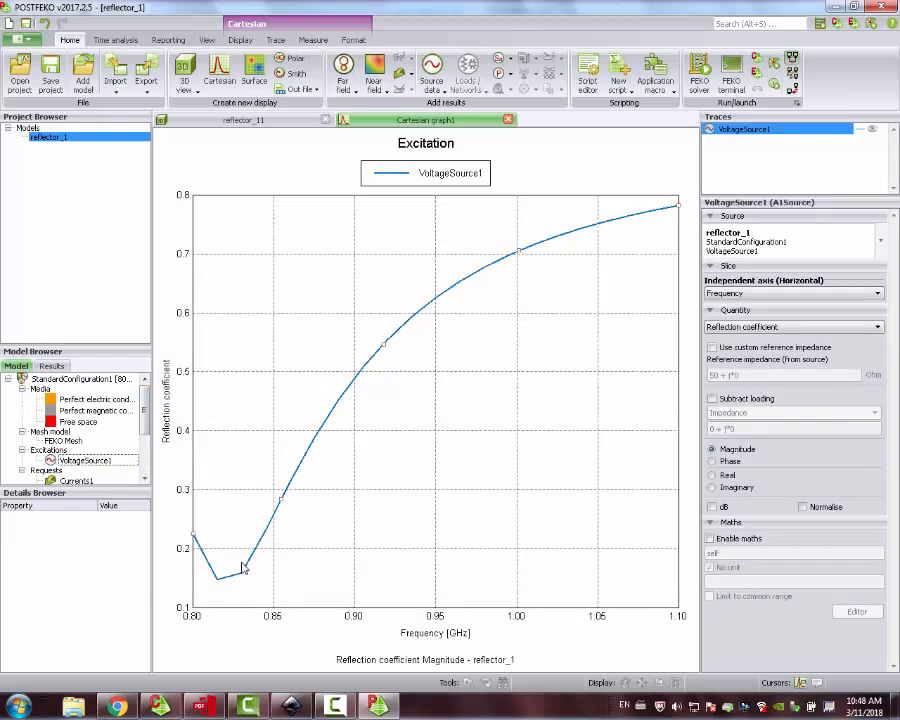
Plot VoltageSource1's reflection coefficient magnitude versus frequency on a dB scale
click(792, 328)
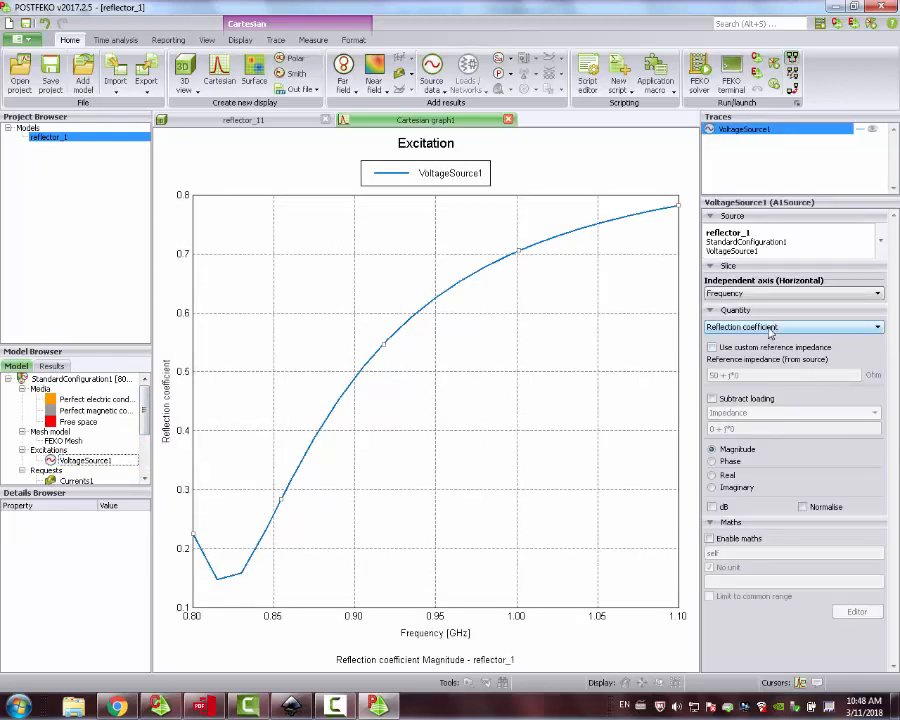
click(712, 506)
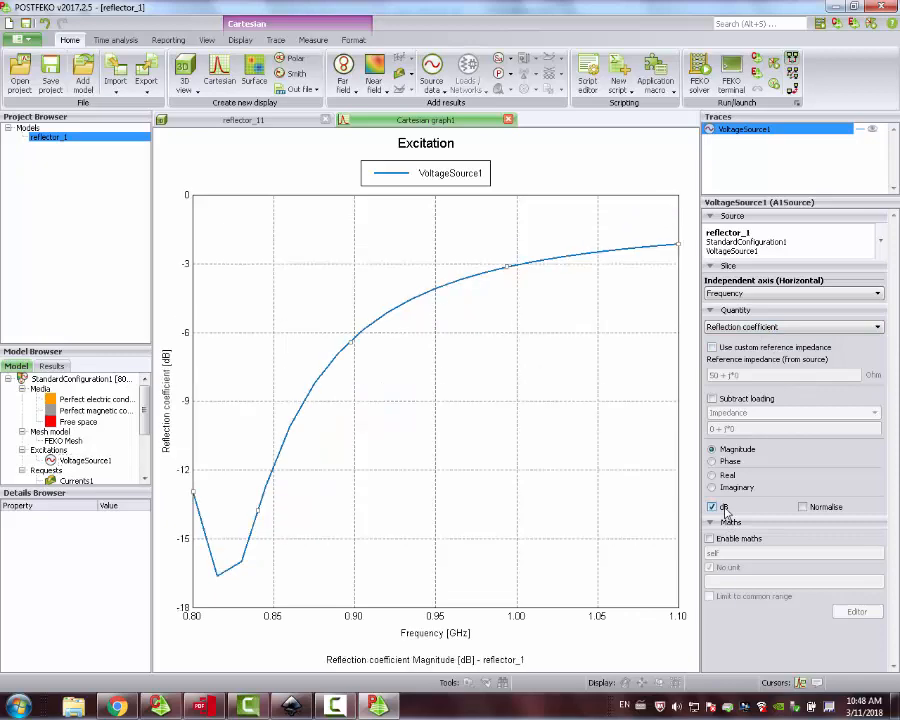
mouse_move(210, 510)
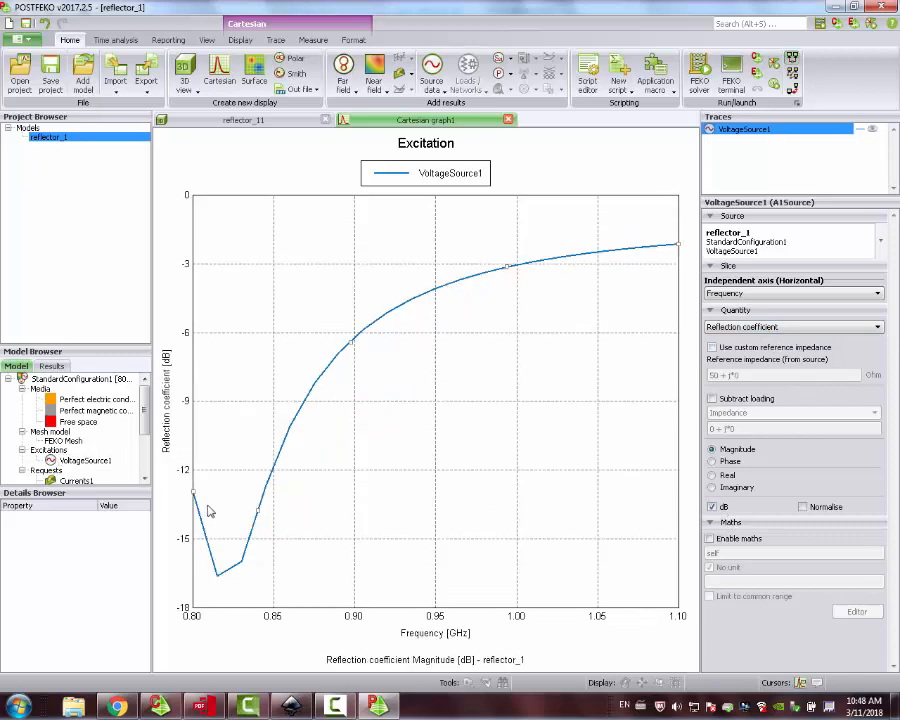
mouse_move(392, 604)
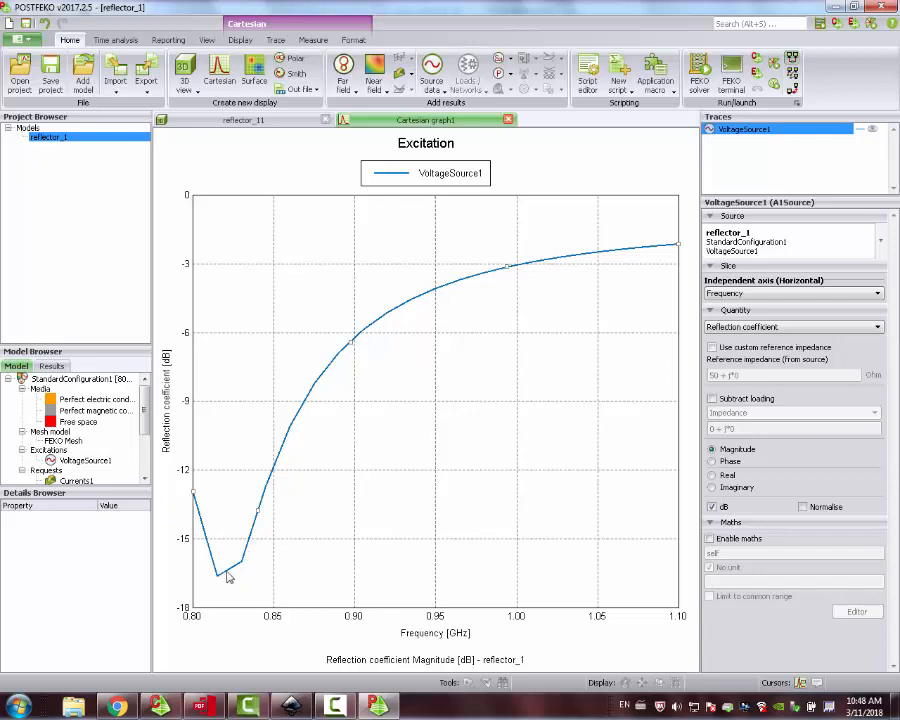
mouse_move(236, 578)
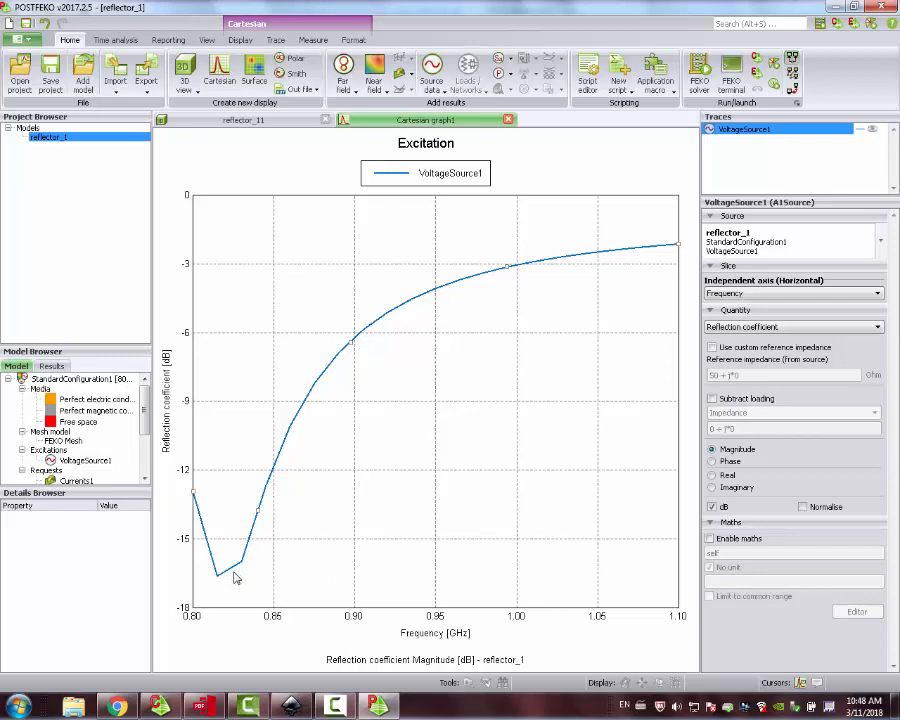
mouse_move(230, 580)
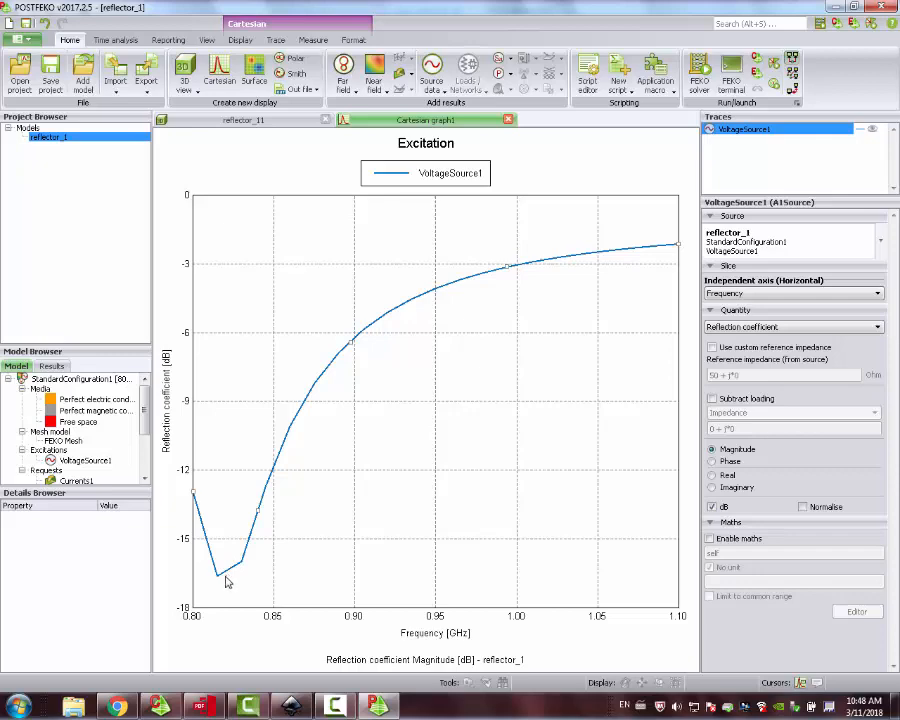
mouse_move(244, 568)
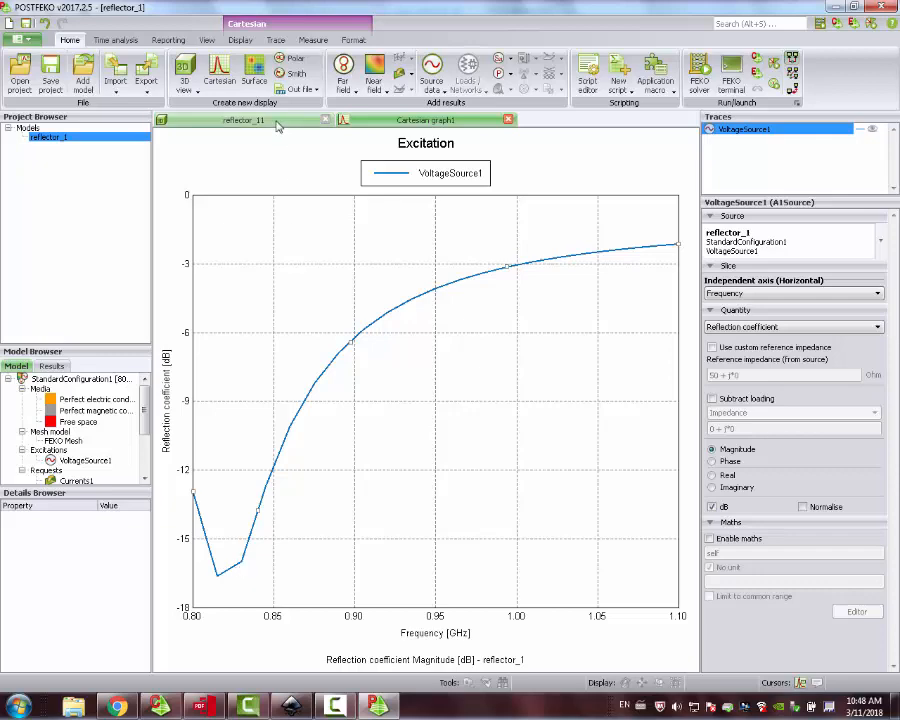
Add NearField1's electric field to the reflector_1 3D view and hide the reflector mesh
click(242, 120)
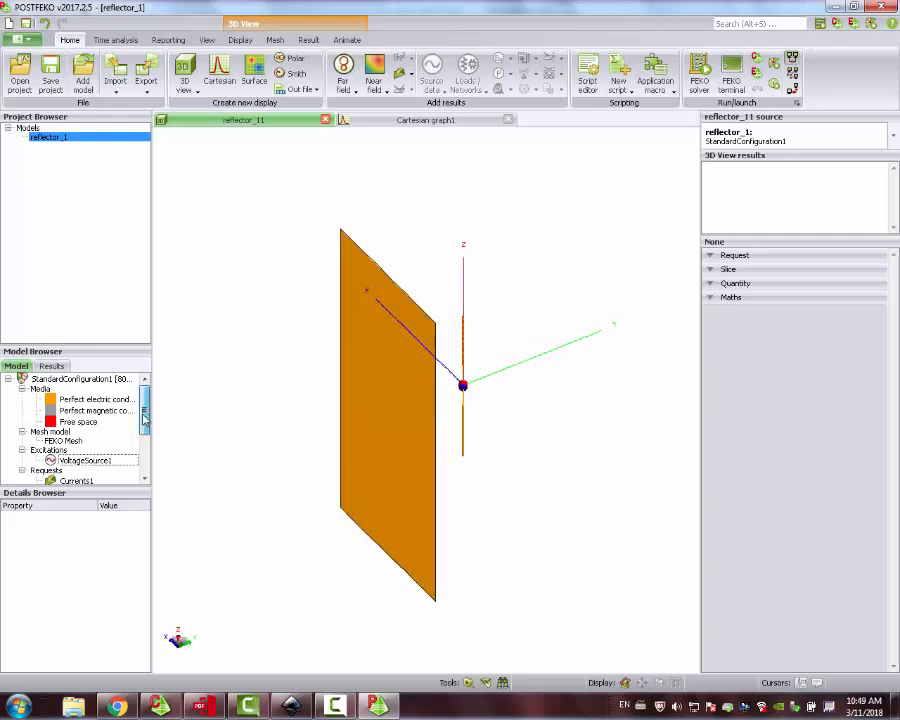
scroll(down, 3)
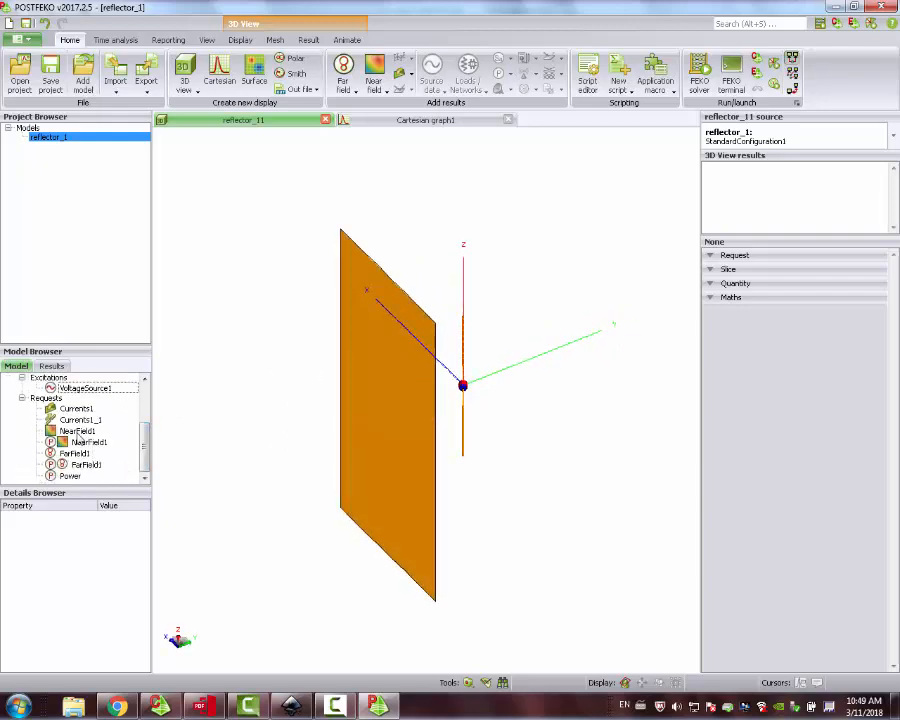
click(76, 432)
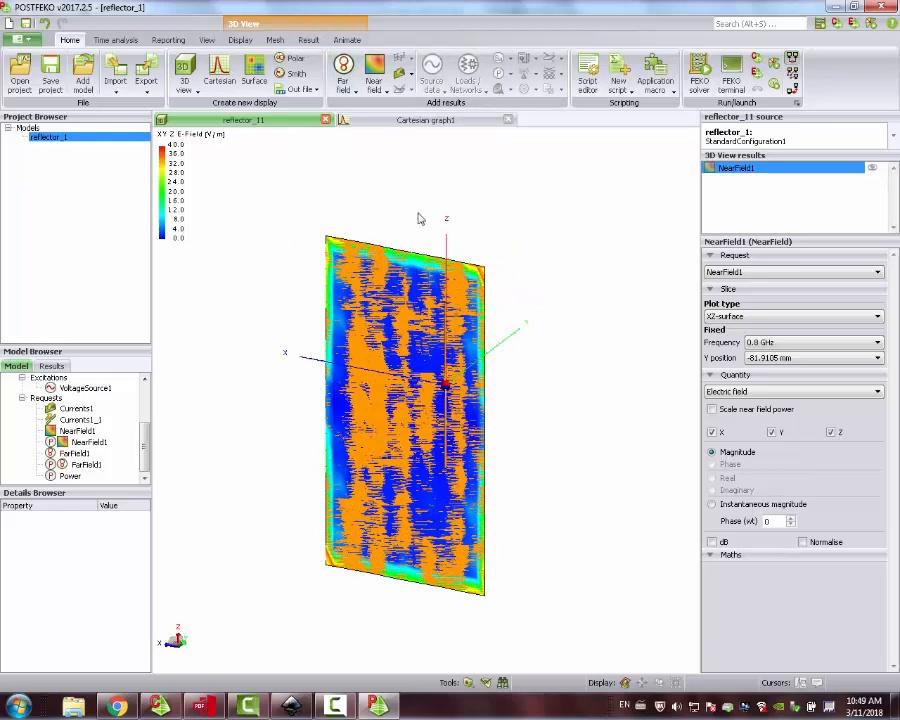
mouse_move(276, 40)
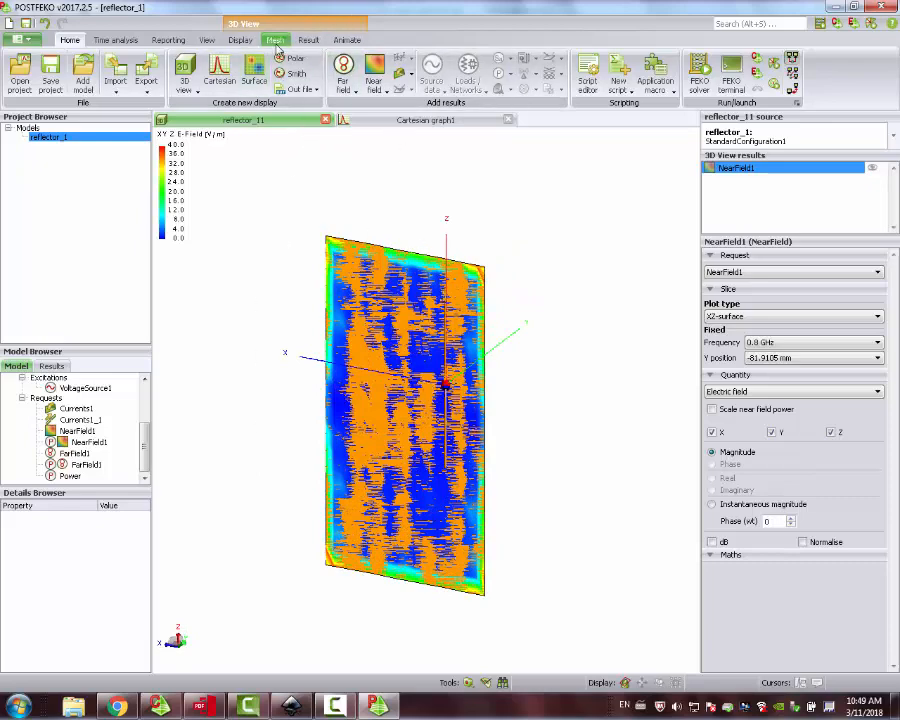
click(274, 40)
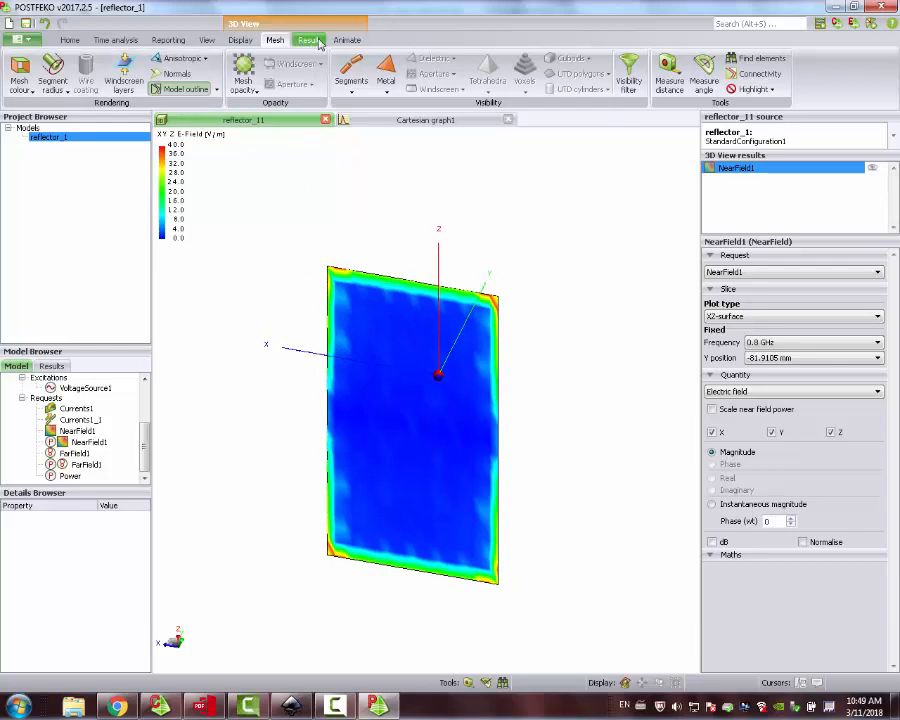
click(308, 40)
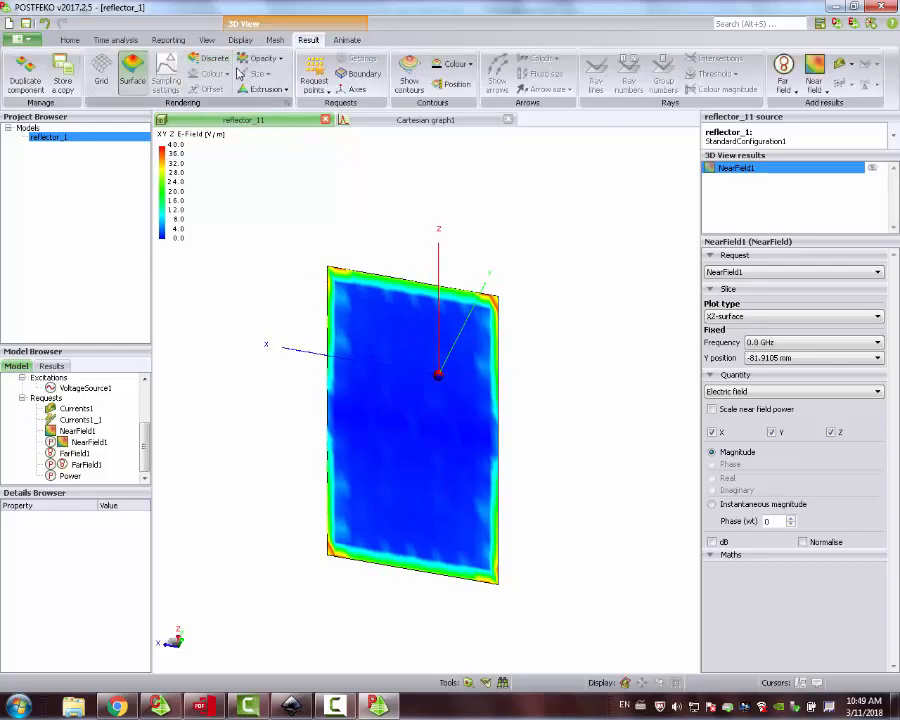
mouse_move(264, 88)
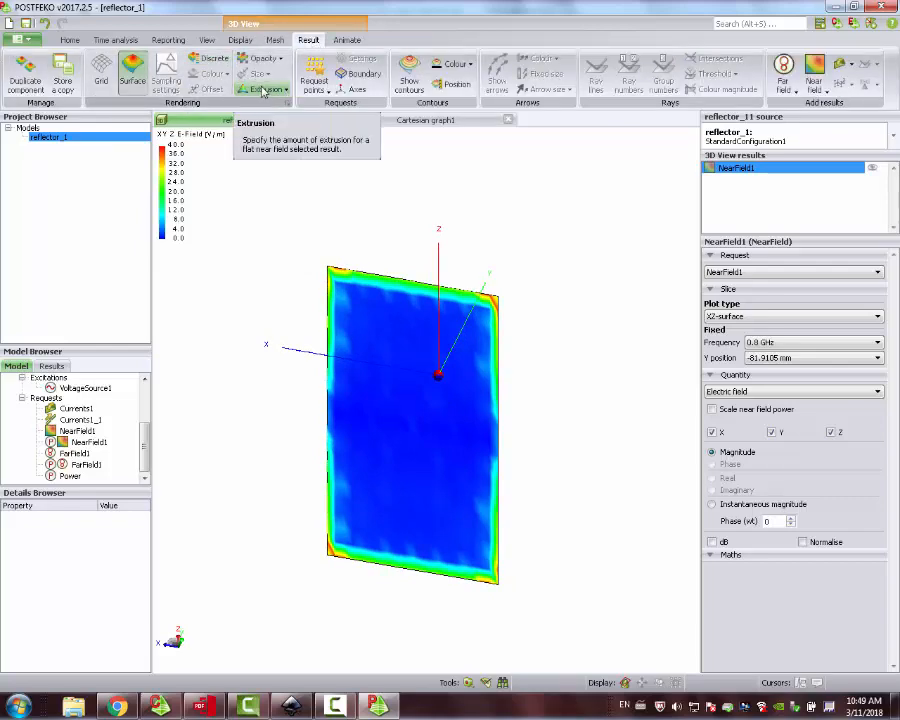
Extrude NearField1 into a 3D relief showing instantaneous magnitude in dB at 0.915 GHz
click(258, 88)
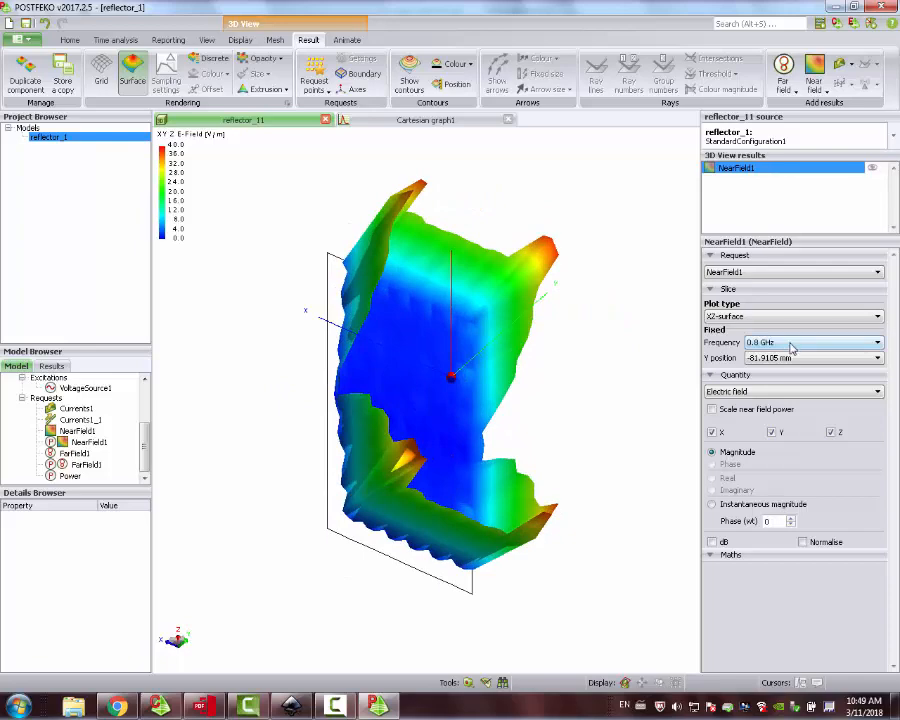
click(876, 342)
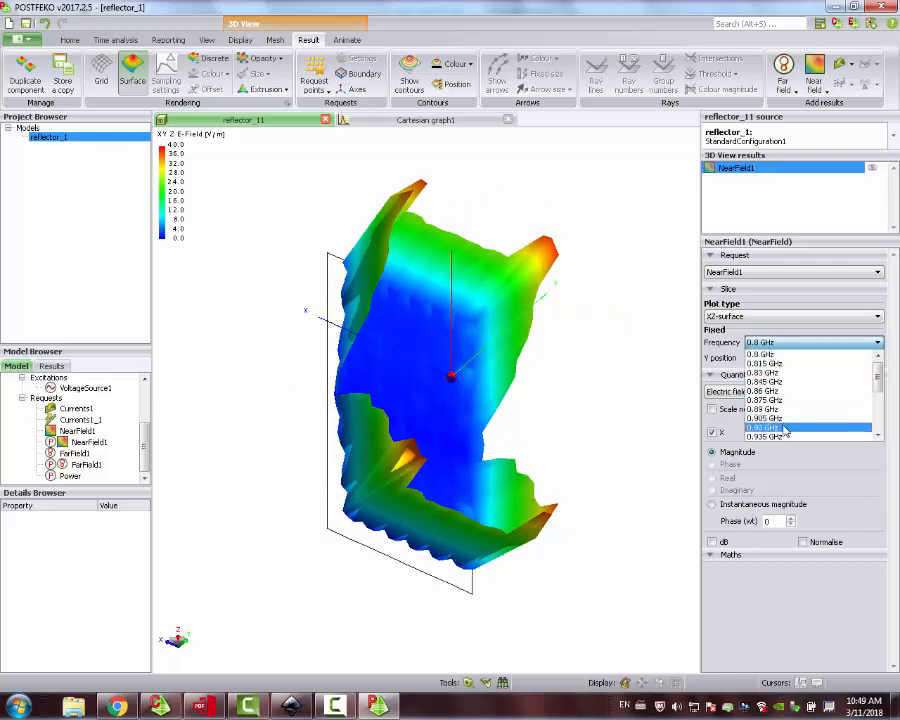
click(810, 420)
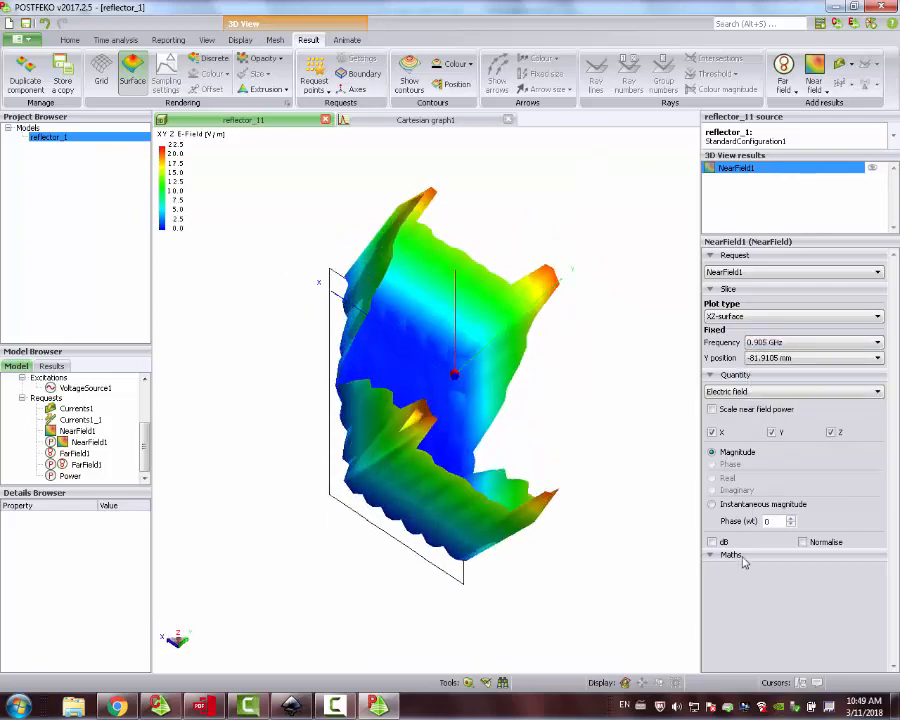
click(712, 540)
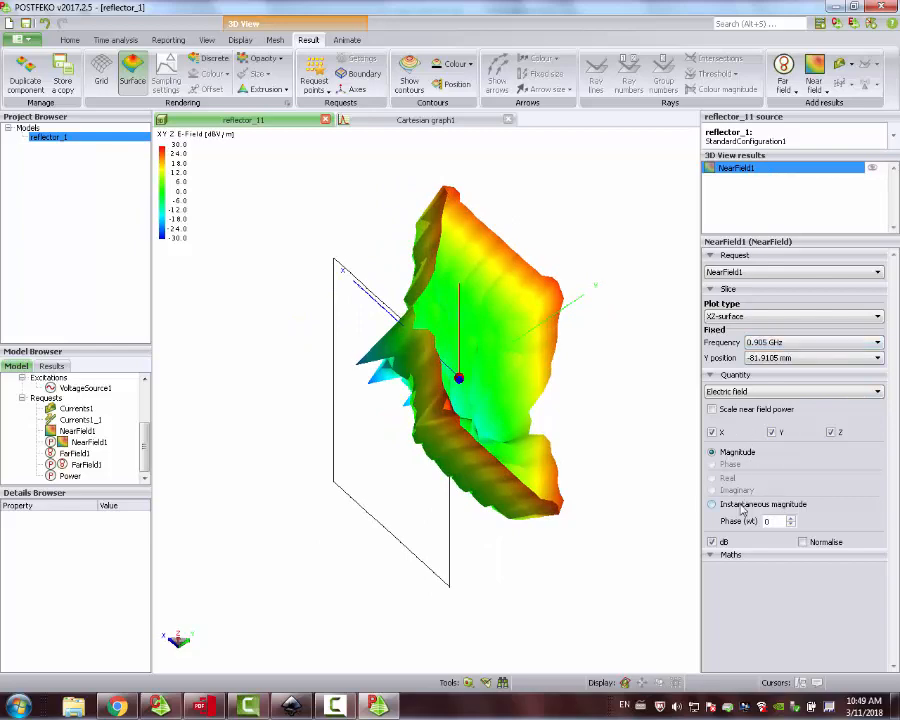
click(712, 504)
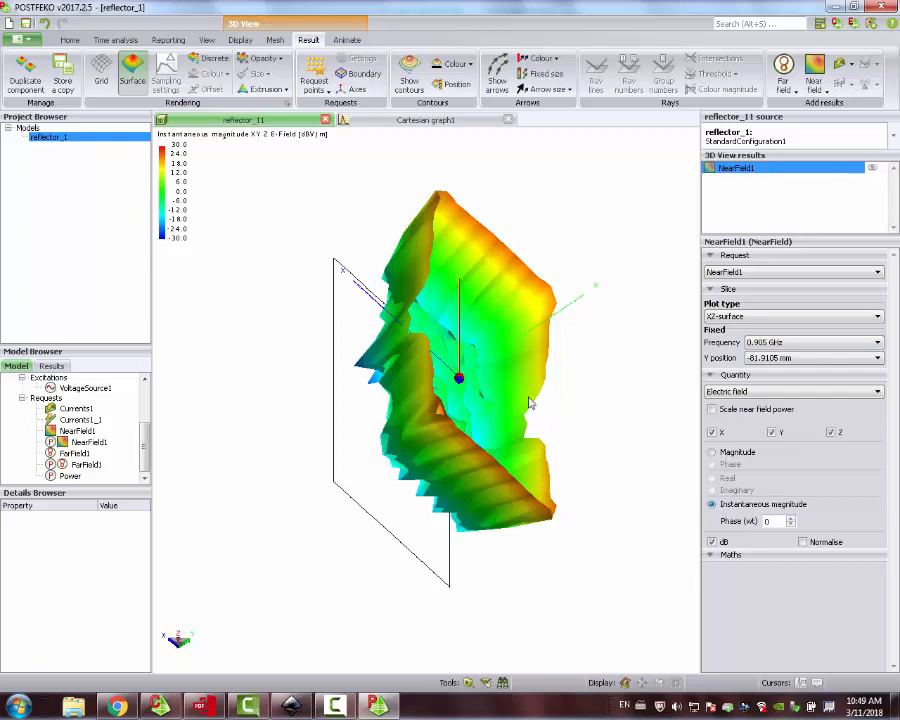
click(346, 40)
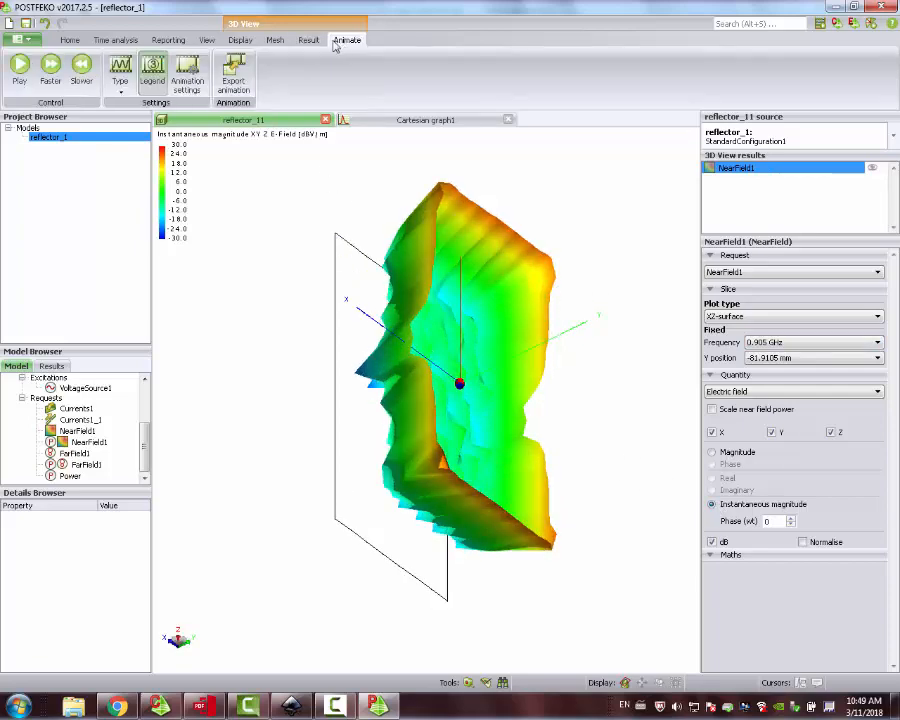
mouse_move(120, 78)
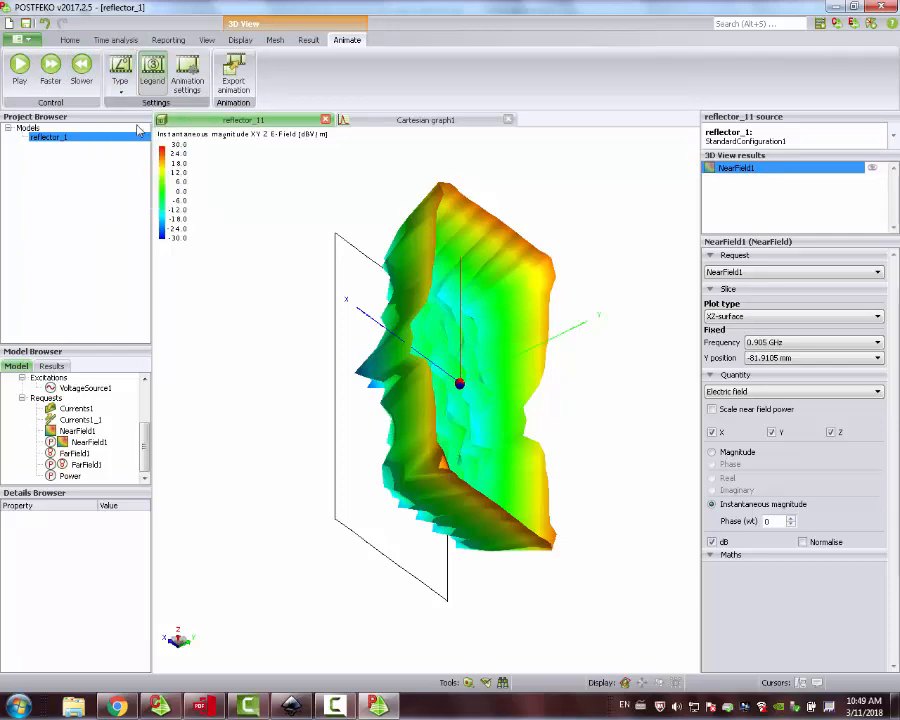
Play the phase animation of the extruded instantaneous 915 MHz near field
click(20, 64)
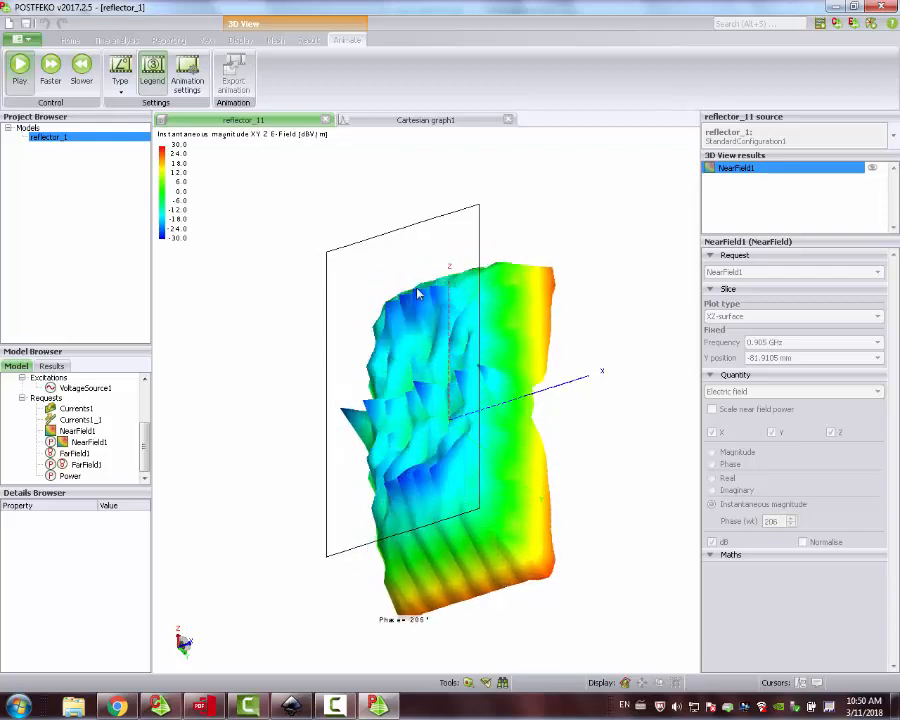
click(20, 68)
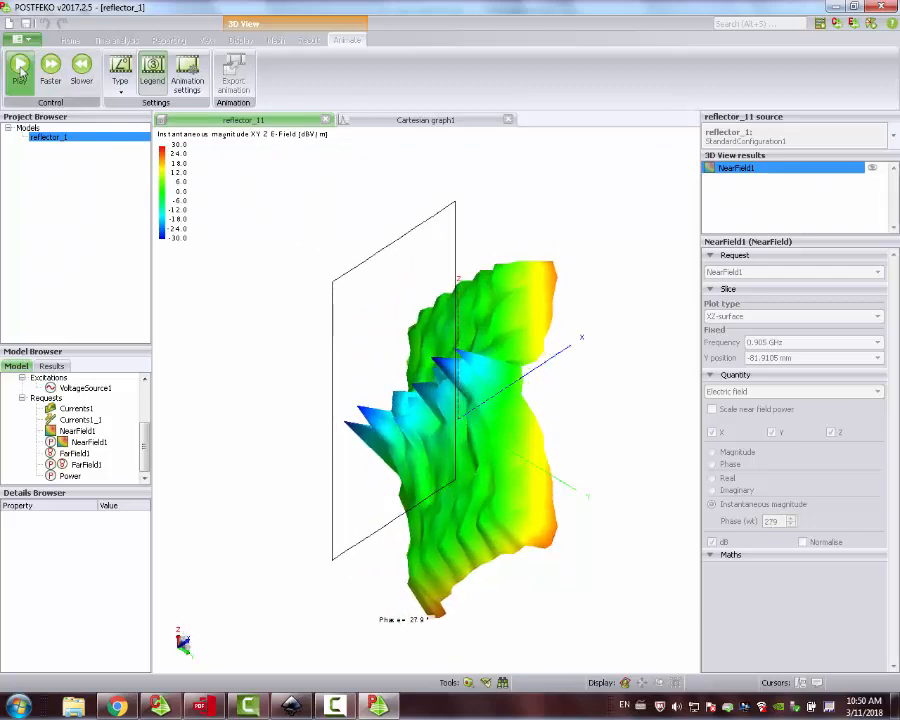
Switch NearField1 to the magnetic field and run its phase animation, then pause it
click(20, 66)
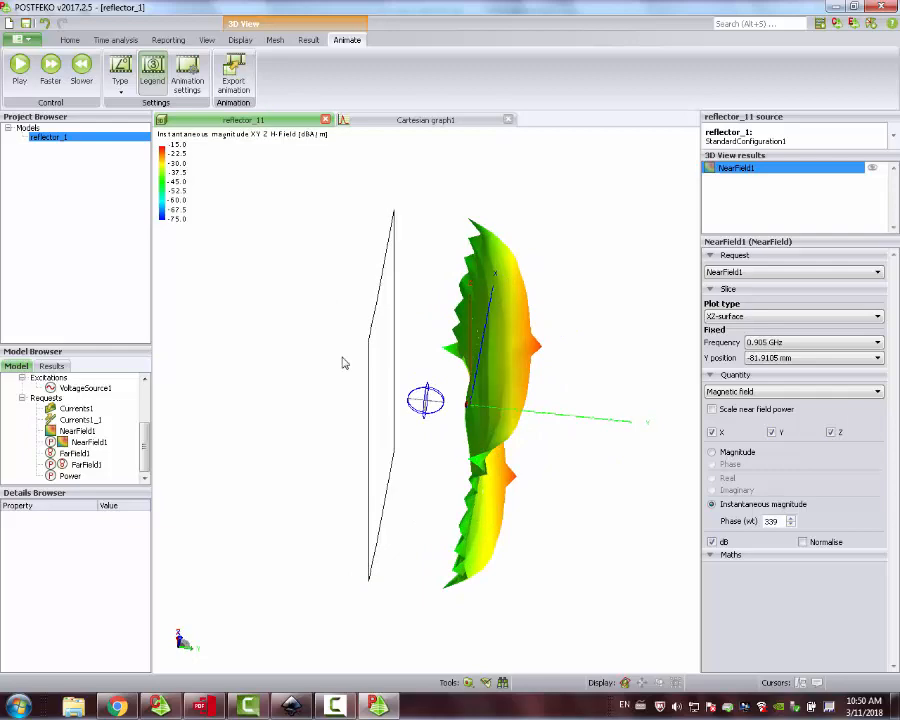
click(20, 70)
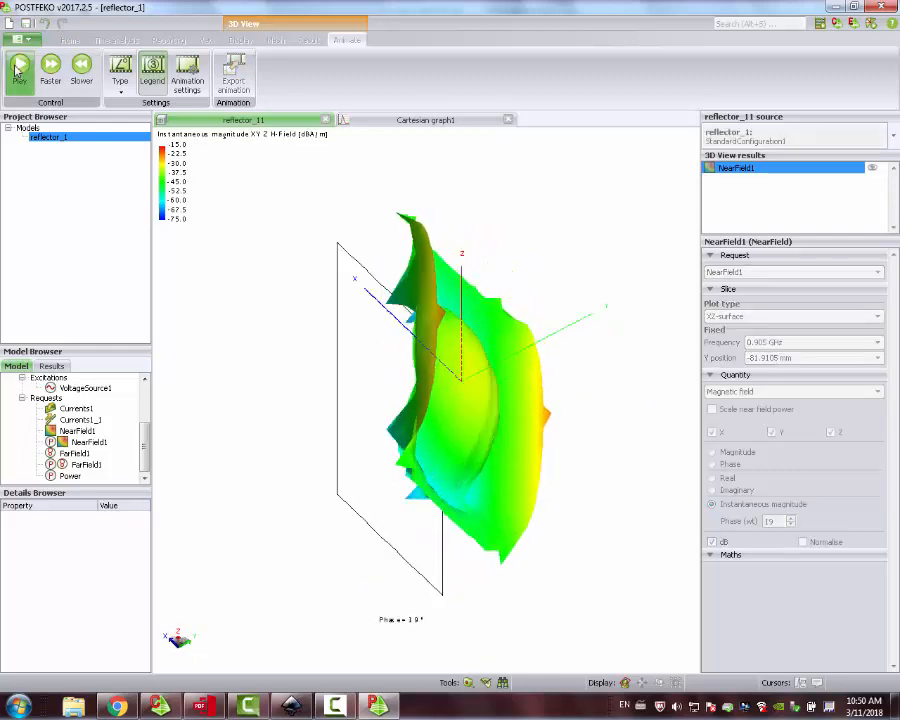
click(20, 68)
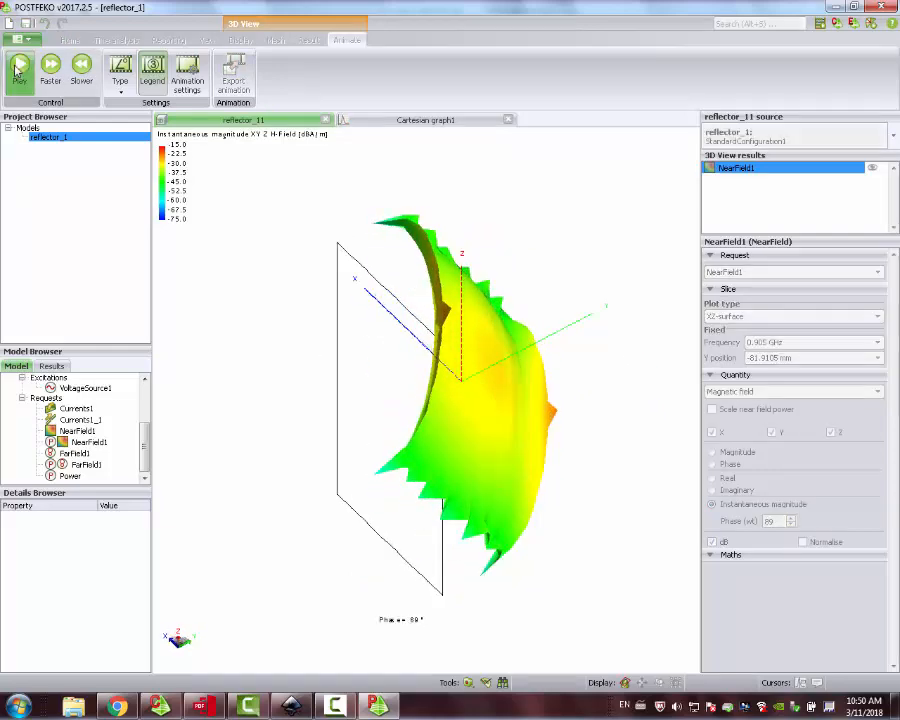
click(18, 64)
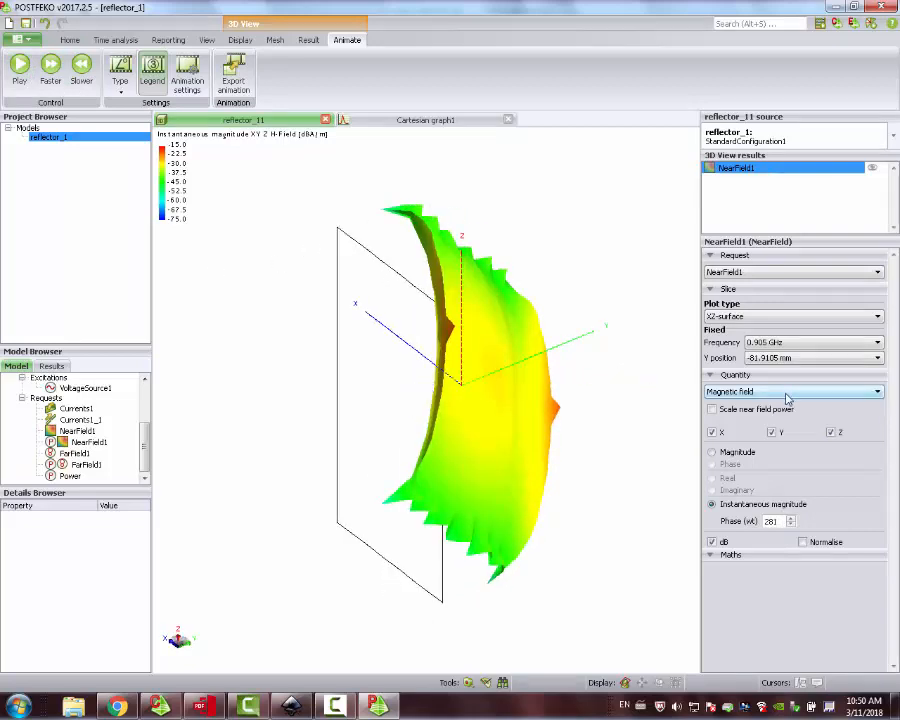
Replay and stop the magnetic near-field animation, then hide NearField1 from the 3D view
click(20, 70)
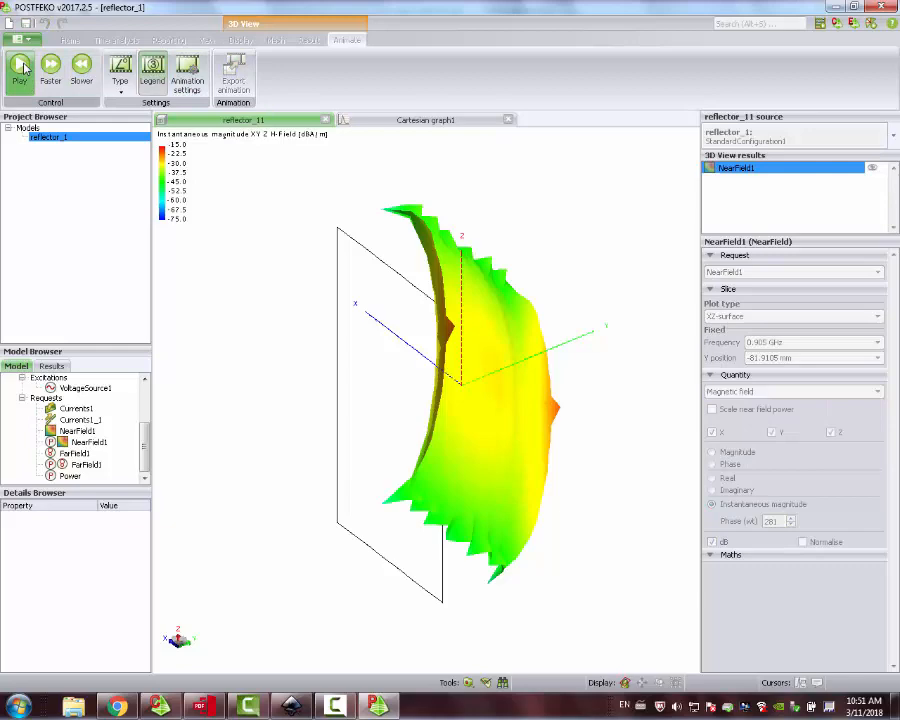
click(20, 72)
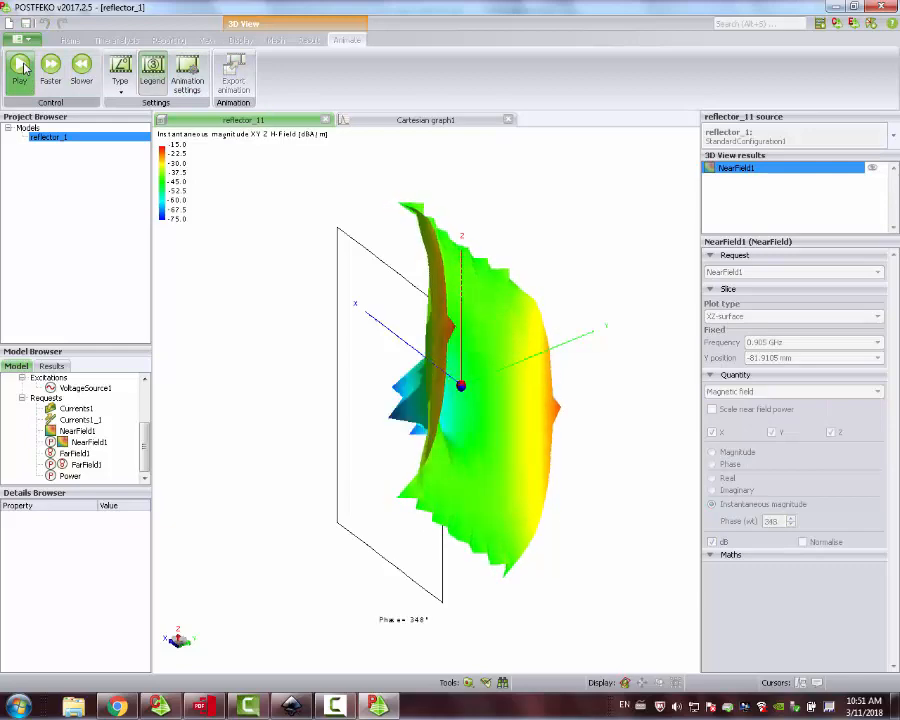
click(20, 72)
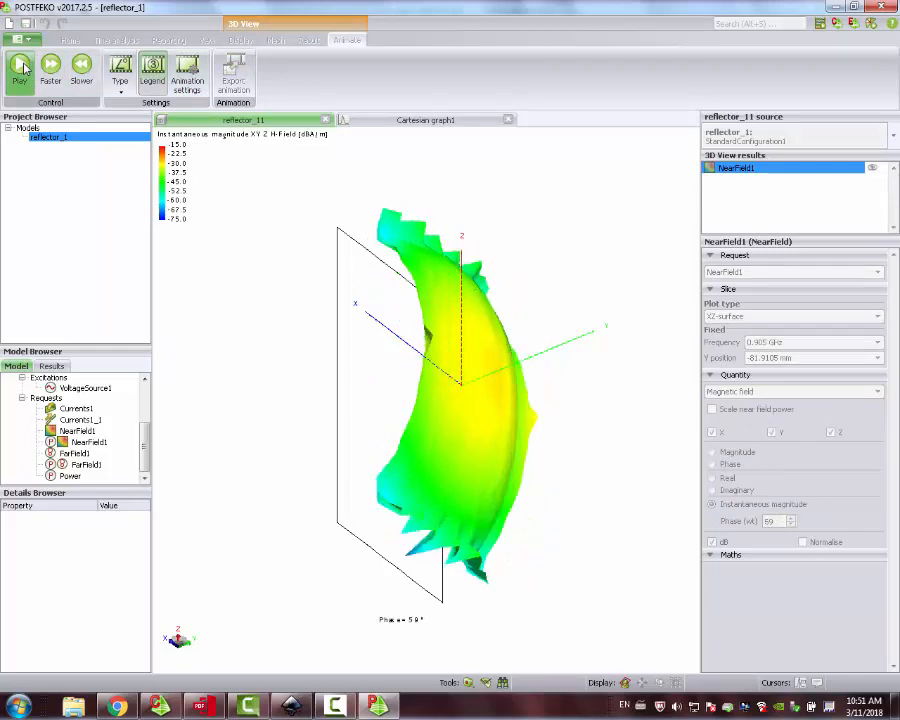
click(20, 78)
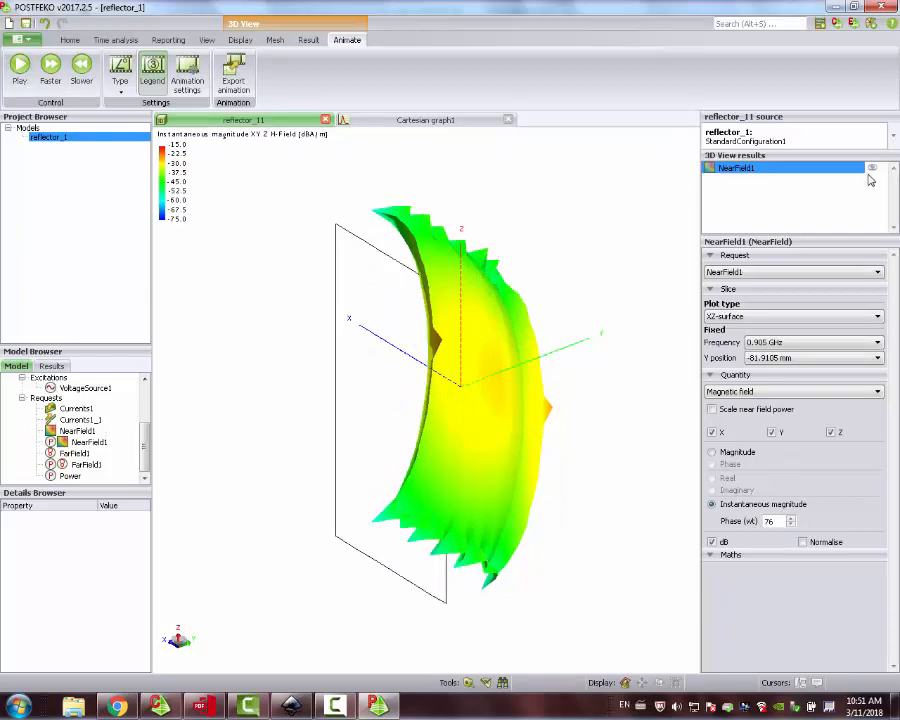
click(872, 168)
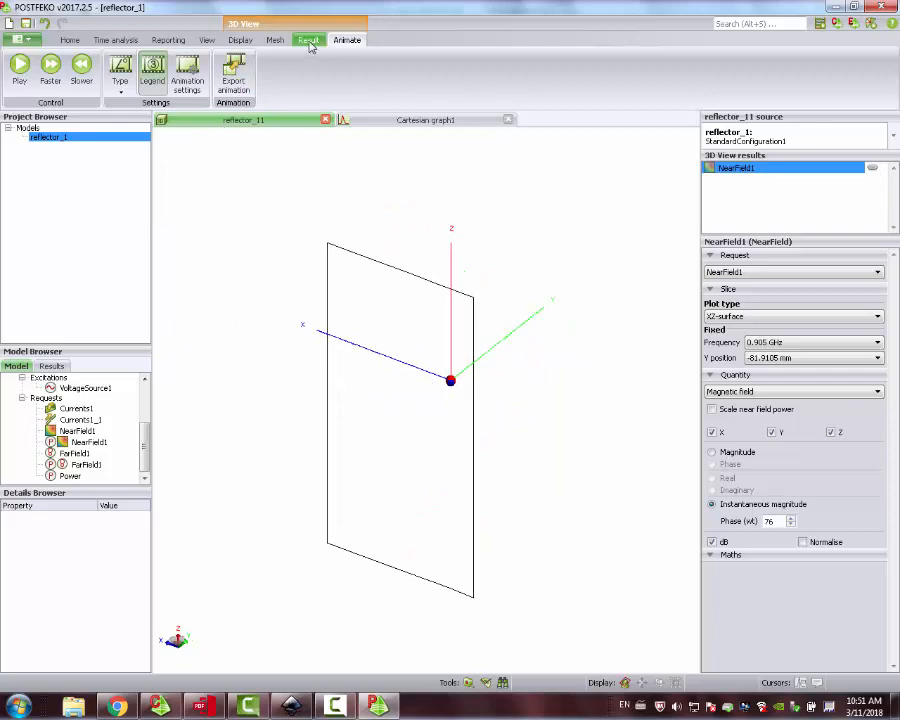
Set the reflector mesh opacity to 100% so the plate appears solid
click(240, 40)
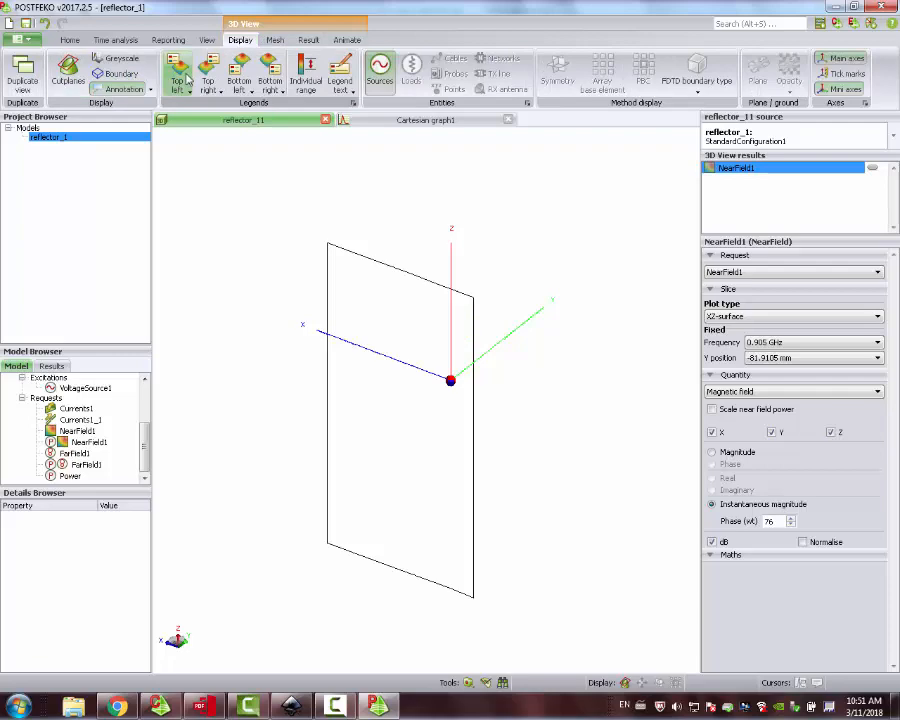
click(206, 40)
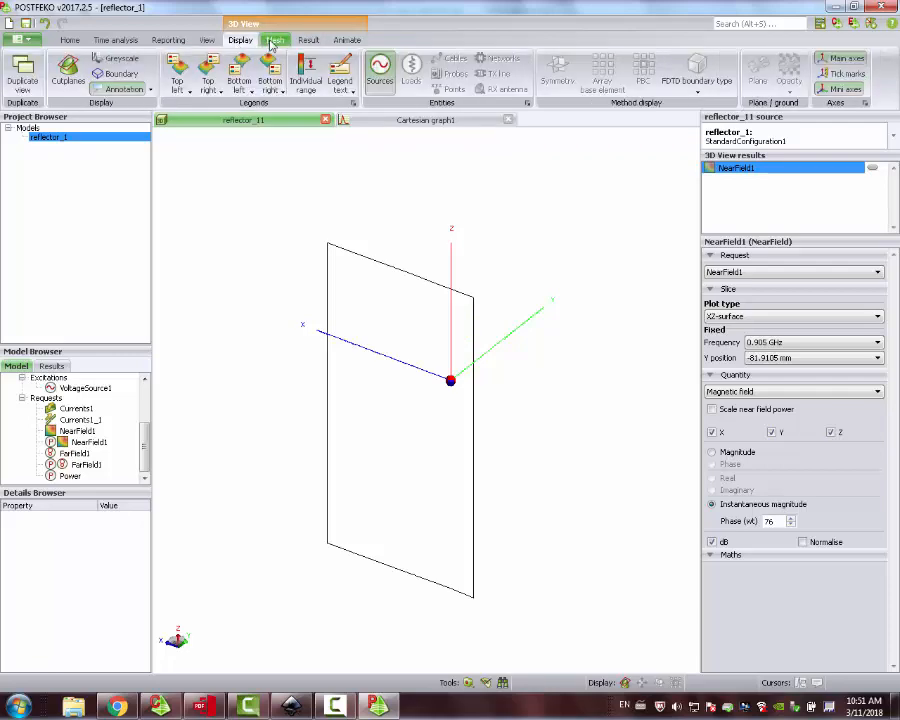
click(274, 40)
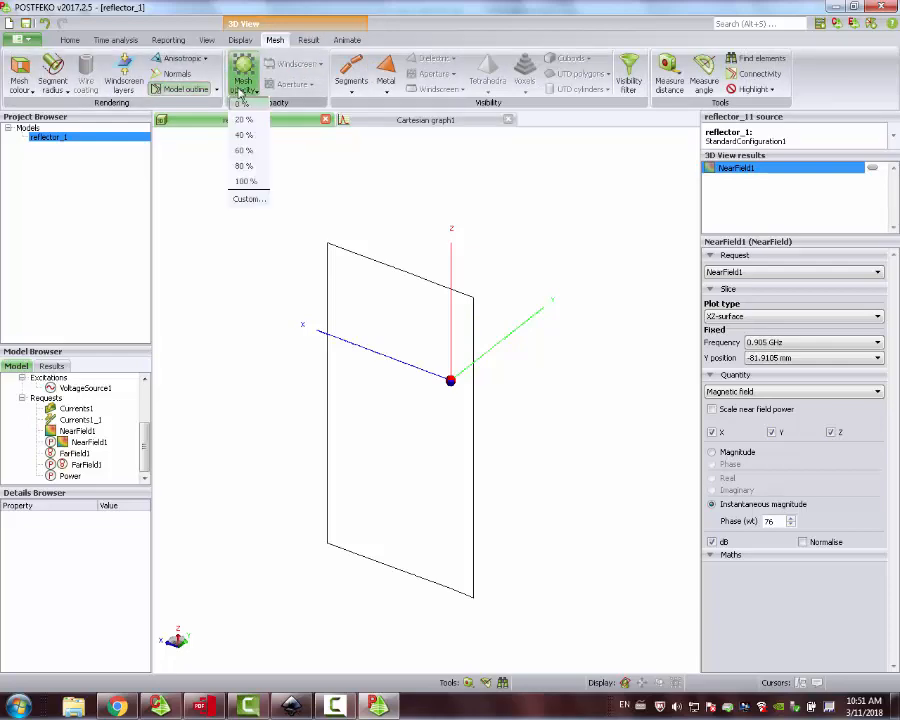
click(246, 180)
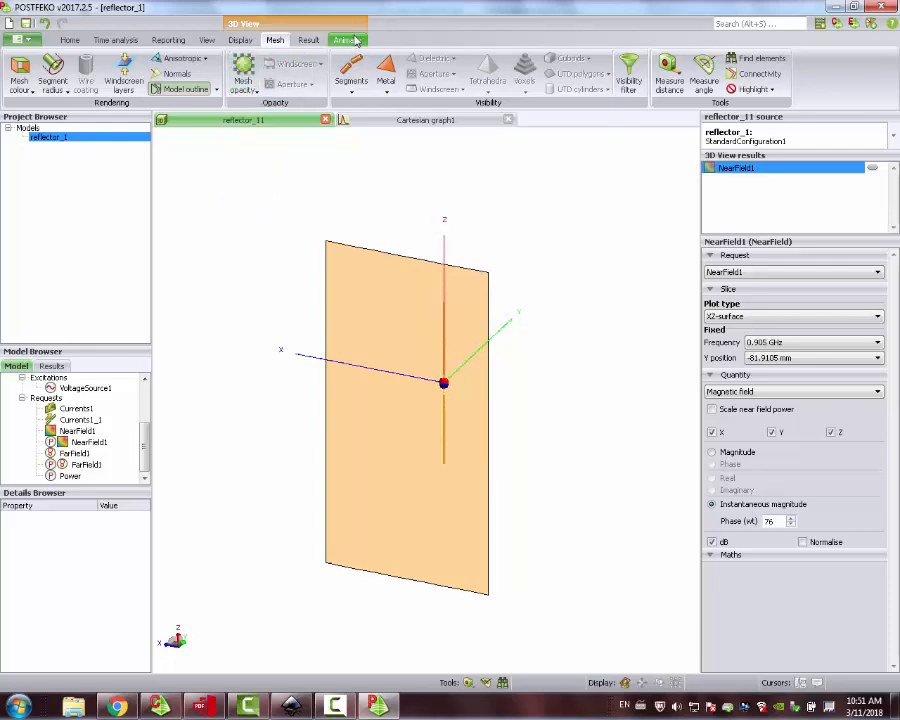
Add a Currents1 electric-current result onto the reflector plate in the 3D view
click(308, 40)
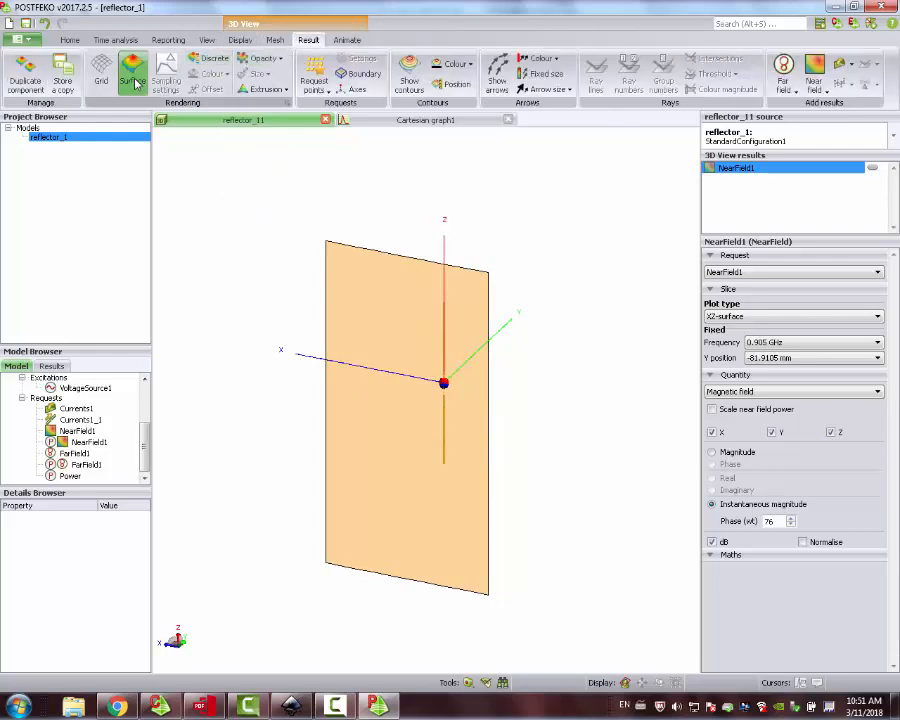
click(266, 88)
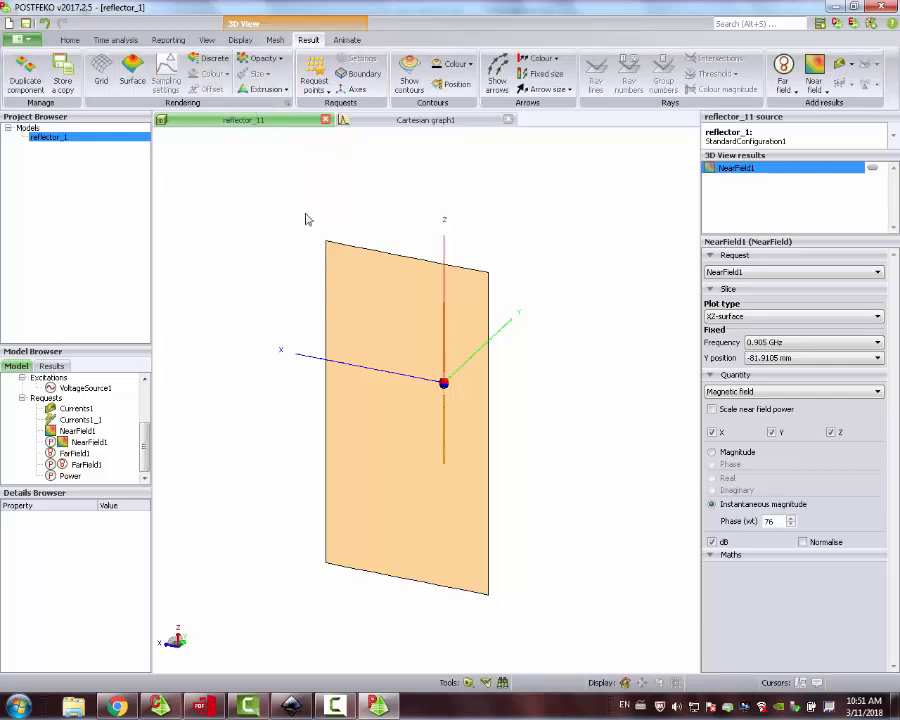
click(76, 408)
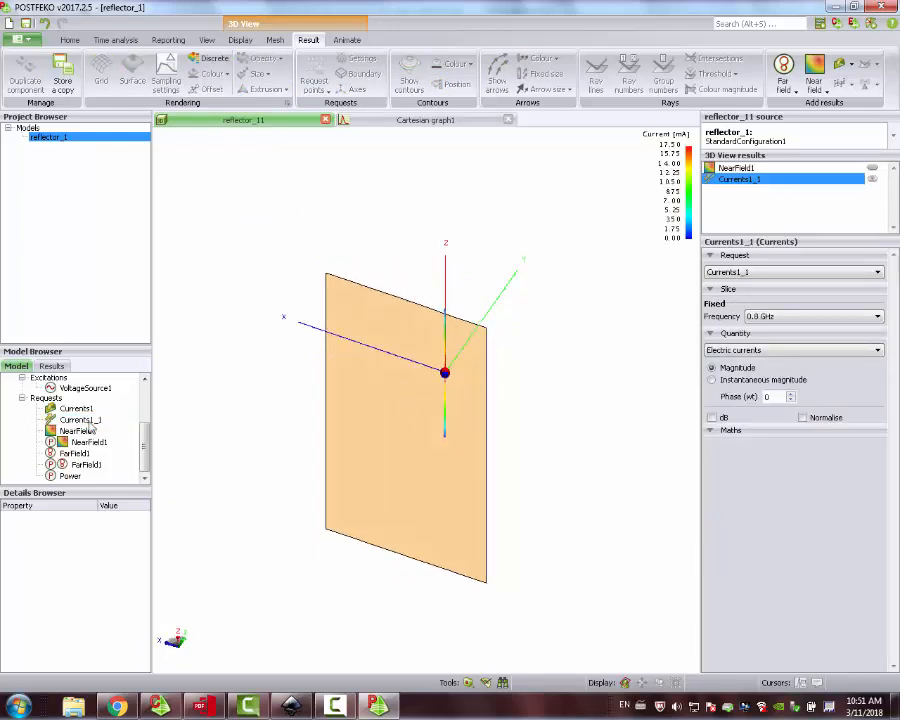
Show Currents1 as a colour-mapped surface-current magnitude distribution on the plate in mA
click(80, 420)
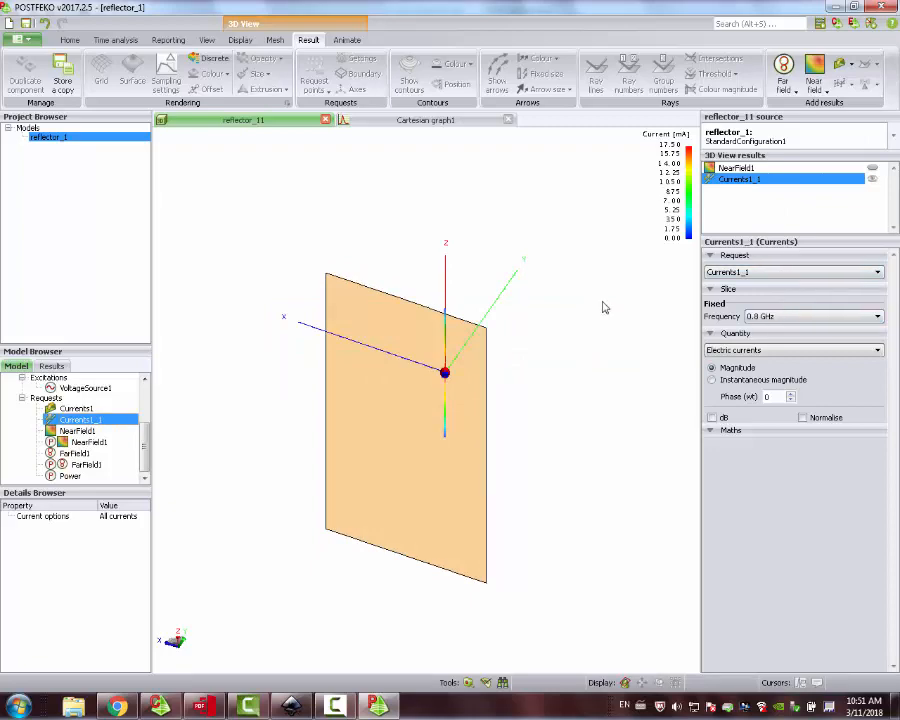
click(76, 430)
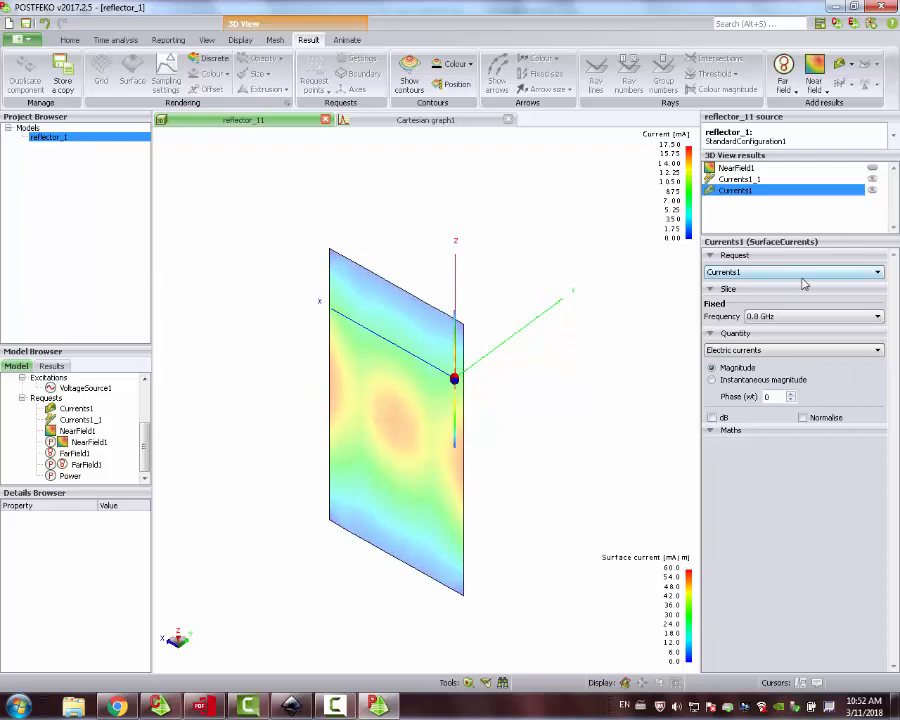
click(116, 40)
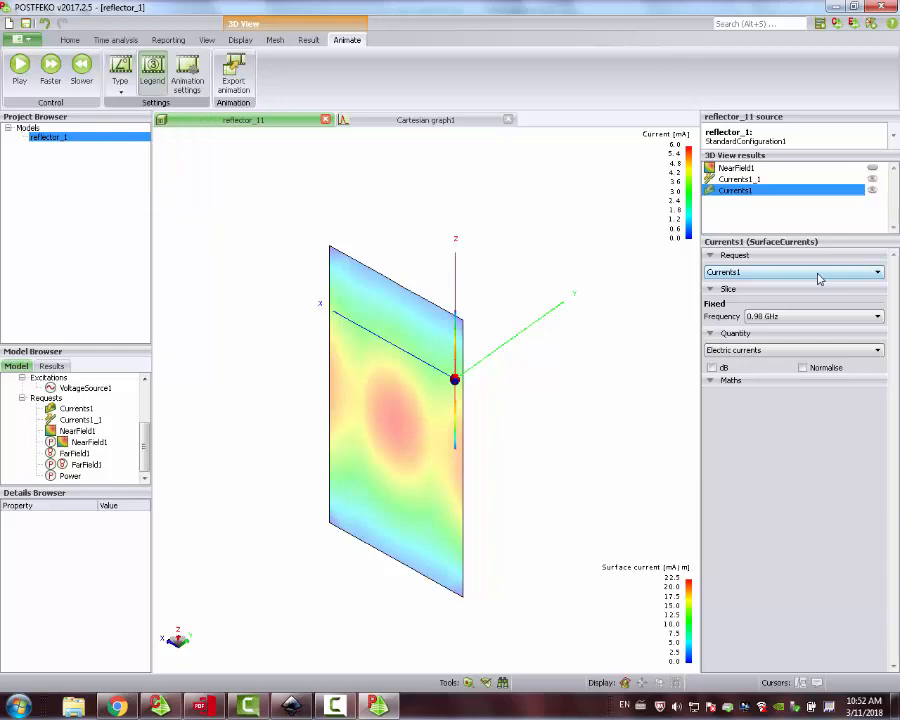
Animate the instantaneous surface-current magnitude flowing across the reflector plate, then stop it
click(876, 316)
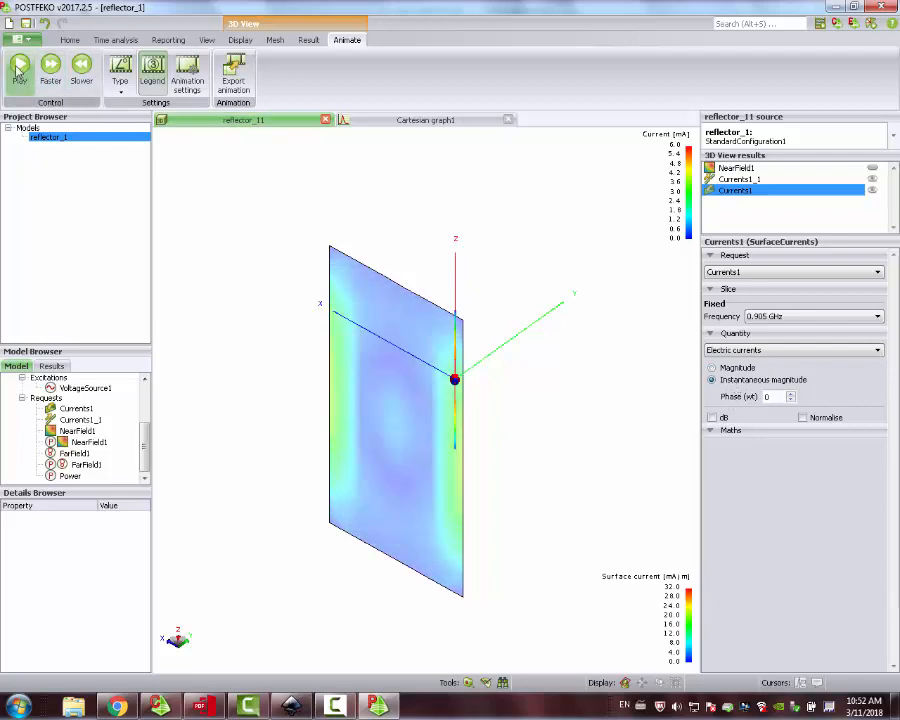
click(20, 68)
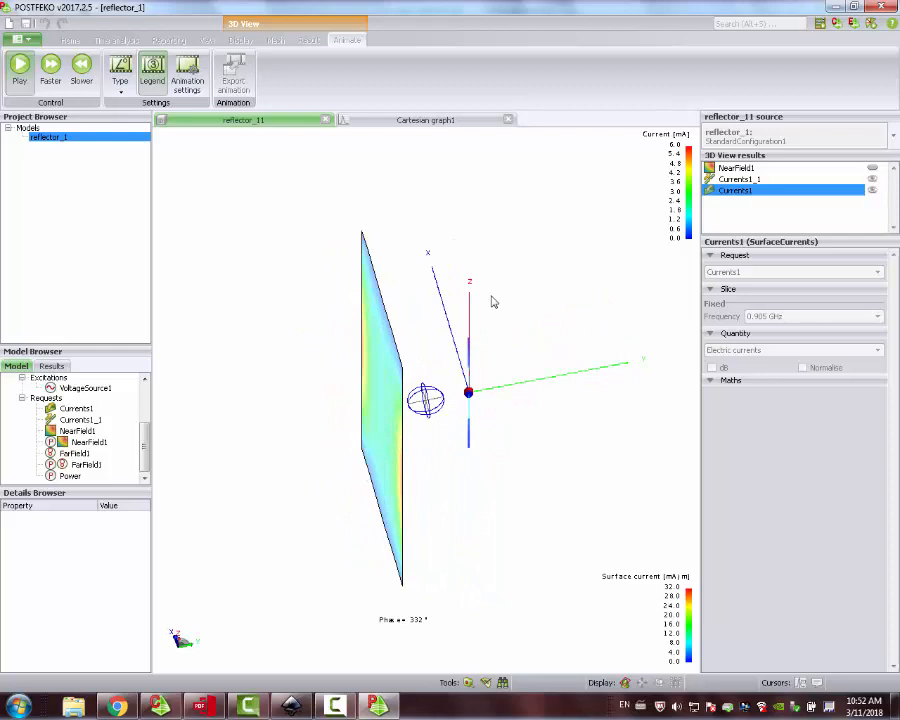
click(20, 64)
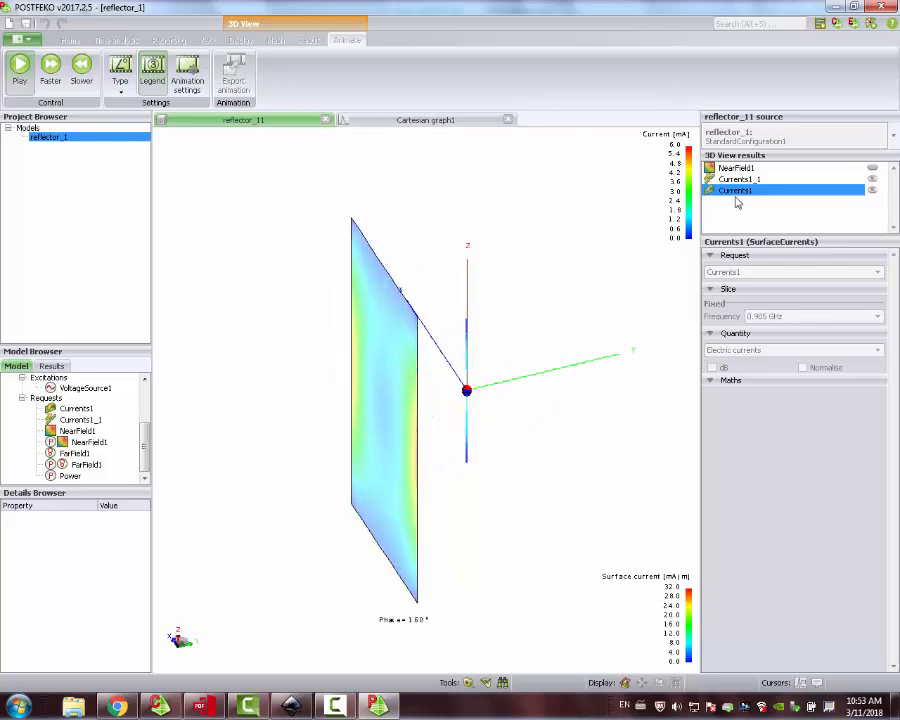
click(18, 64)
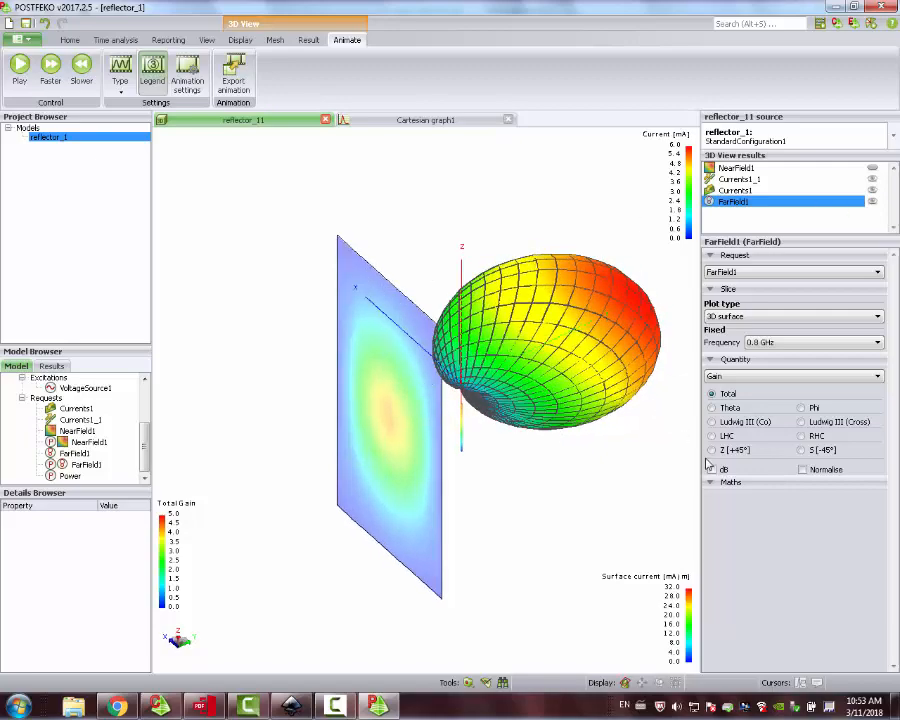
Display FarField1's 3D gain pattern on a dBi scale in front of the reflector
click(712, 468)
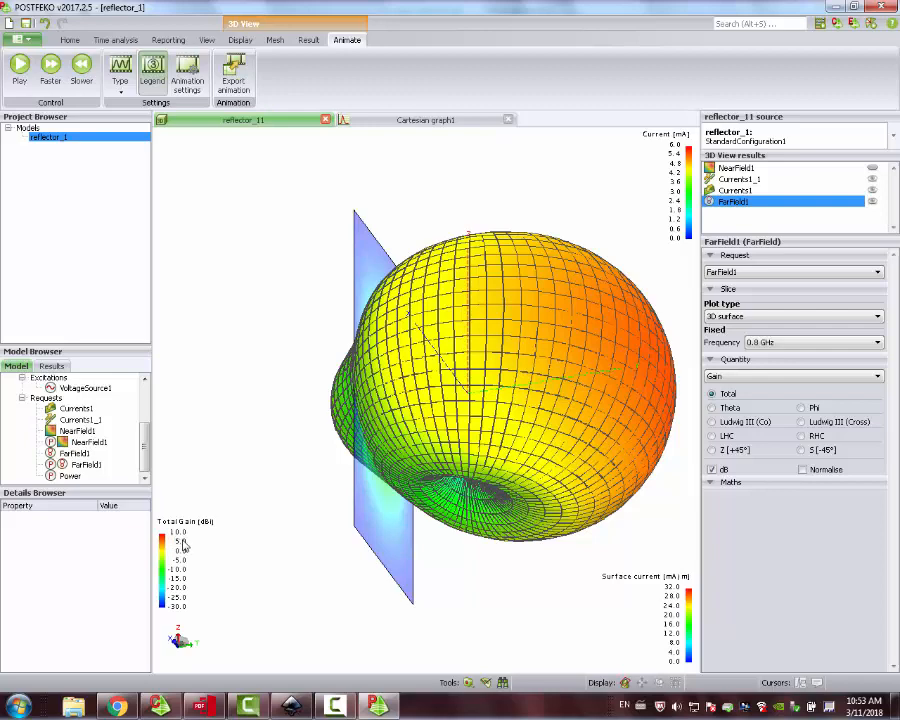
mouse_move(180, 542)
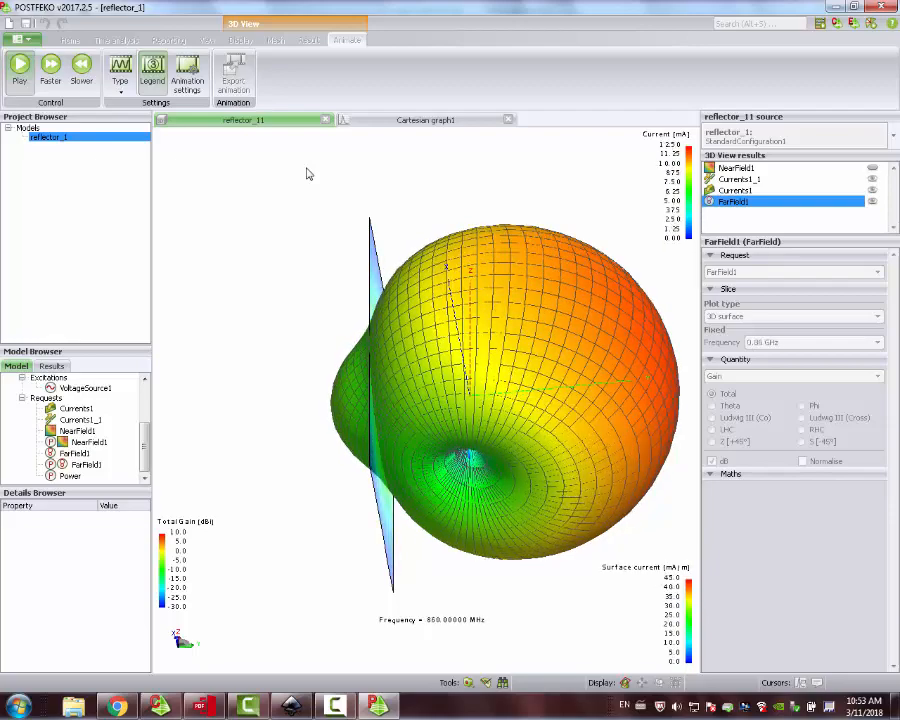
Pause FarField1, switch its gain to a linear scale and animate the pattern again
click(20, 72)
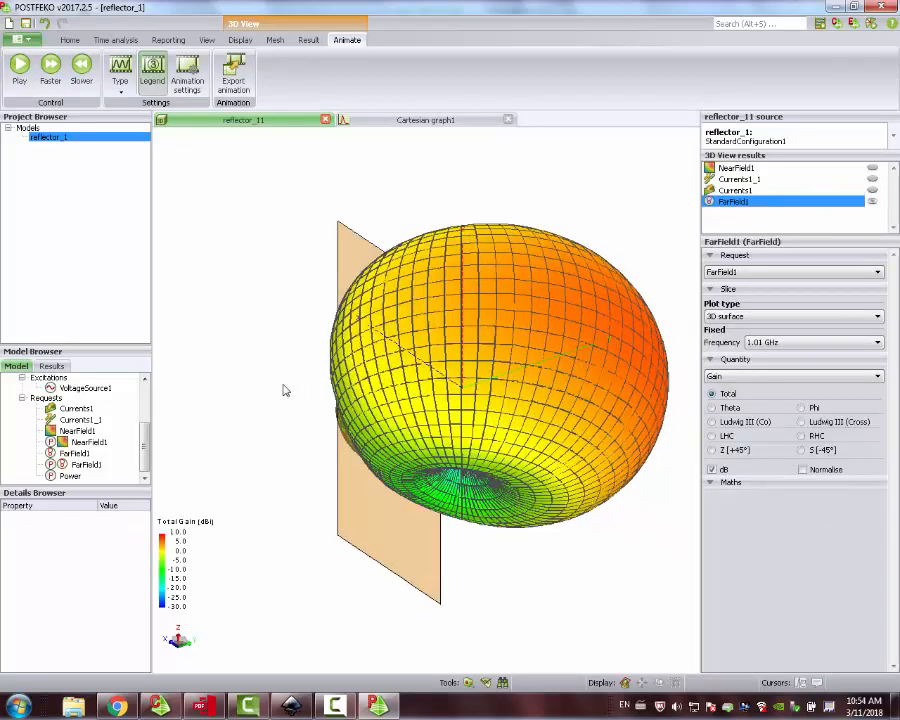
click(80, 72)
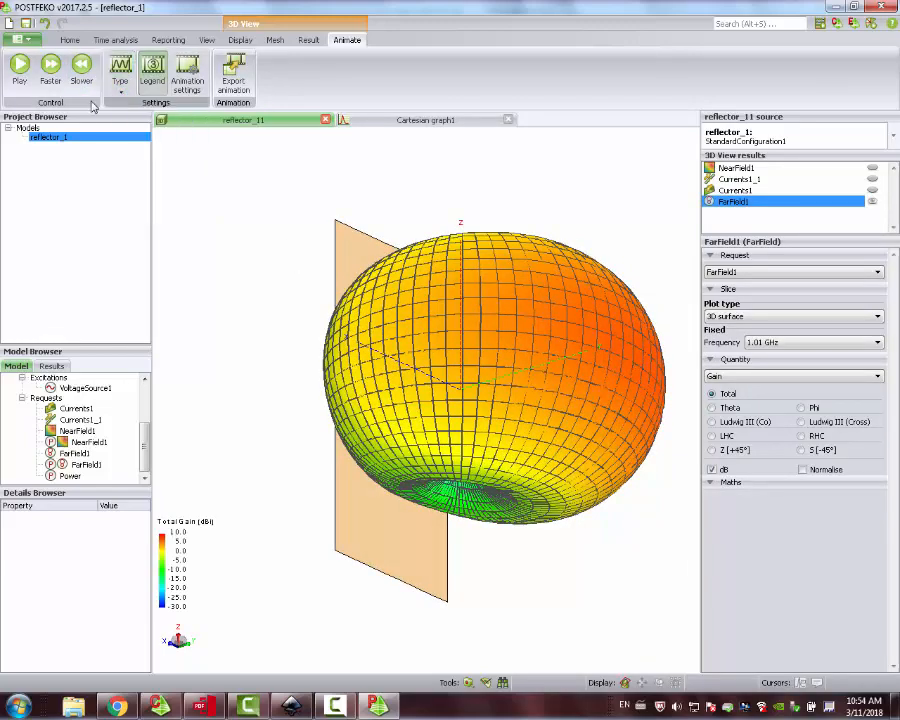
click(20, 64)
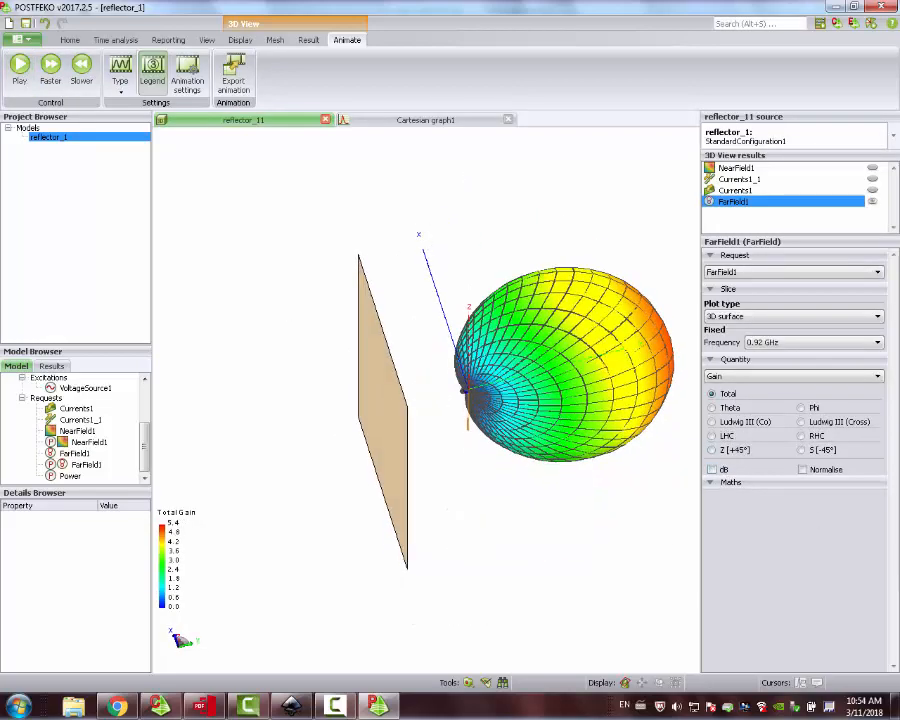
click(20, 68)
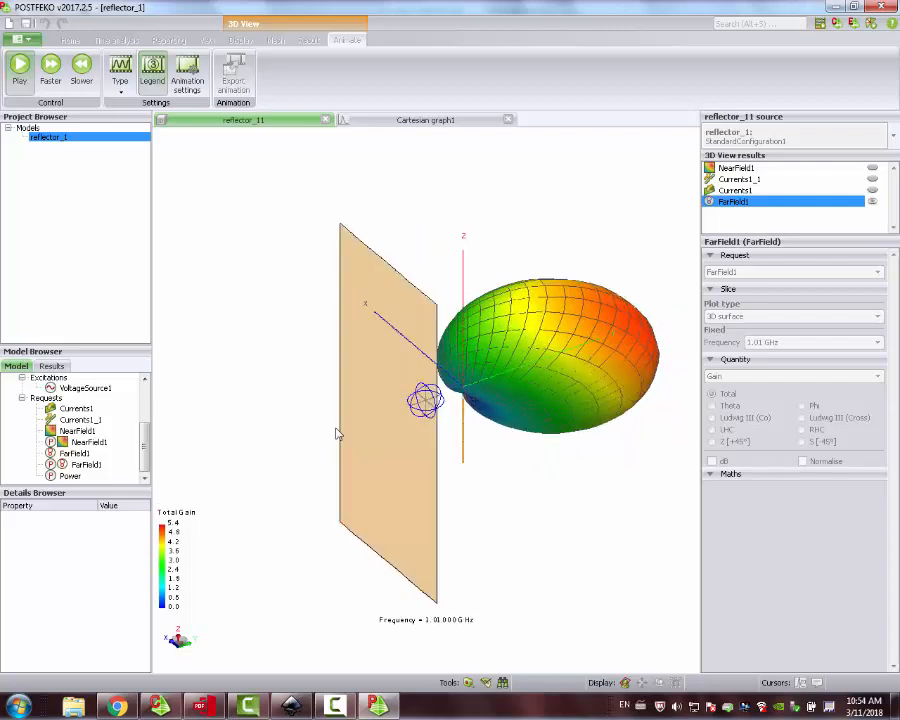
click(20, 64)
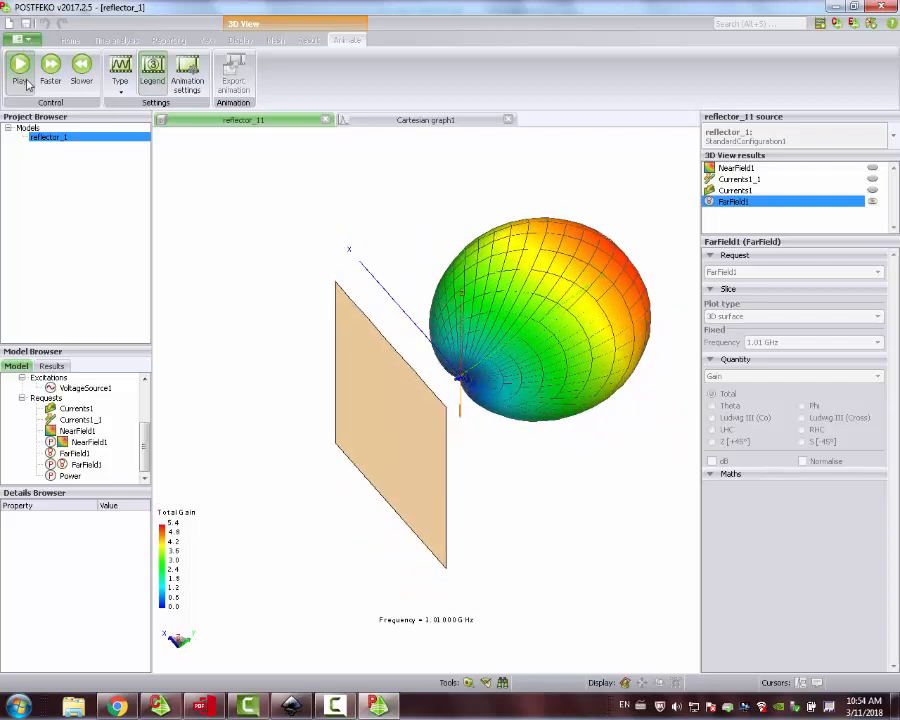